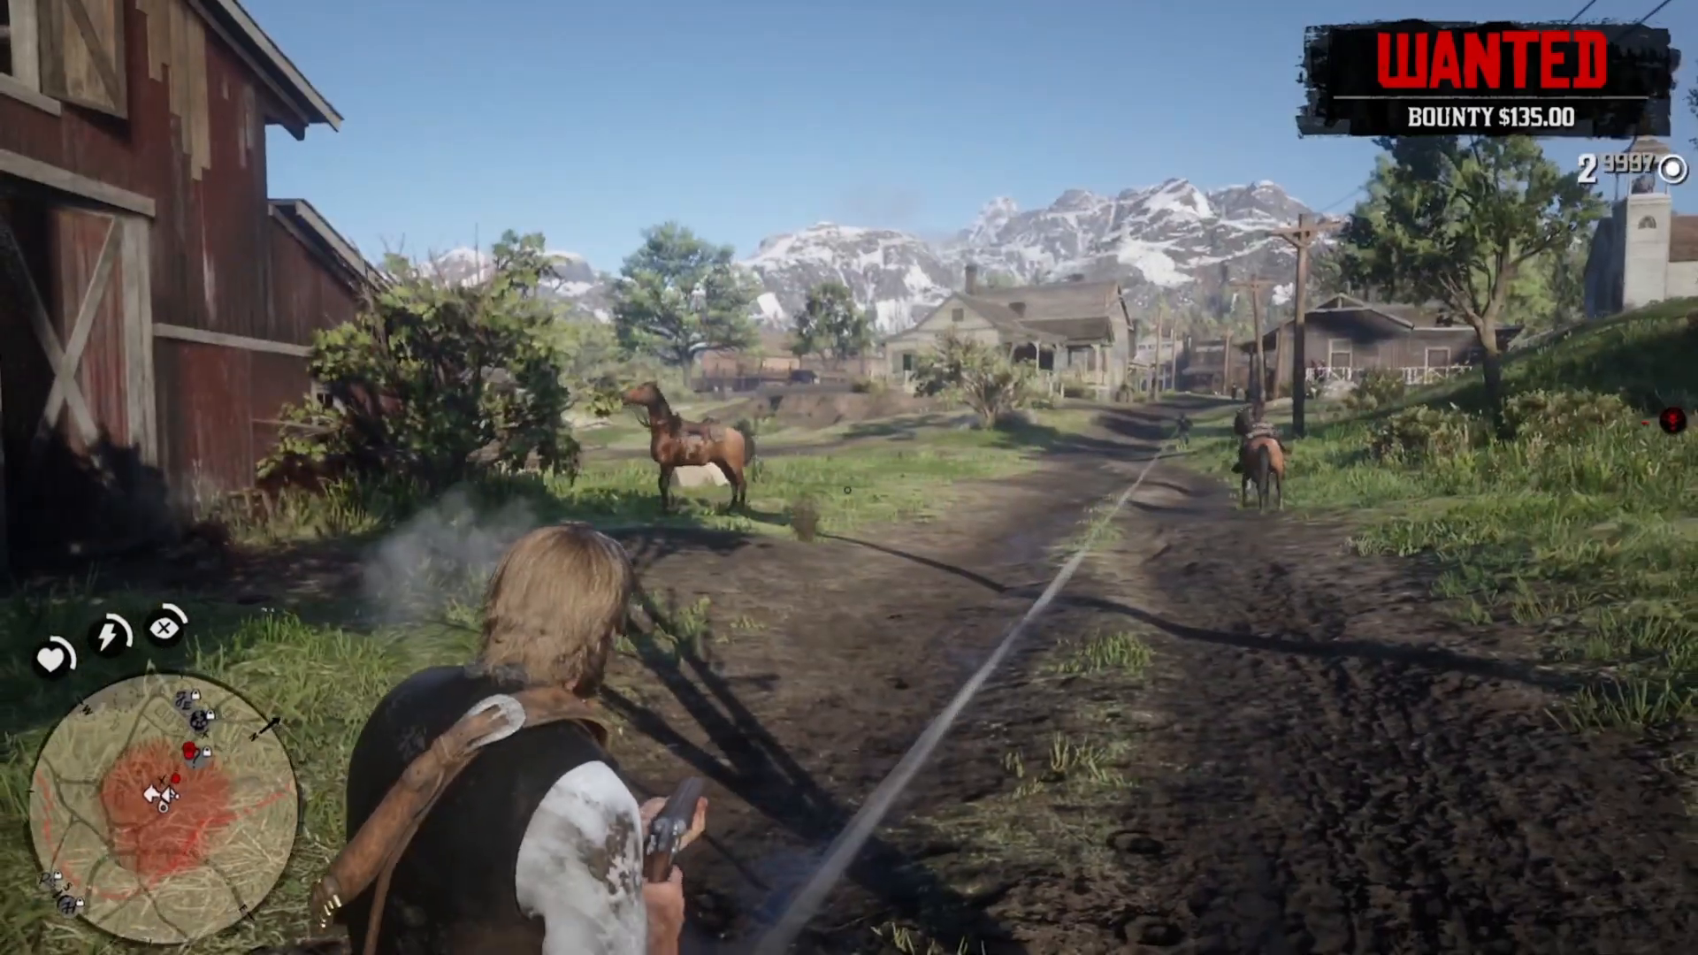
# - Move through town during the $135-bounty shootout in Red Dead Redemption 2
pyautogui.press('w')
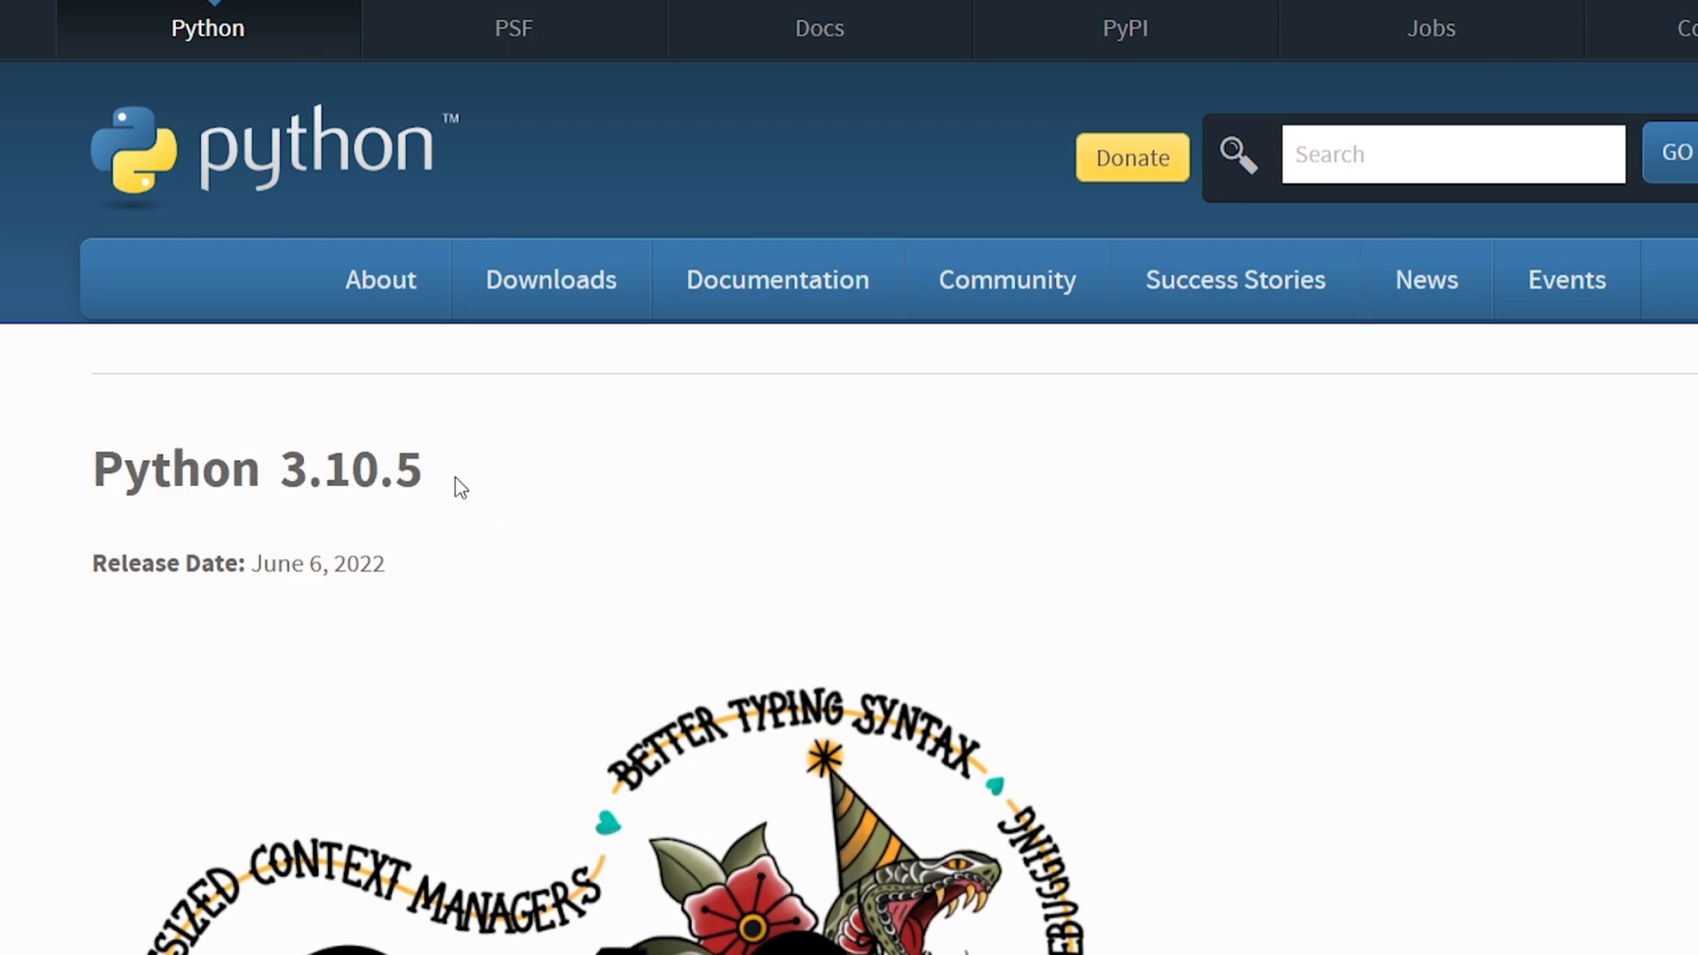
# - Install Python 3.10.5 from the 64-bit Windows installer, then enter 'pip install pyautogui pynput'
pyautogui.scroll(-3)
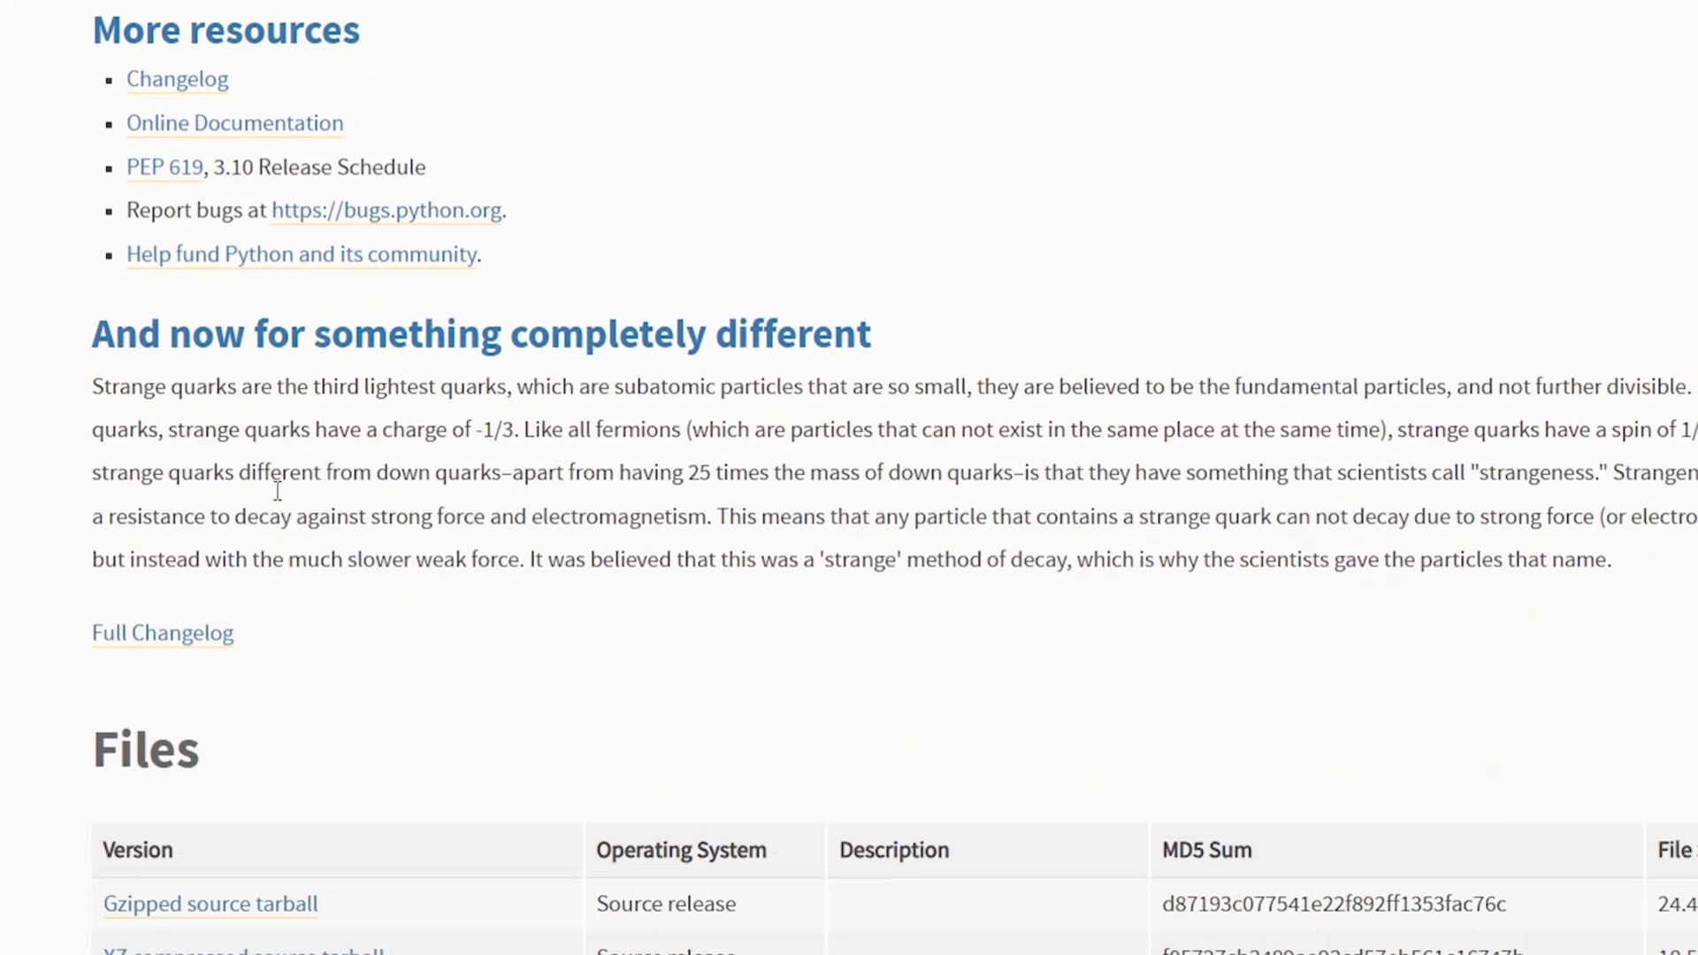
pyautogui.scroll(-3)
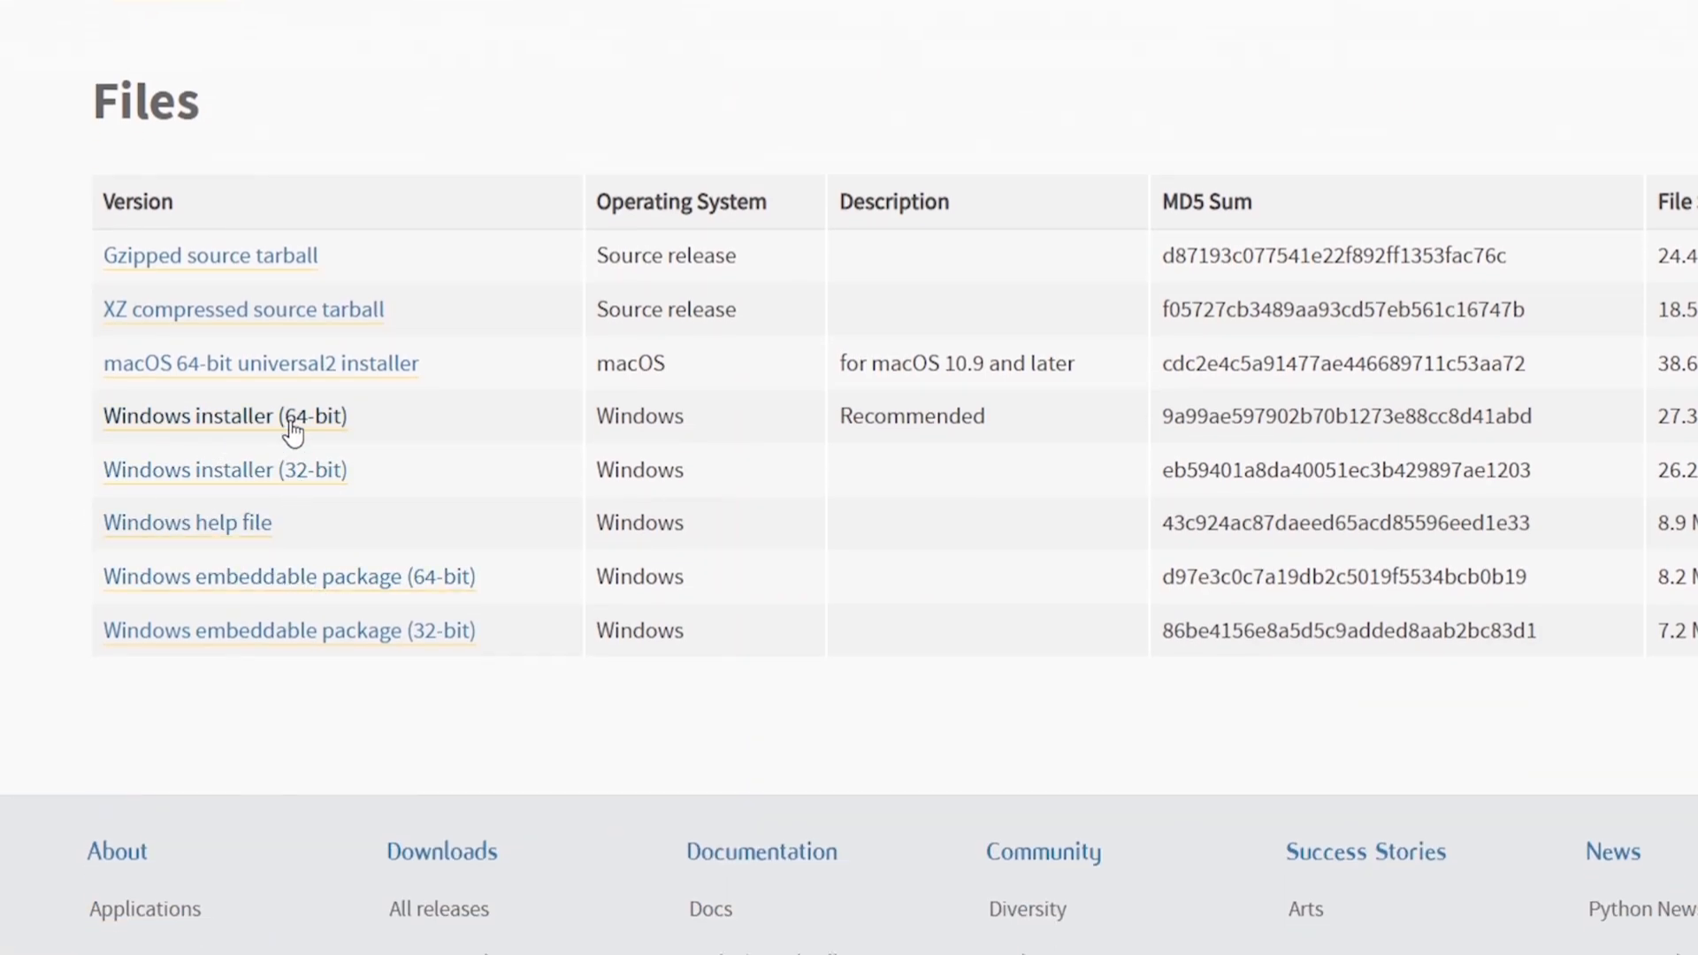
pyautogui.doubleClick(221, 415)
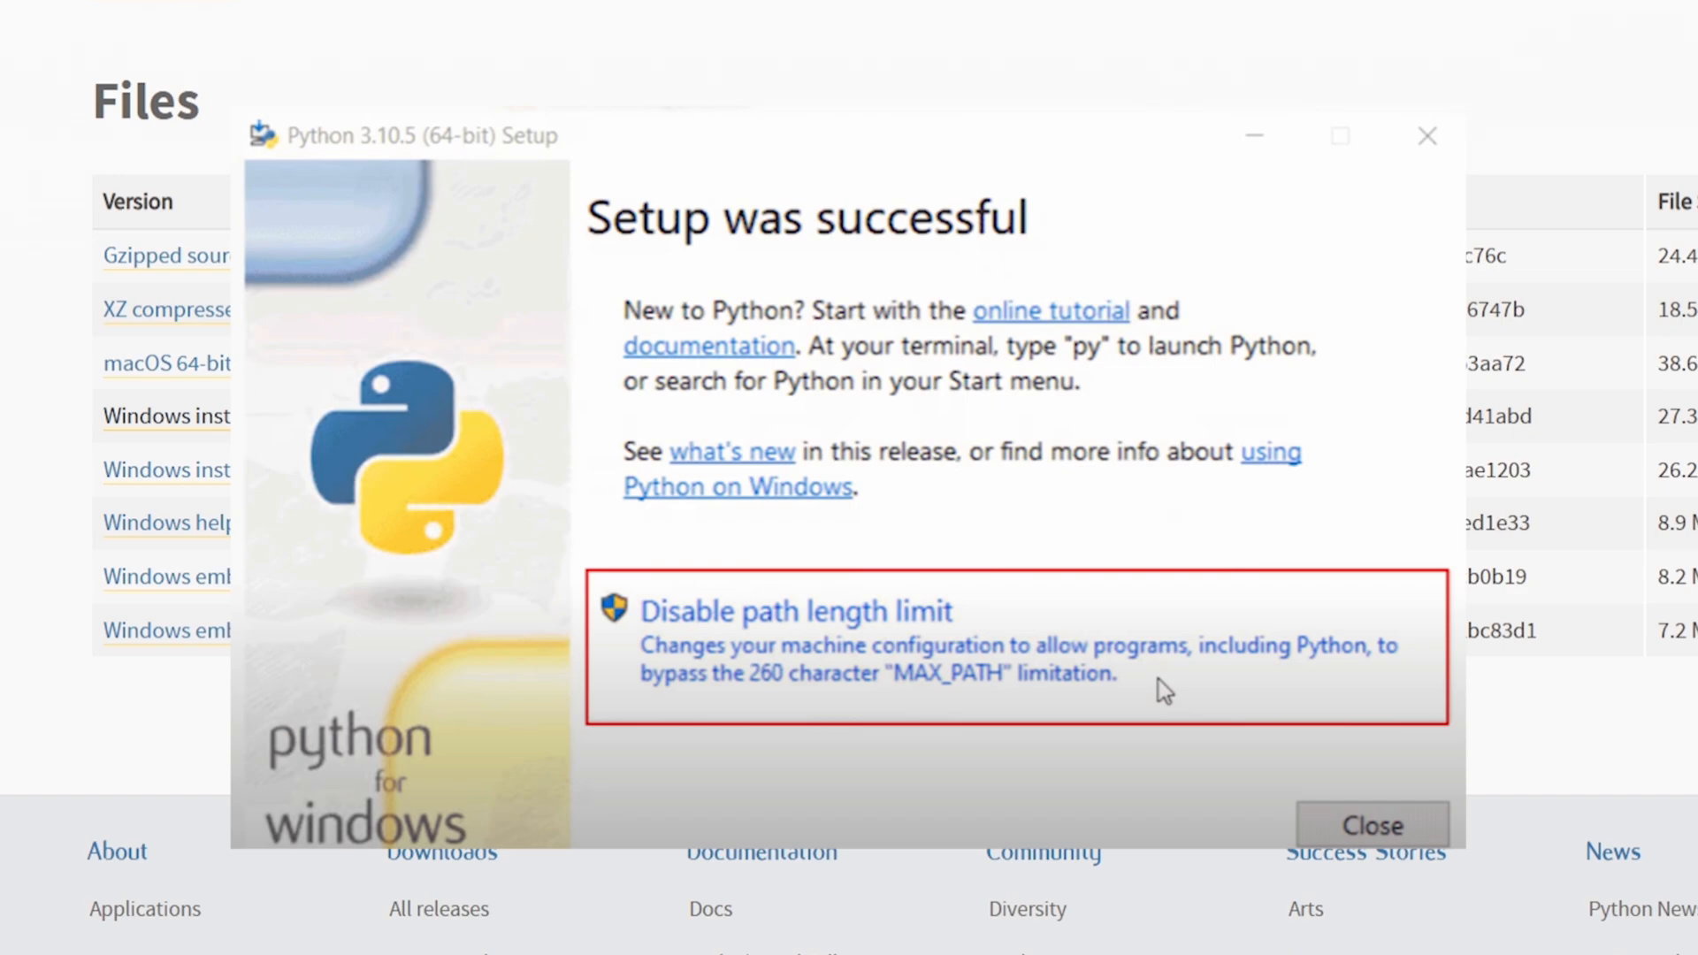
pyautogui.click(1370, 825)
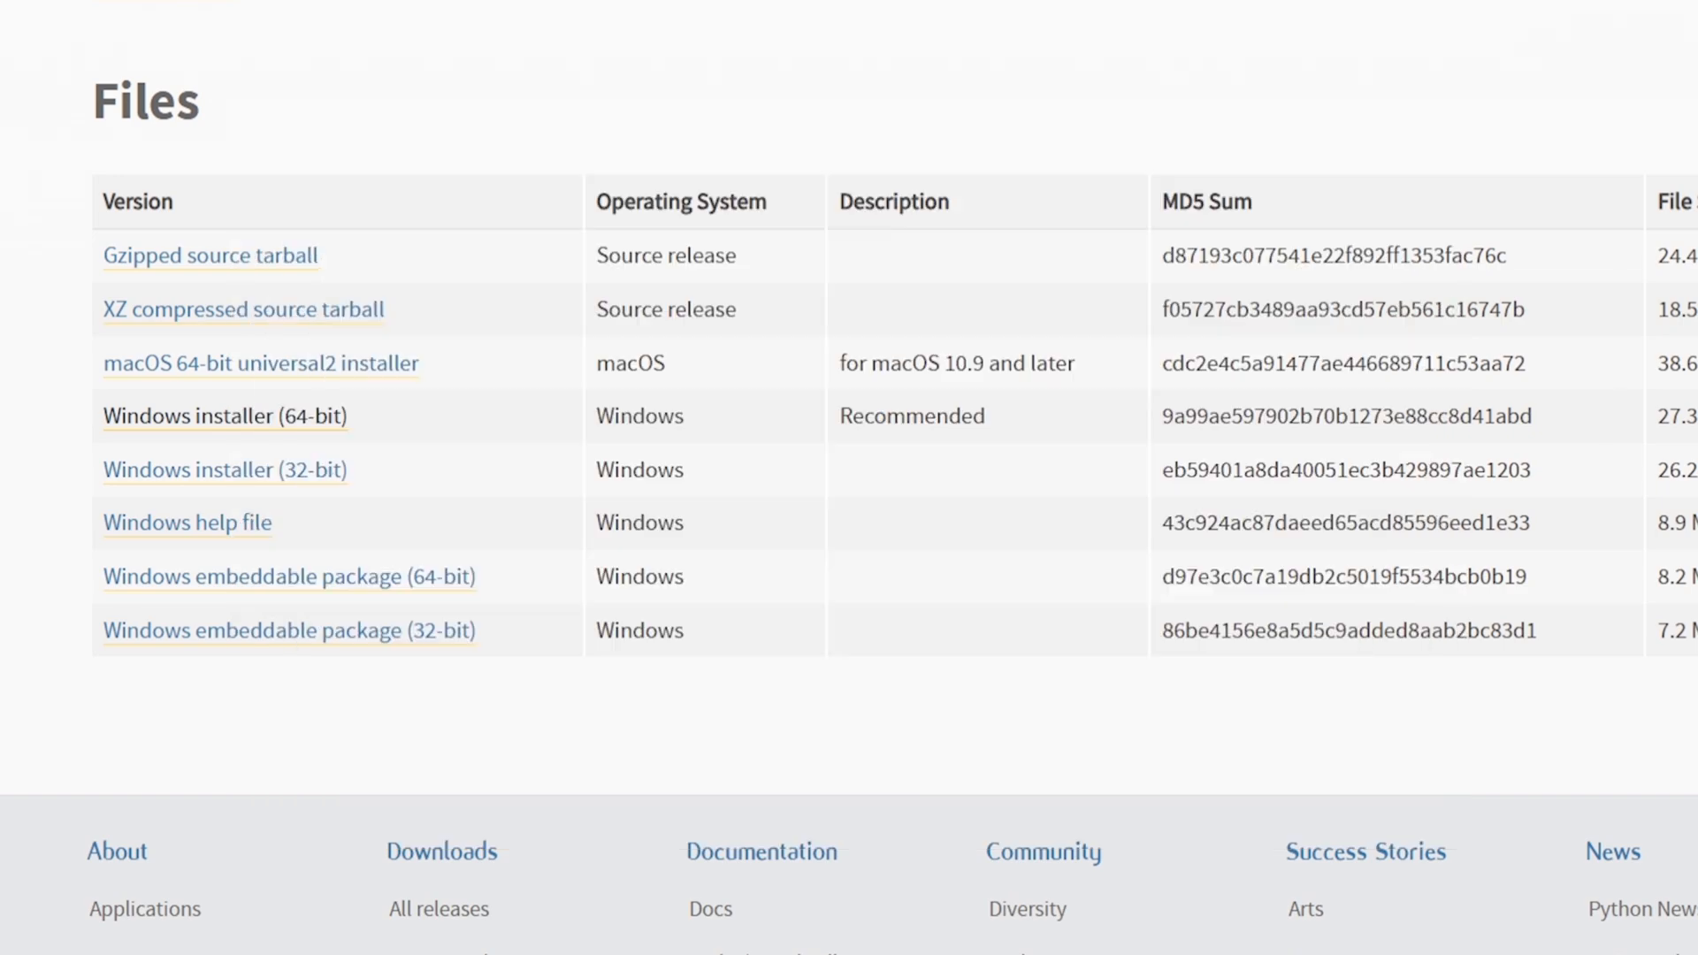
pyautogui.write('pip install pyautogui pynput')
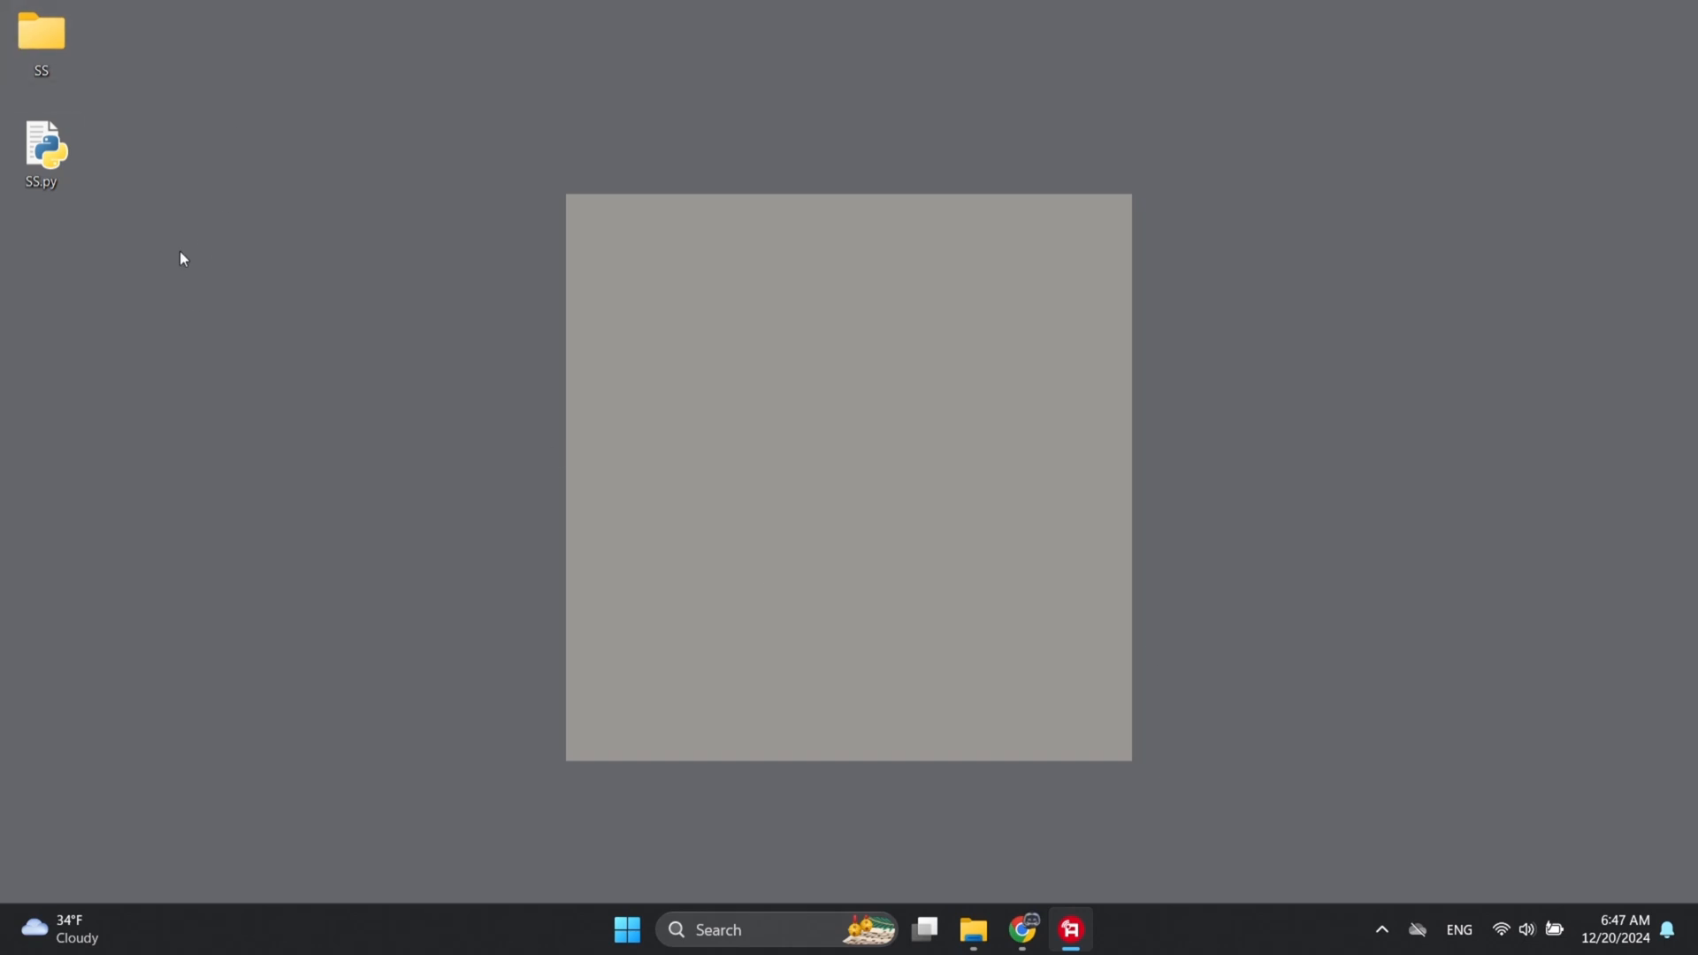
# - Open the desktop SS folder, review its captured PNG screenshots, and move the window aside
pyautogui.click(42, 150)
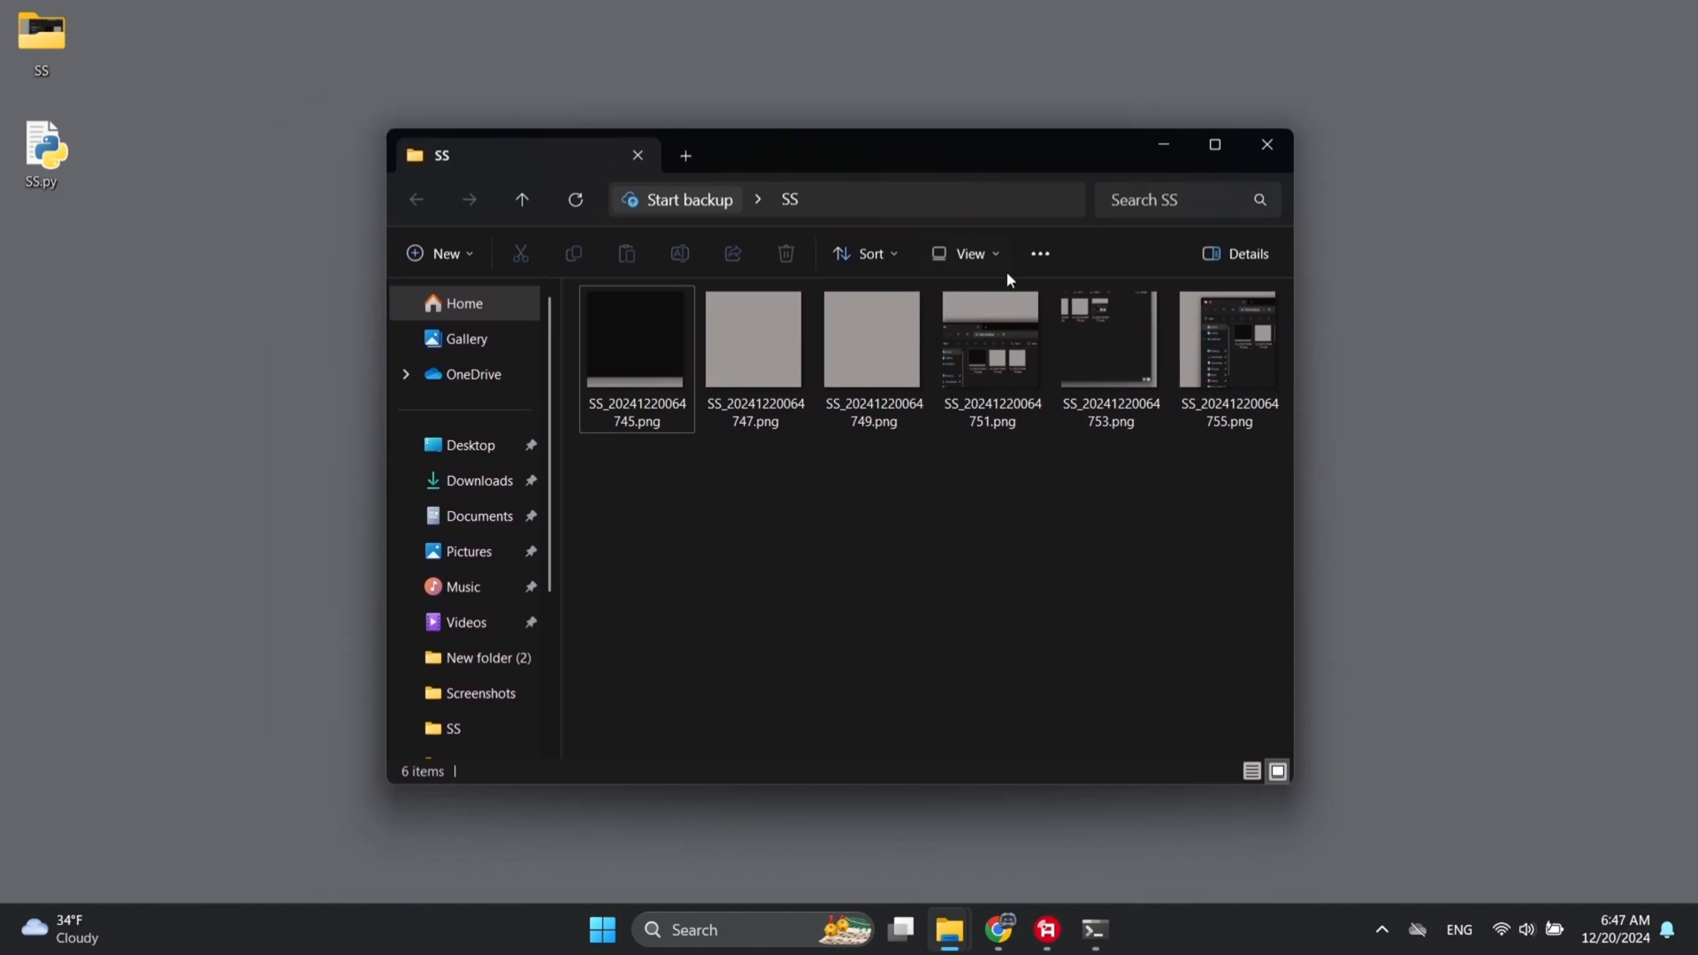
pyautogui.doubleClick(1109, 336)
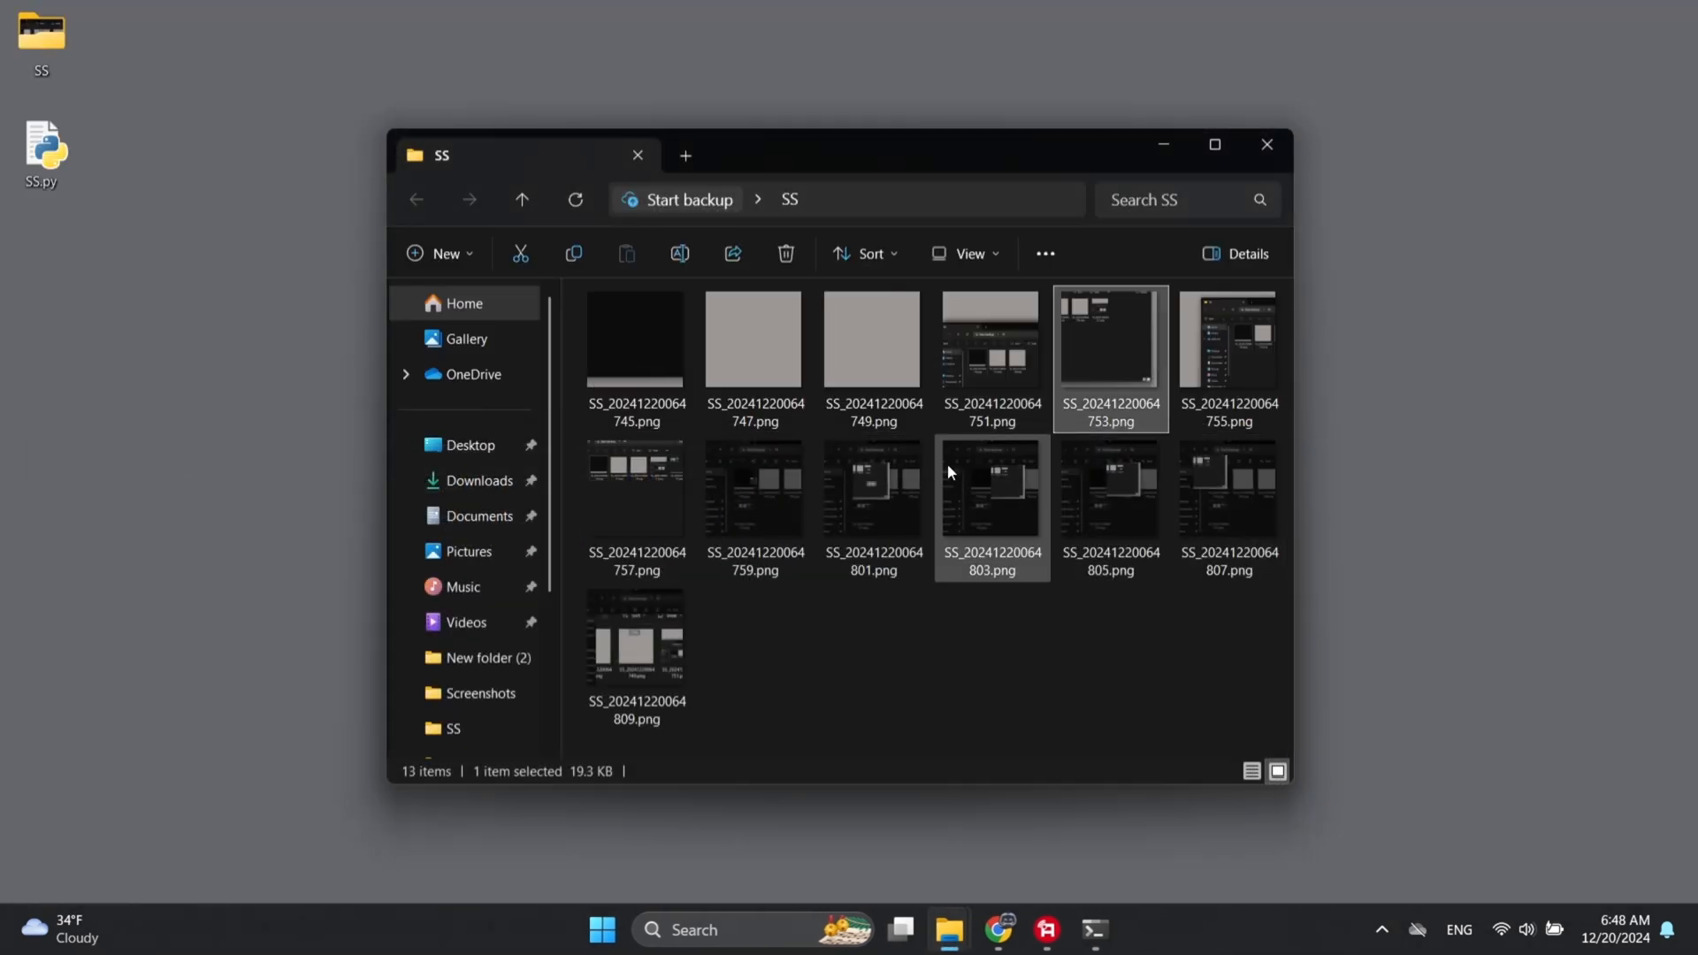
pyautogui.press('ctrl+a')
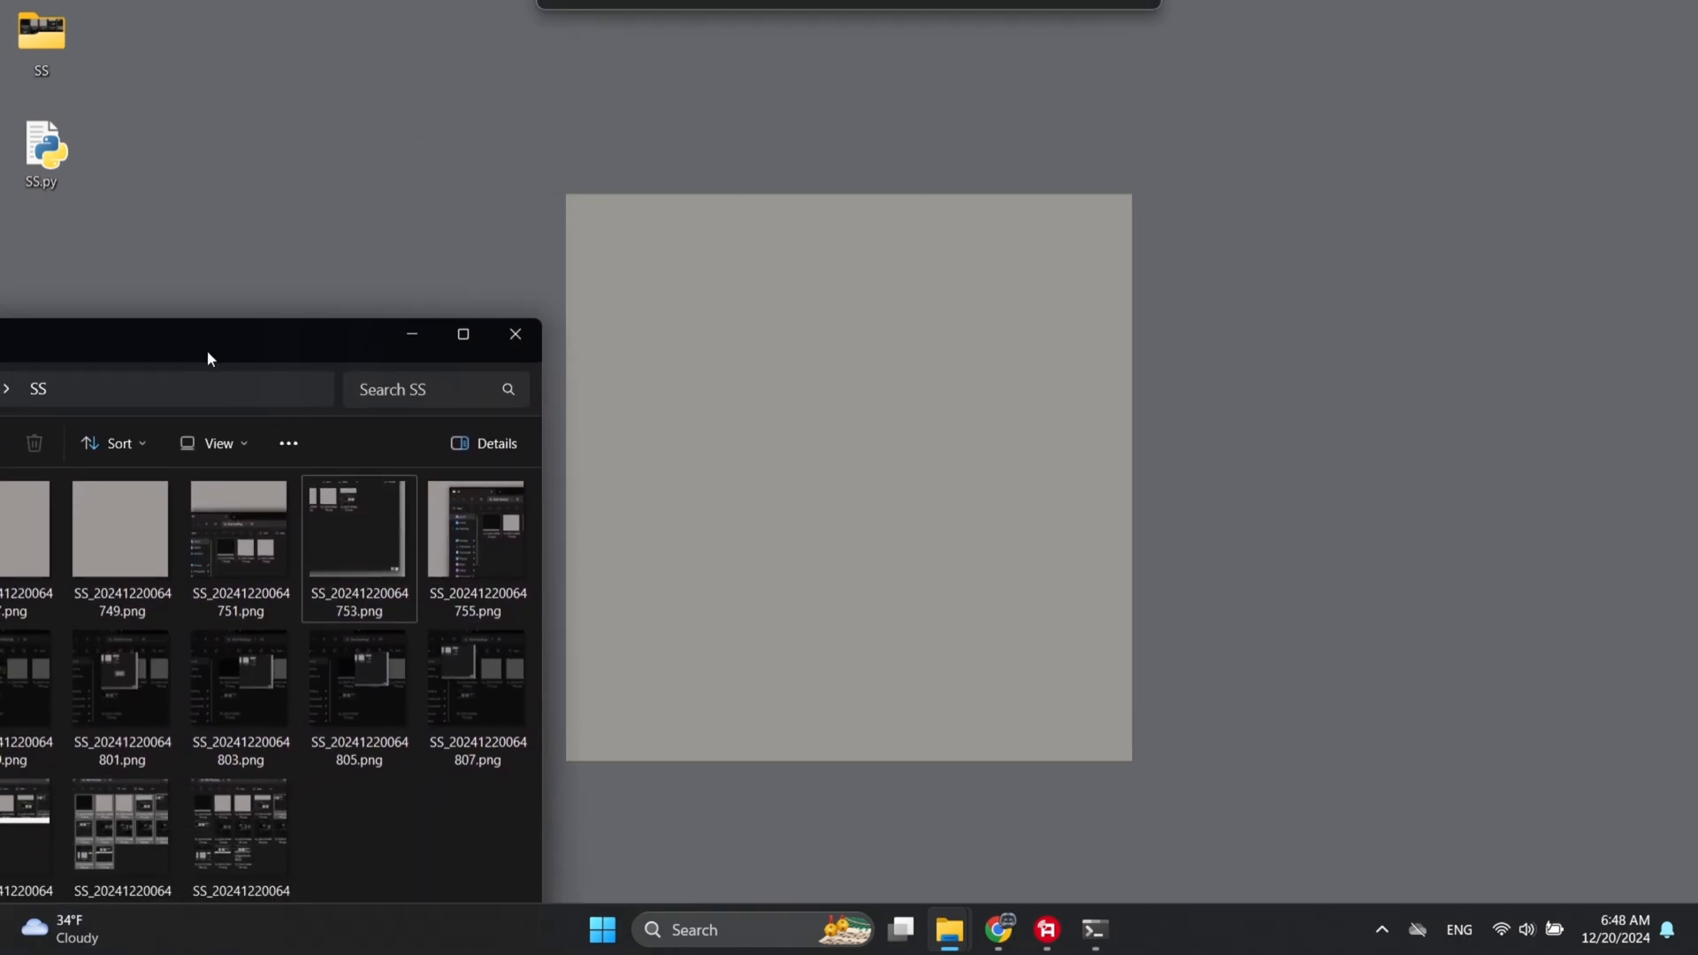
pyautogui.moveTo(206, 334); pyautogui.dragTo(168, 165)
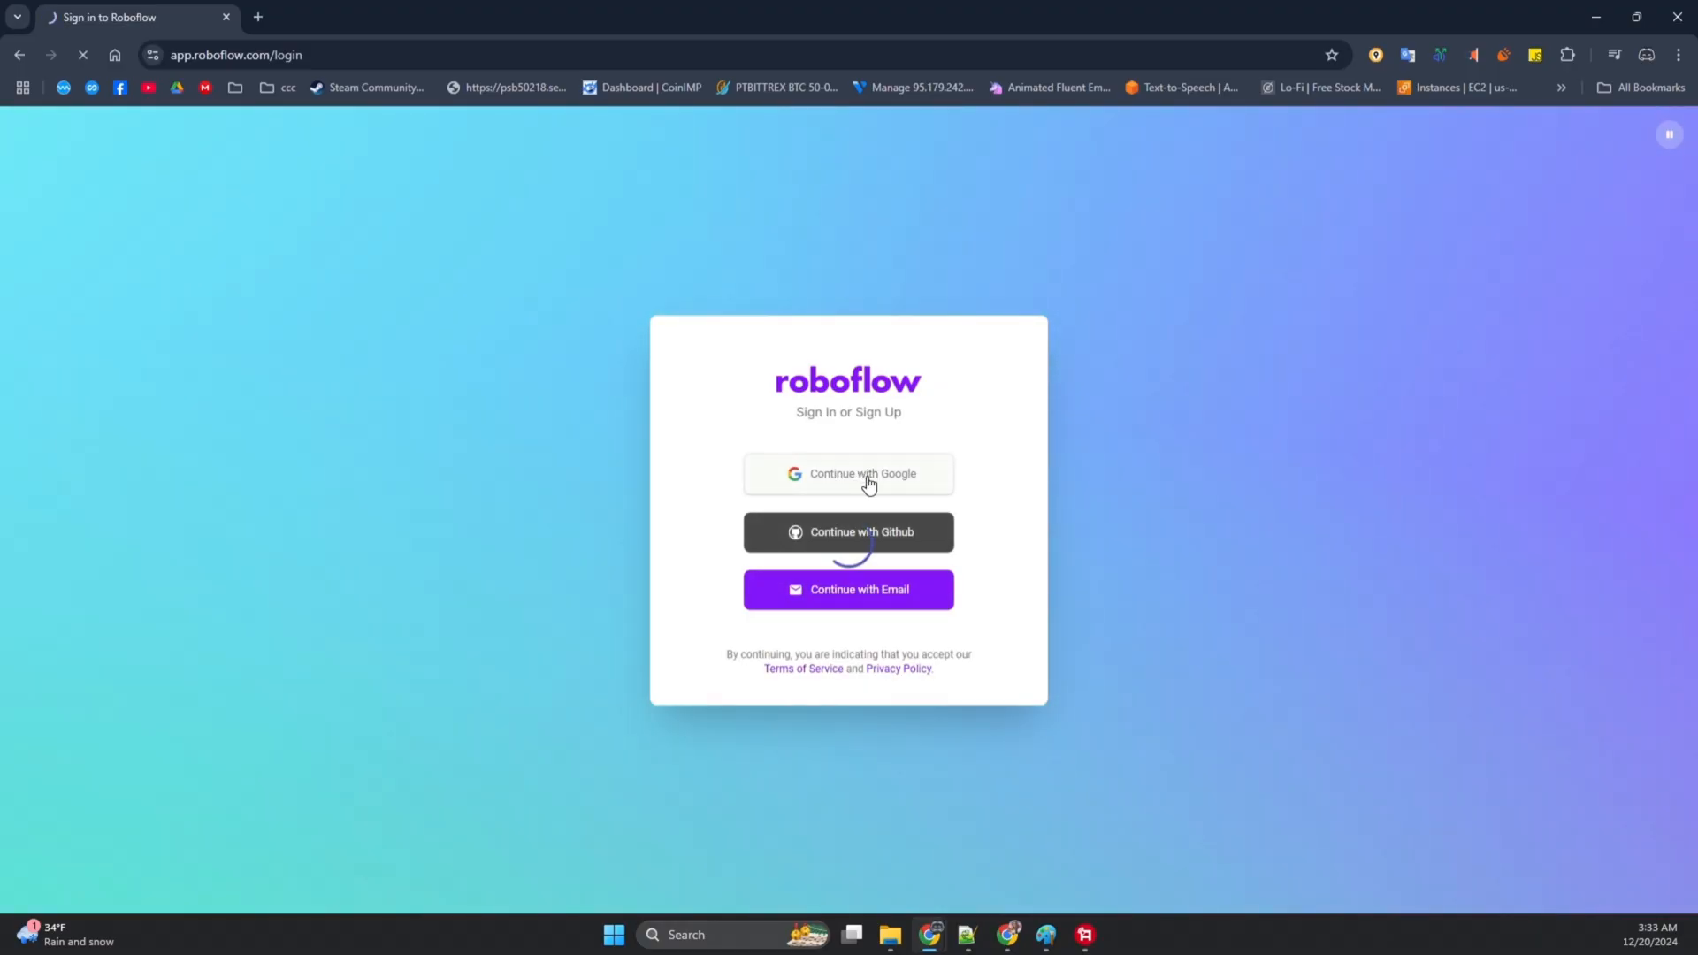
# - Sign in with Google and create public Object Detection project RDR2 with group Enemy
pyautogui.click(848, 474)
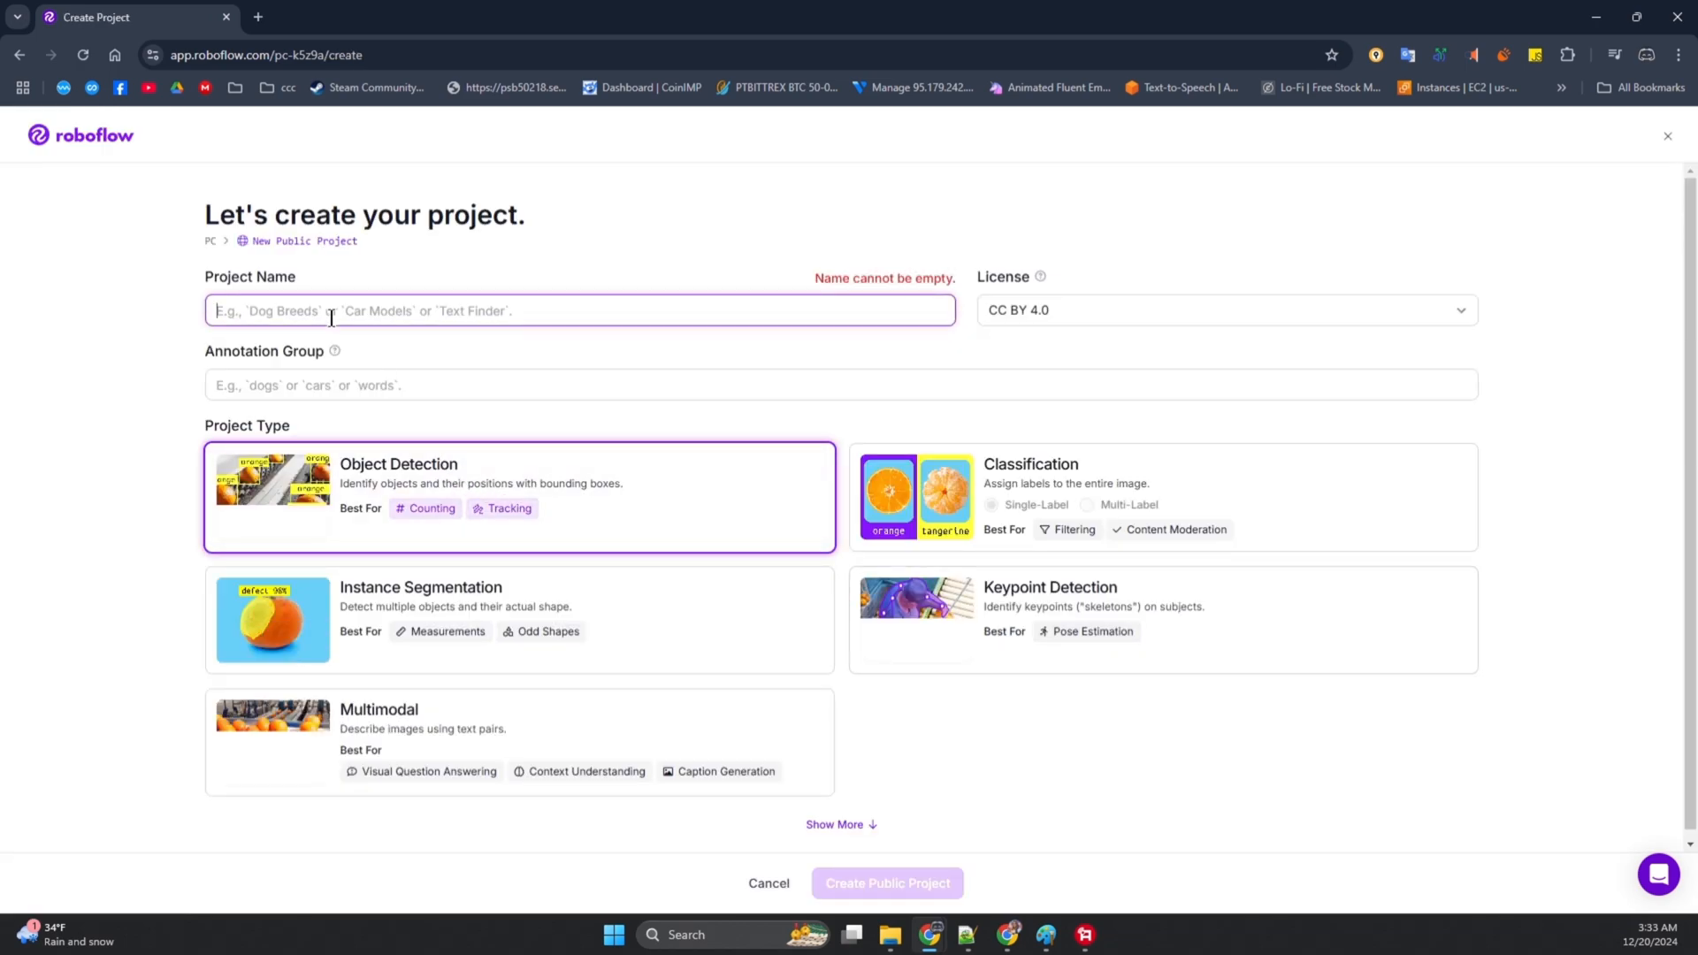
pyautogui.write('RDR2')
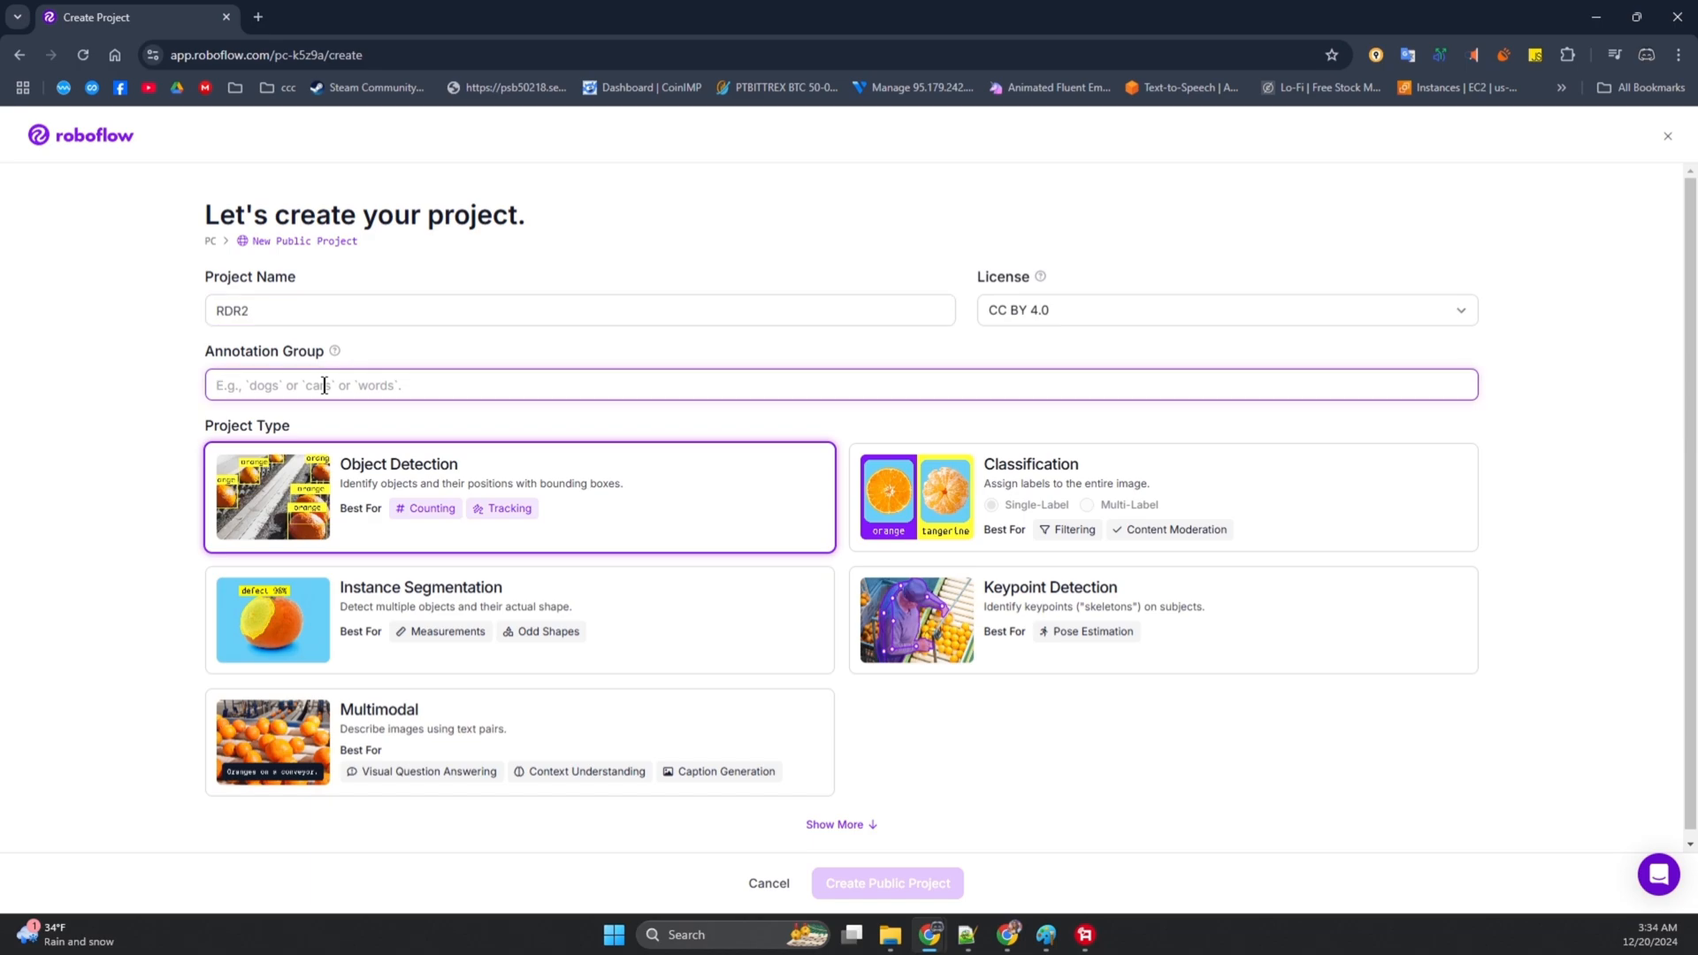
pyautogui.write('Enemy')
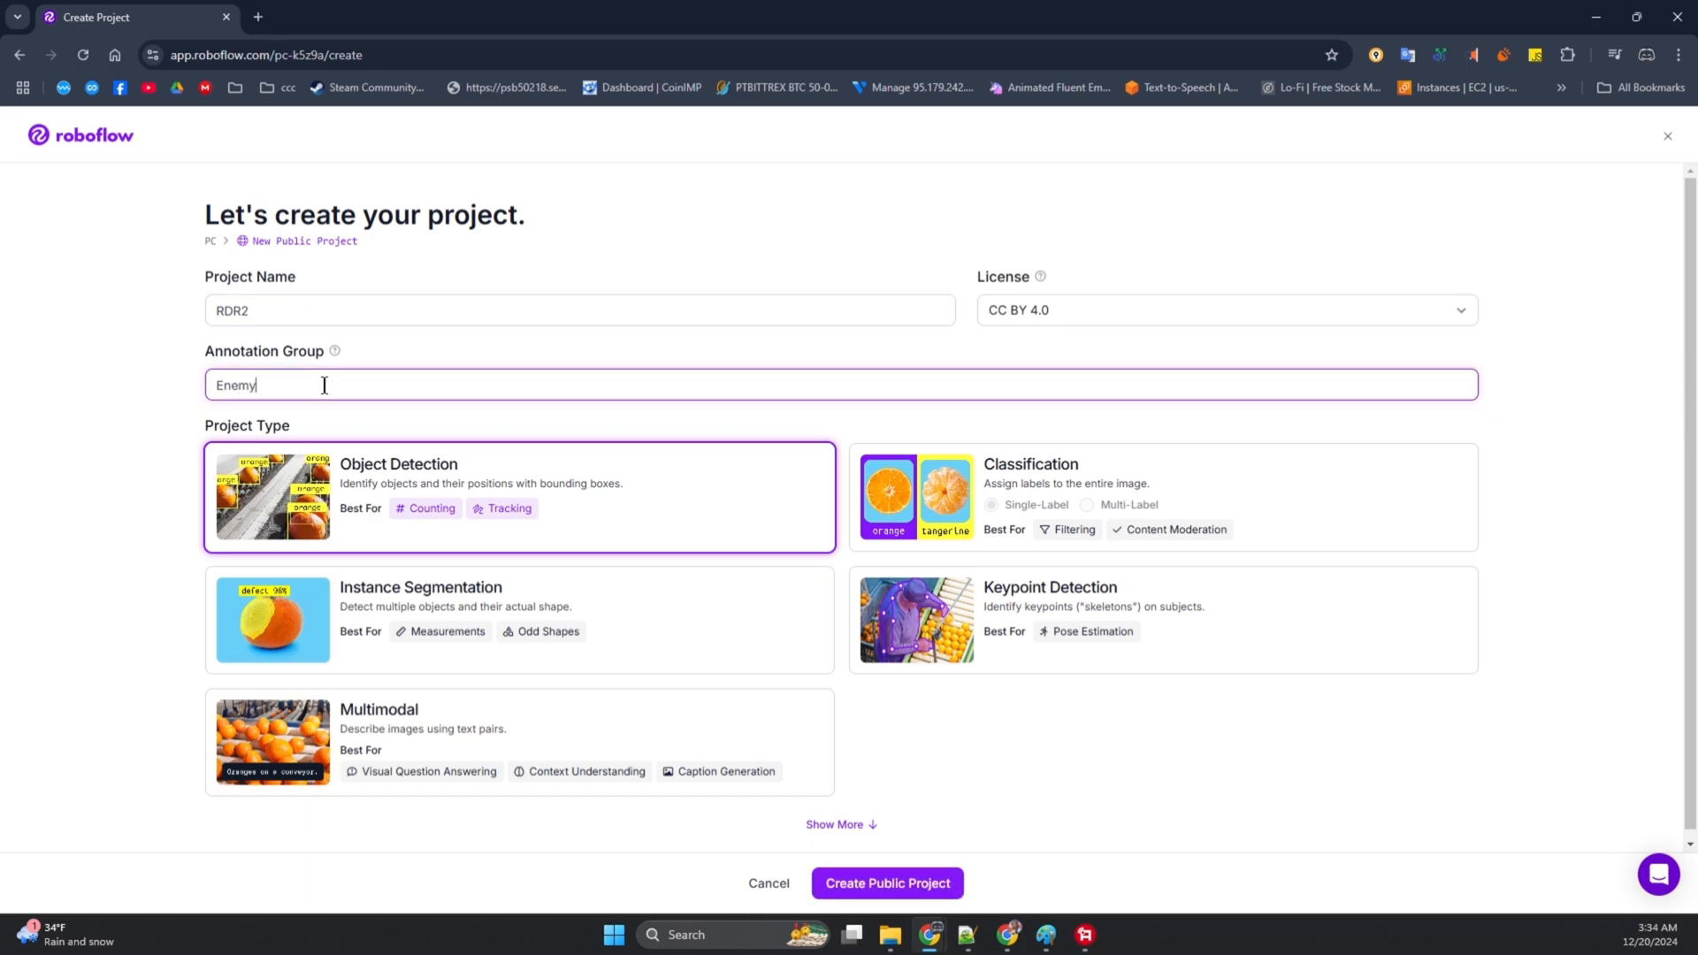
pyautogui.moveTo(926, 888)
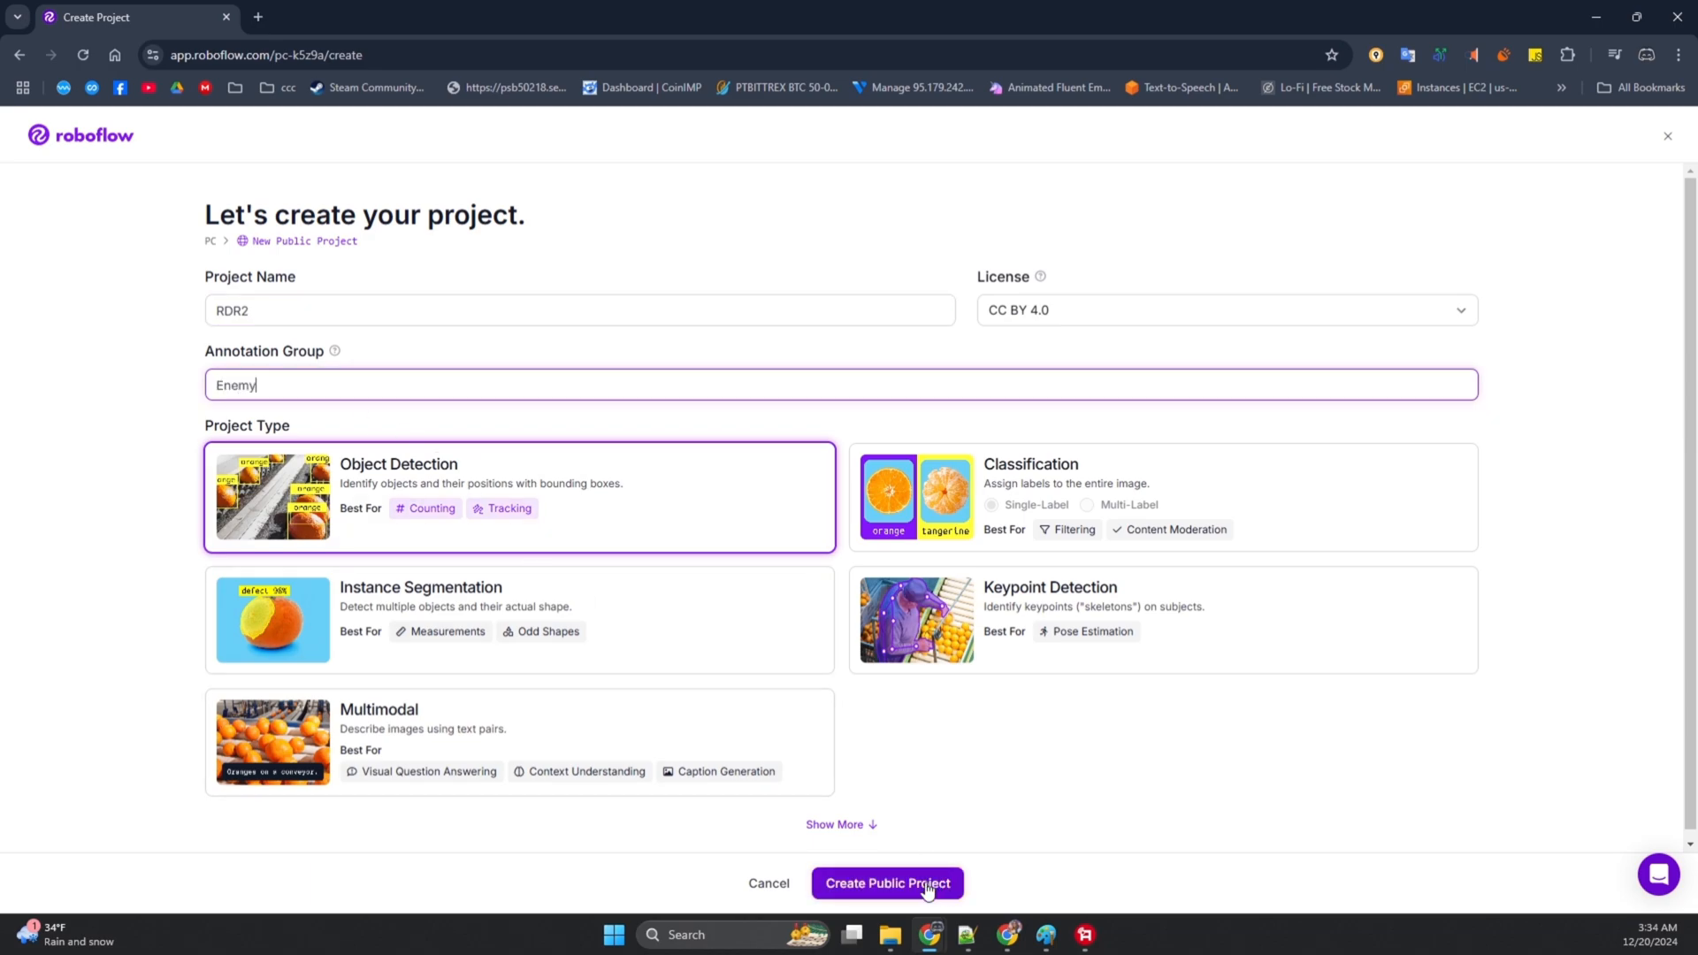
pyautogui.click(886, 882)
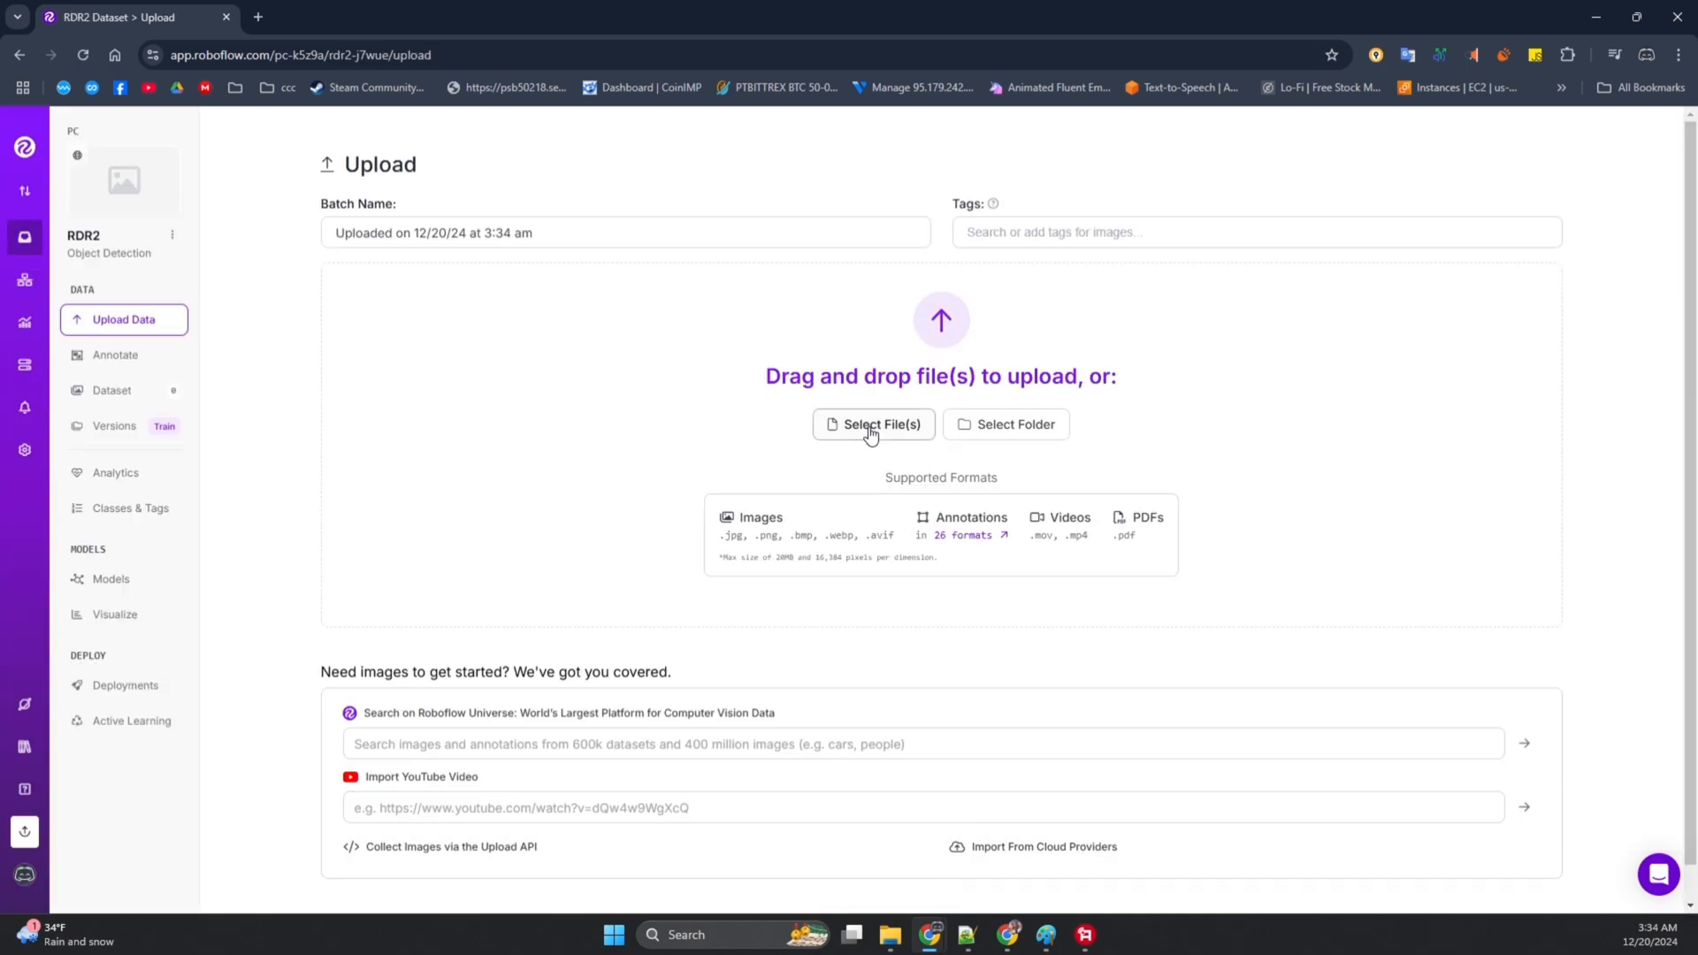
# - Upload all 324 screenshots from Desktop > SS and save the batch
pyautogui.click(873, 423)
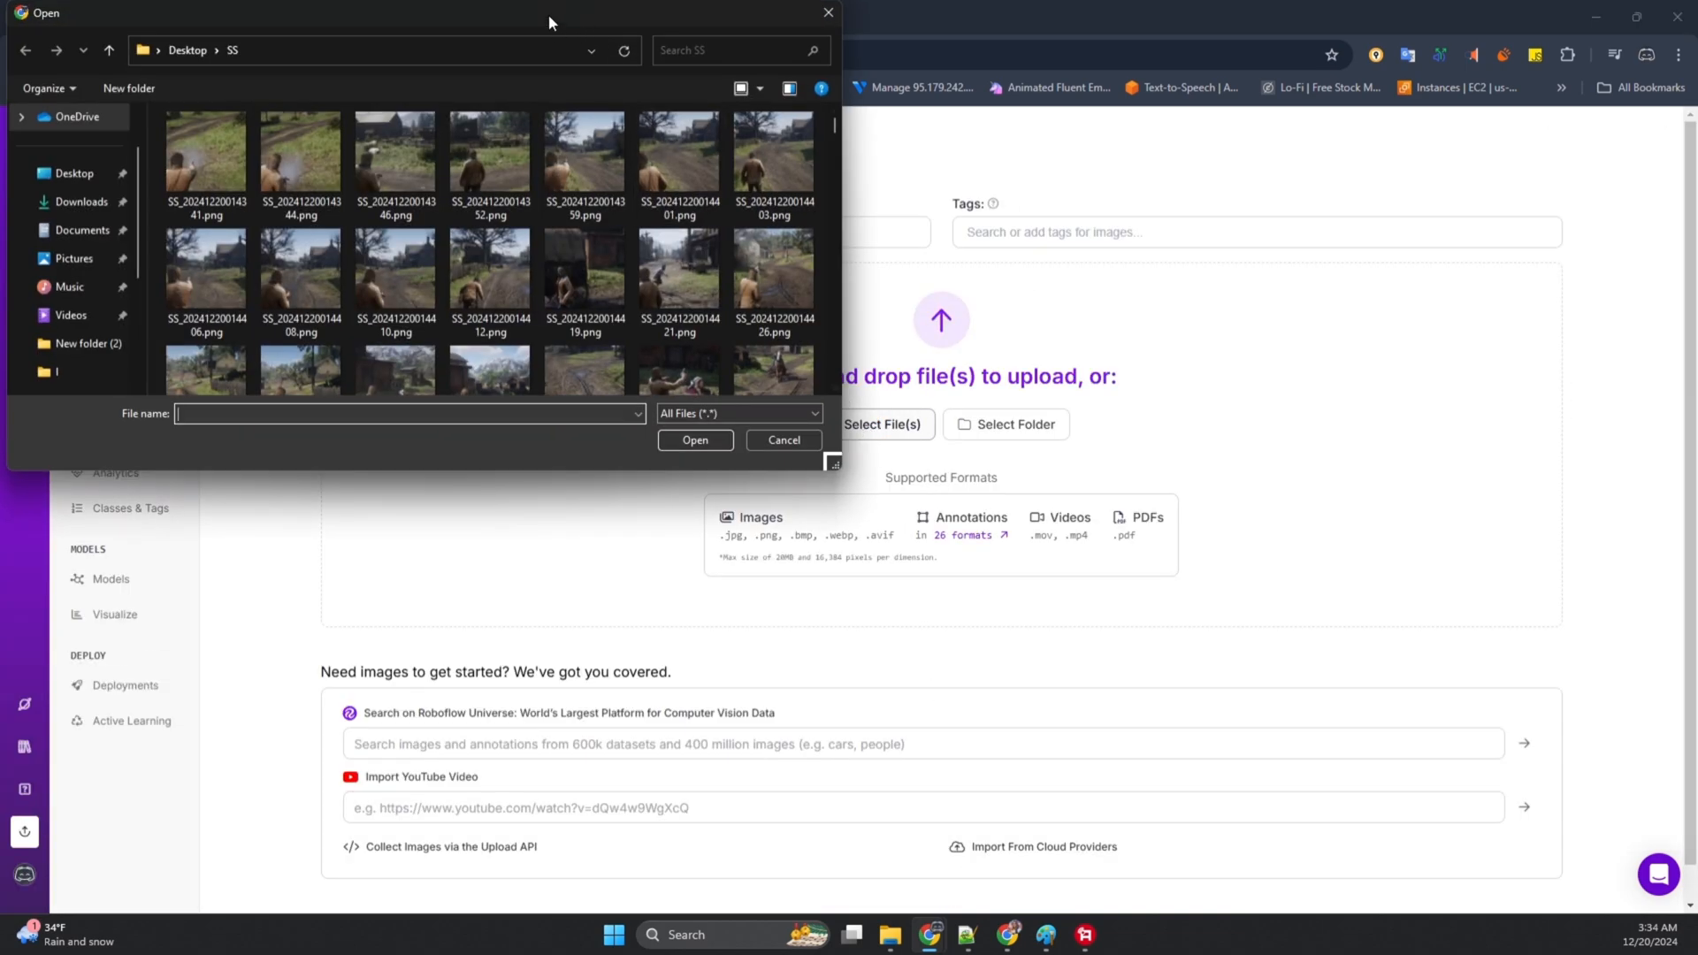
pyautogui.click(694, 440)
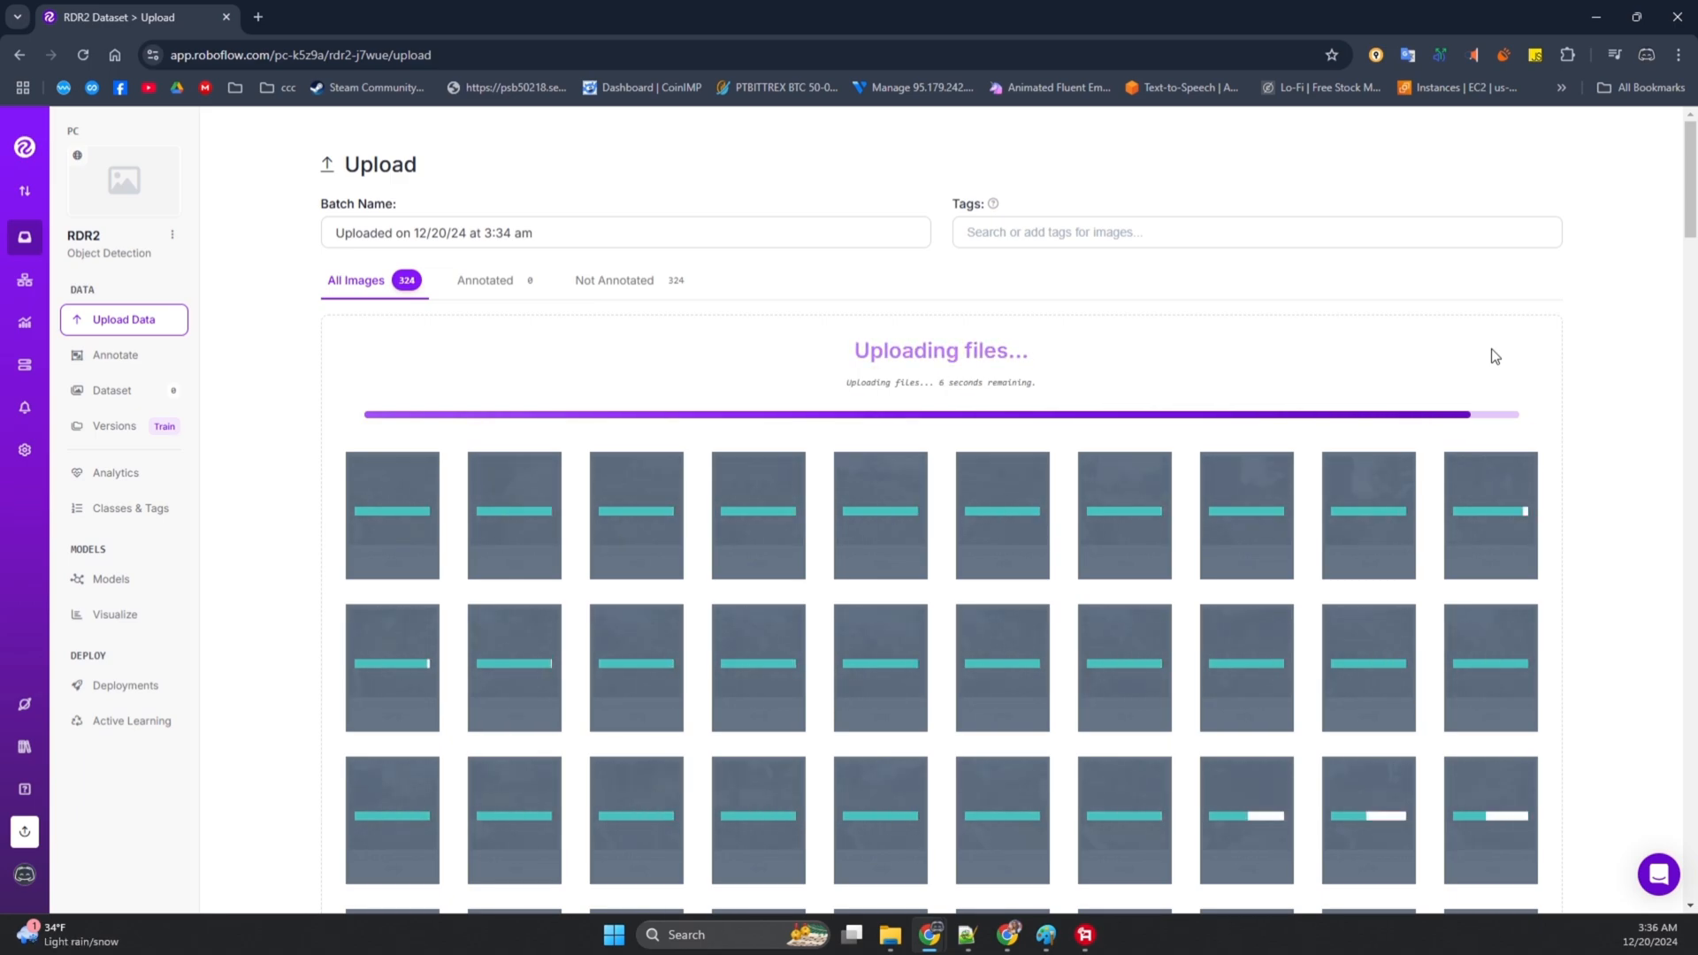
pyautogui.click(115, 353)
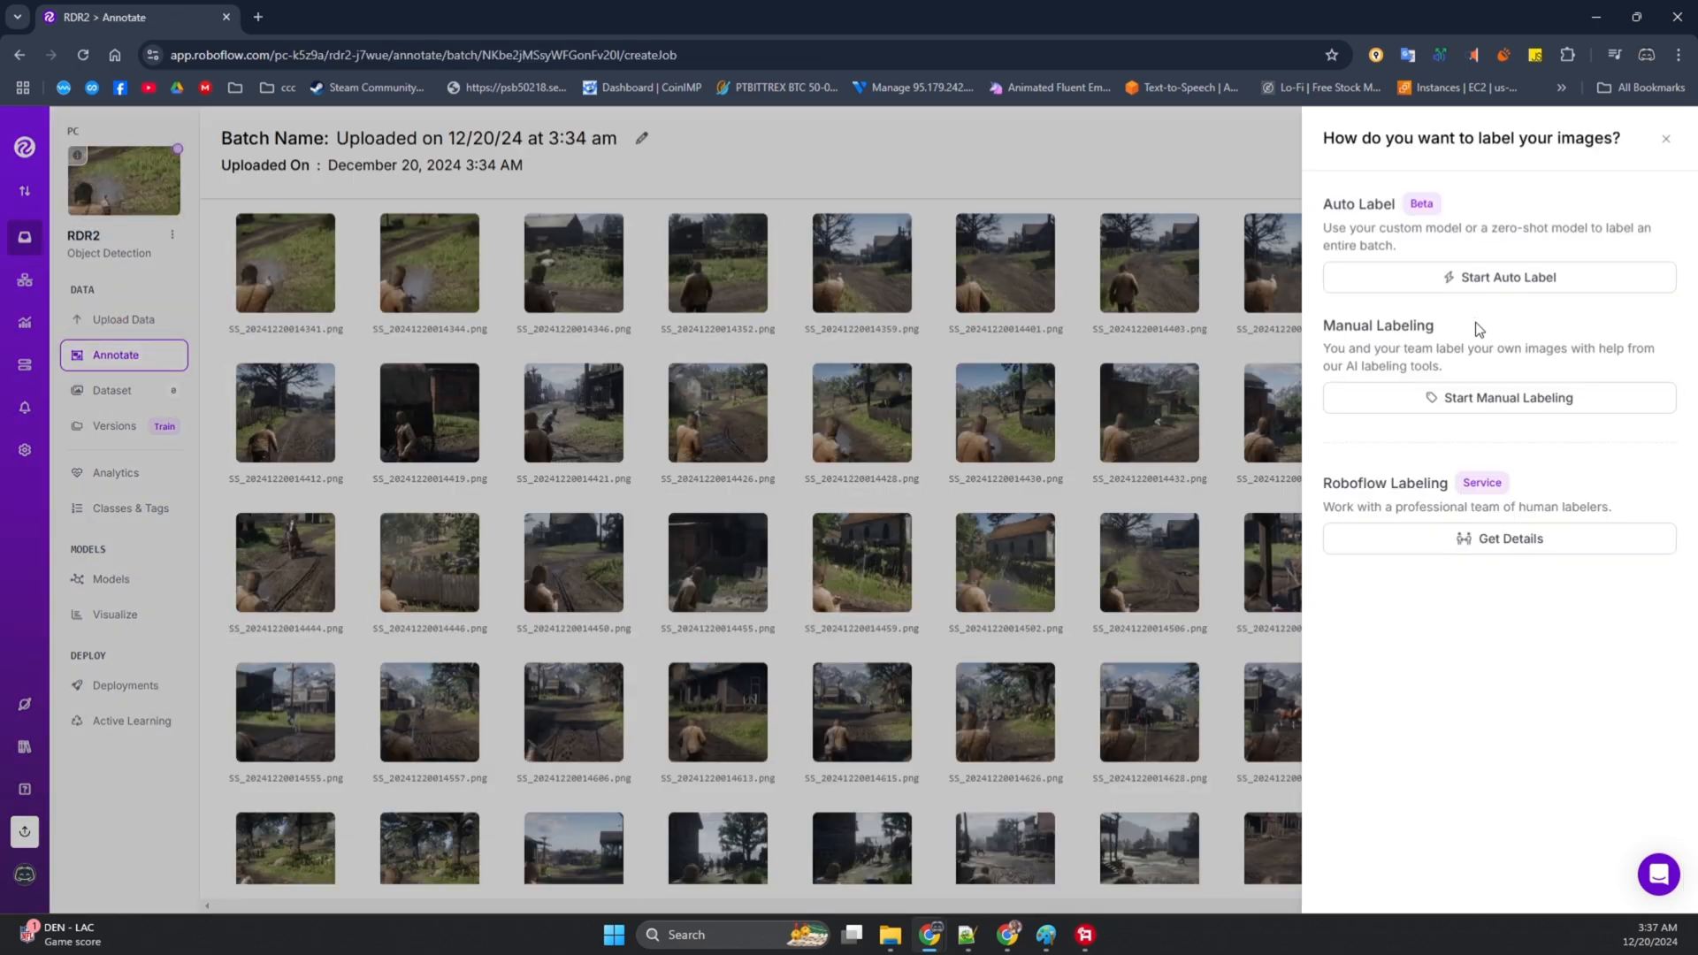
# - Assign all 324 images to myself for manual labeling and open that job
pyautogui.click(1497, 397)
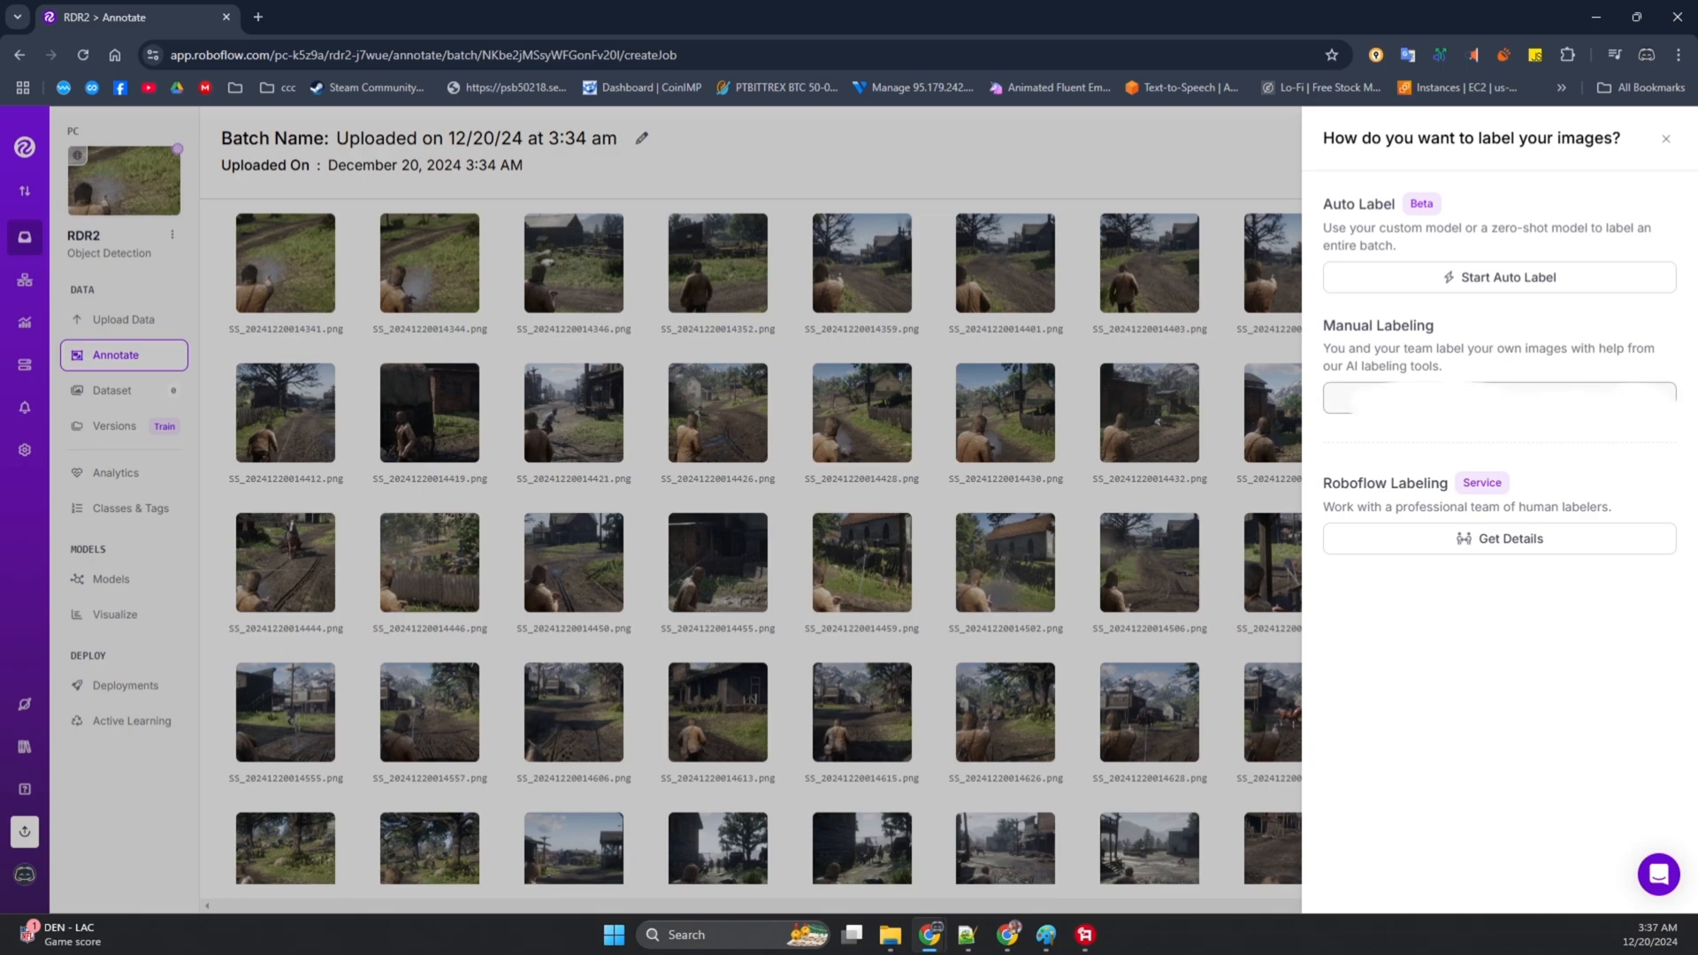
pyautogui.click(1497, 395)
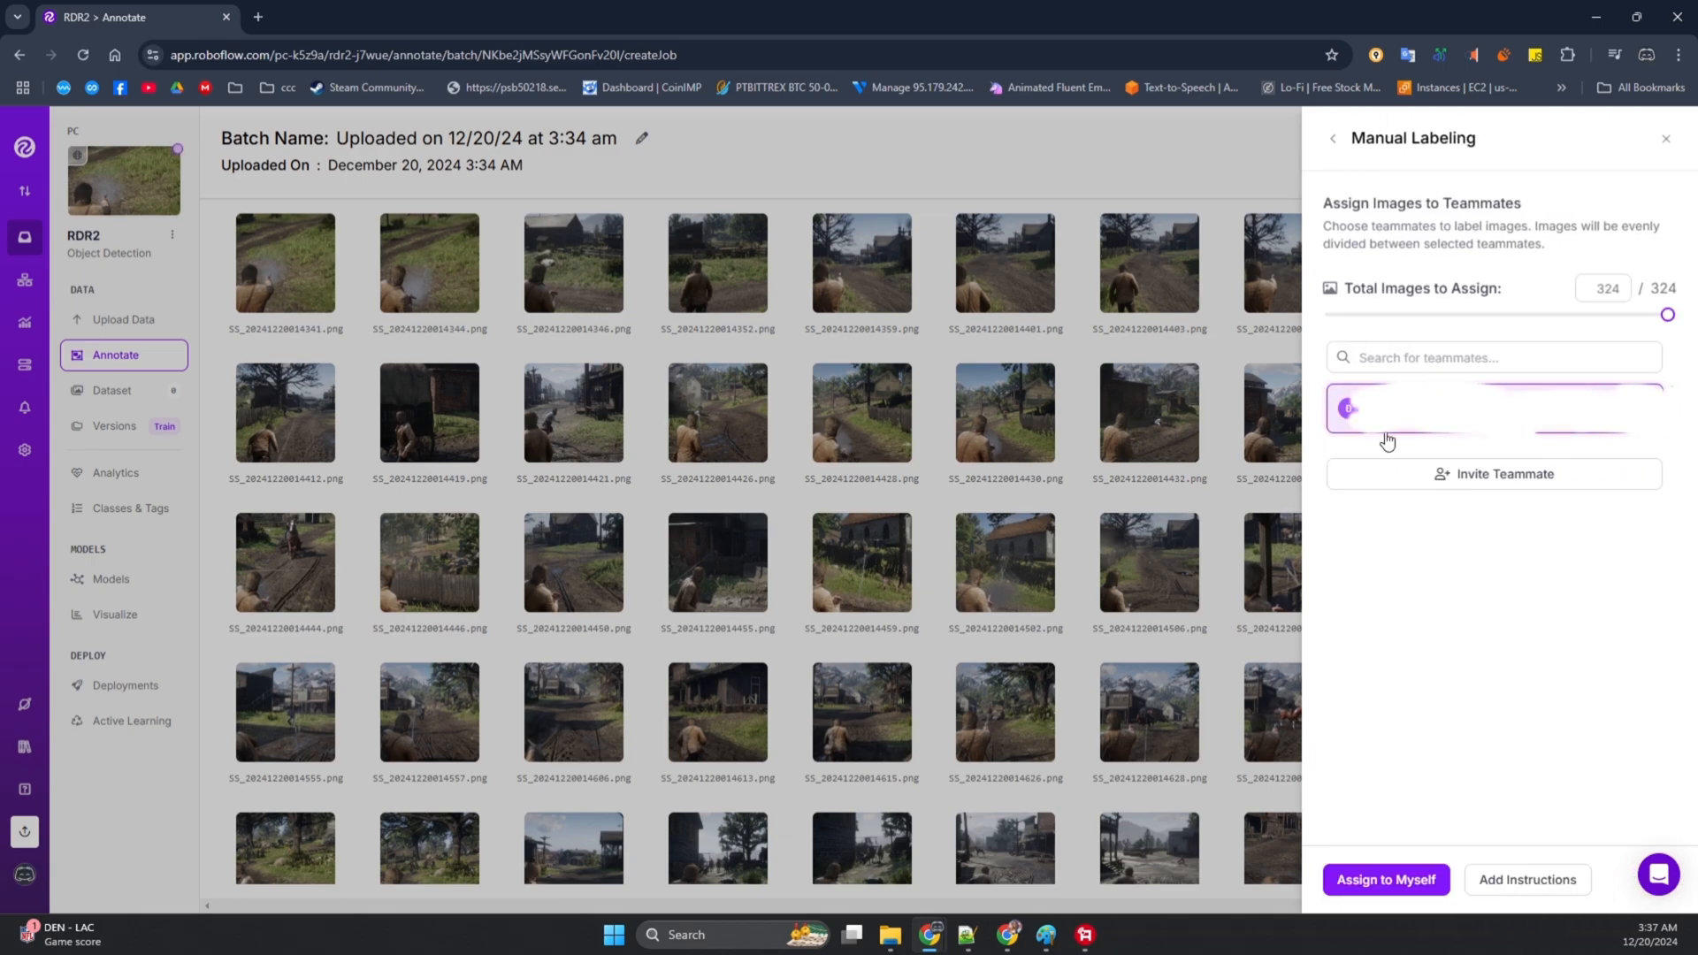
pyautogui.click(1385, 878)
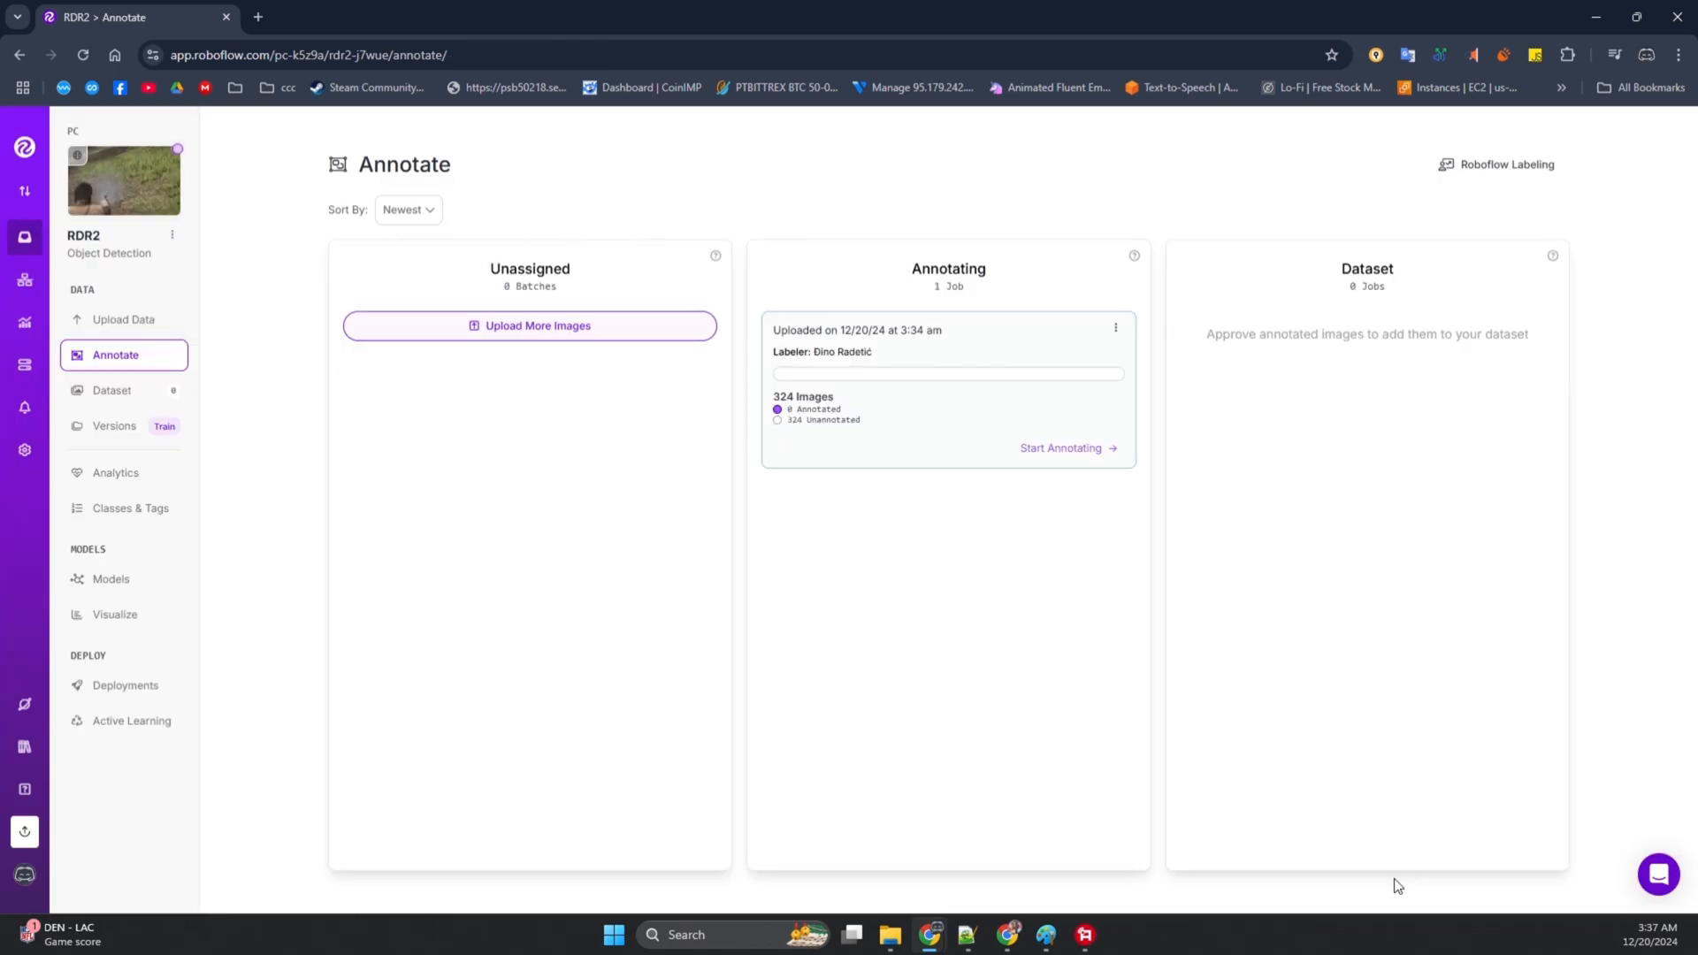
pyautogui.moveTo(699, 502)
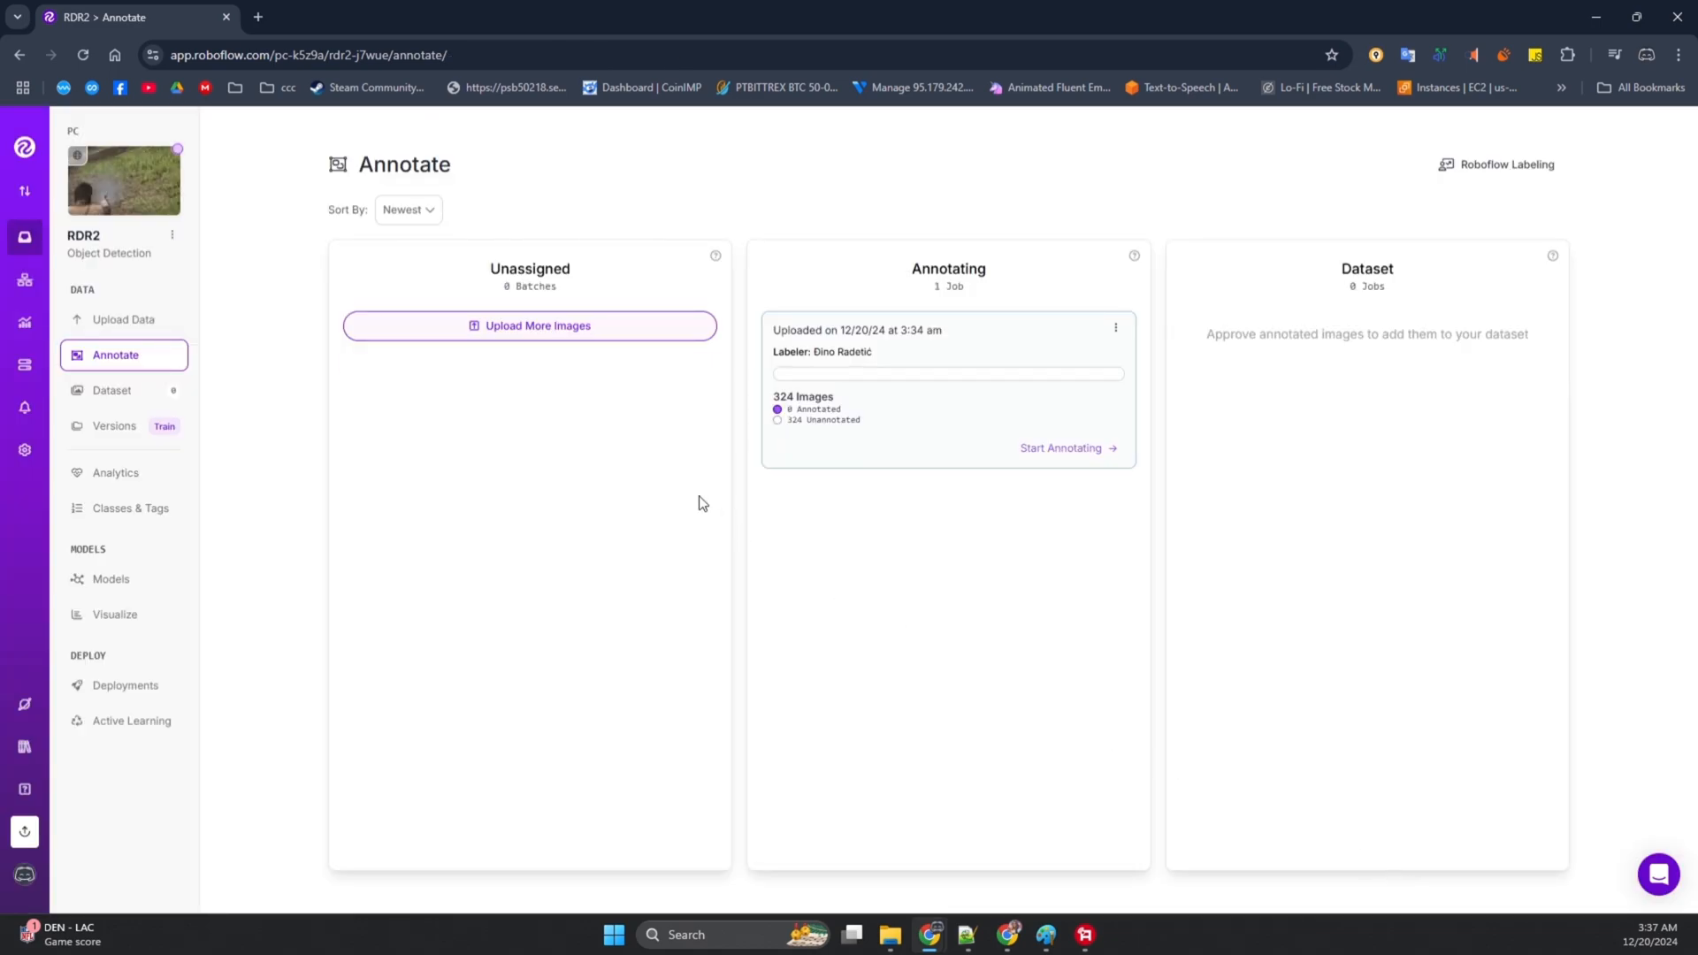
pyautogui.click(1060, 448)
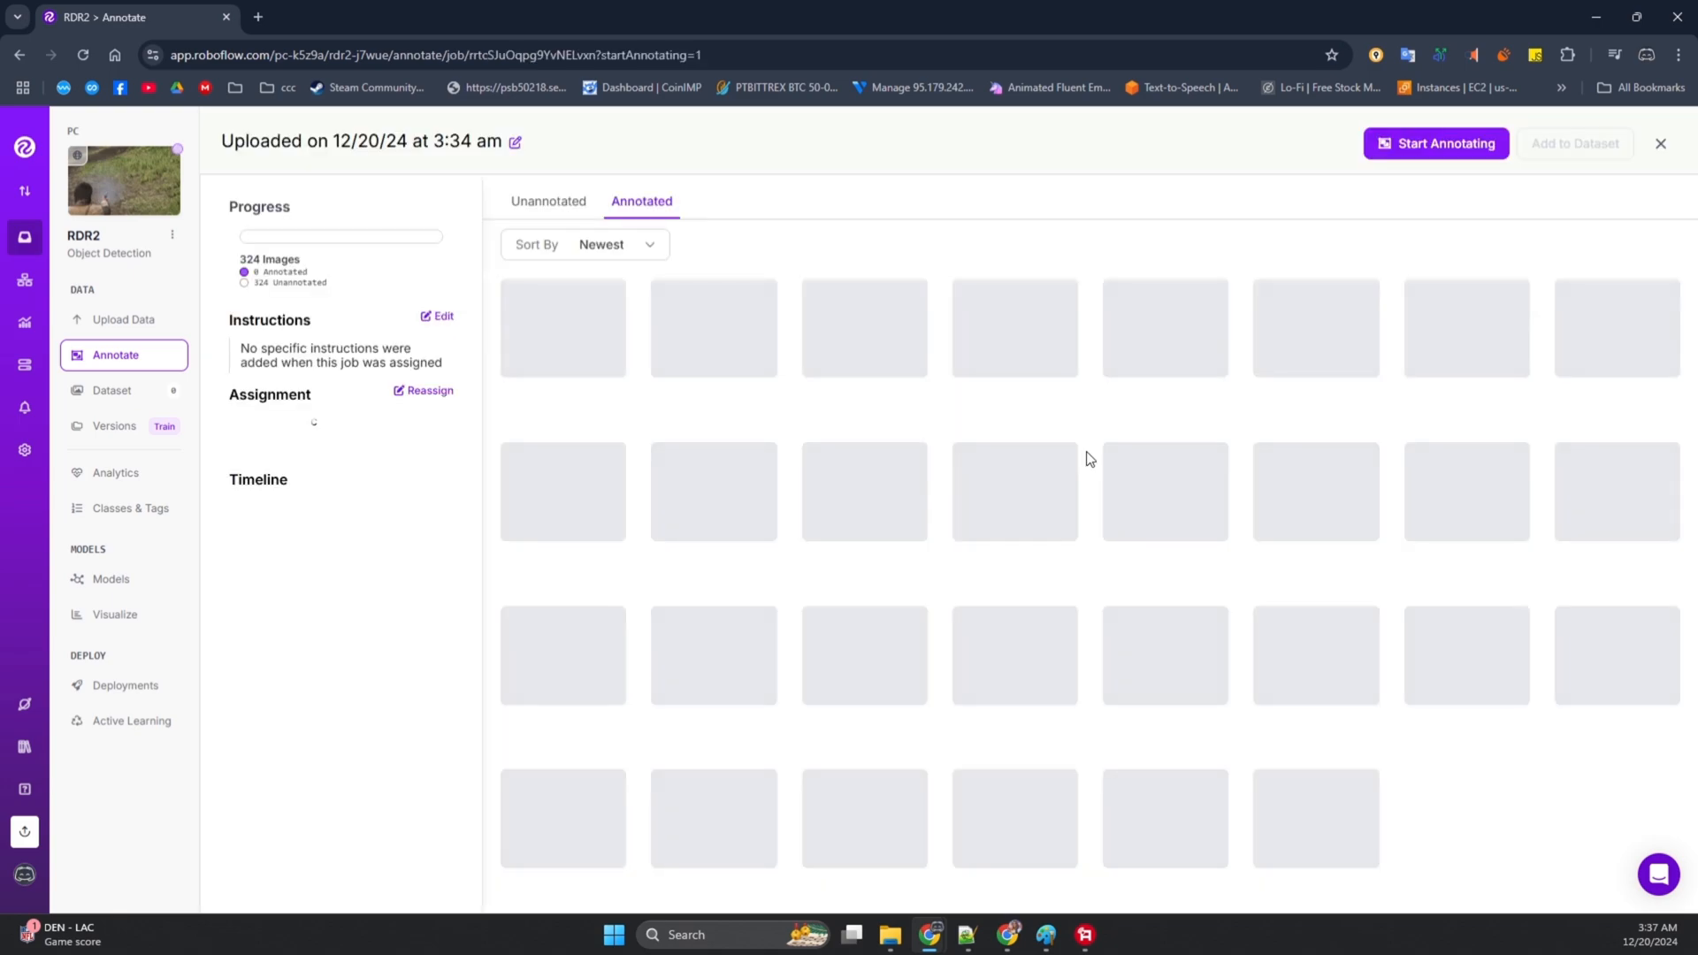
# - Start annotating and mark the first three enemy-free screenshots as null
pyautogui.click(1436, 144)
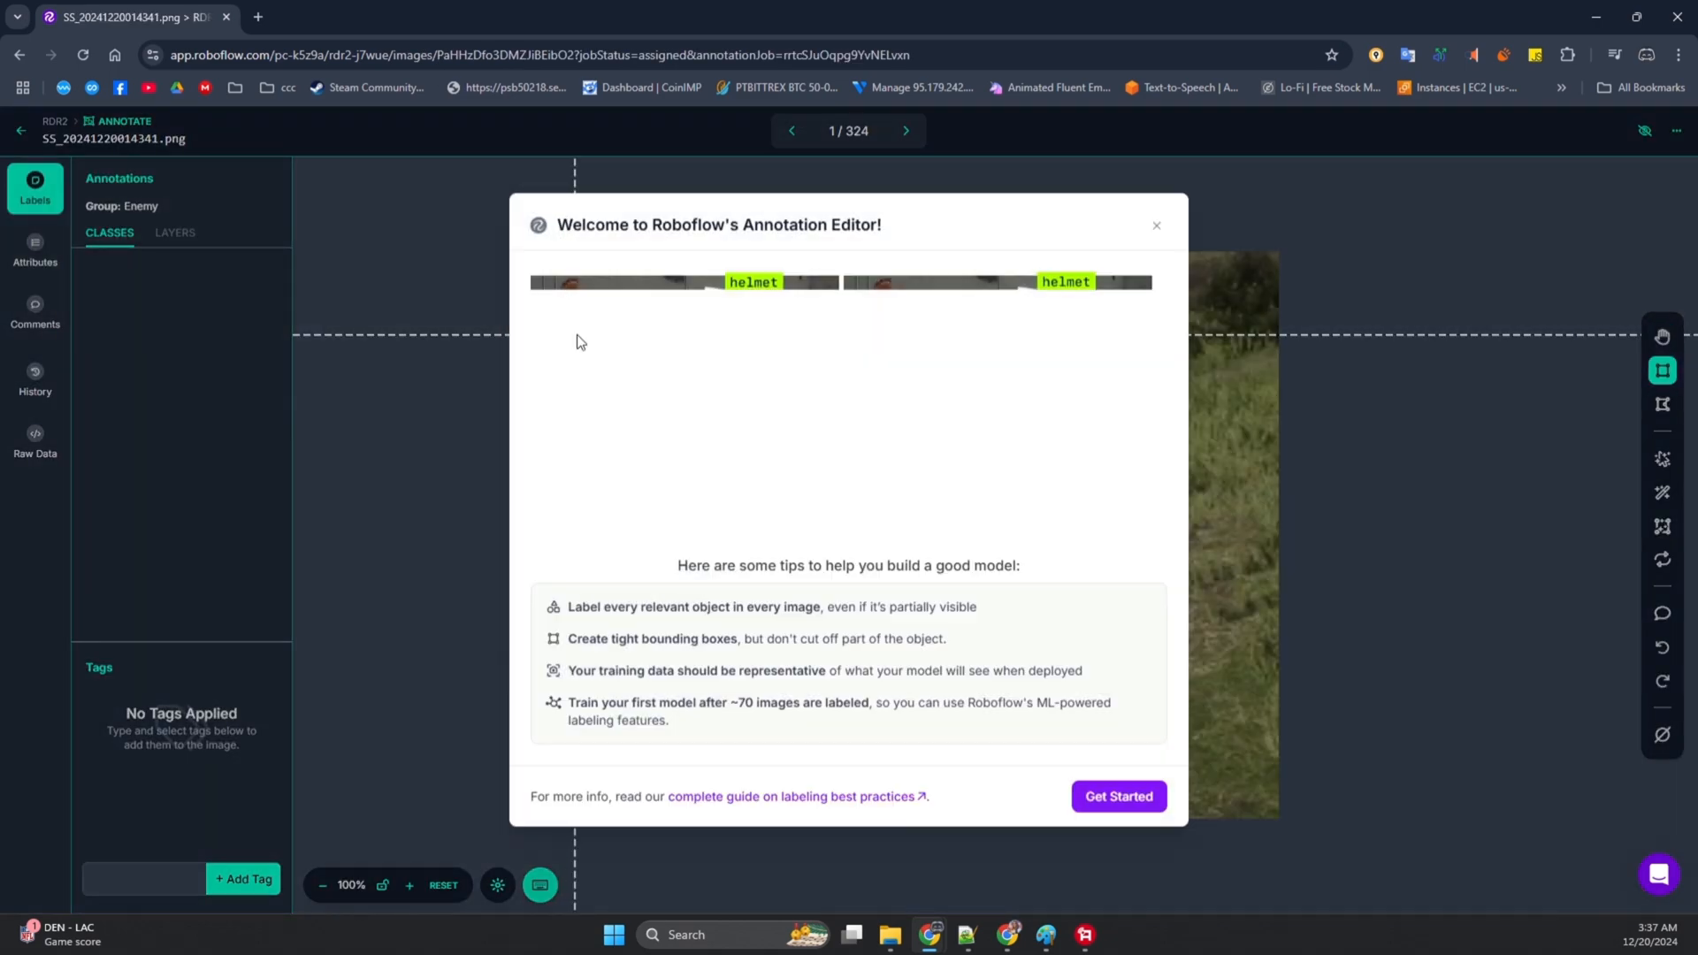
pyautogui.click(1118, 796)
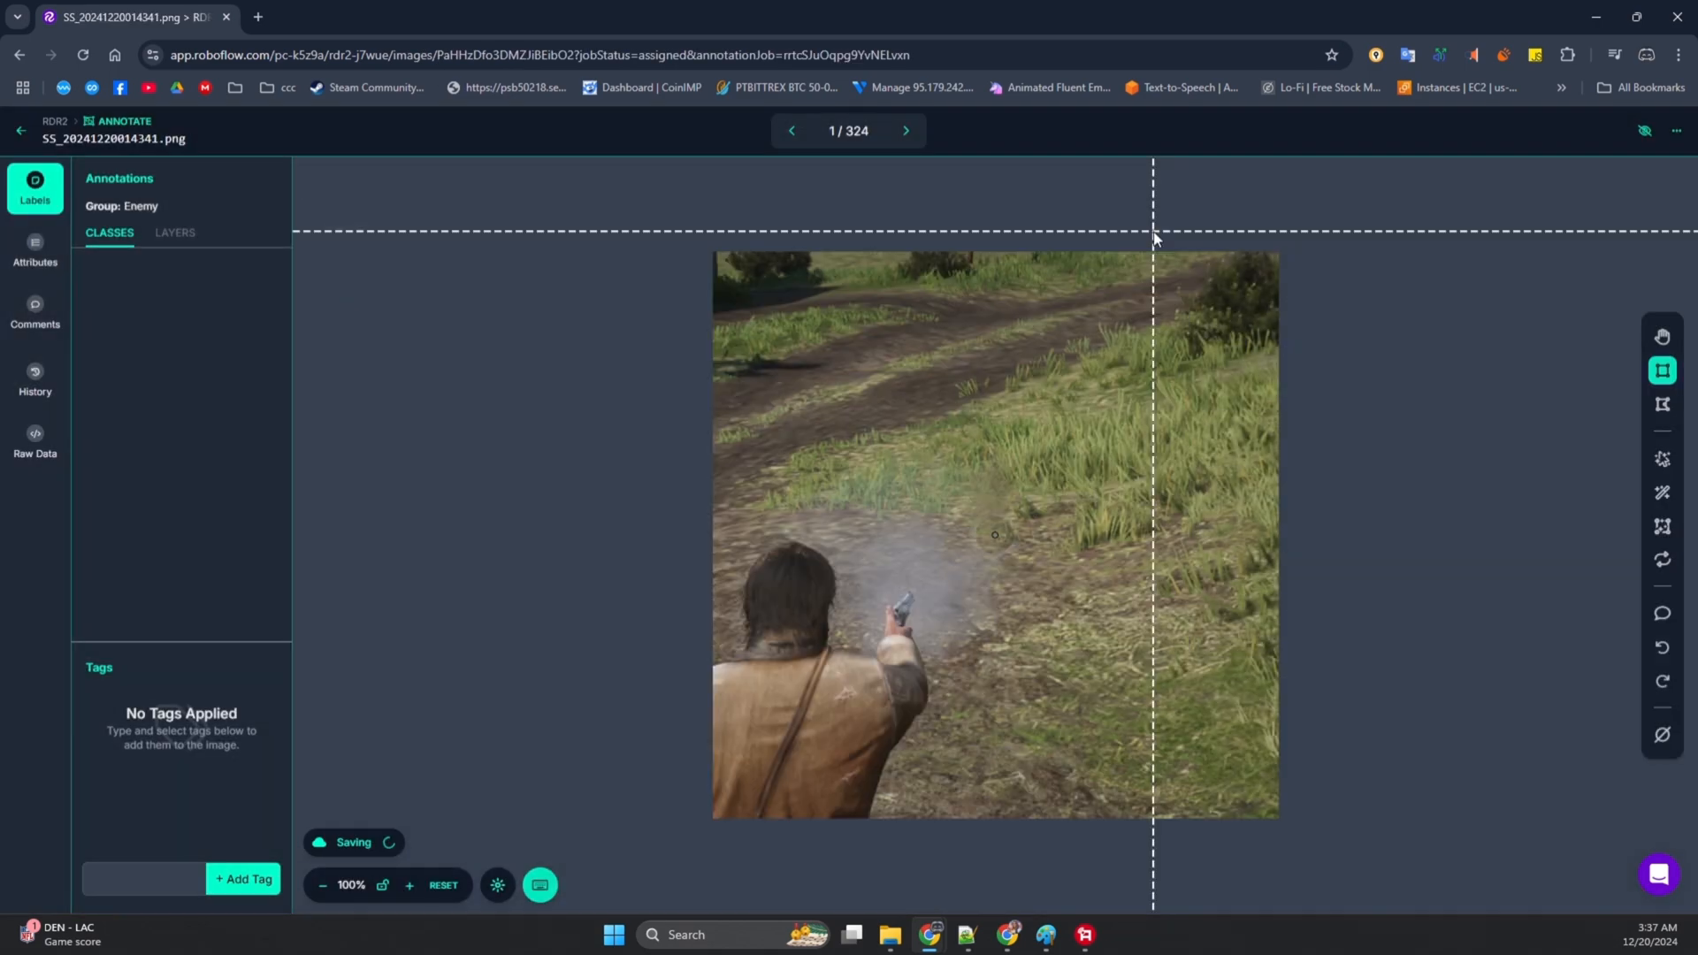
pyautogui.moveTo(1661, 736)
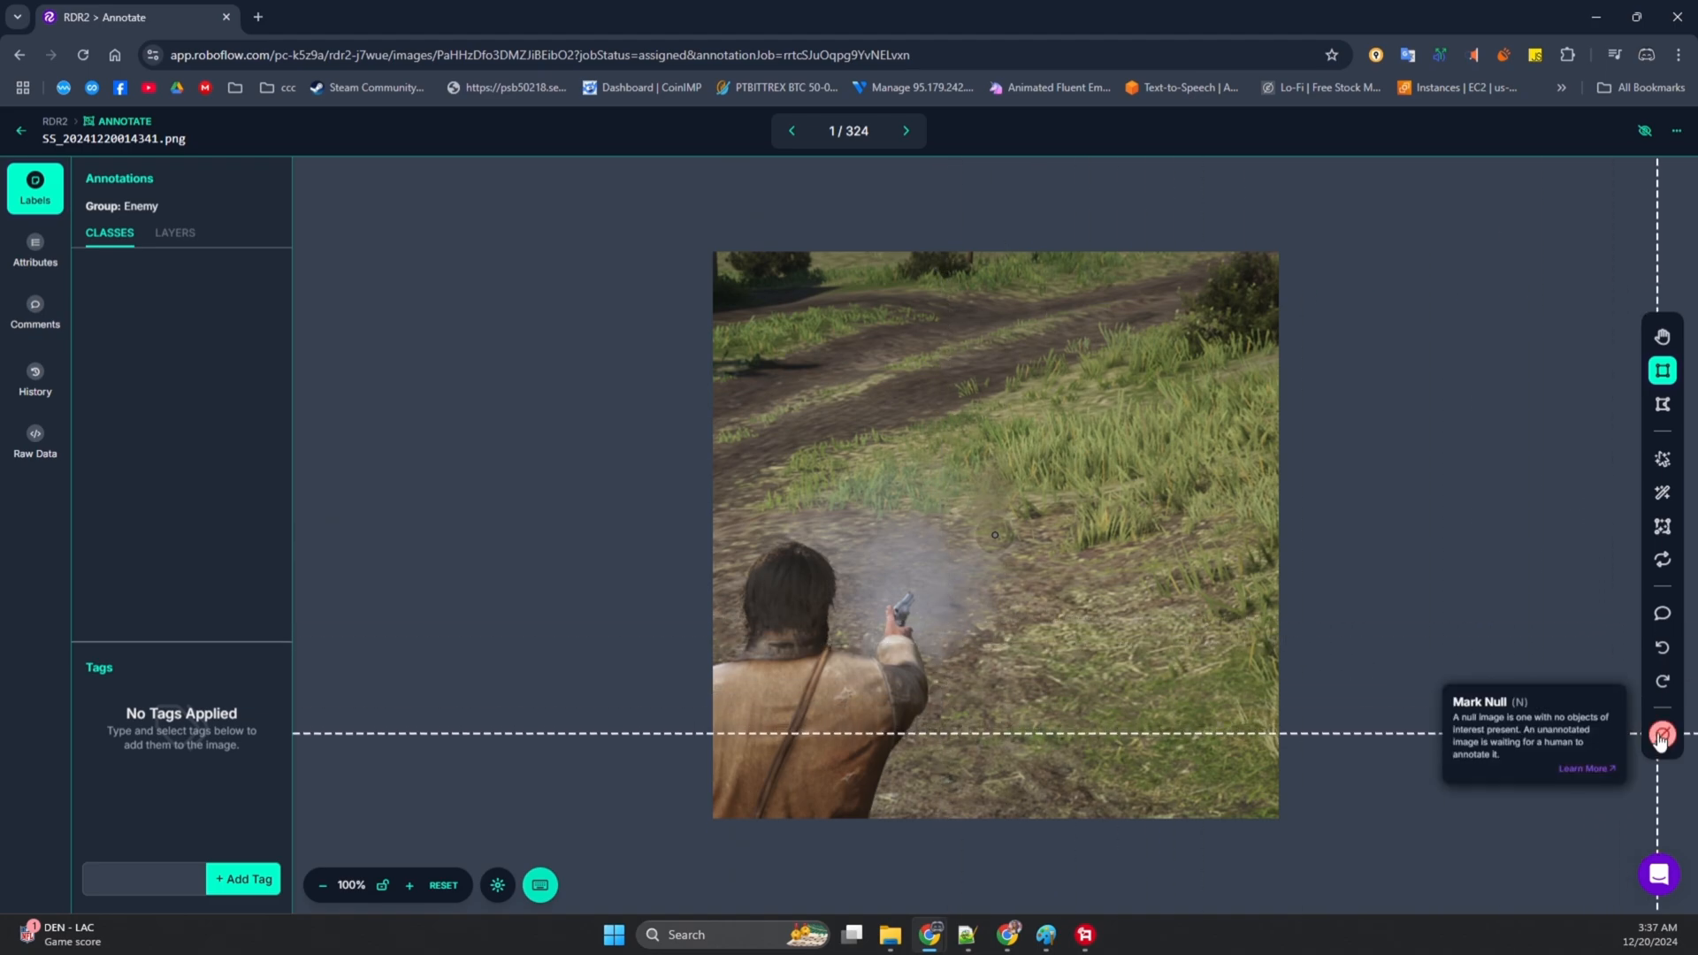
pyautogui.click(906, 130)
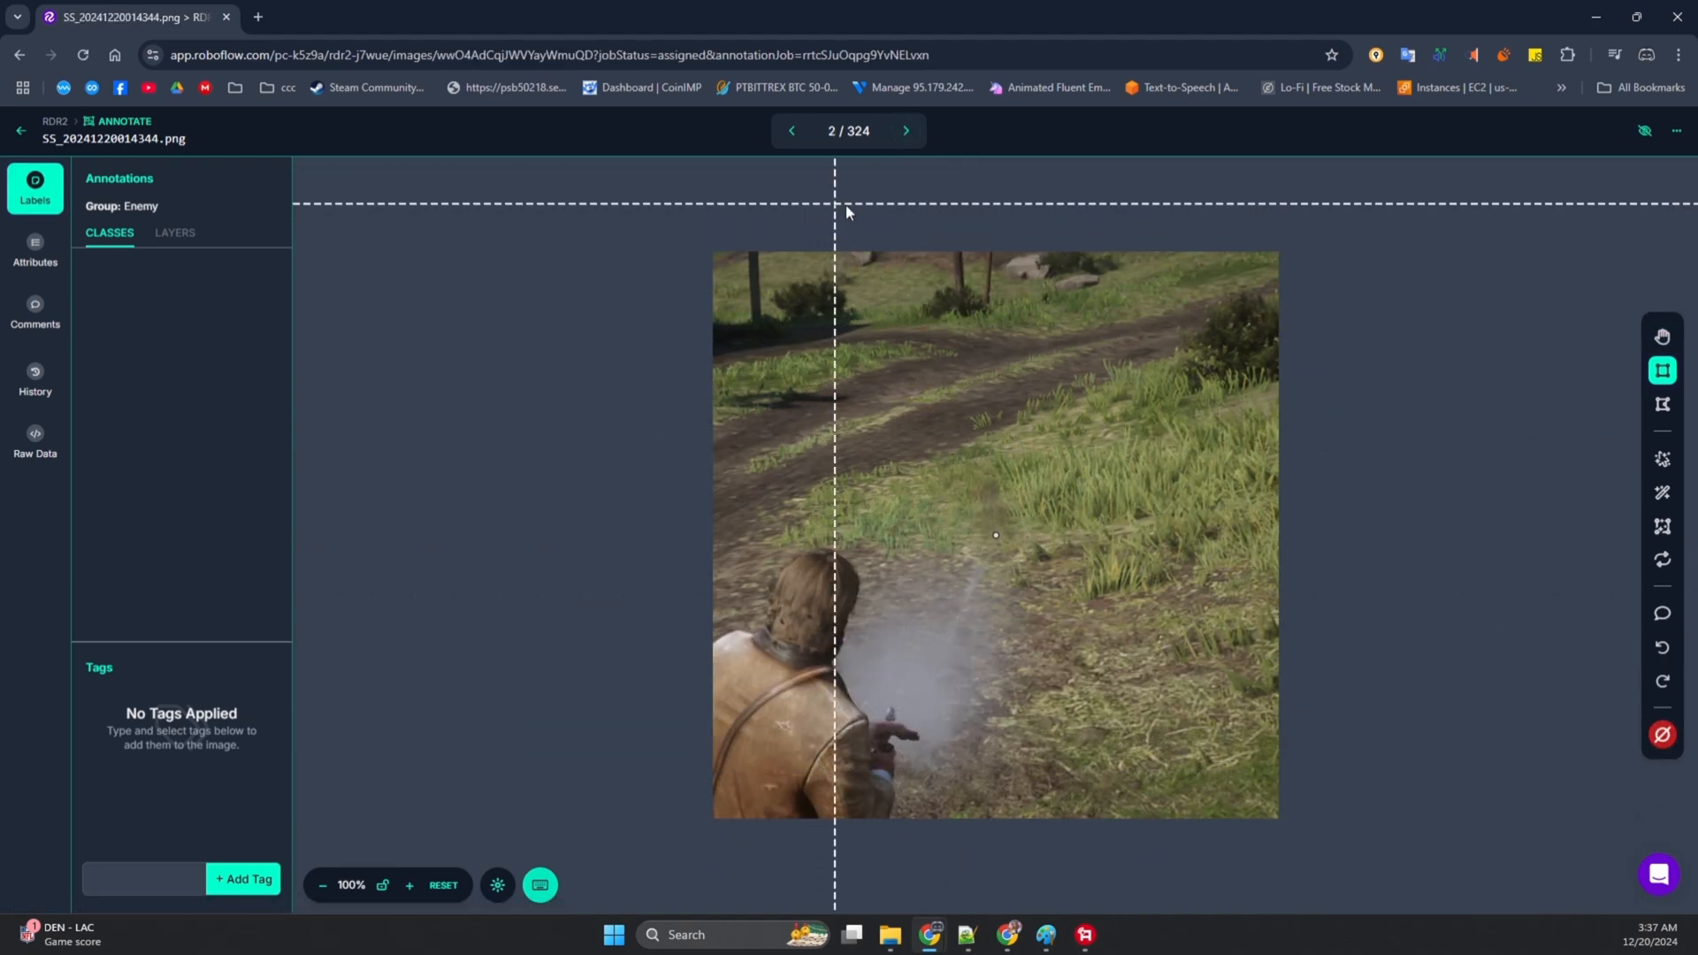
pyautogui.click(905, 131)
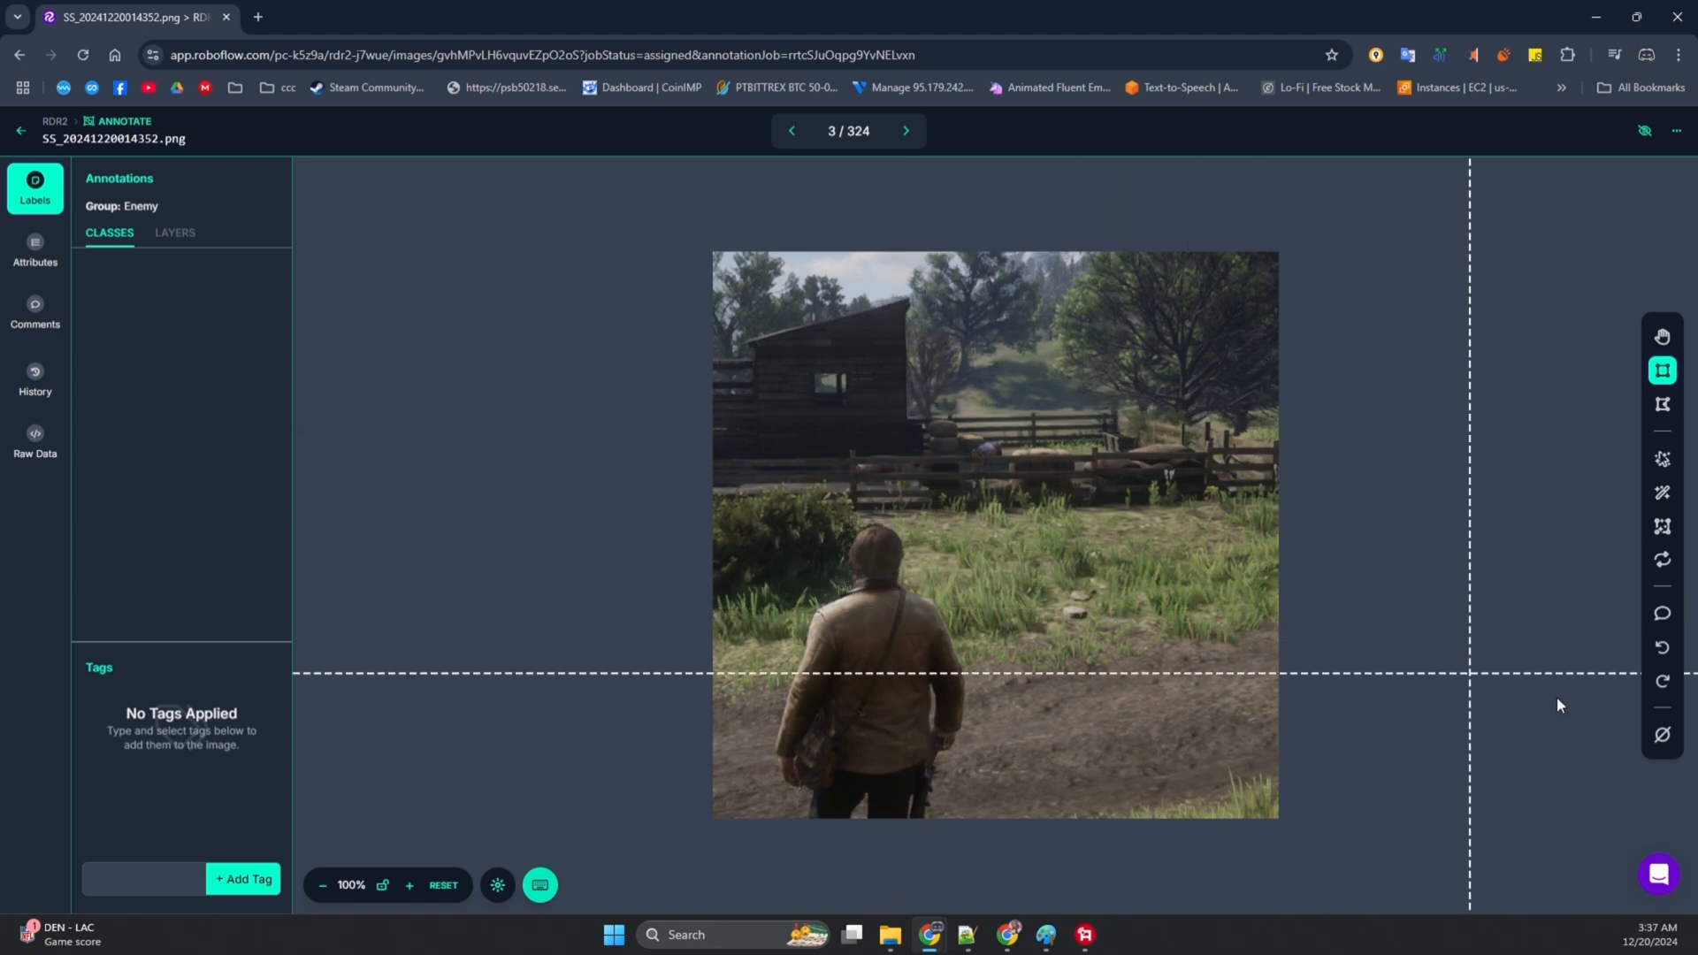
pyautogui.click(905, 131)
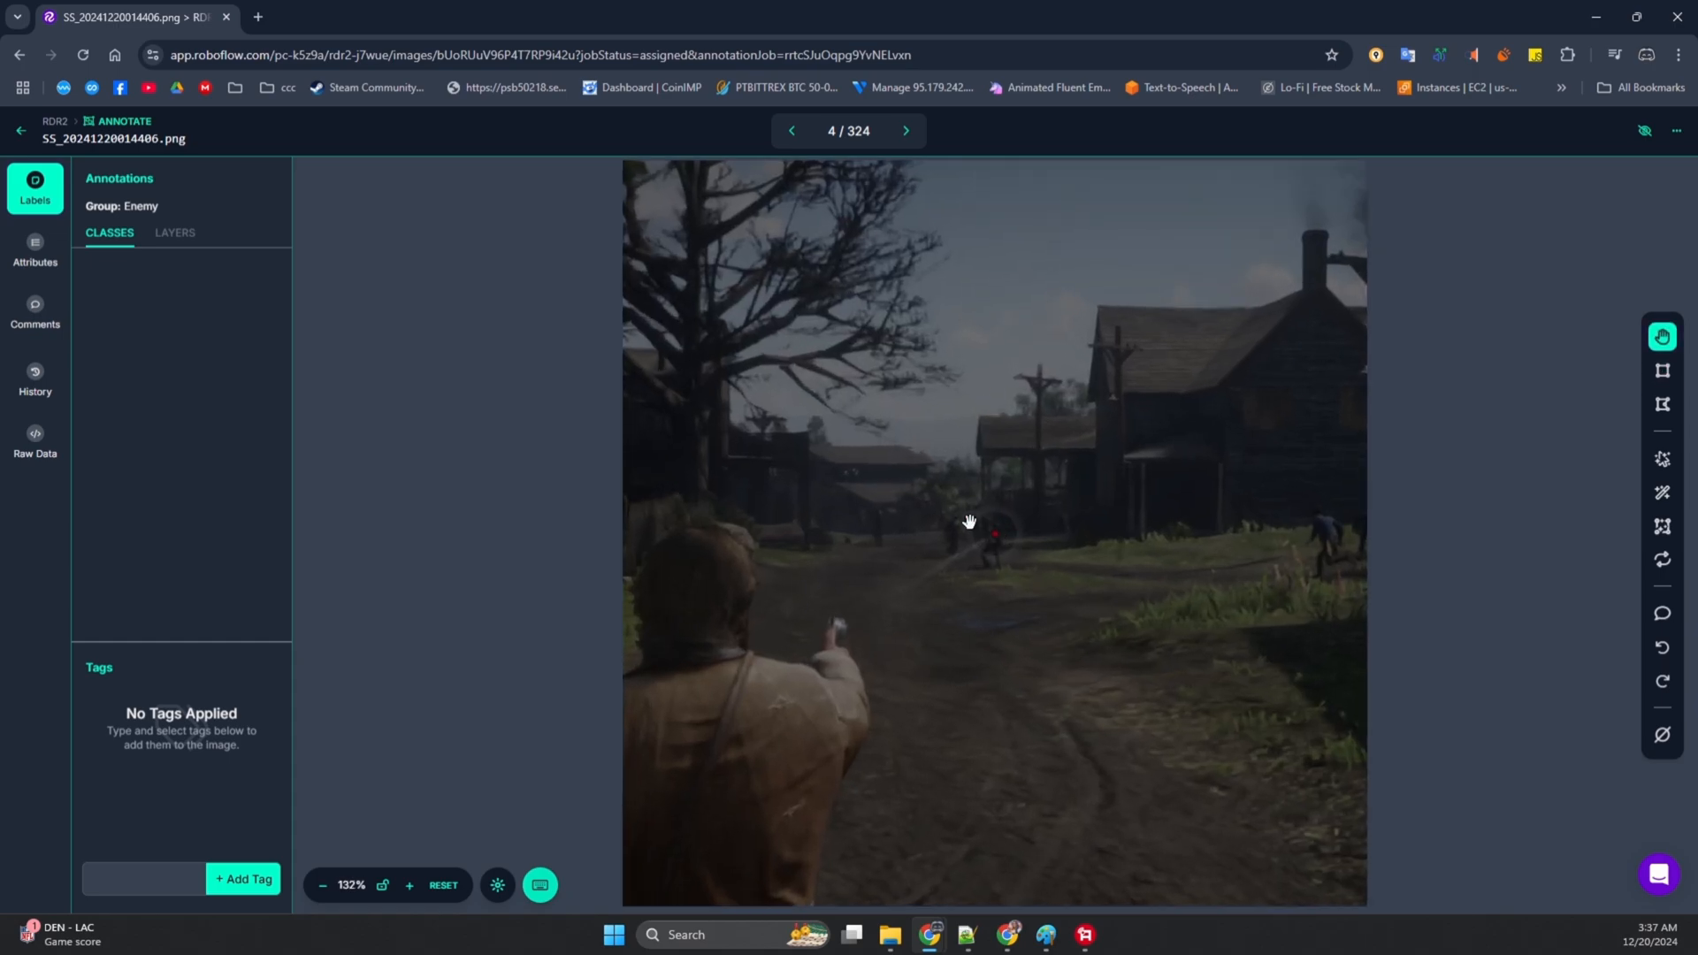
# - Box enemies like the street gunman, rider and villager as Enemy; mark empty shots null
pyautogui.moveTo(969, 509); pyautogui.dragTo(1018, 603)
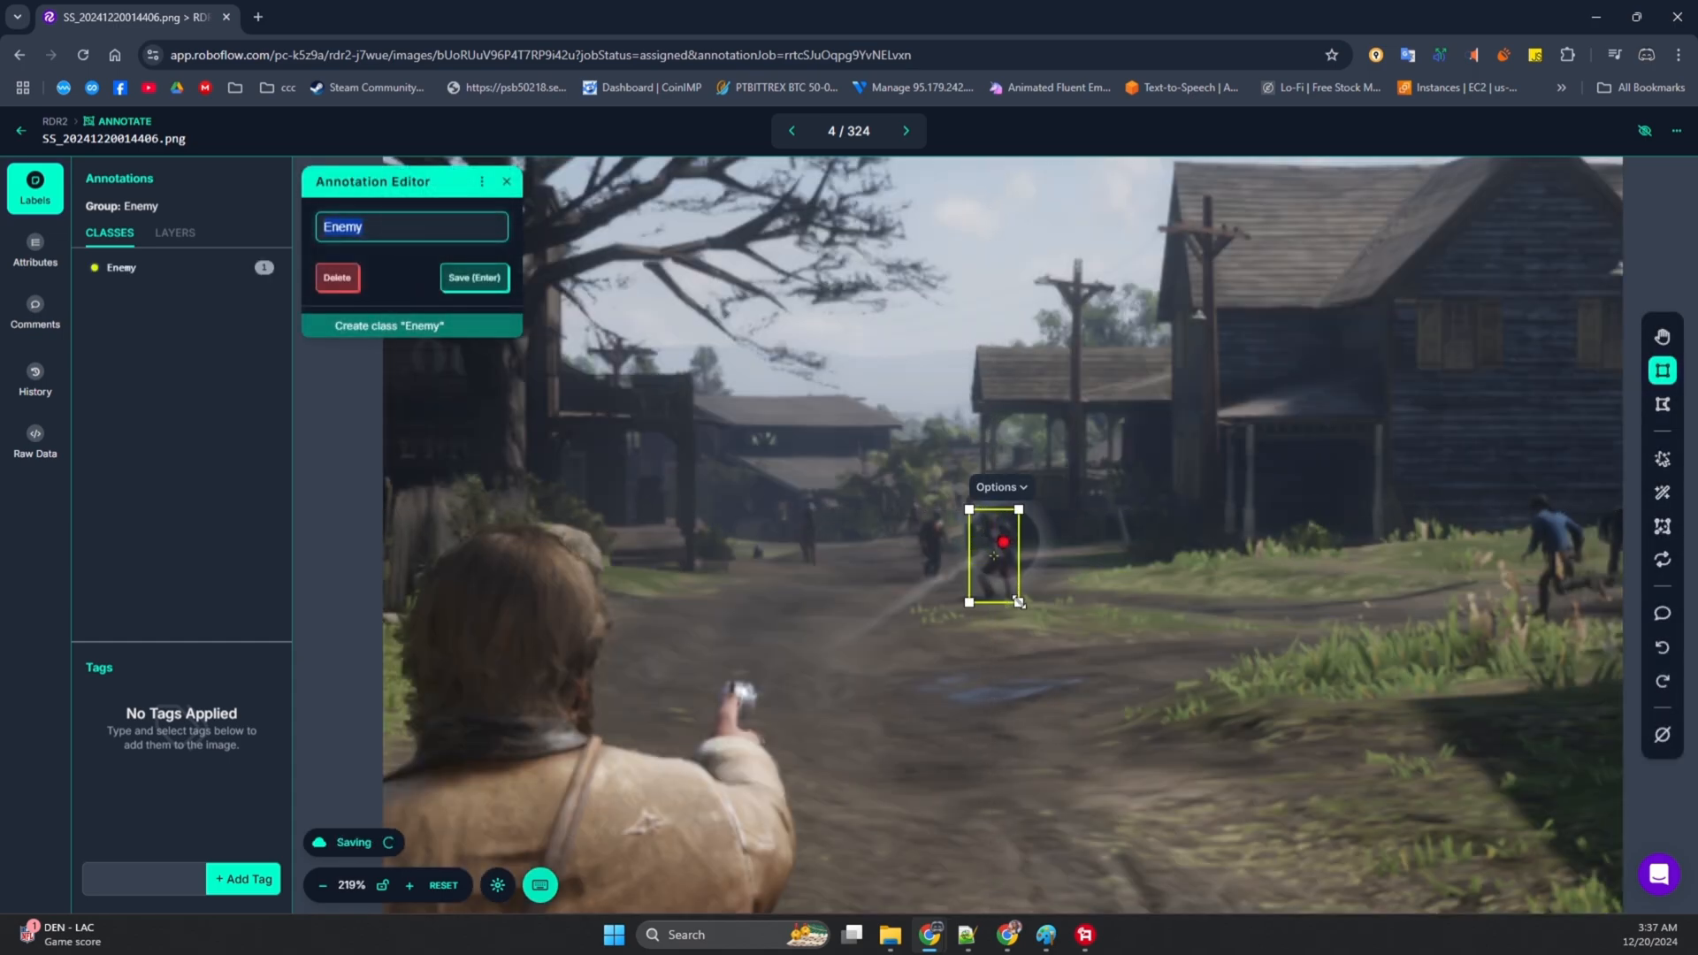
pyautogui.click(473, 277)
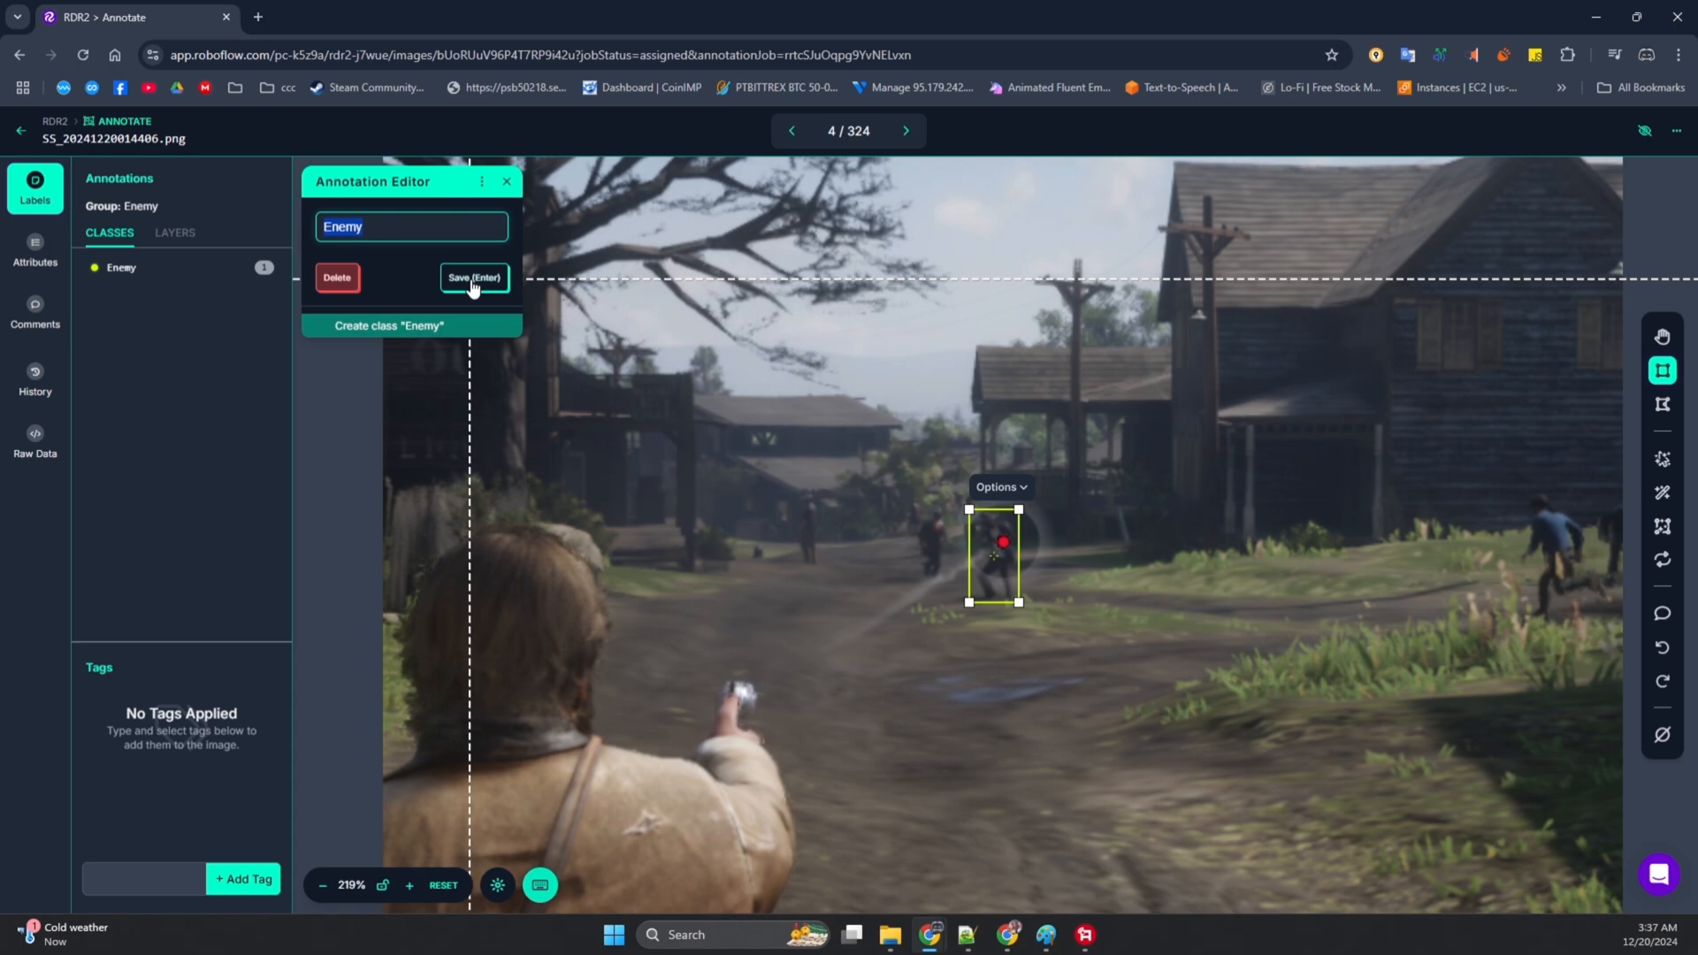
pyautogui.click(473, 279)
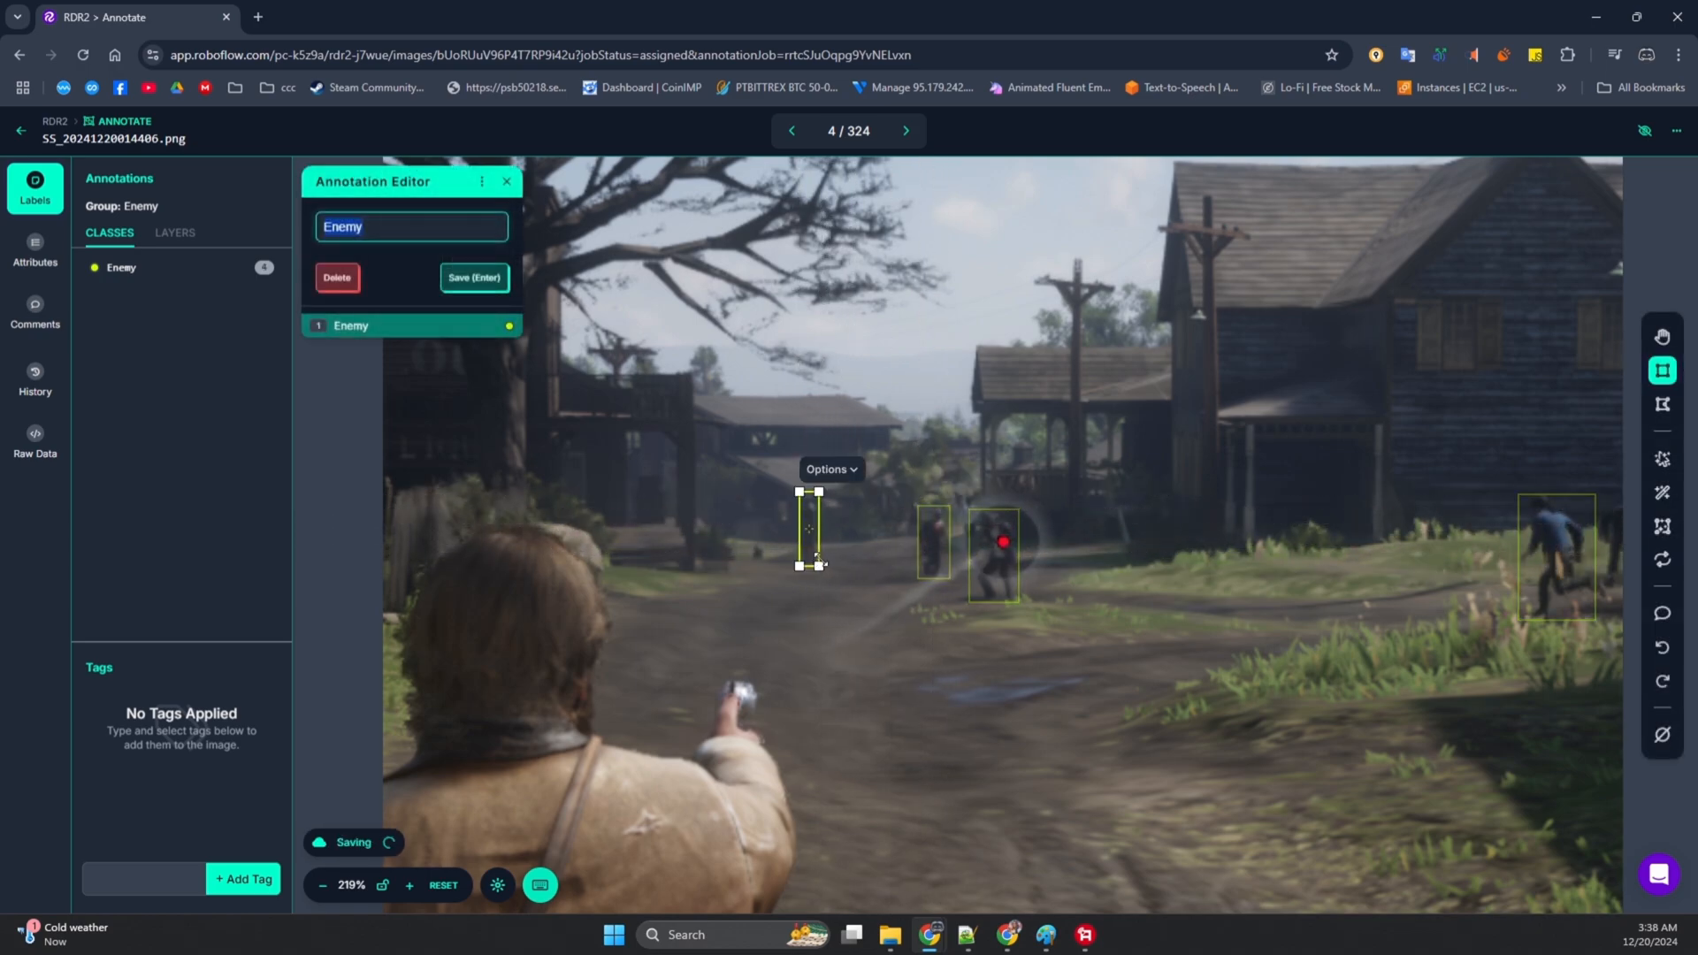
pyautogui.click(906, 131)
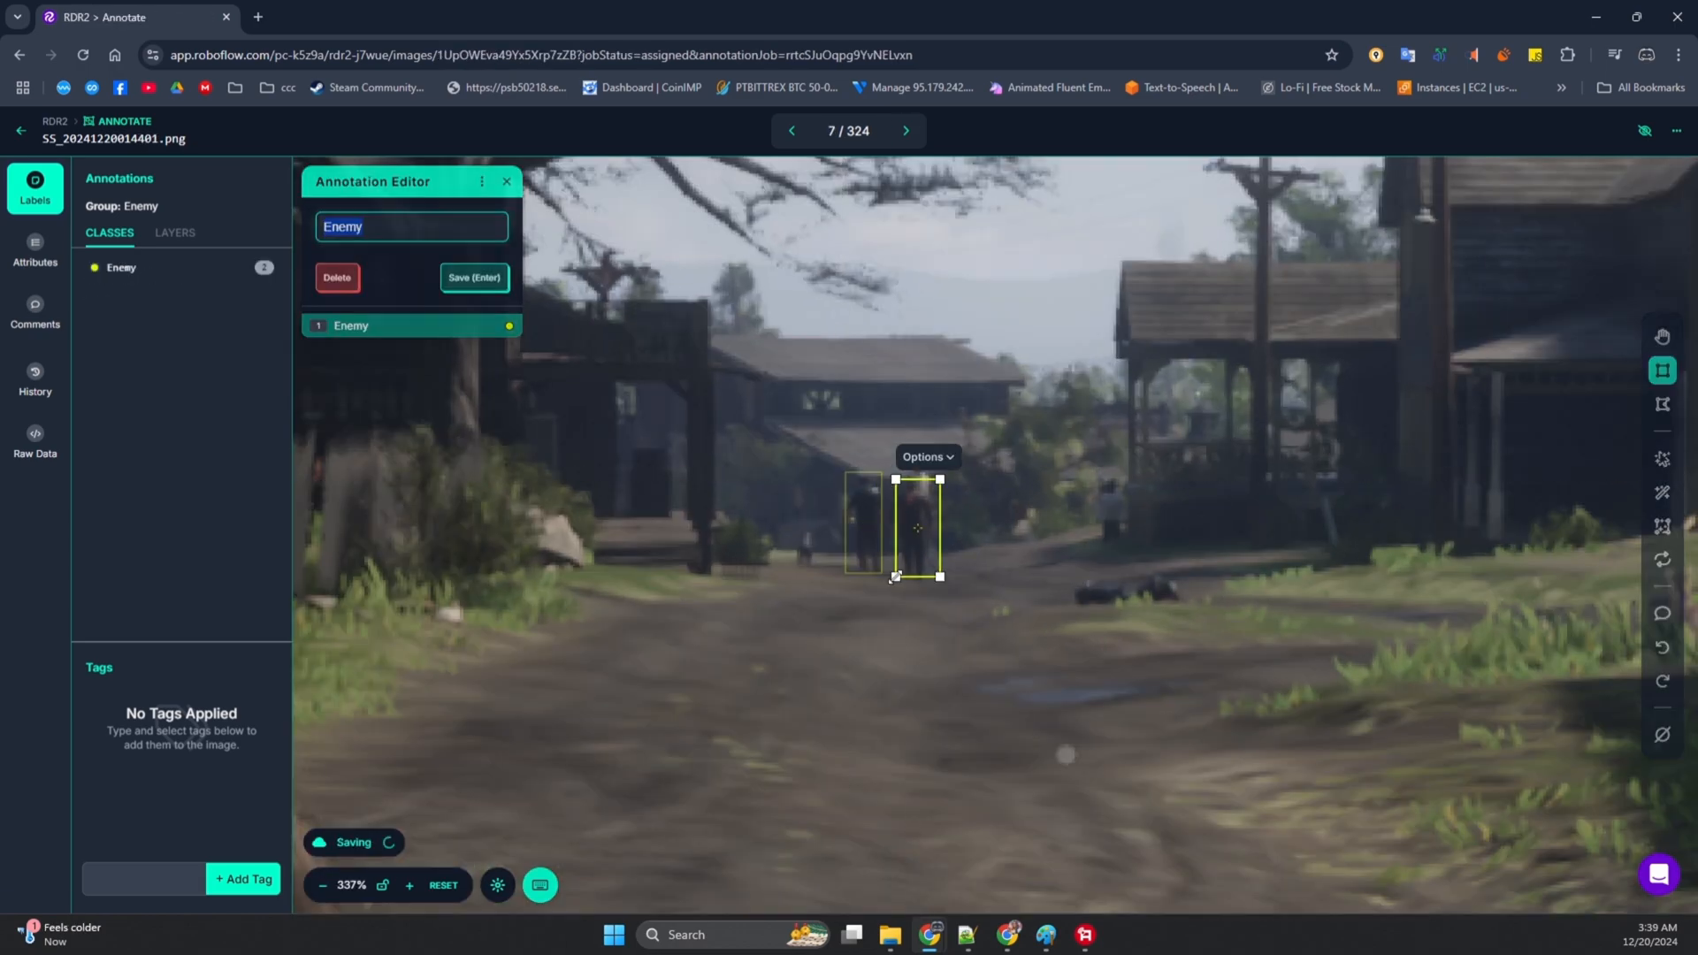
pyautogui.click(905, 130)
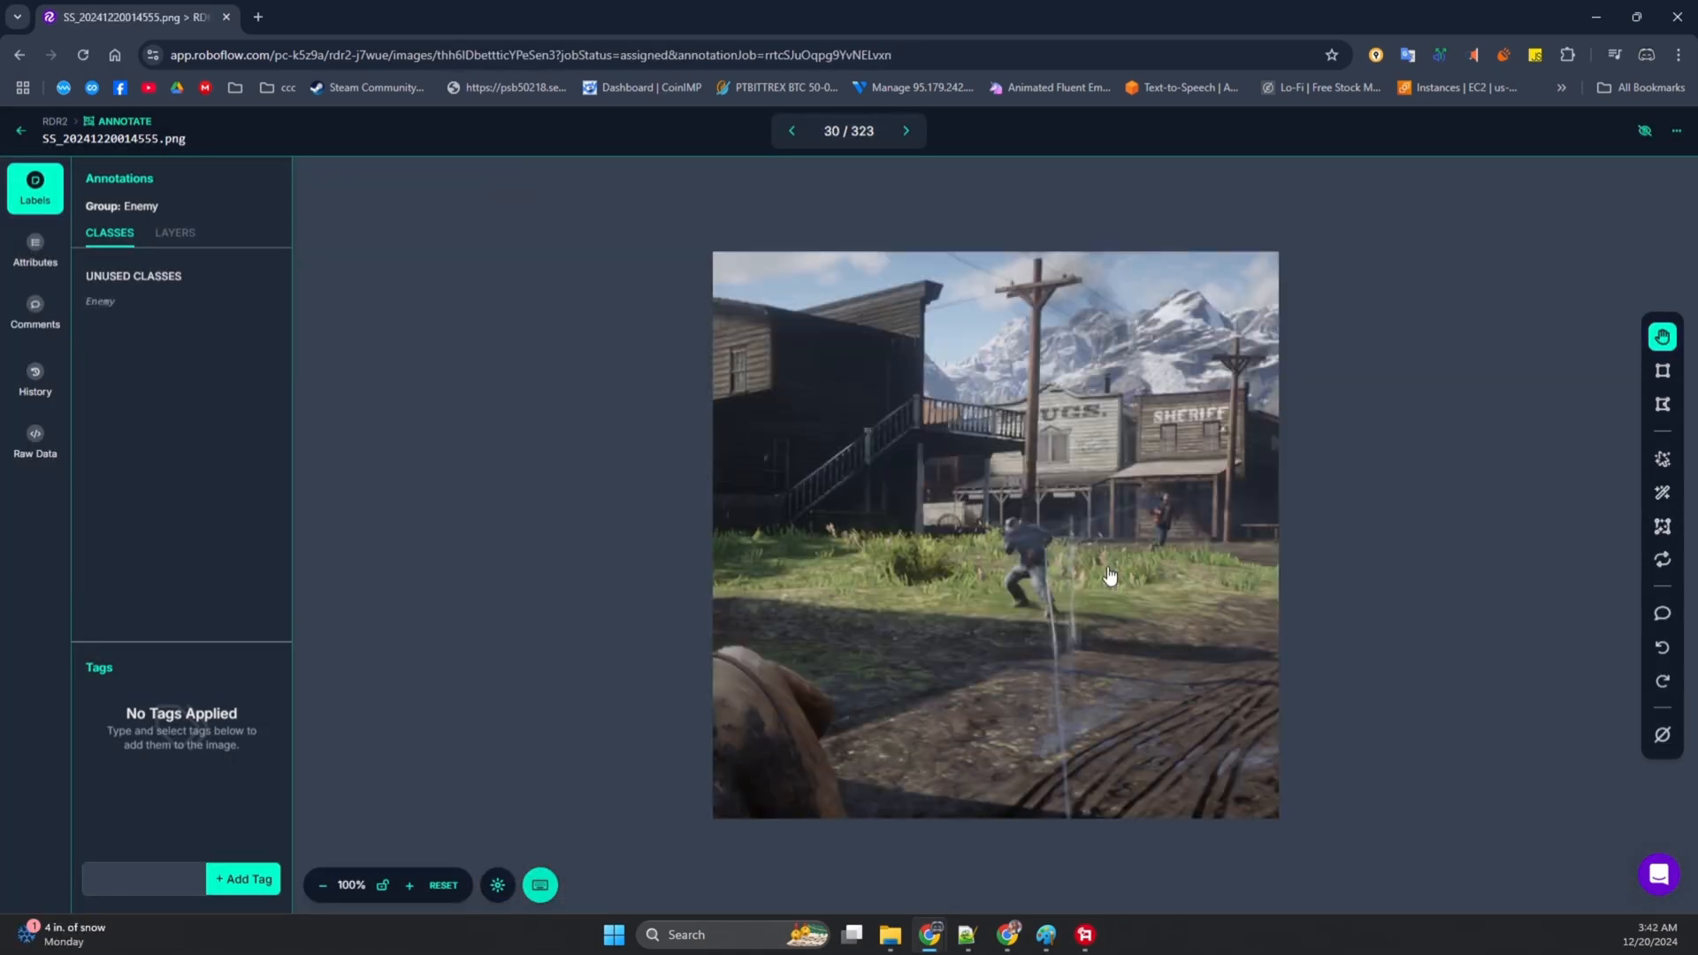
pyautogui.click(906, 131)
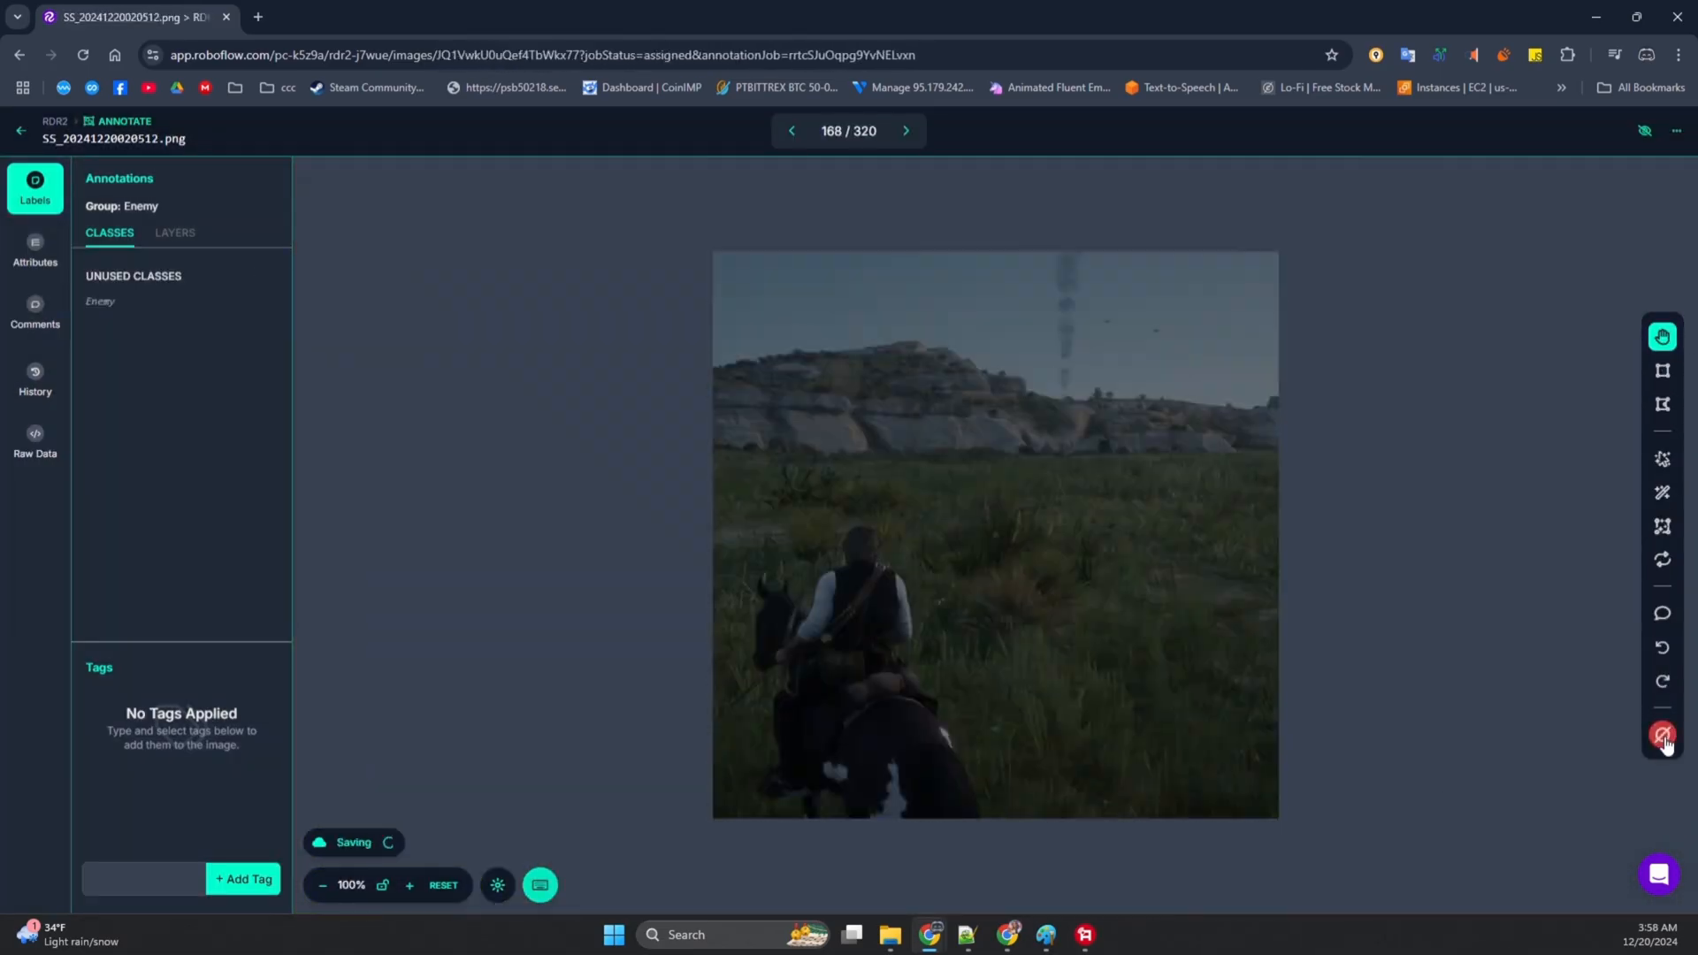
pyautogui.click(905, 131)
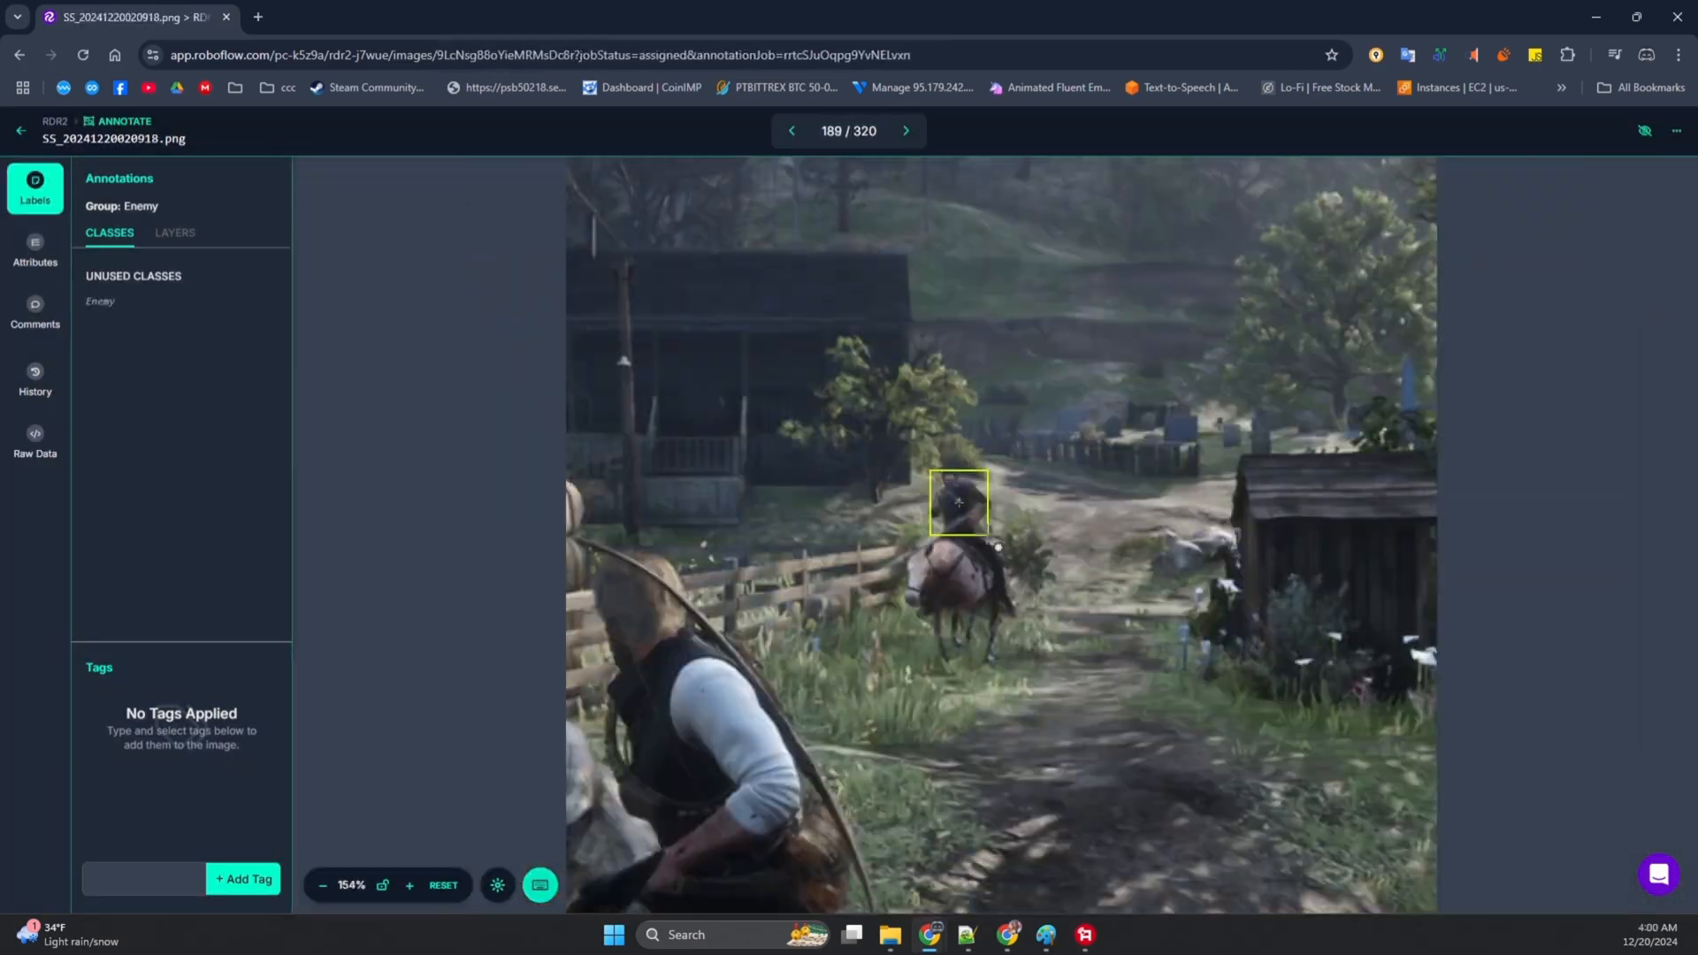
pyautogui.click(906, 131)
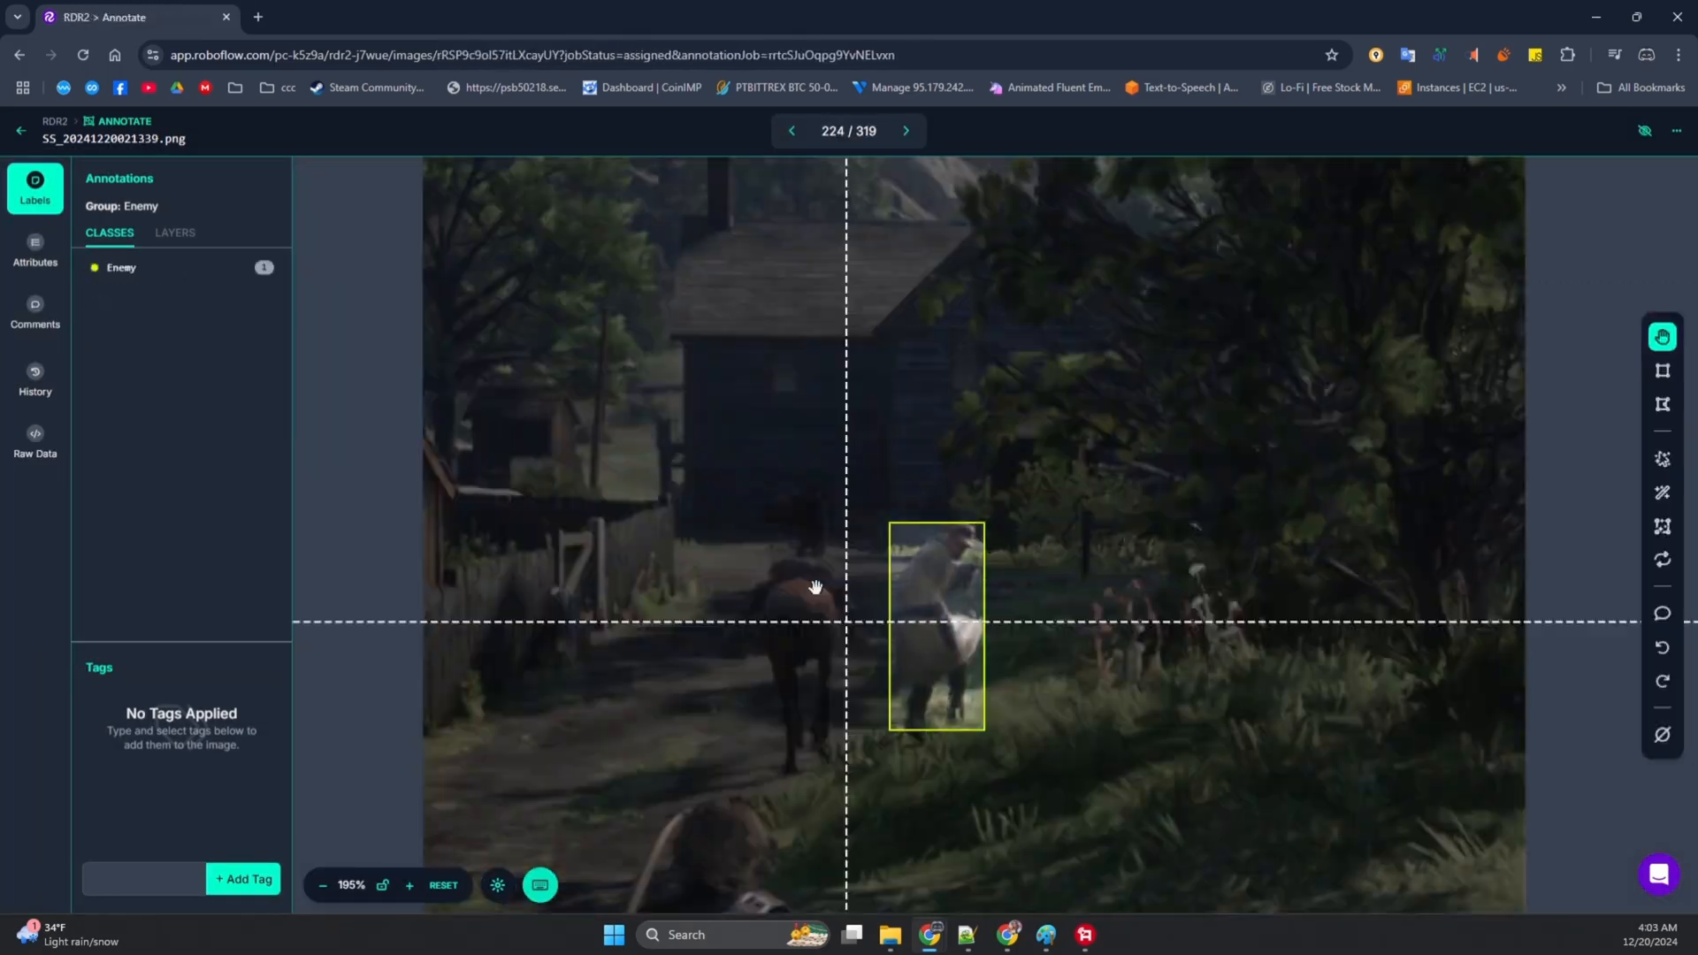
pyautogui.click(906, 131)
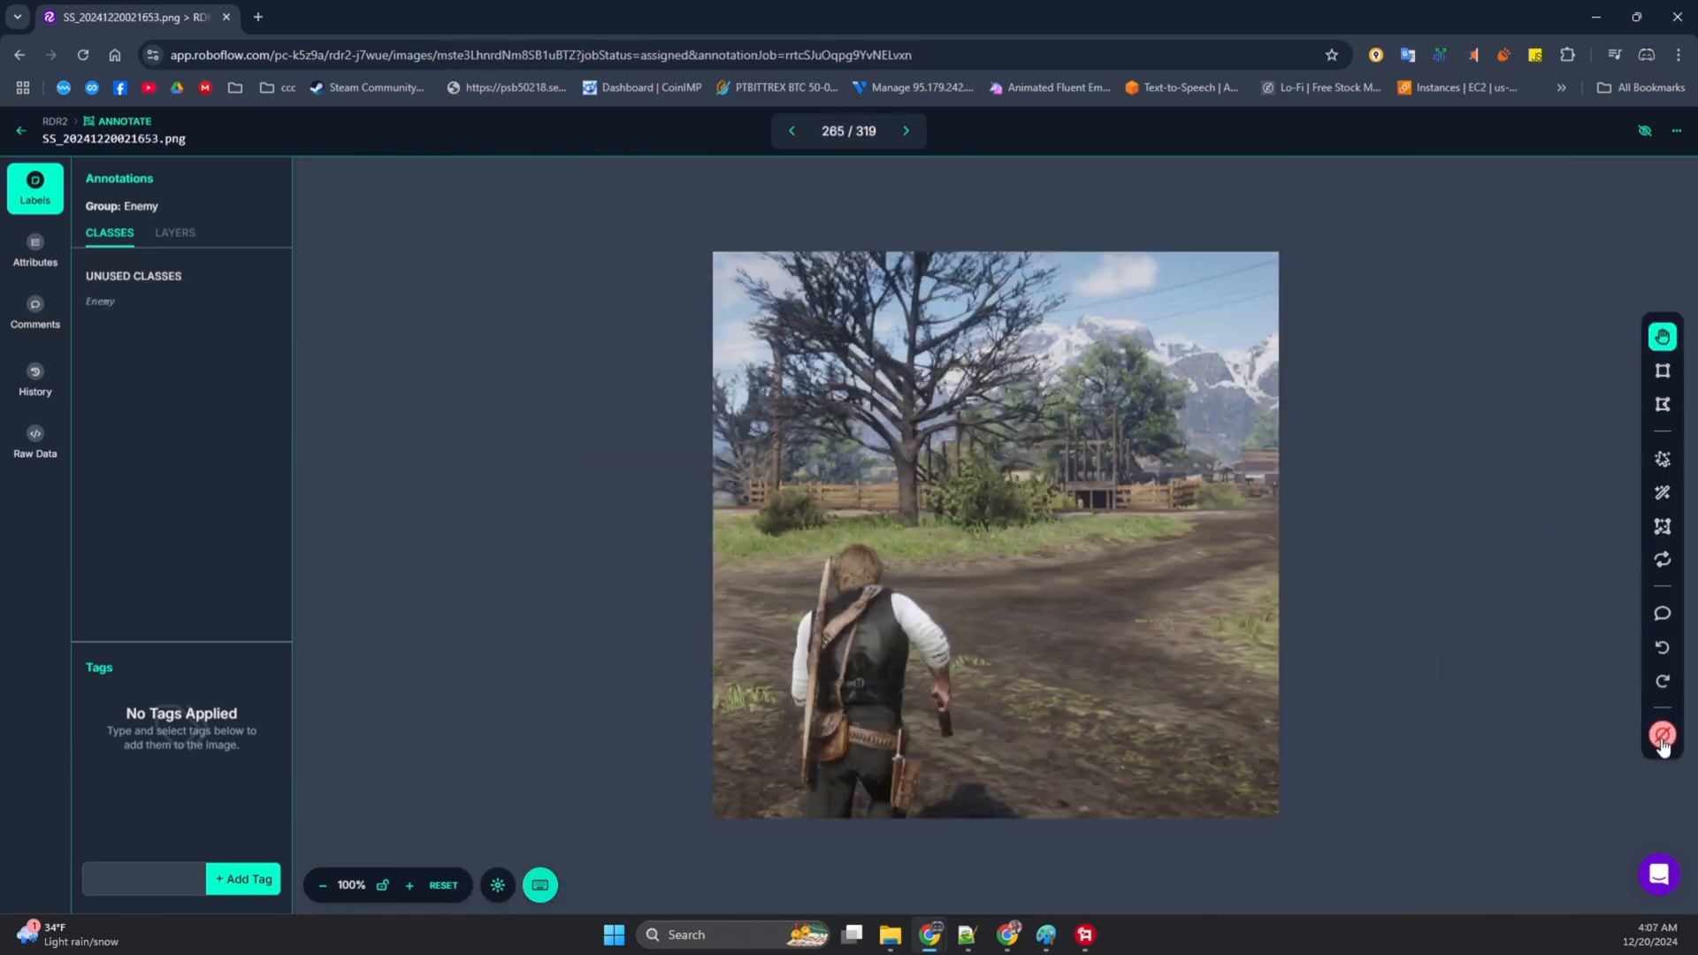
pyautogui.click(905, 130)
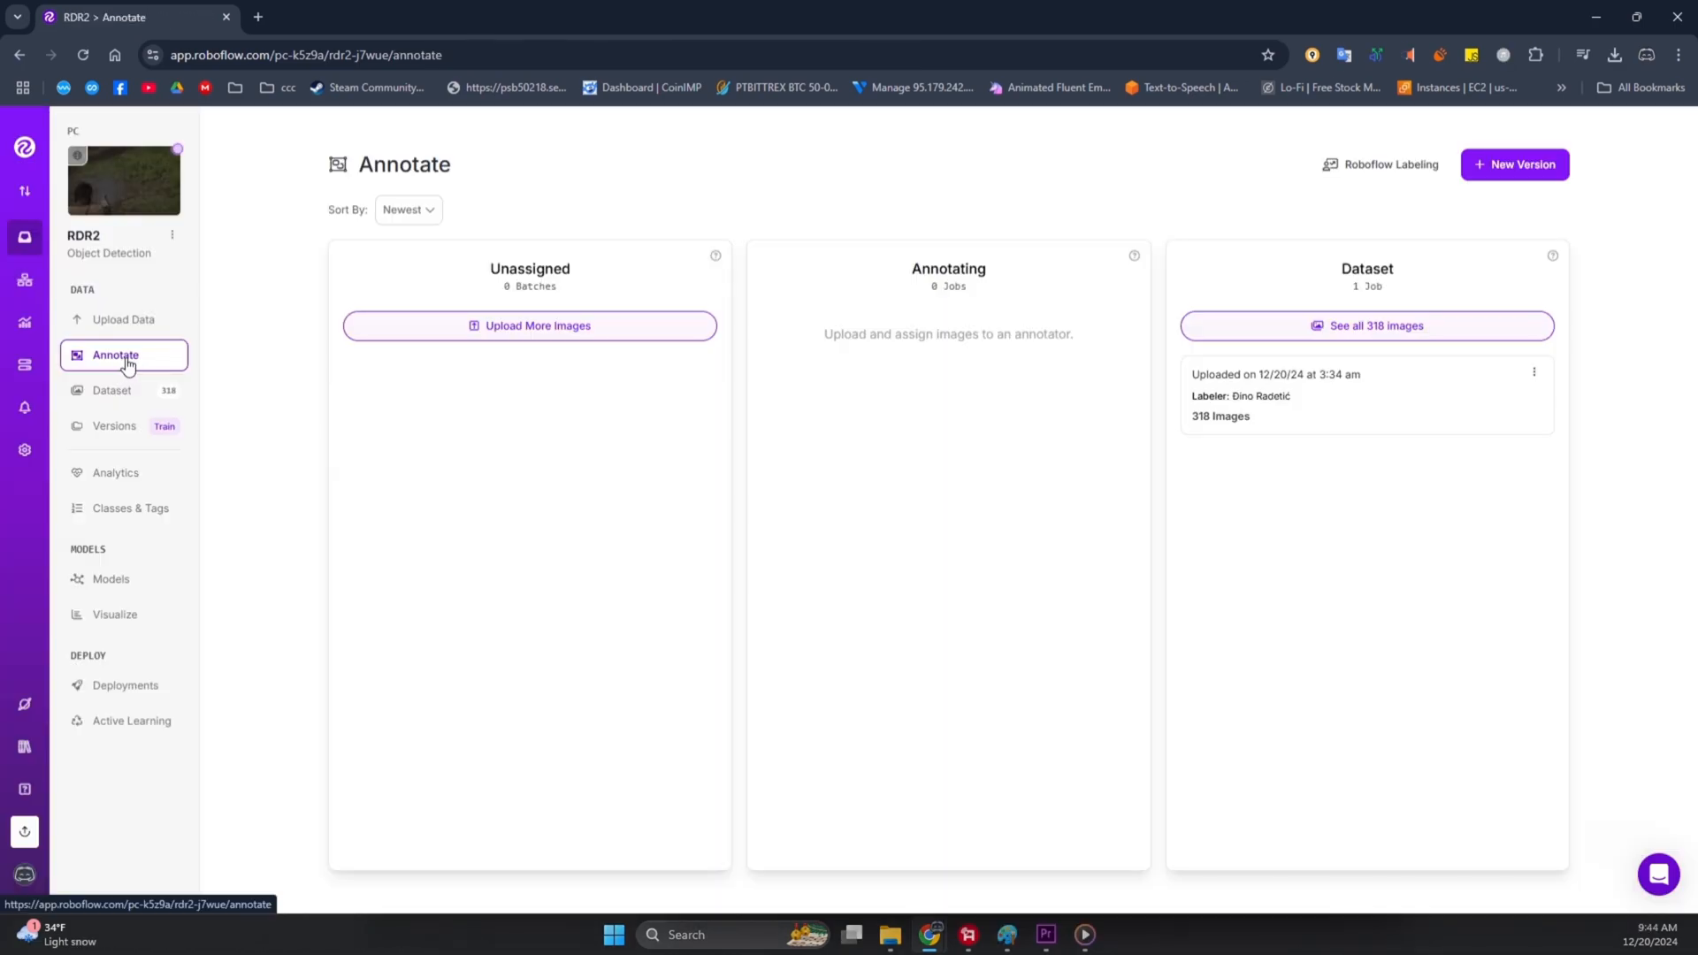
pyautogui.moveTo(168, 366)
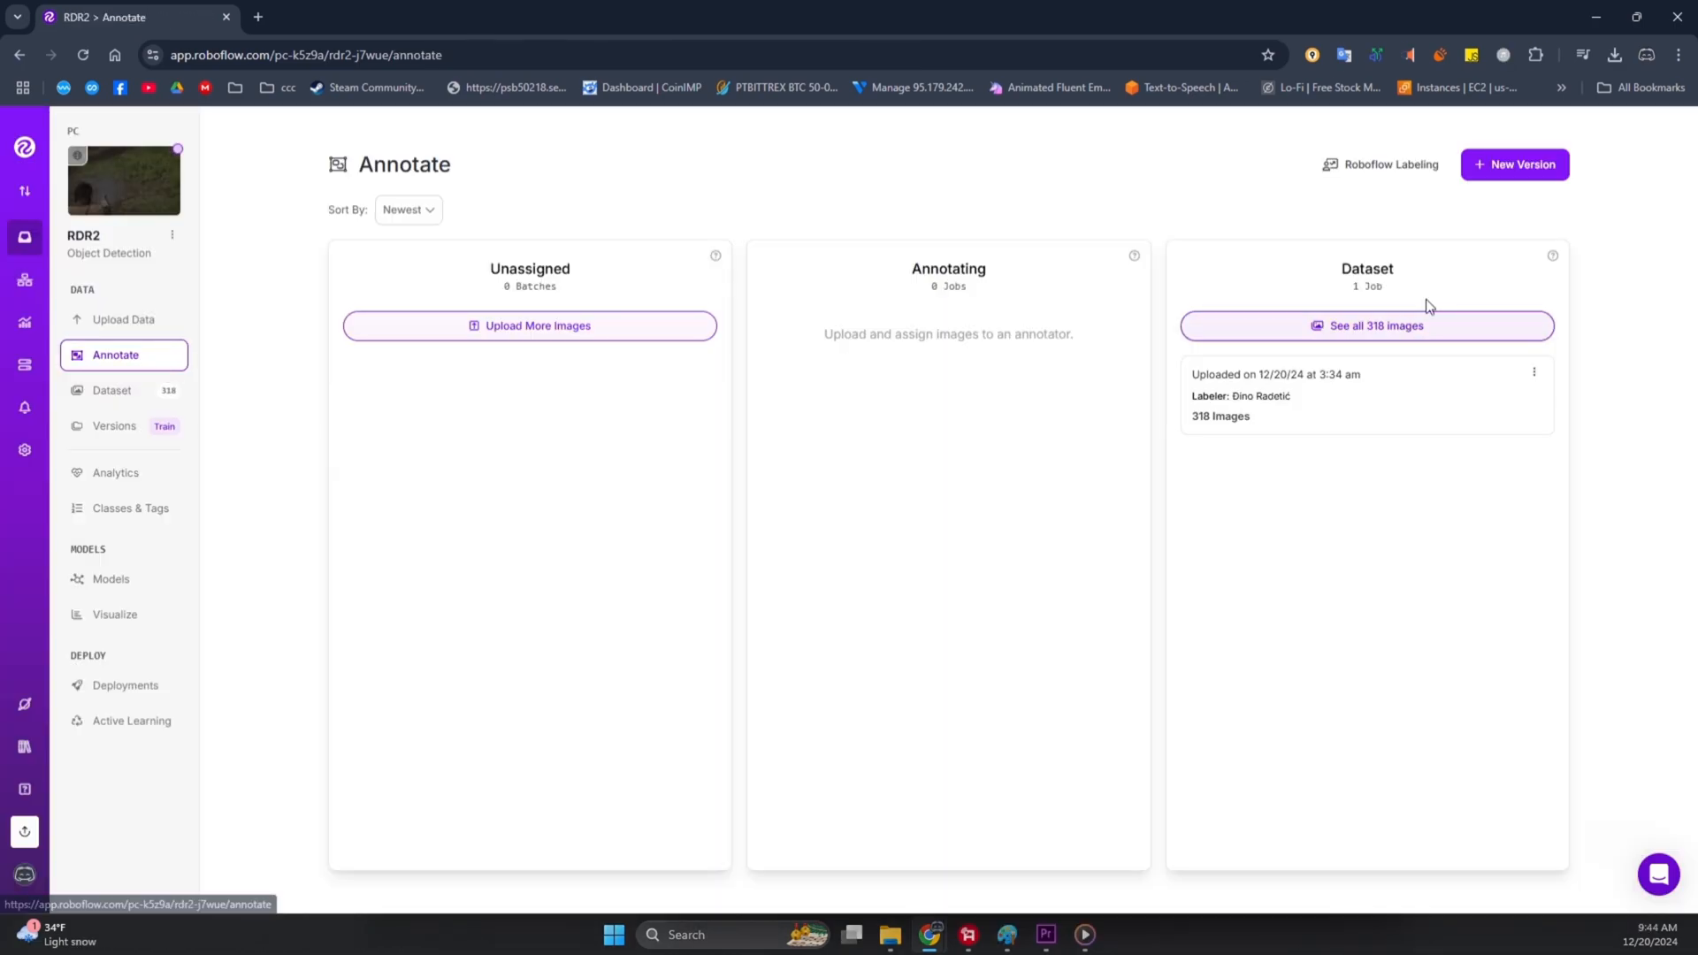
# - Create a new dataset version with a 70/20/10 split and 640×640 resize preprocessing
pyautogui.click(1514, 163)
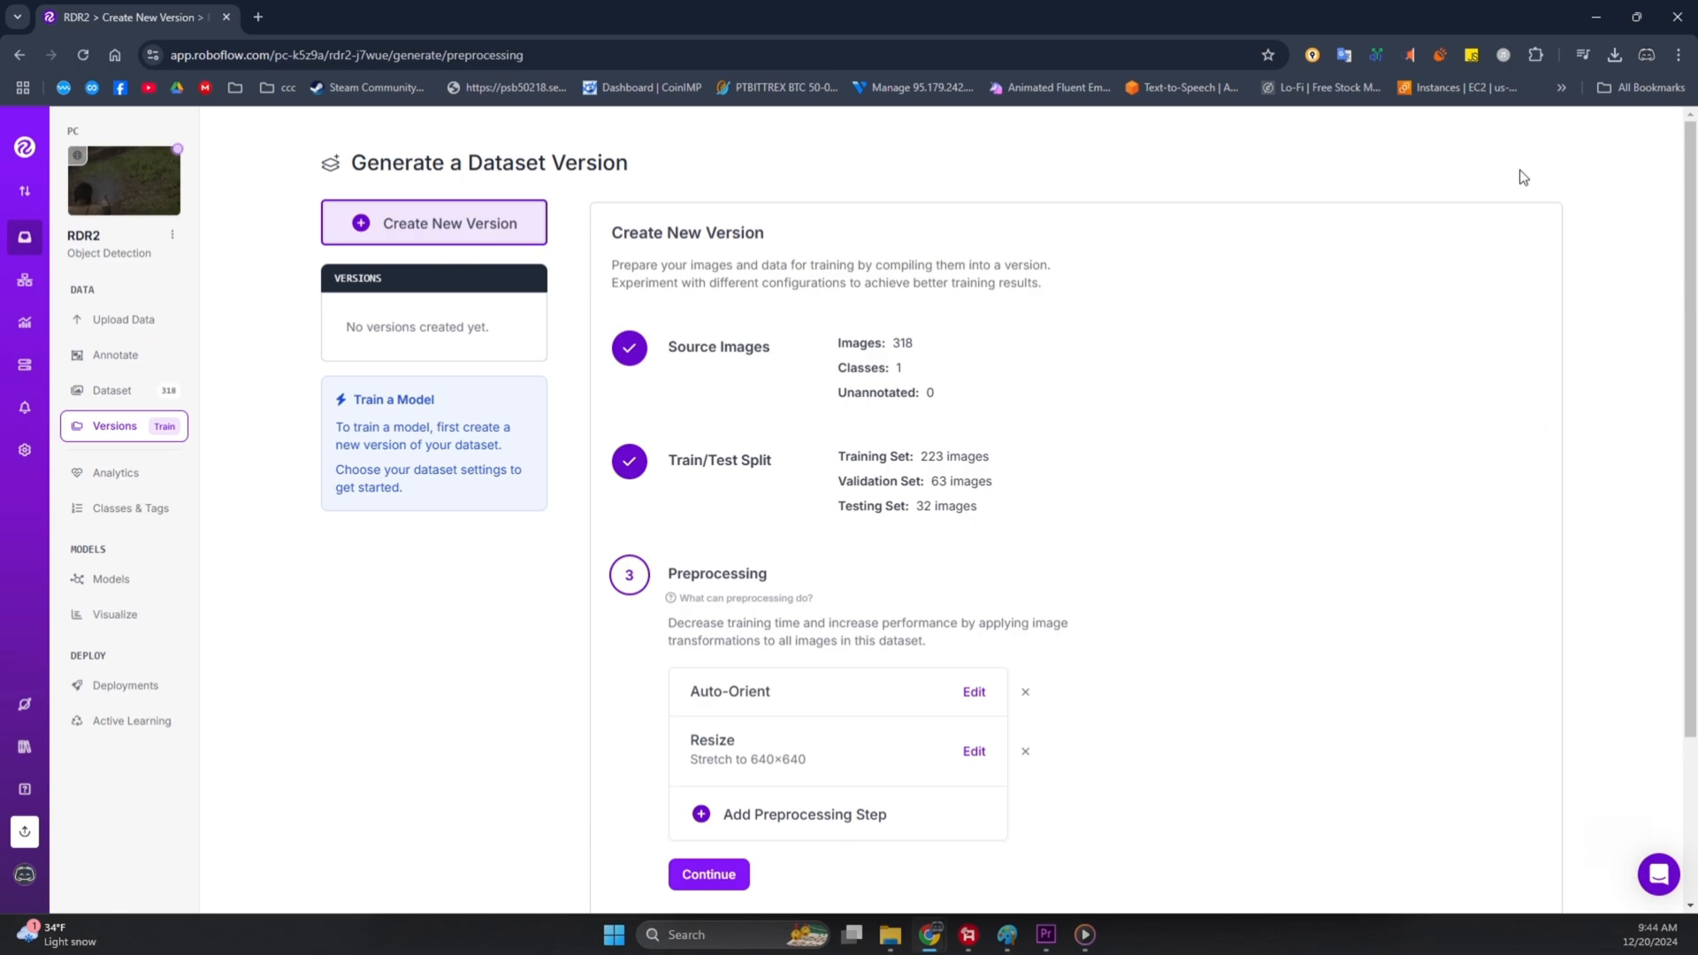
pyautogui.scroll(-3)
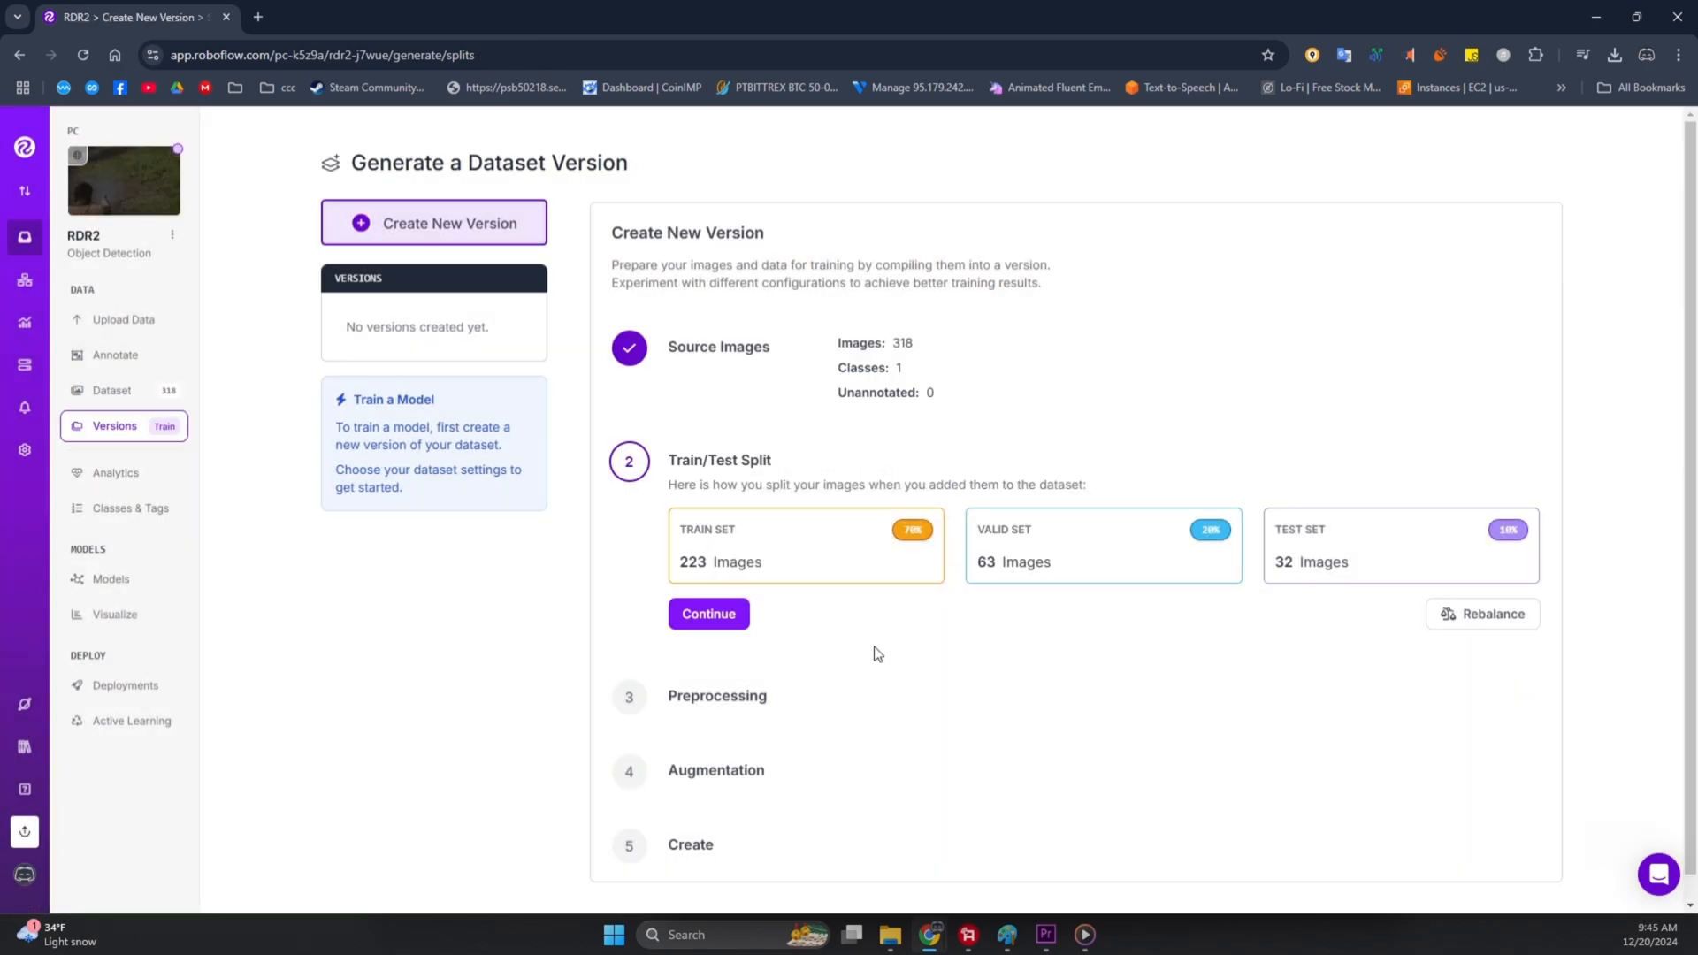
pyautogui.click(708, 613)
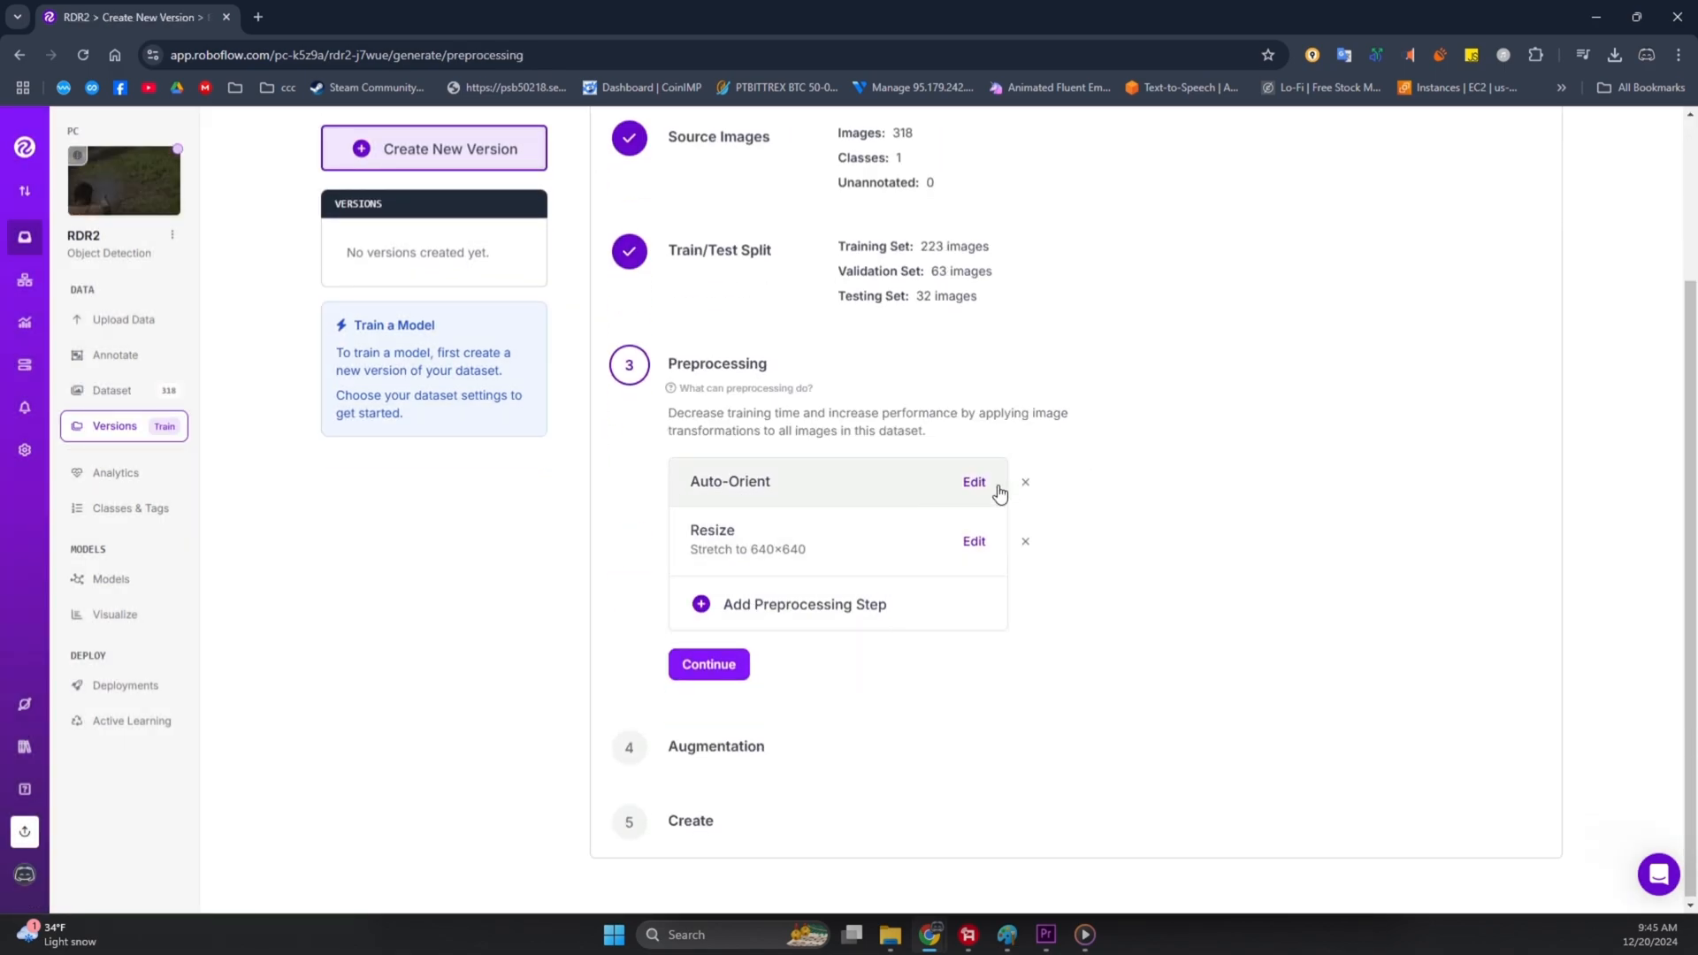
pyautogui.click(709, 665)
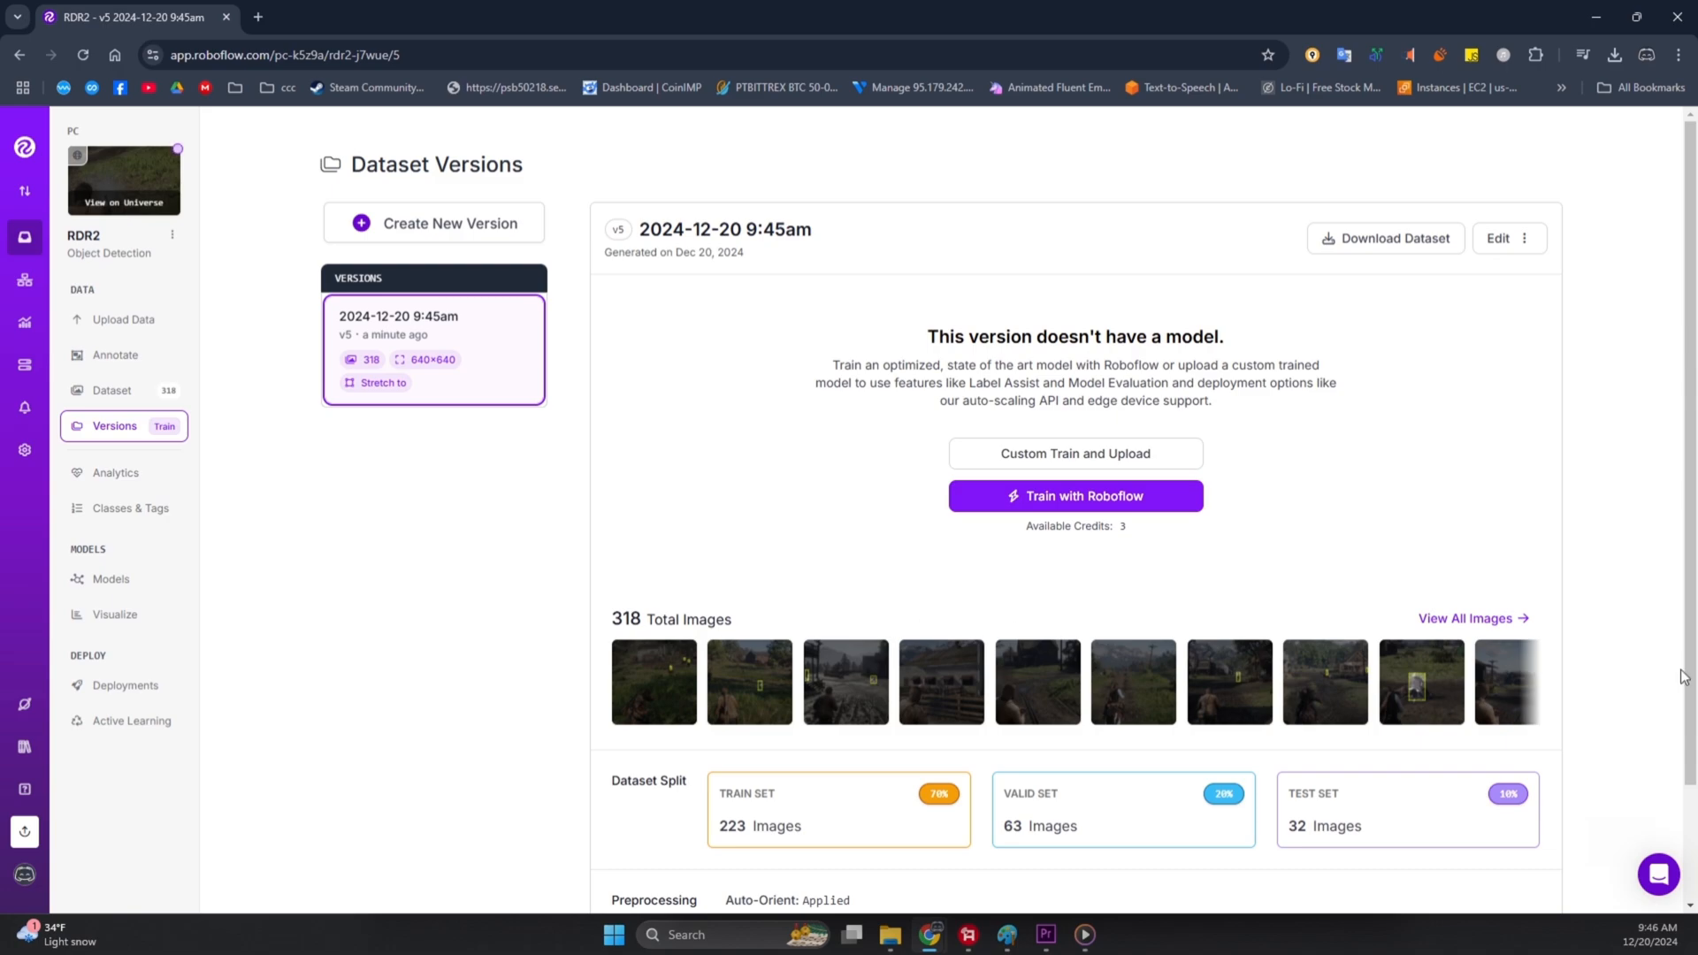
# - Export the version as a YOLOv8 zip download without training on Roboflow
pyautogui.click(1385, 238)
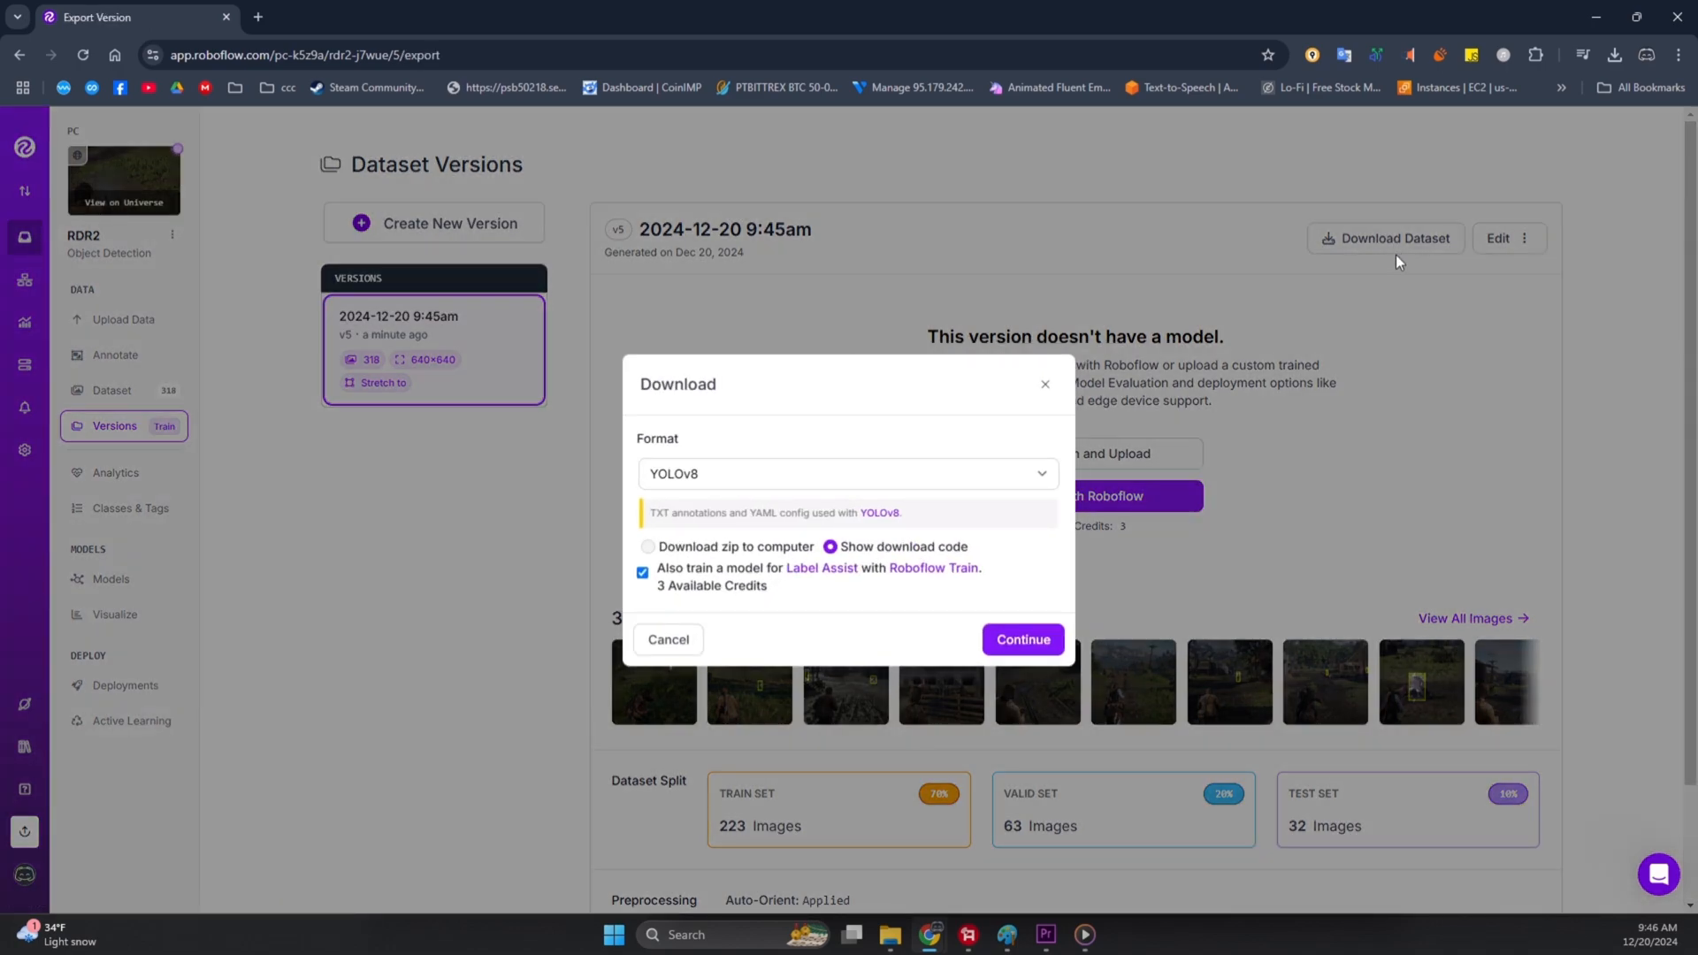
pyautogui.click(647, 546)
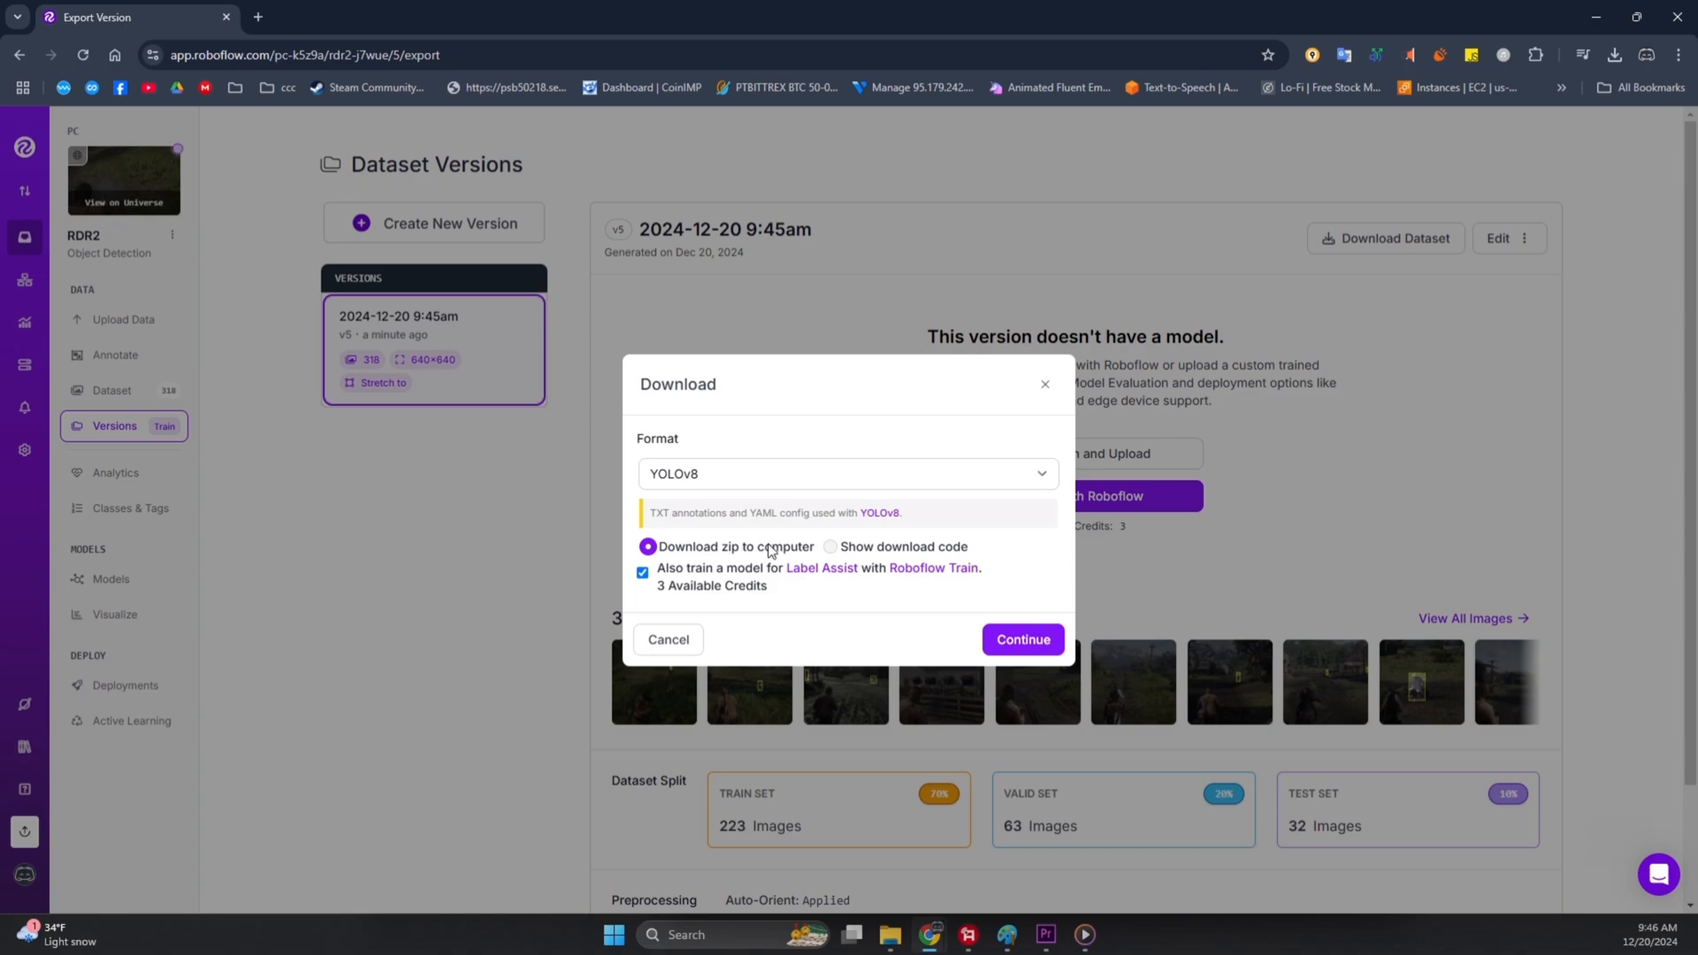
pyautogui.click(641, 573)
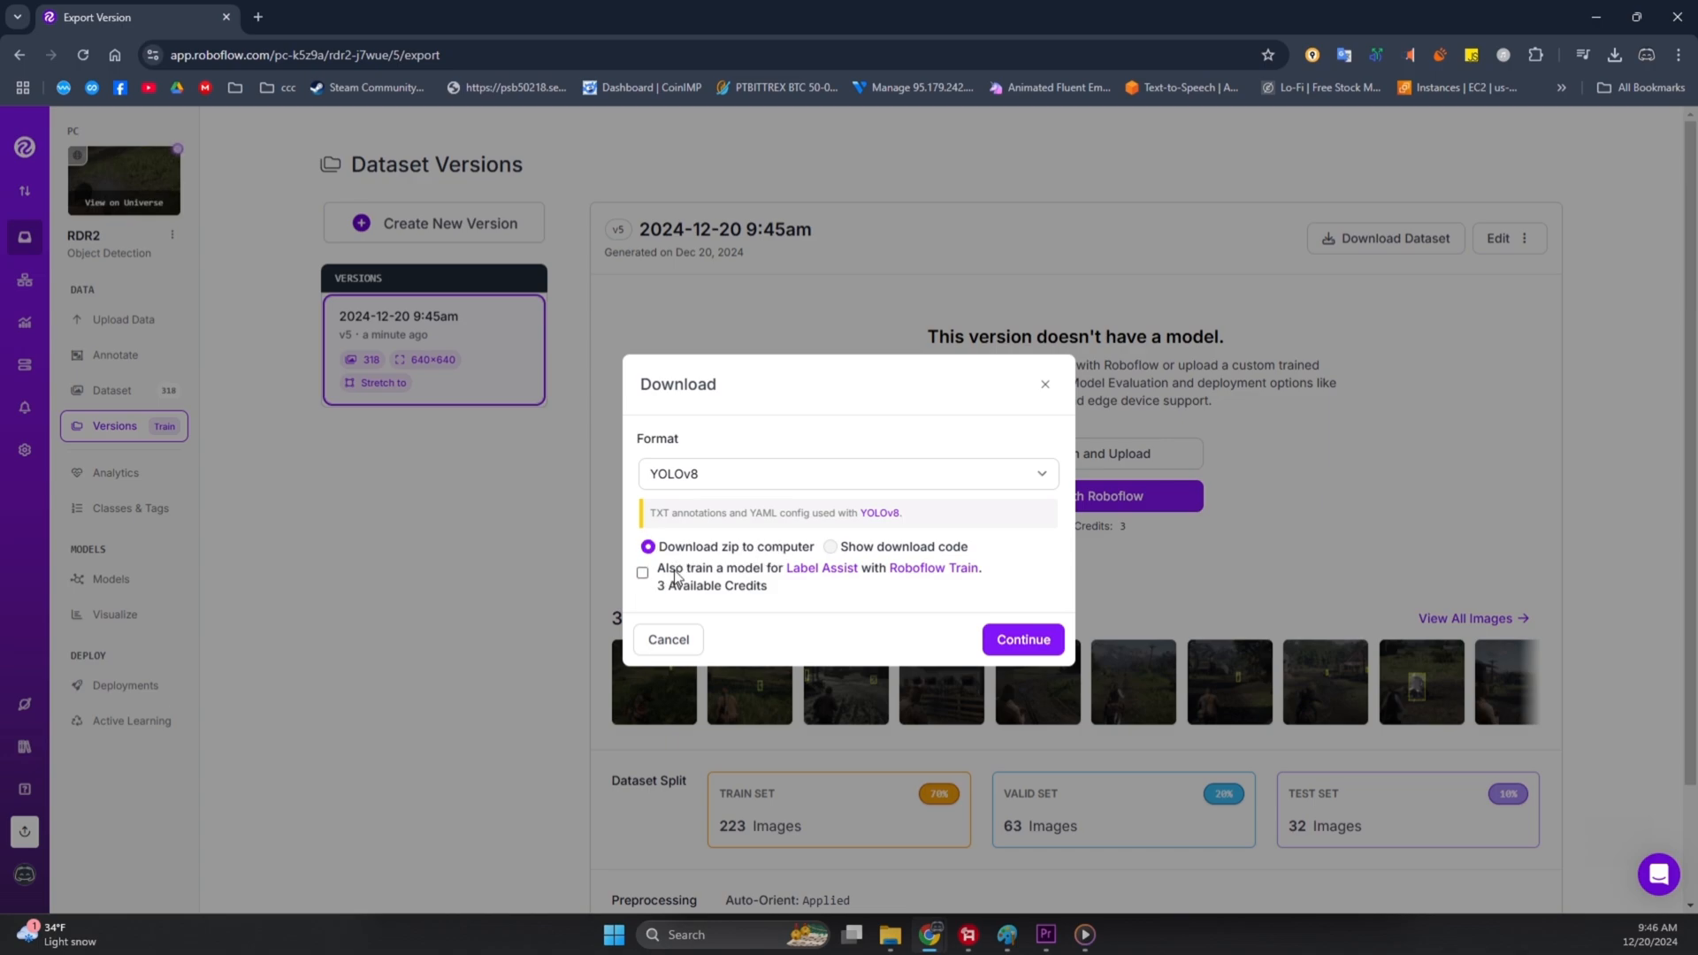
pyautogui.moveTo(694, 593)
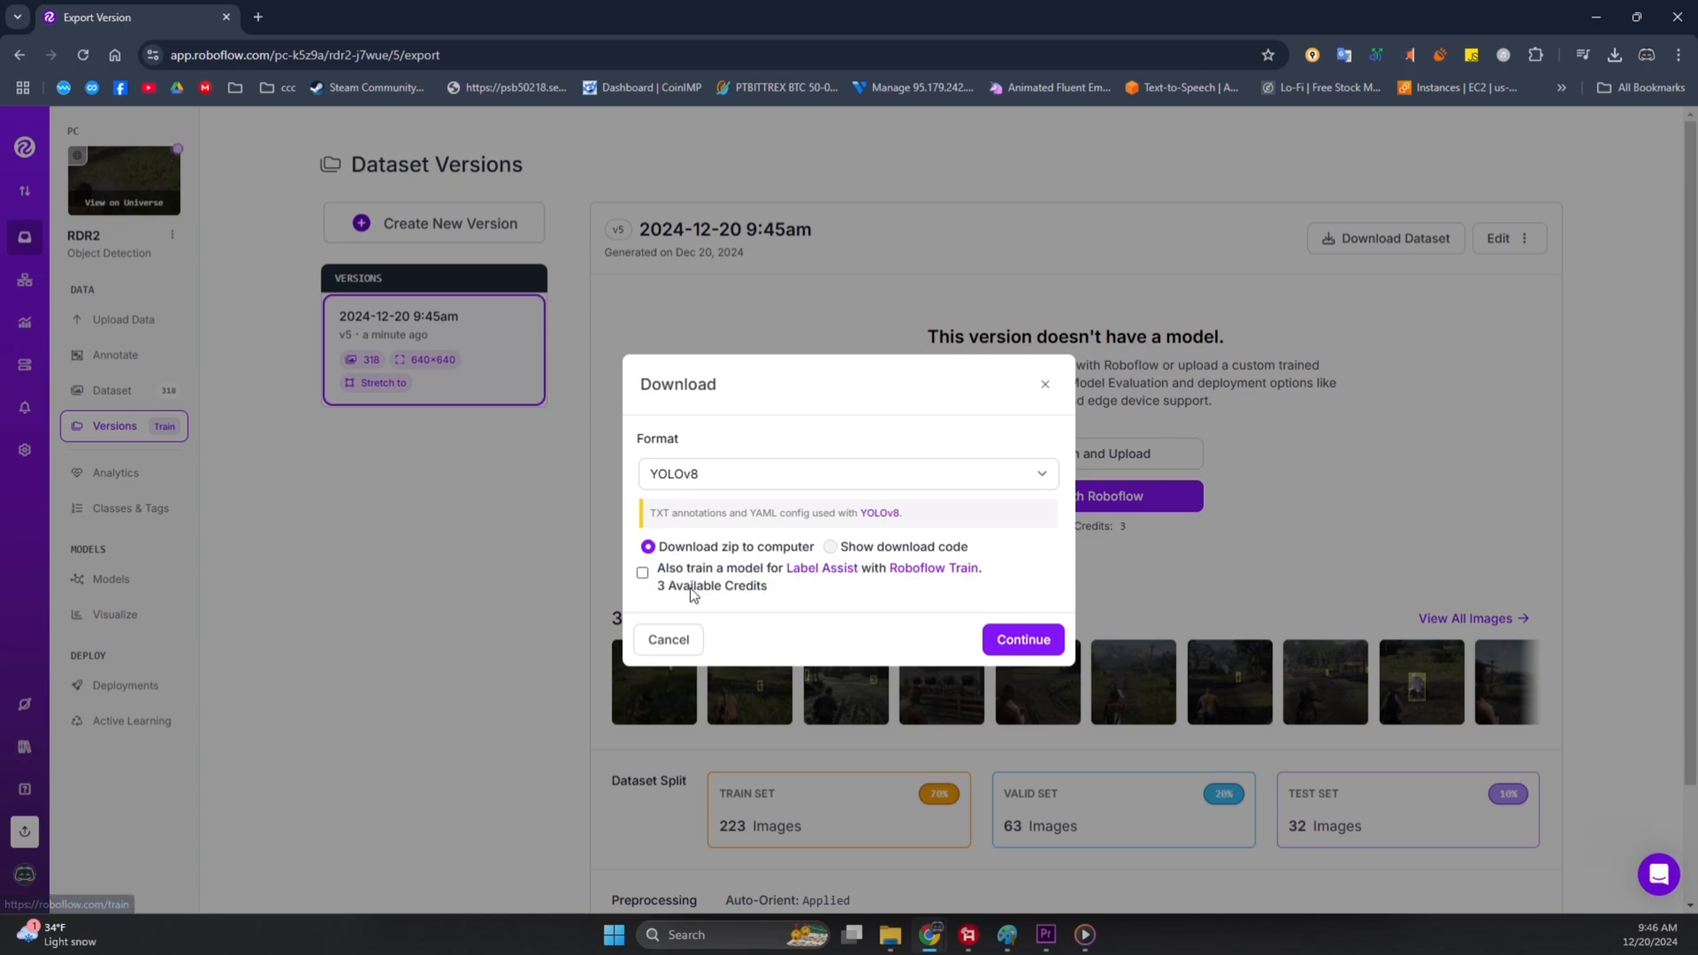
pyautogui.click(845, 473)
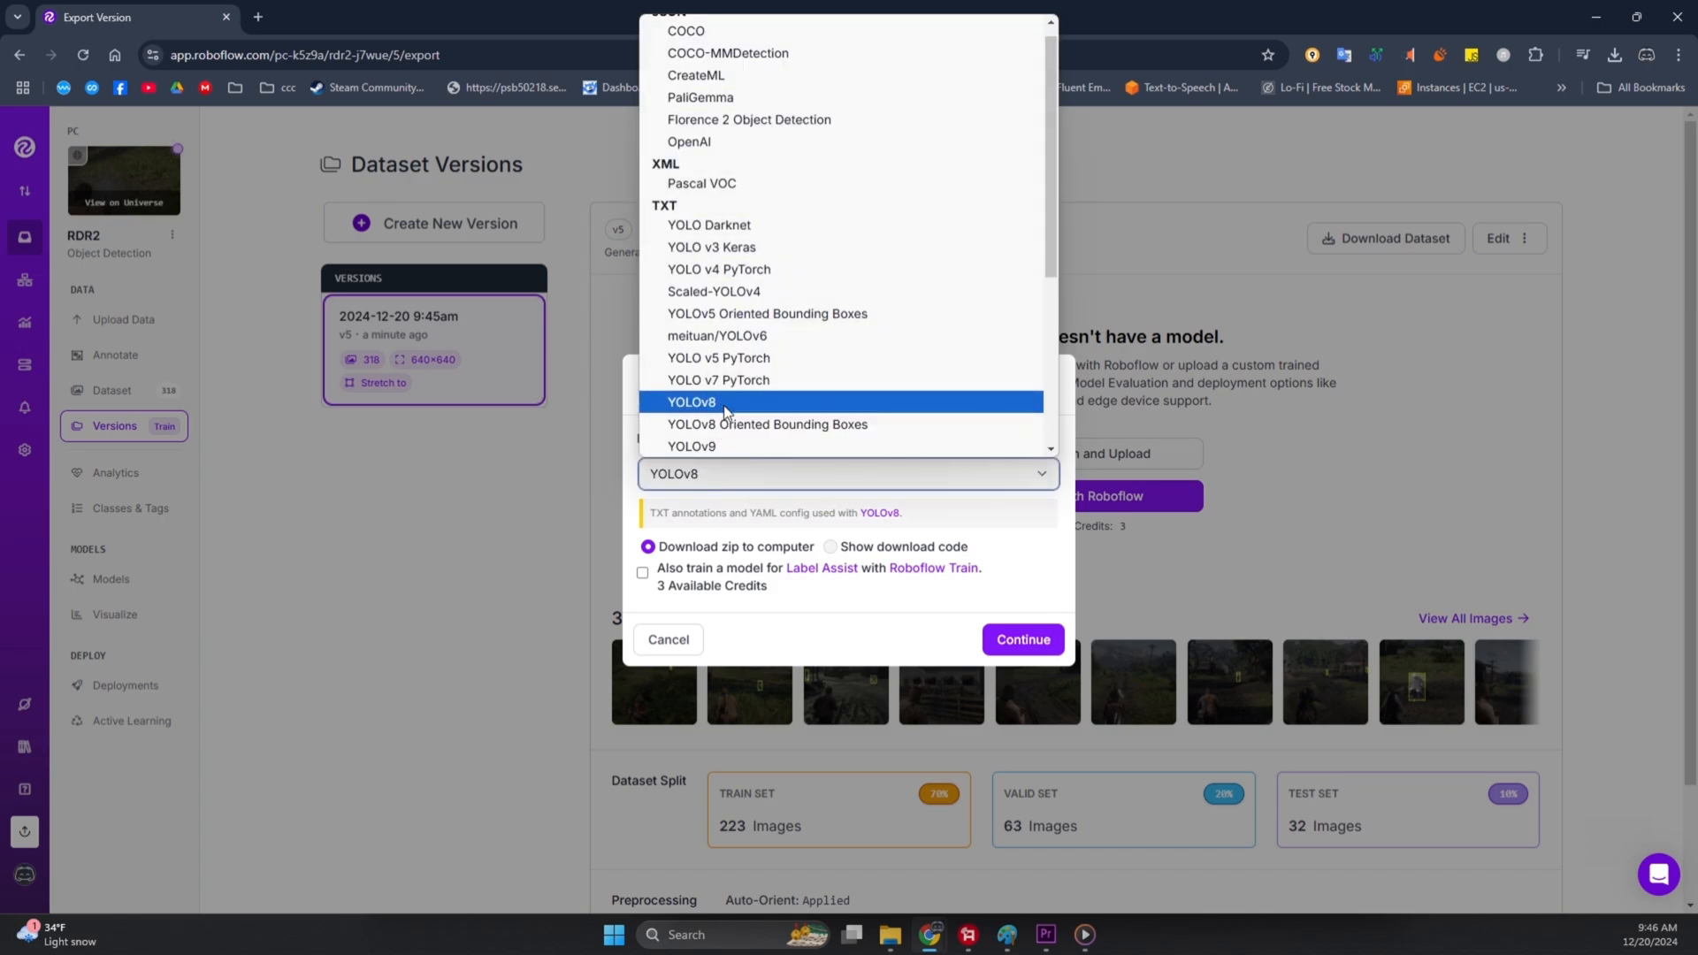
pyautogui.click(1019, 638)
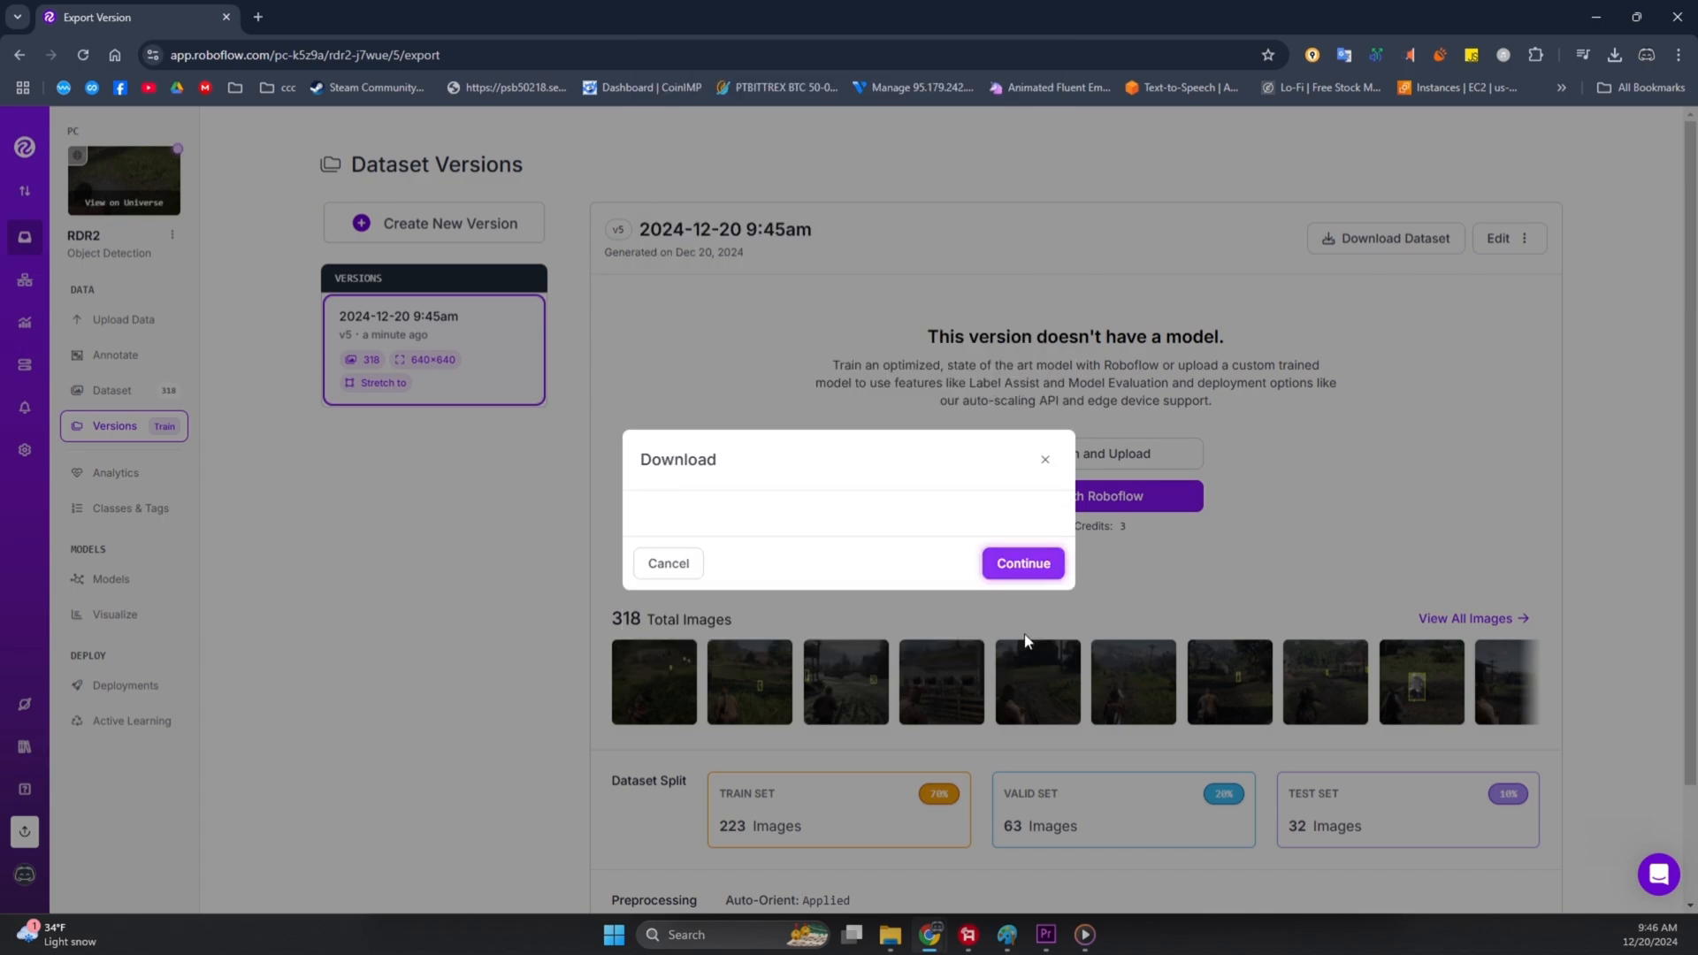
pyautogui.click(1019, 563)
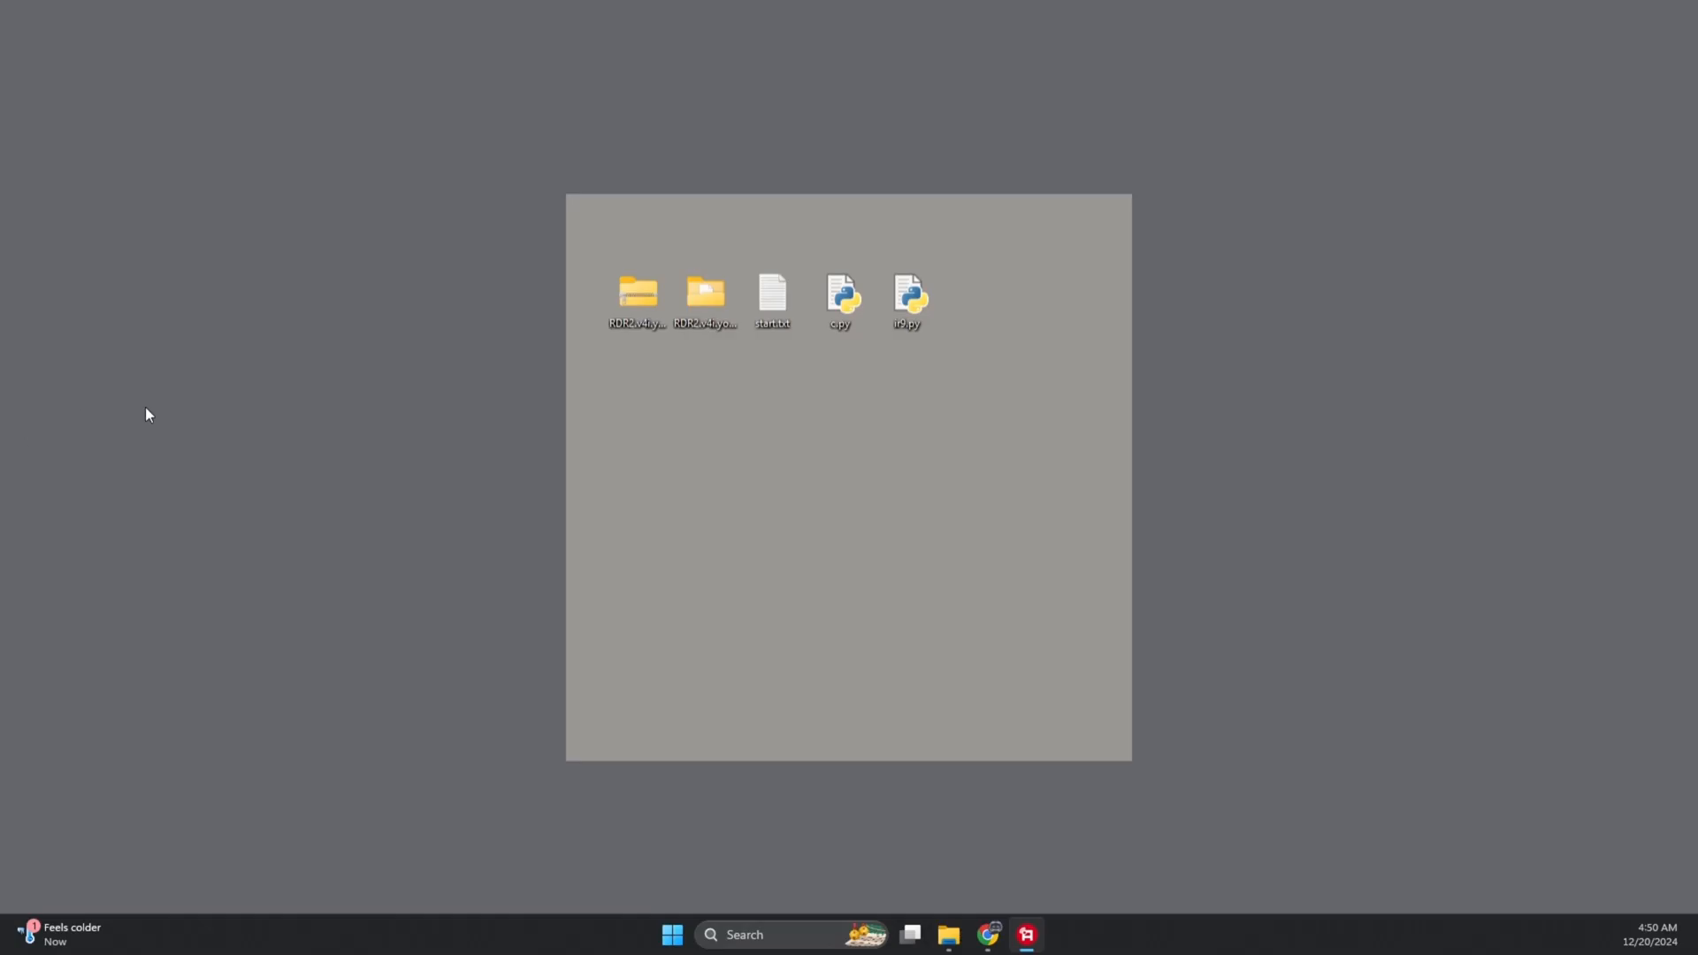
# - Open the RDR2.v4i.yolov8 folder and open data.yaml in Notepad
pyautogui.click(705, 298)
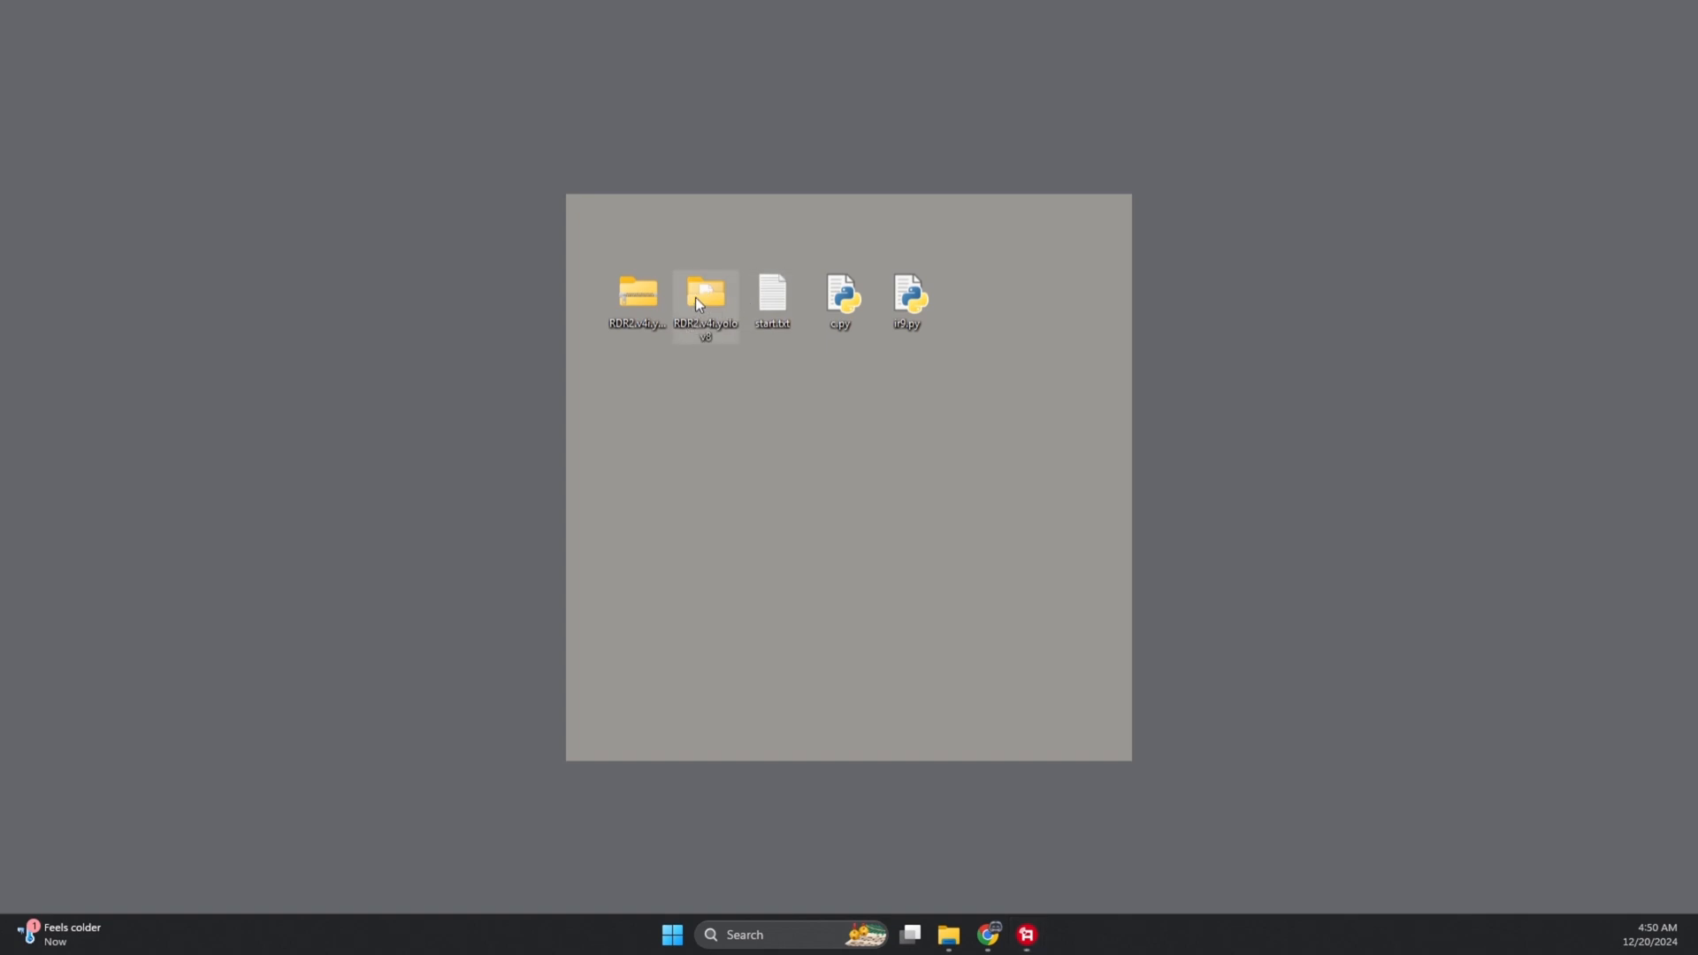
pyautogui.doubleClick(705, 295)
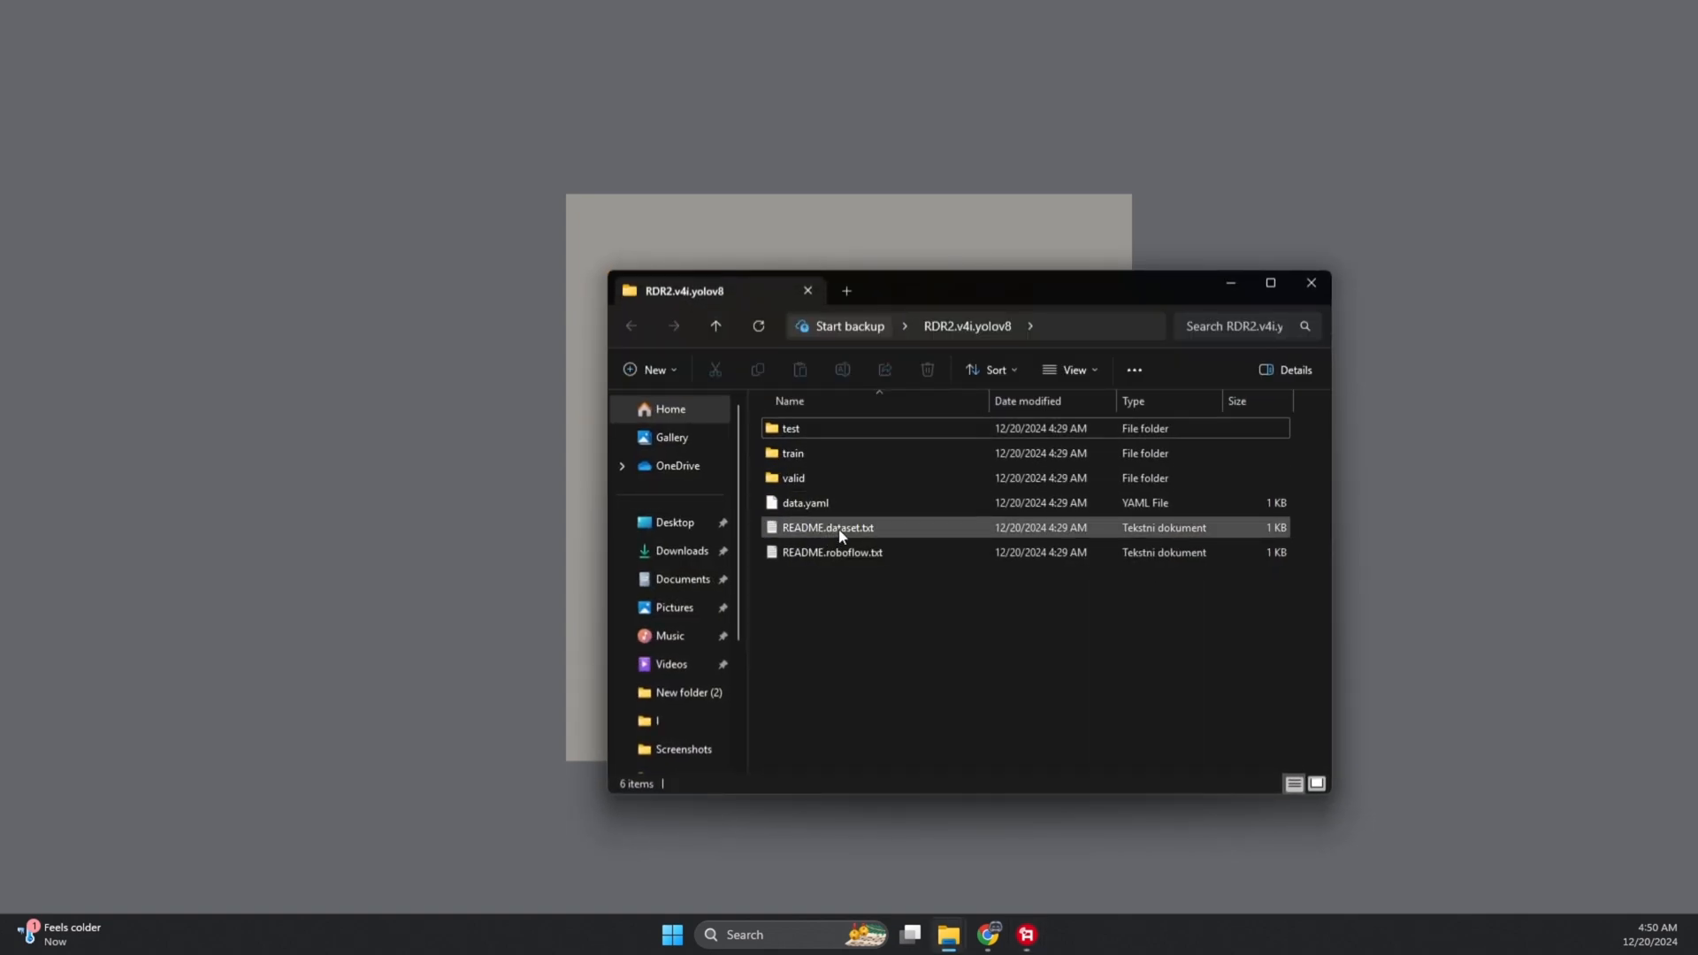
pyautogui.rightClick(804, 502)
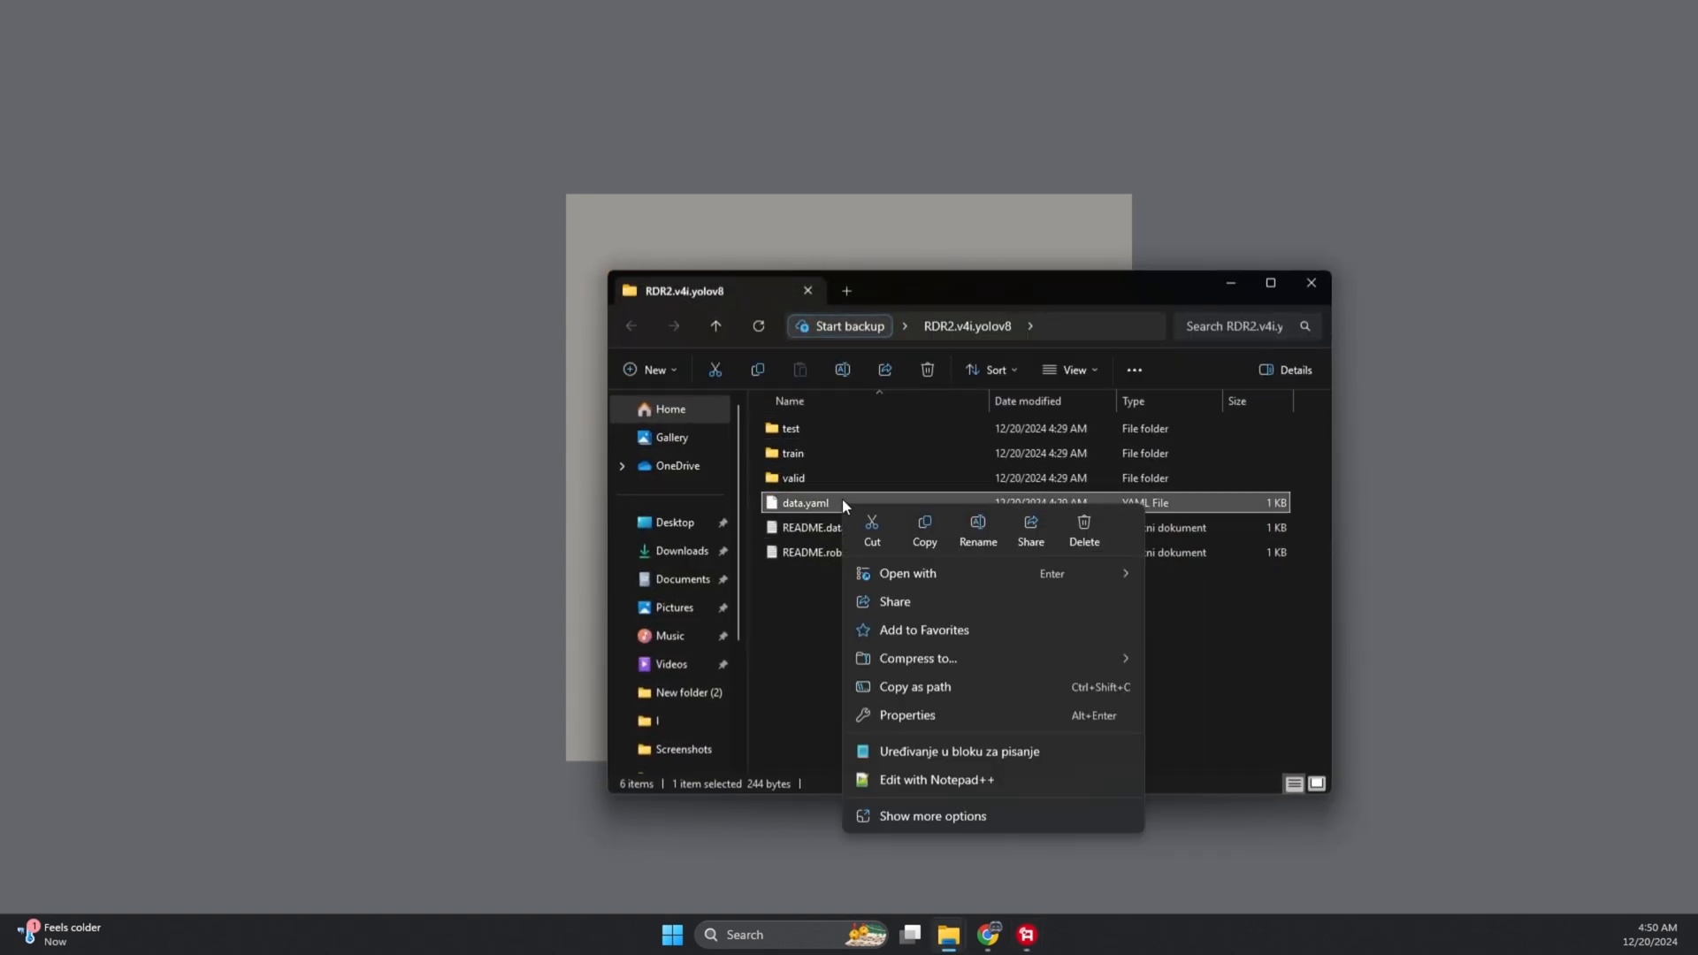
pyautogui.moveTo(927, 757)
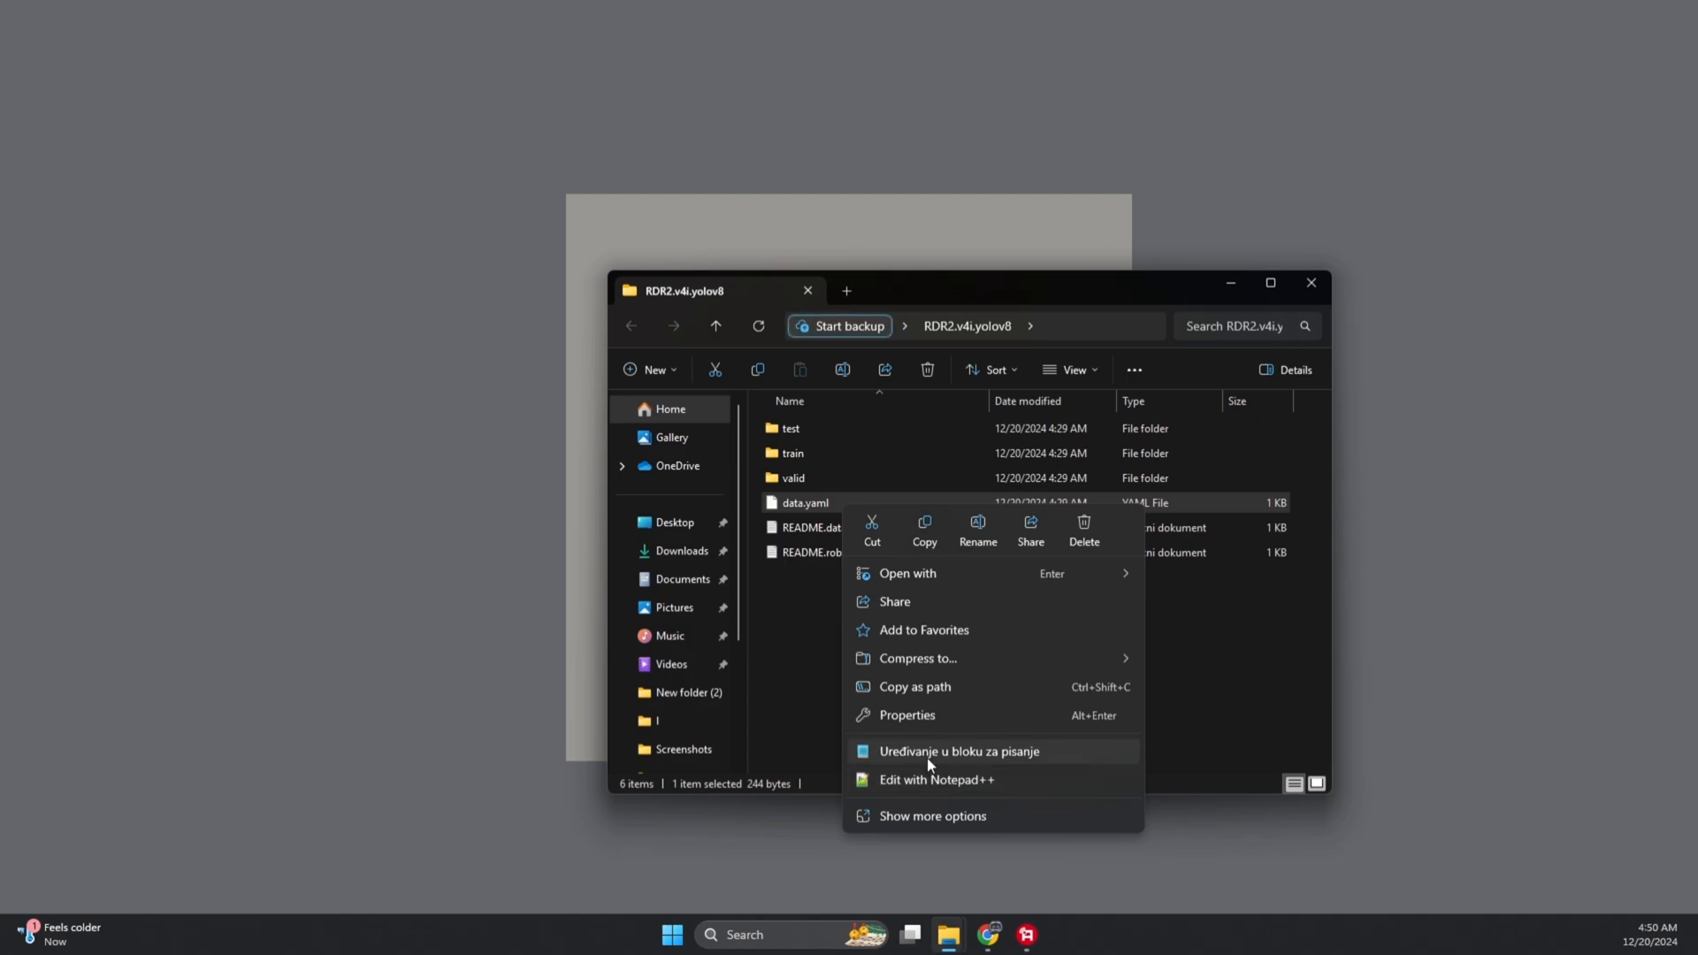
pyautogui.click(957, 751)
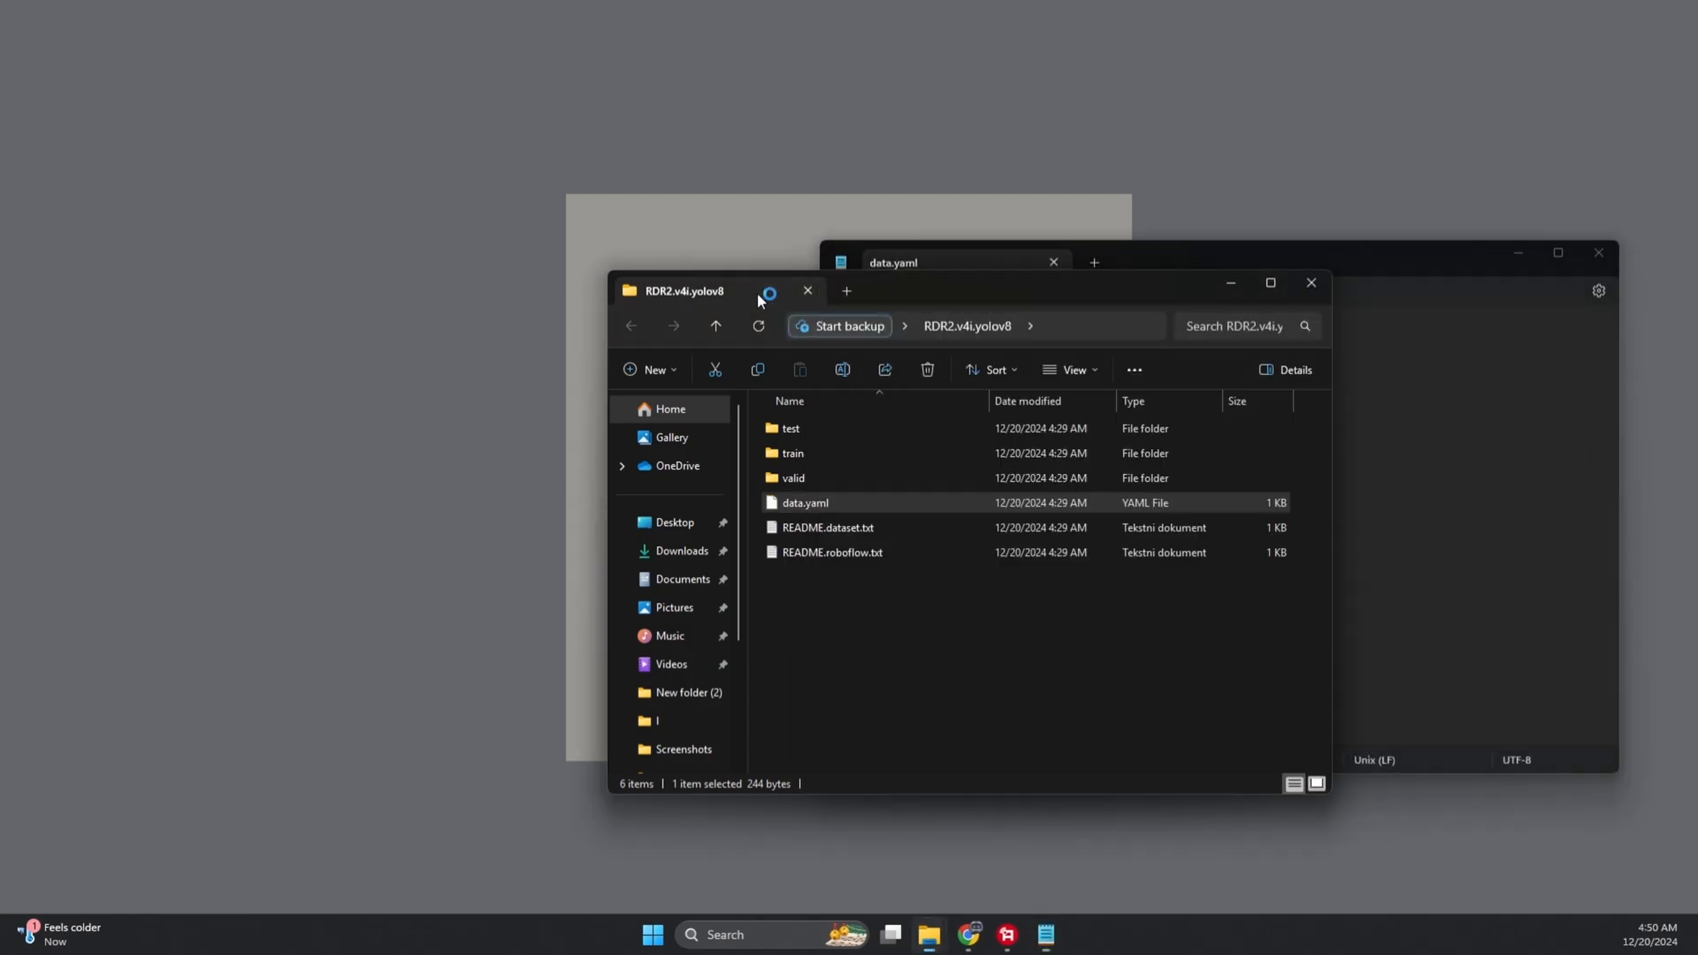
pyautogui.click(807, 290)
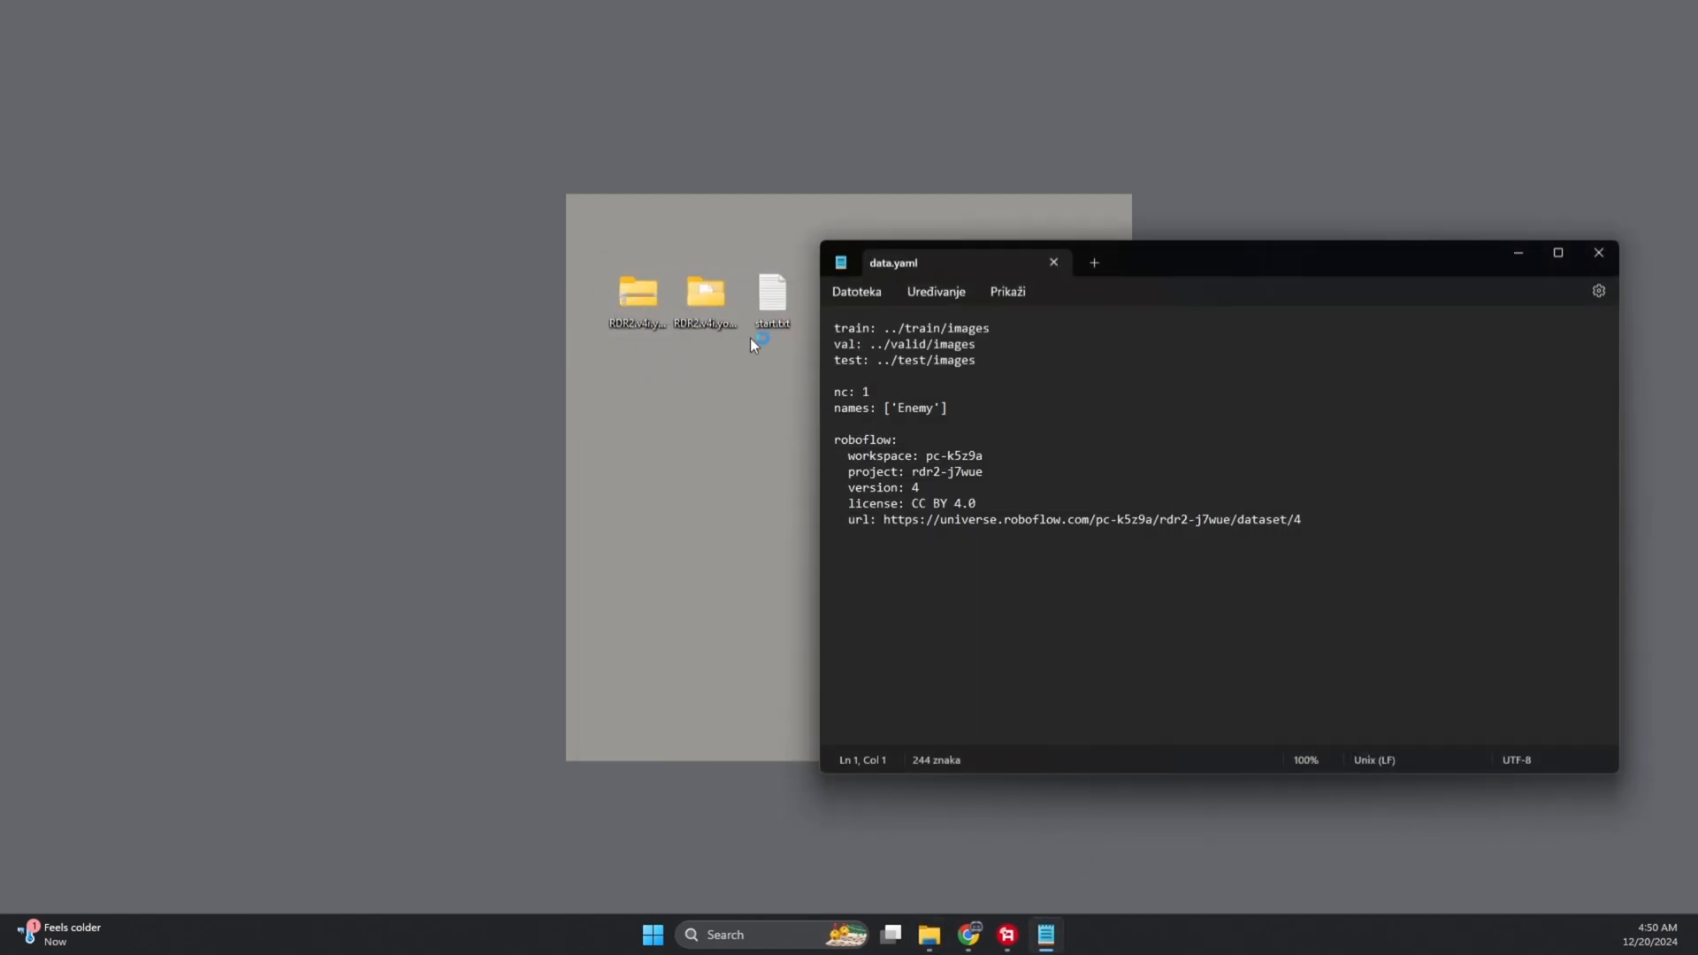
# - Set data.yaml's train entry to C:\Users\xino\Desktop\RDR2.v4i.yolov8\train\images
pyautogui.doubleClick(705, 293)
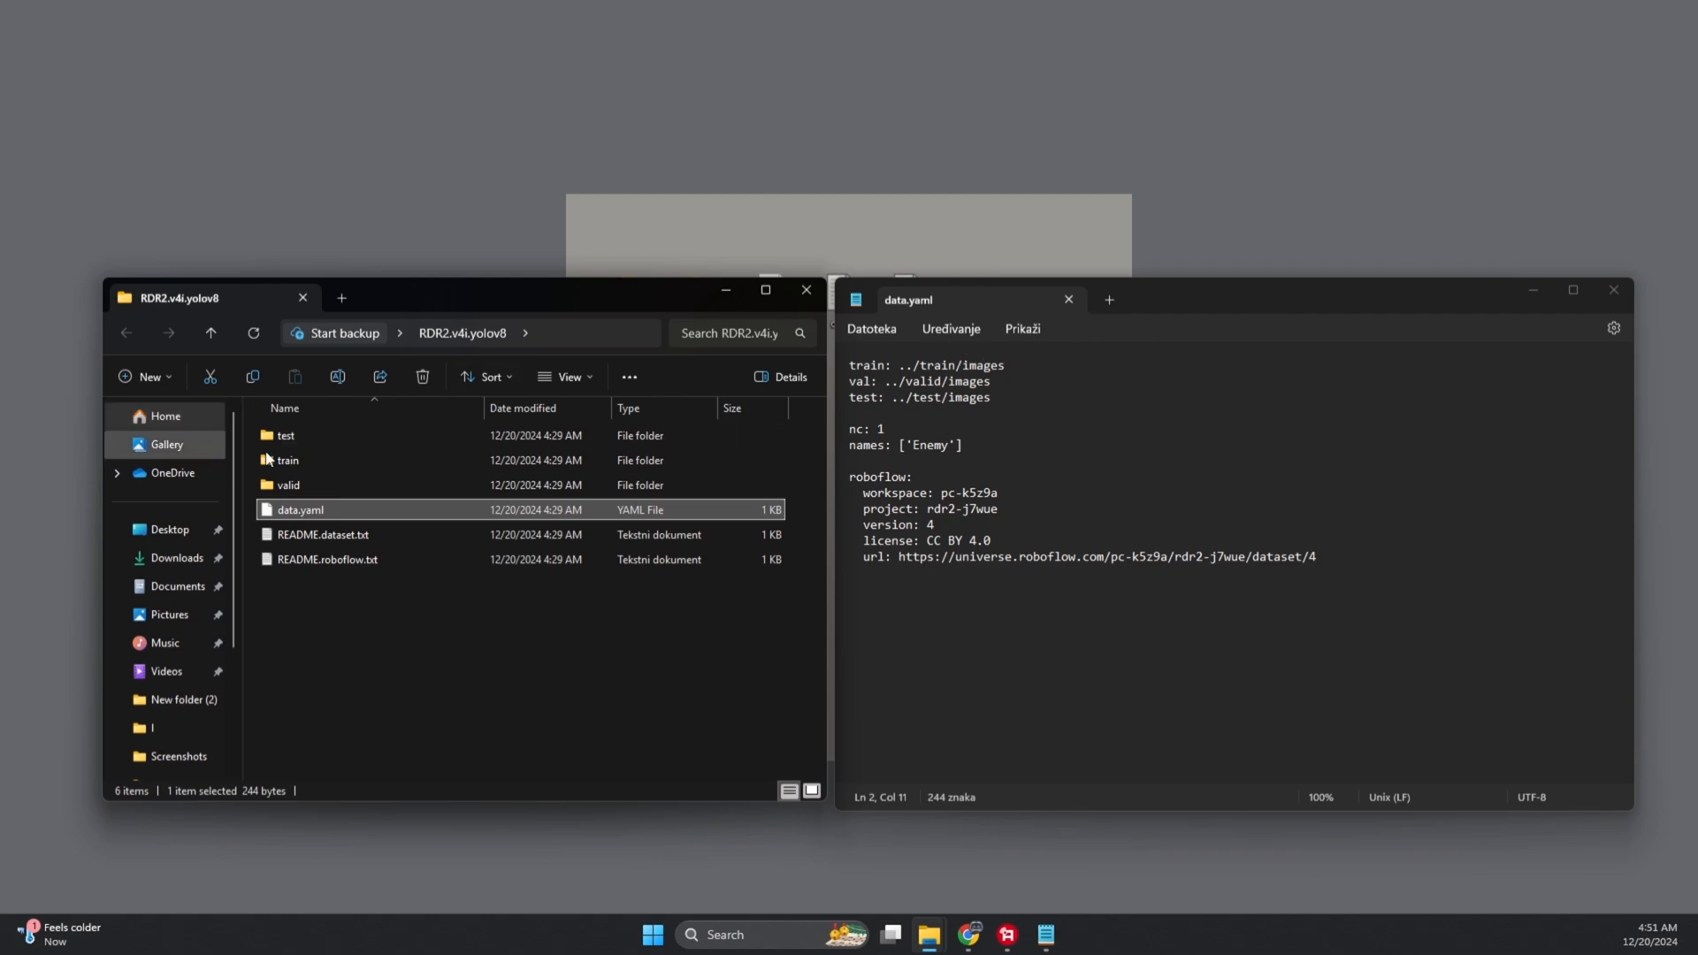
pyautogui.doubleClick(286, 459)
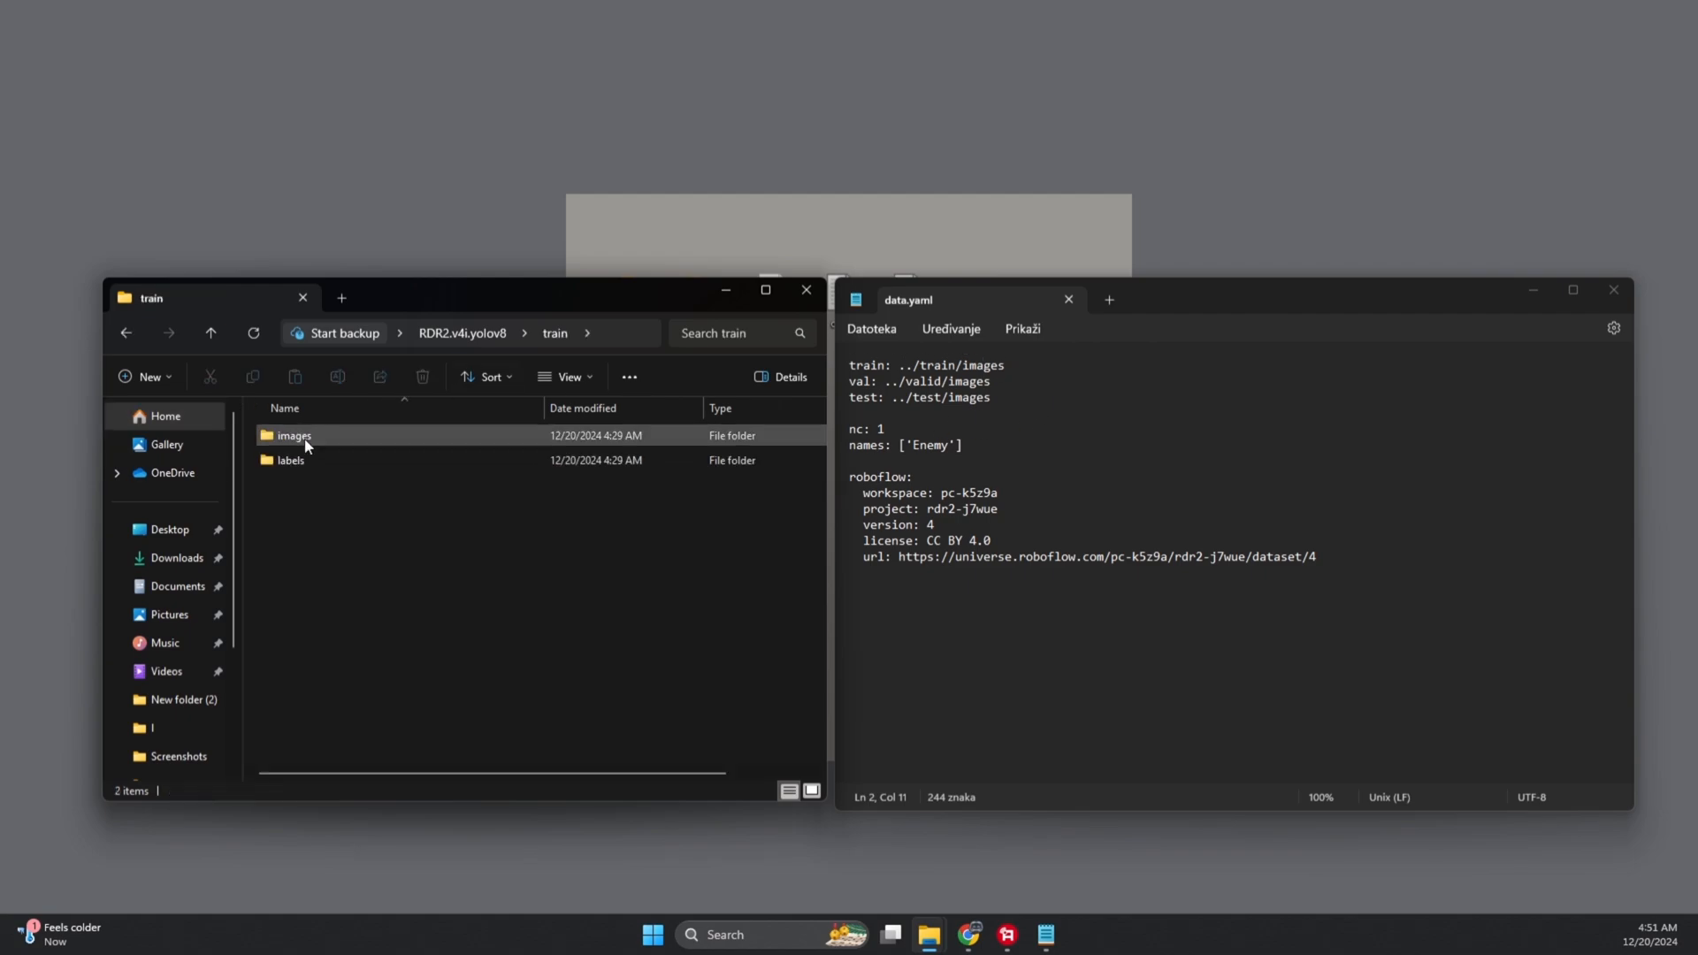
pyautogui.click(294, 434)
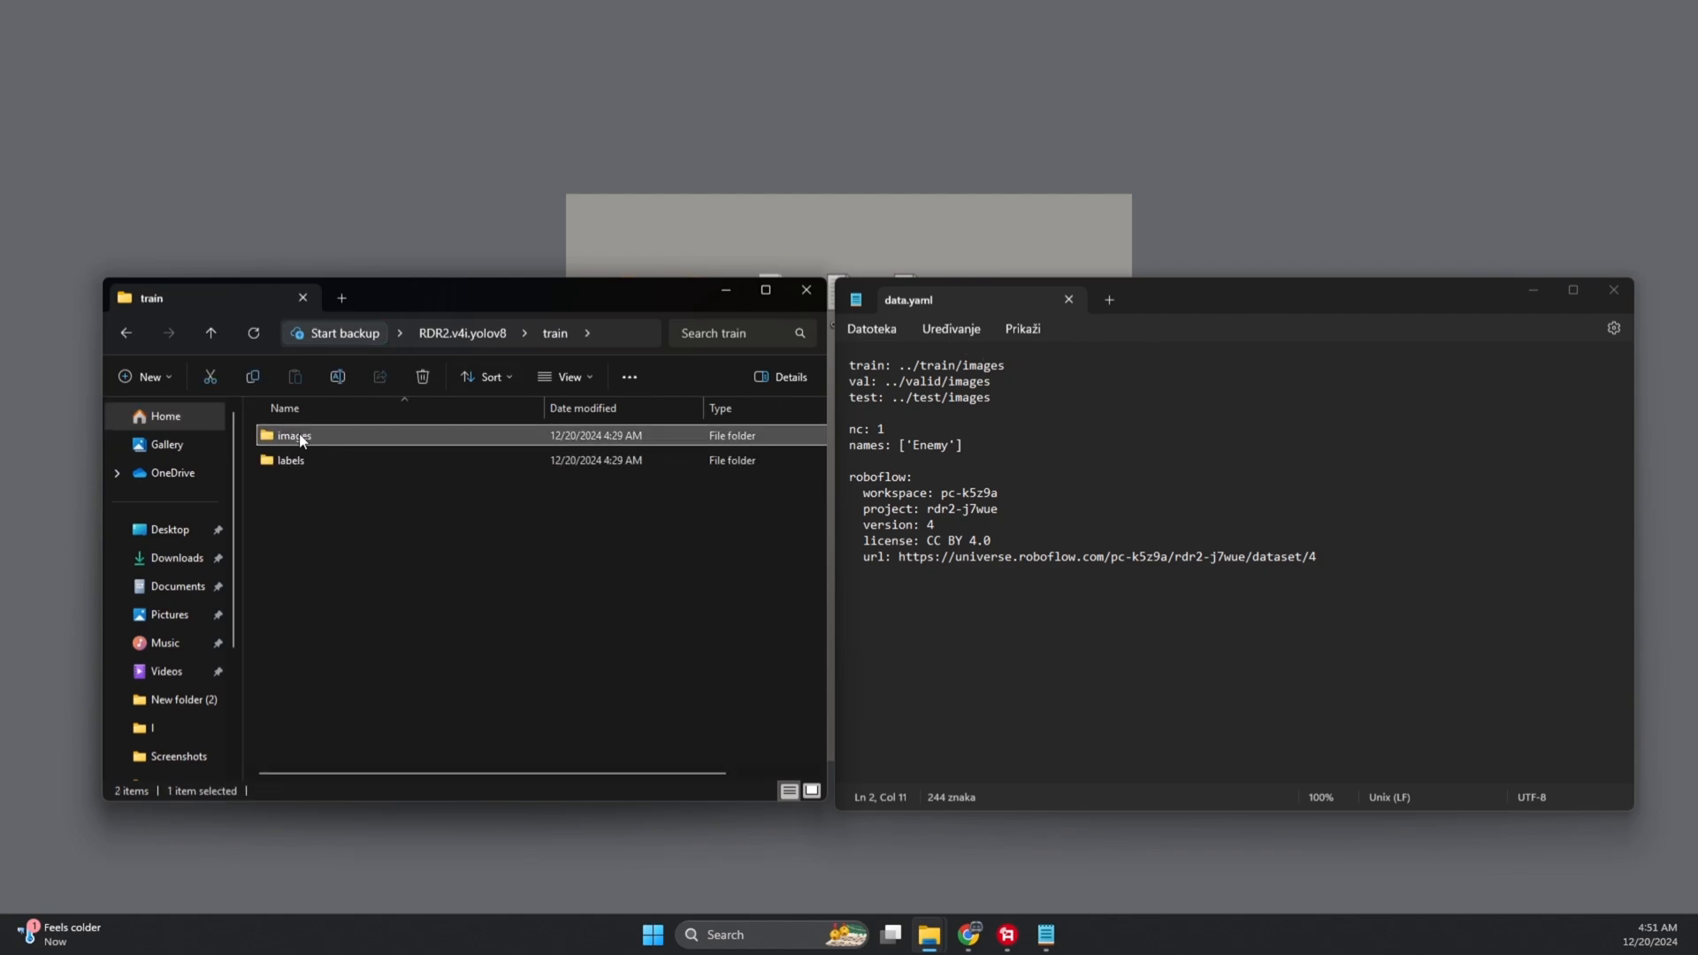
pyautogui.rightClick(294, 435)
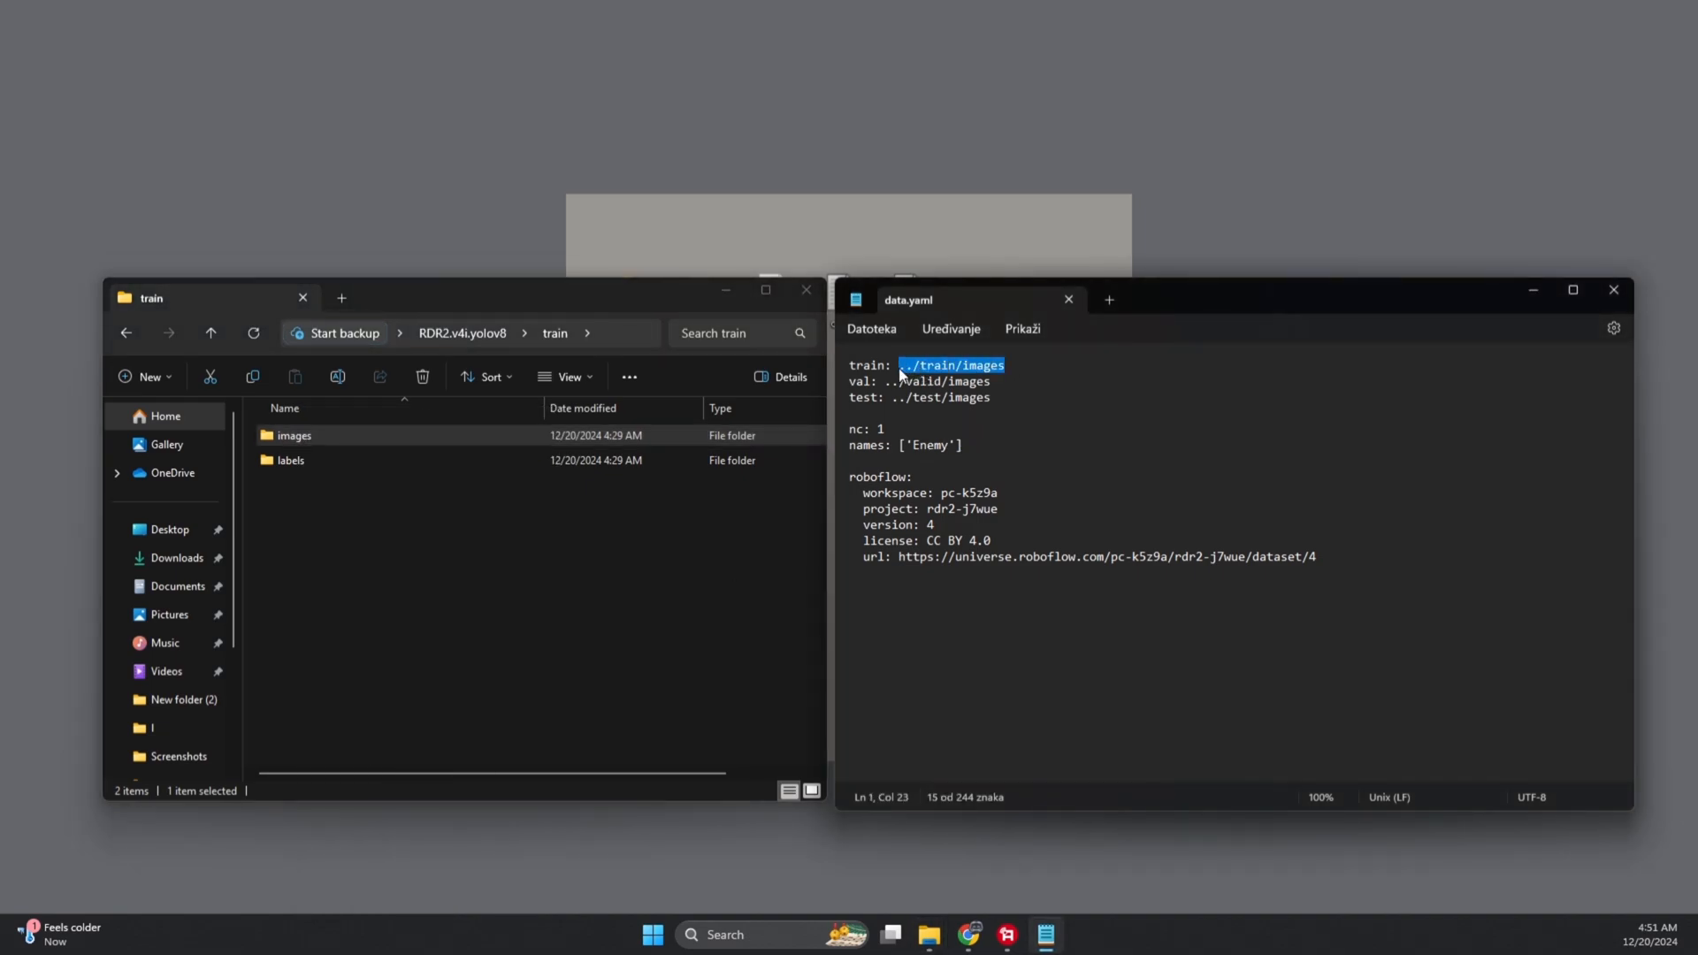
pyautogui.write('C:\\Users\\xino\\Desktop\\RDR2.v4i.yolov8\\train\\images"')
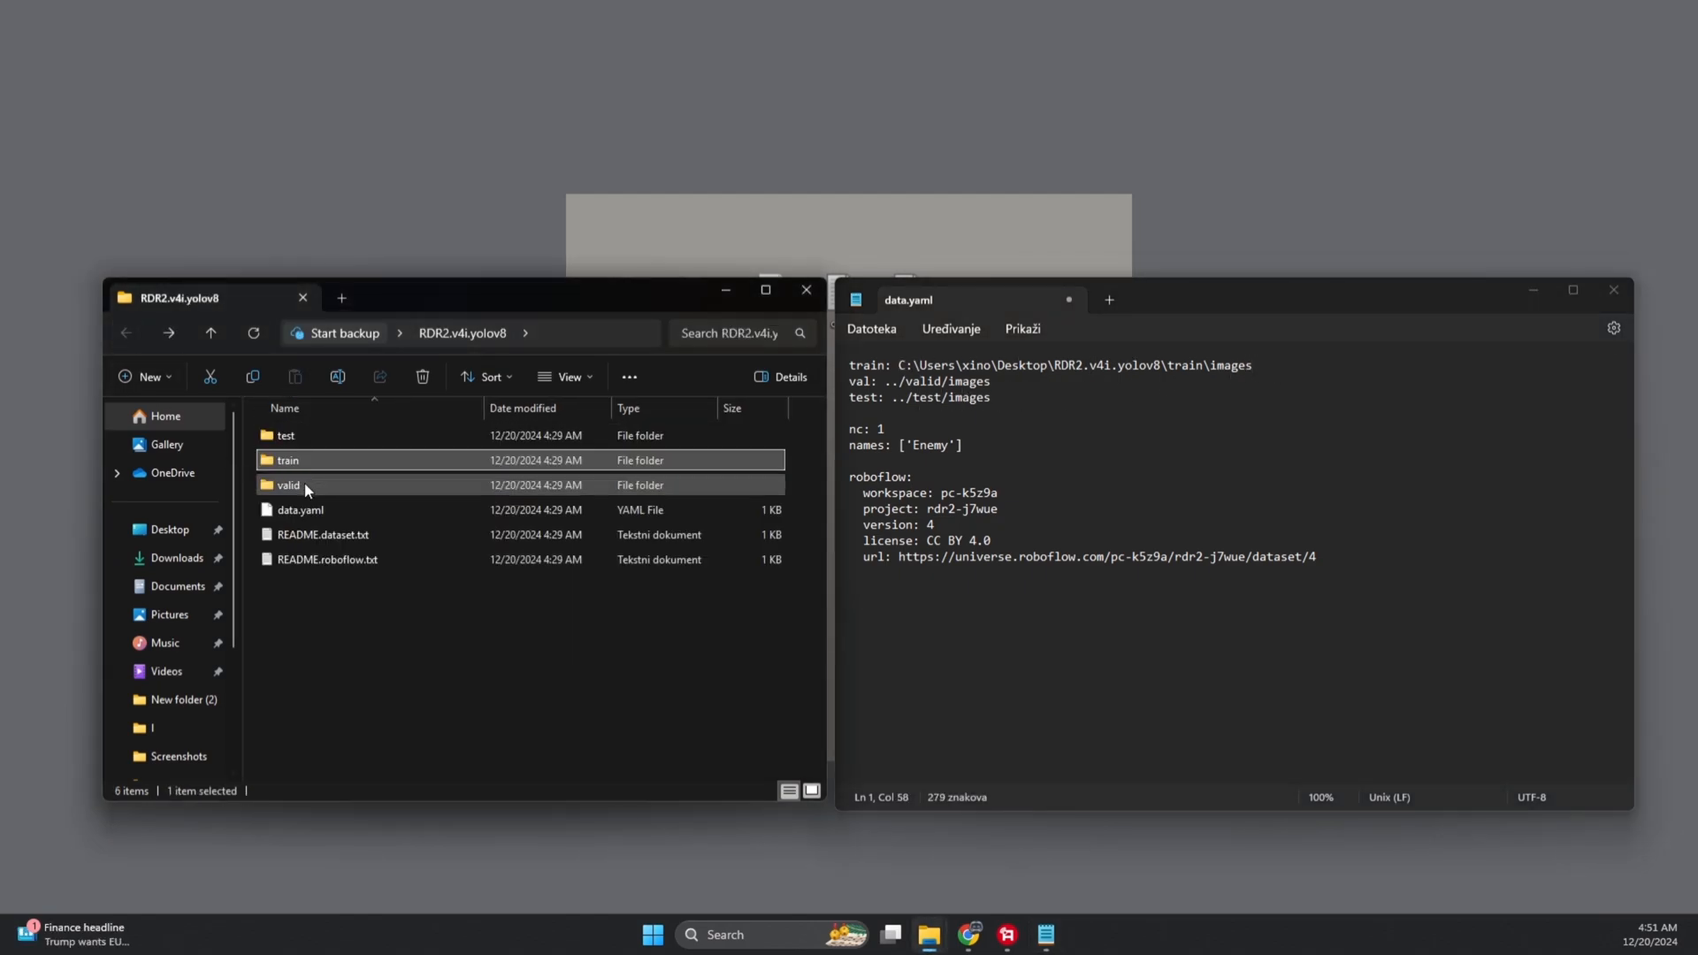
# - Set val to the full valid\images path, then close data.yaml and the folder window
pyautogui.doubleClick(289, 484)
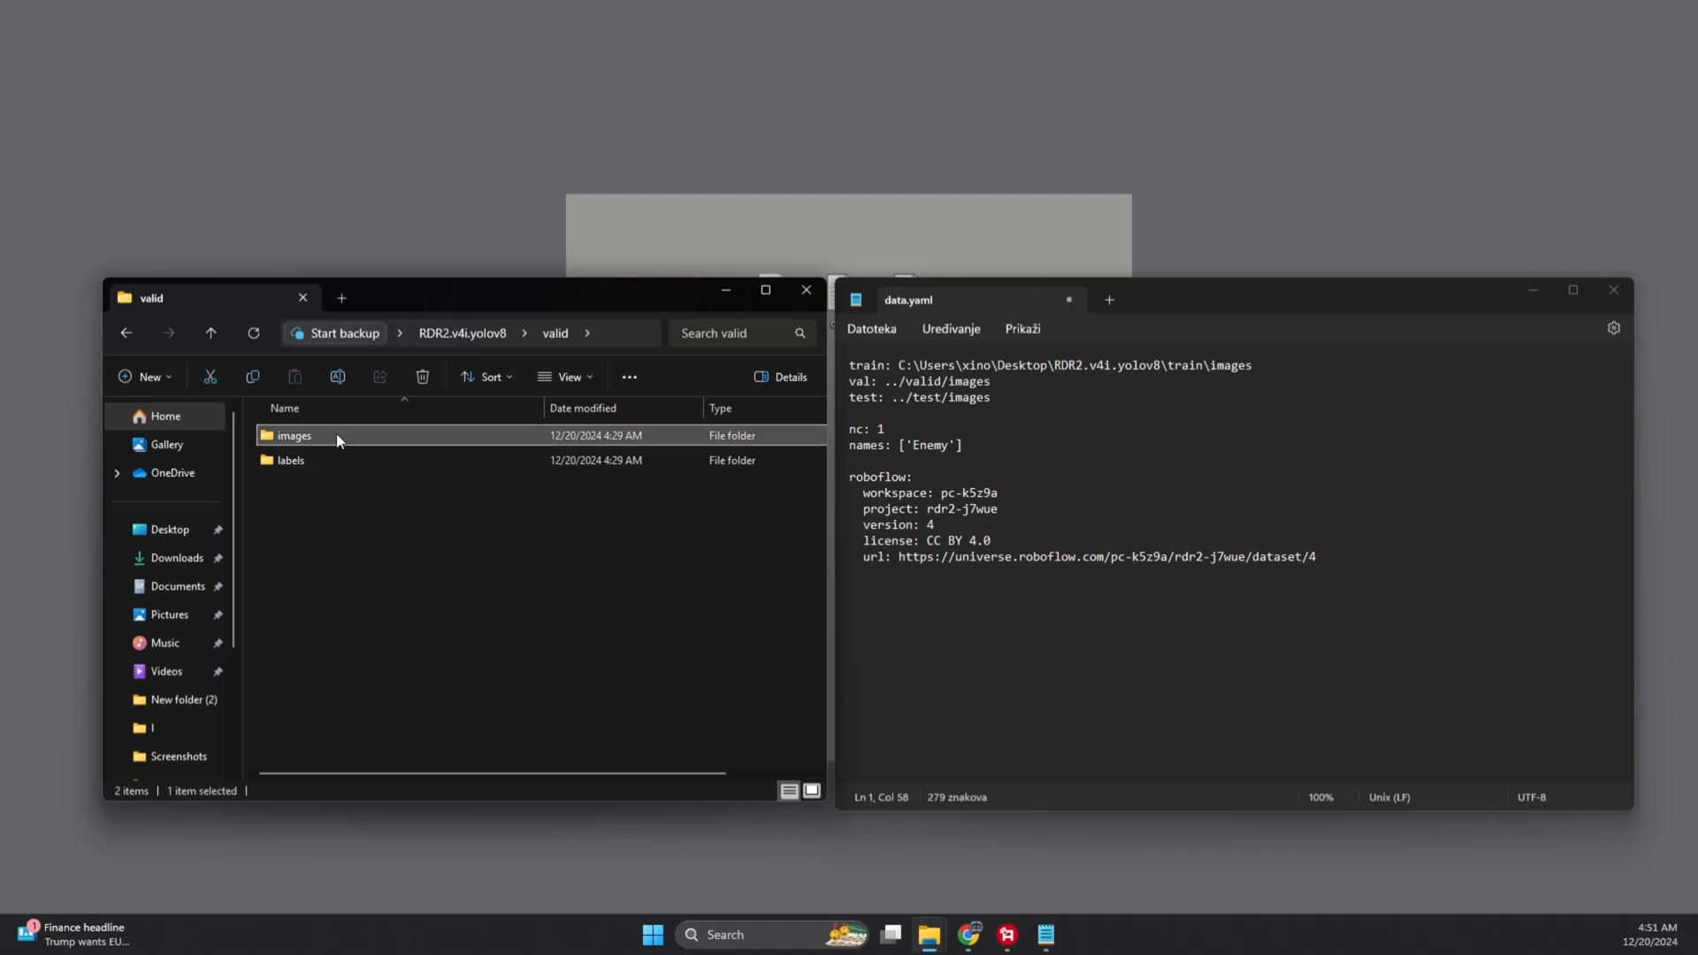
pyautogui.doubleClick(936, 381)
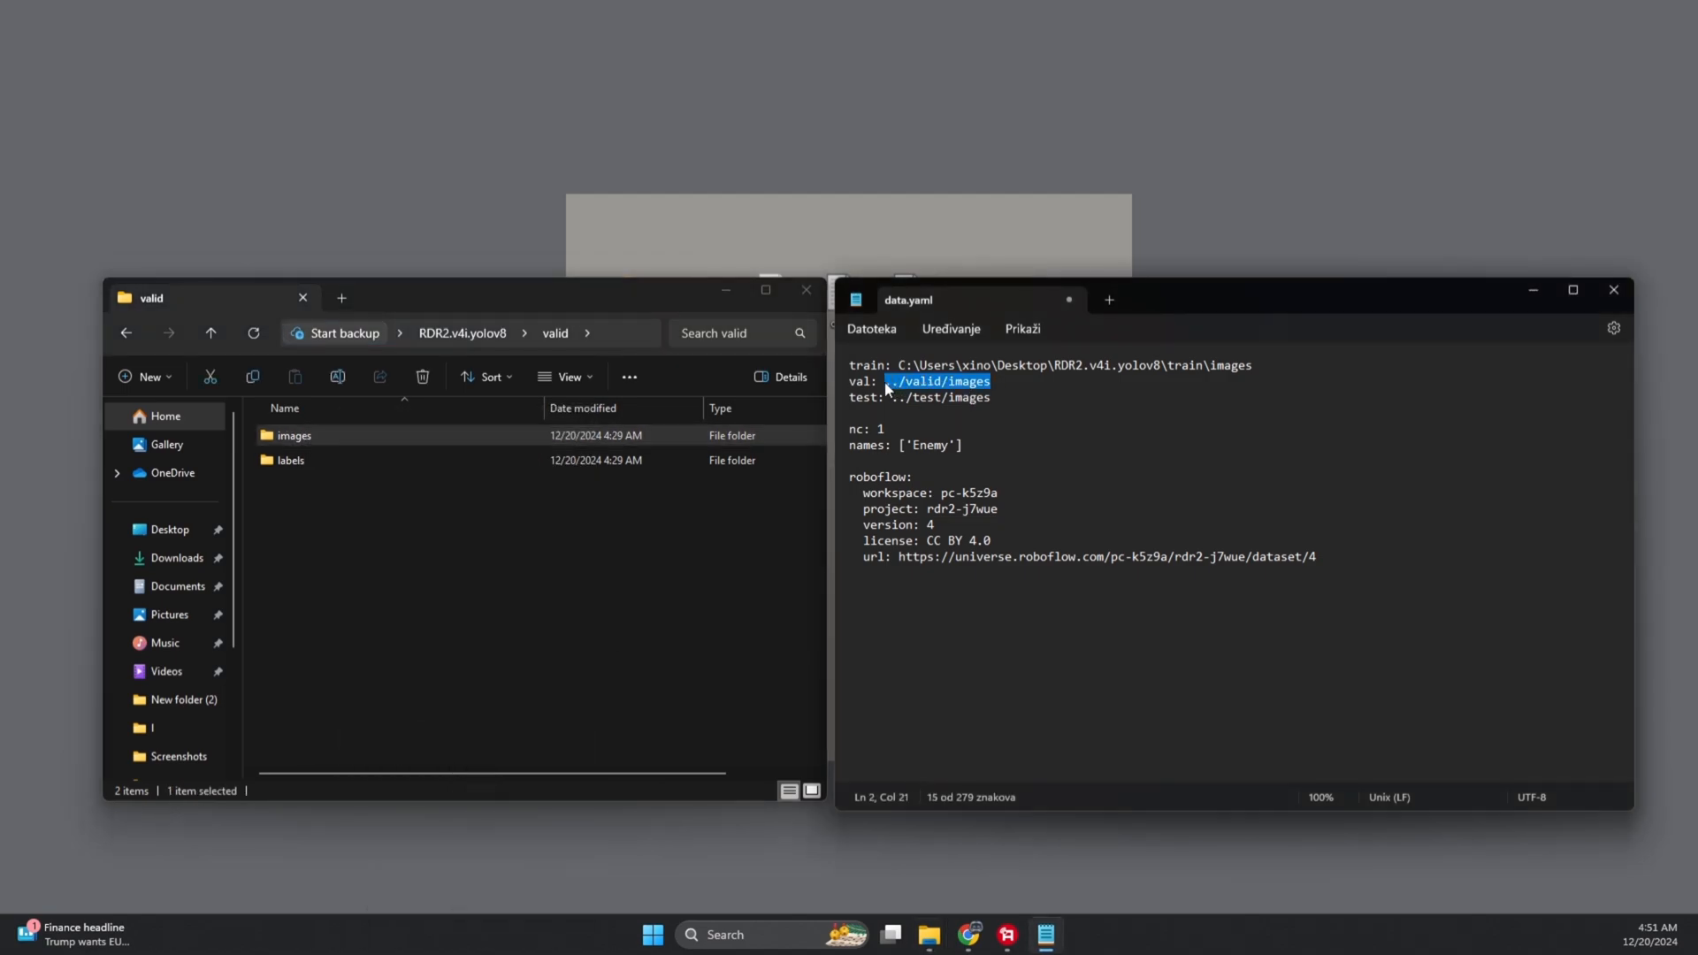
pyautogui.write('C:\\Users\\xino\\Desktop\\RDR2.v4i.yolov8\\valid\\images')
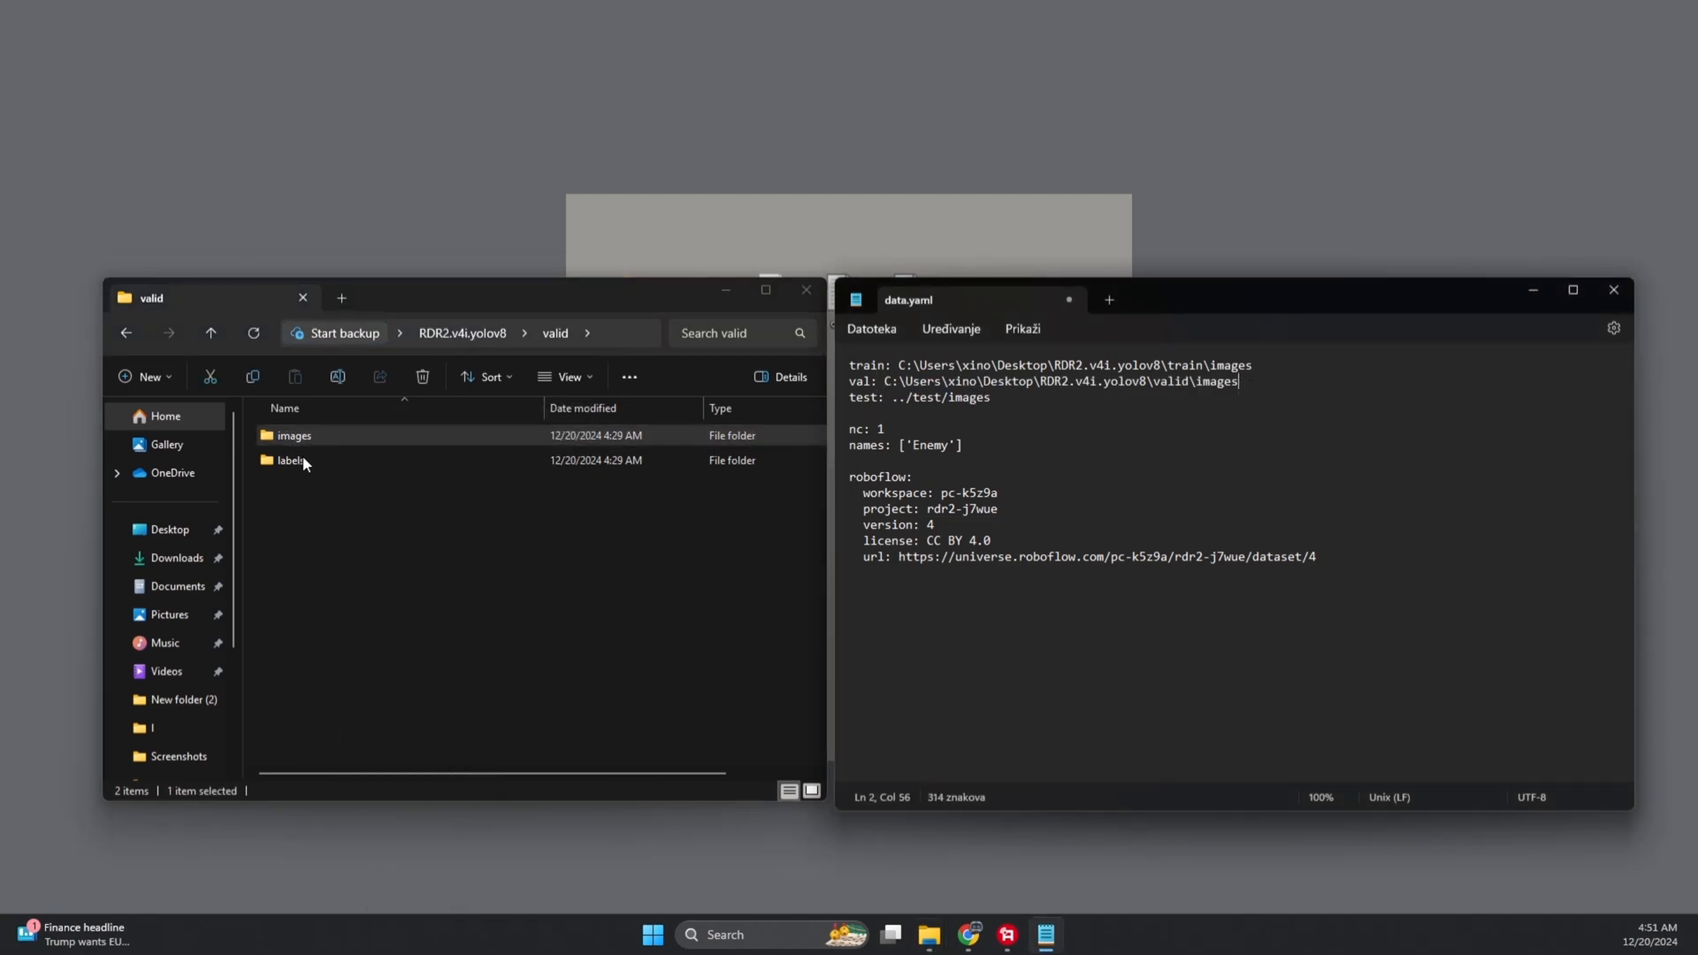
pyautogui.rightClick(295, 435)
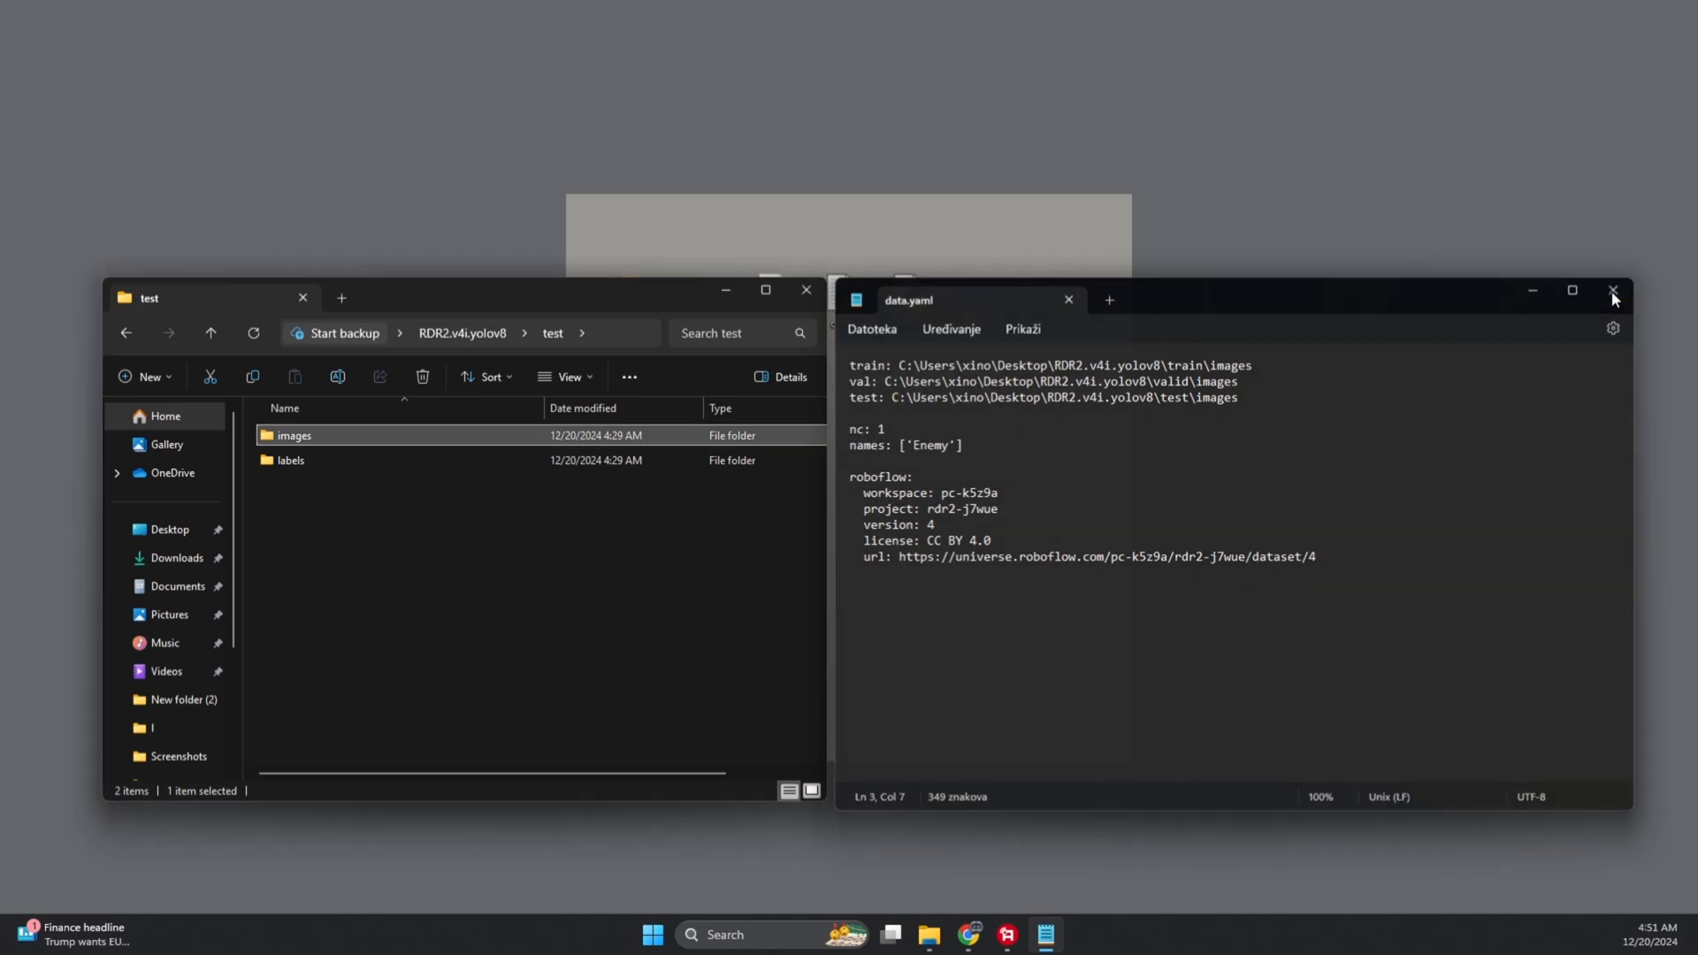
pyautogui.click(1612, 290)
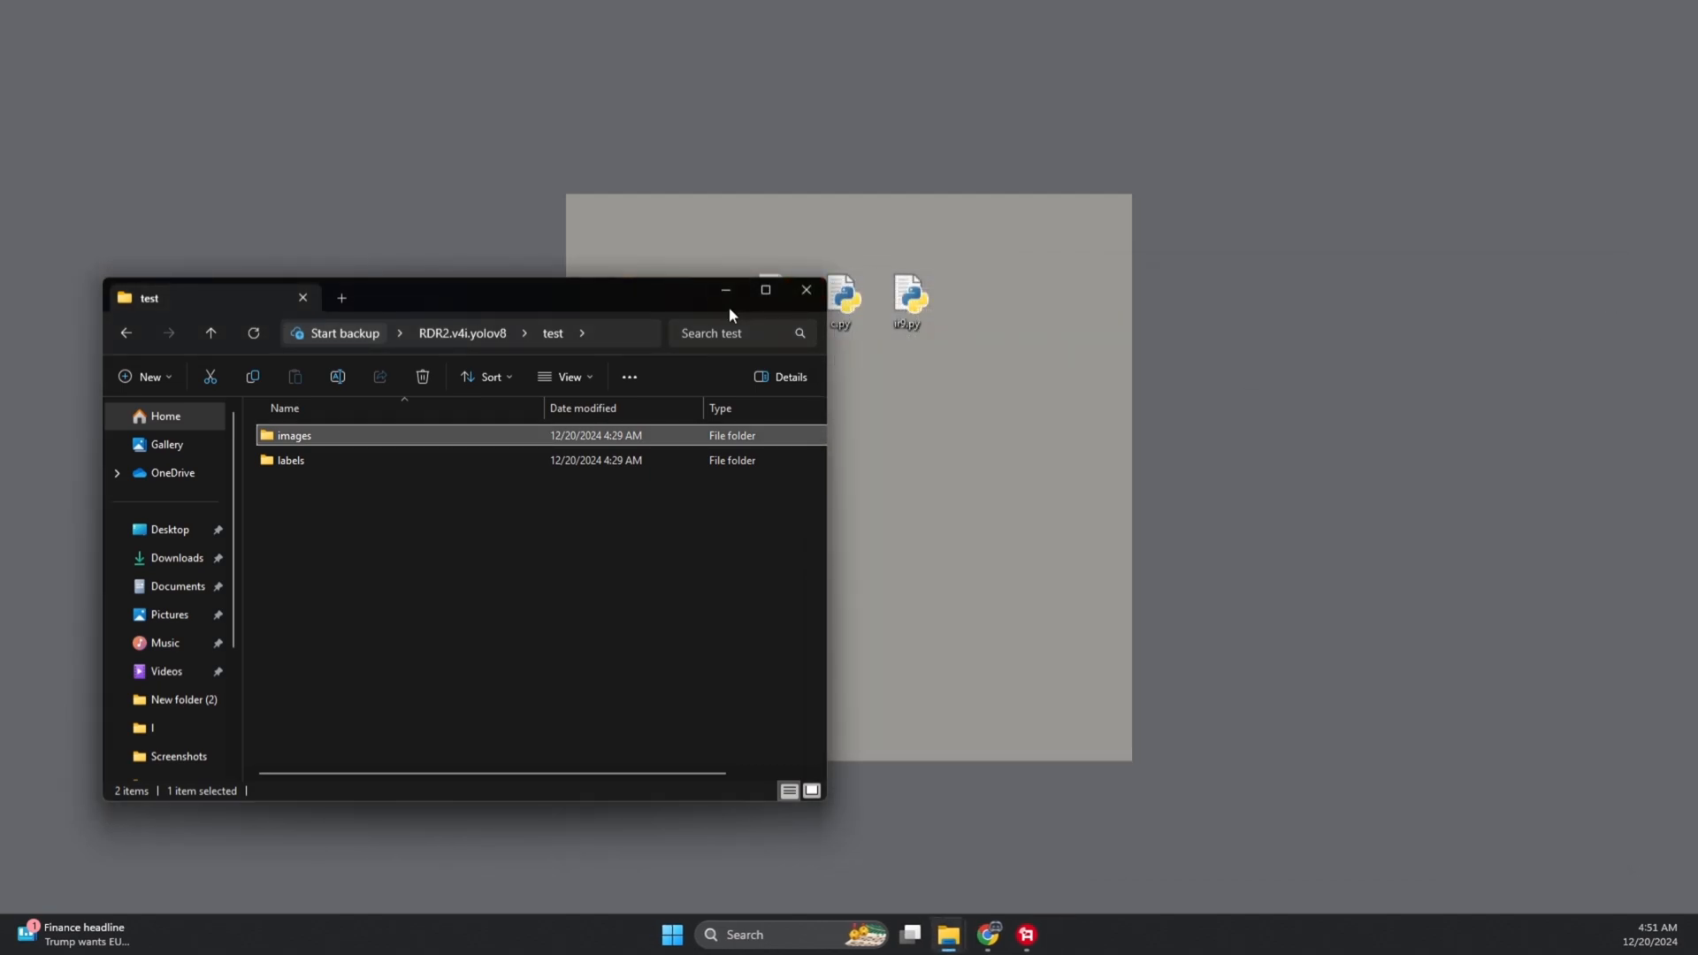
pyautogui.moveTo(805, 290)
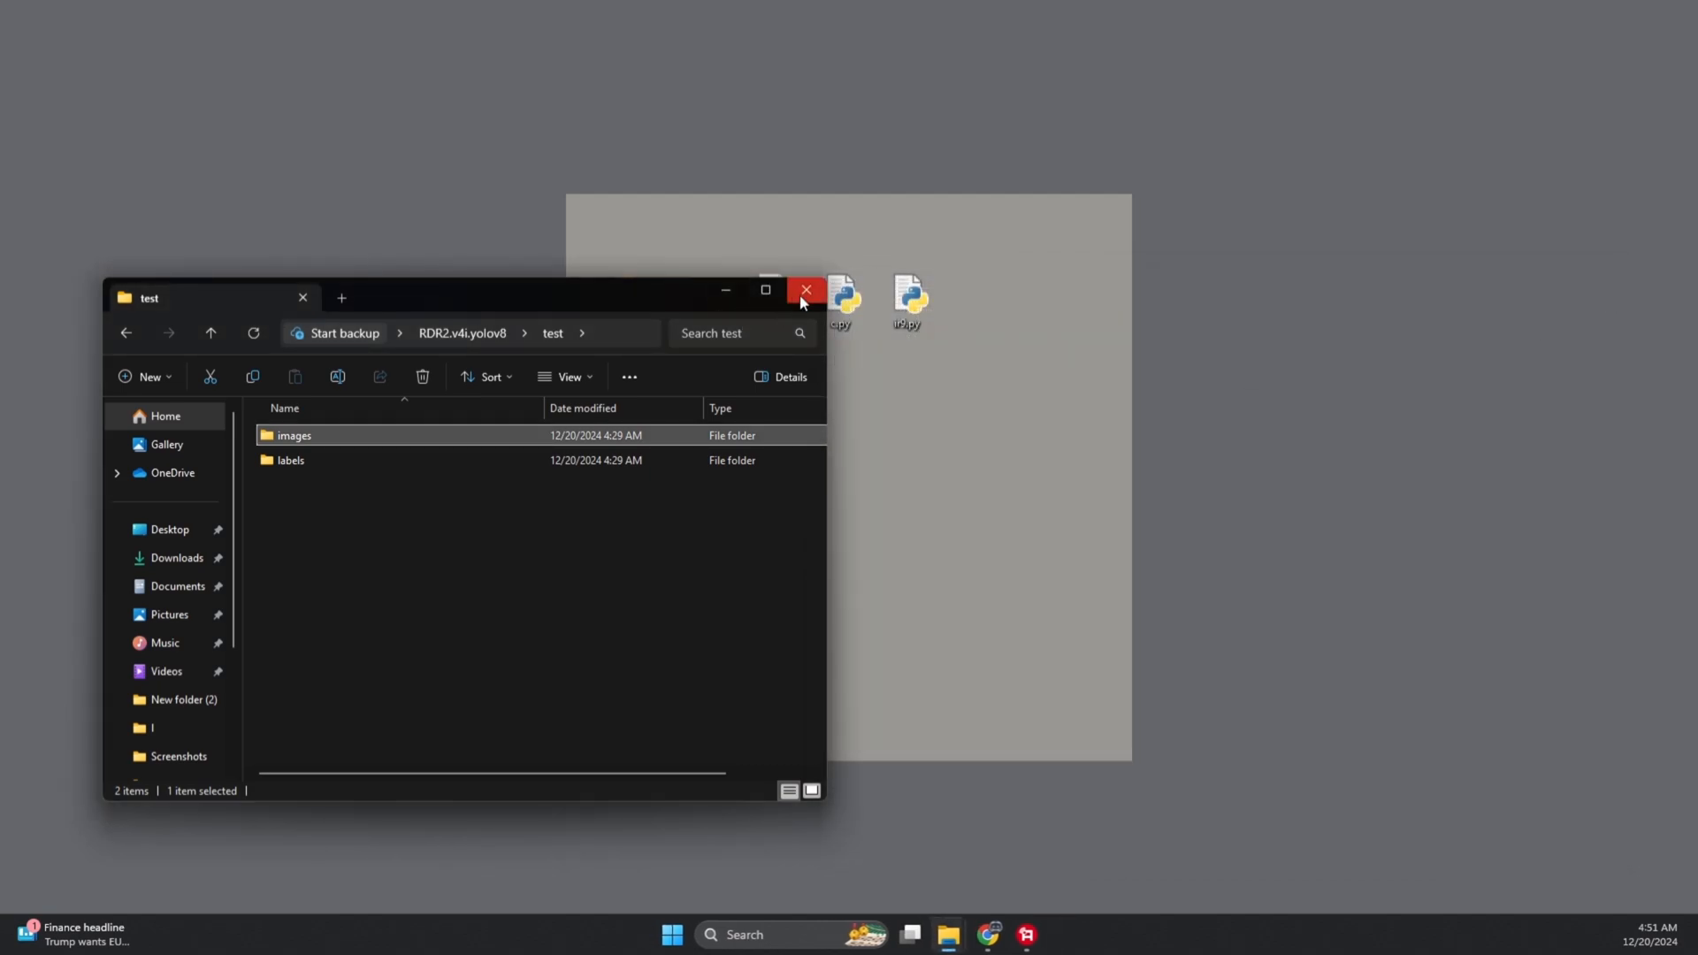
pyautogui.click(805, 290)
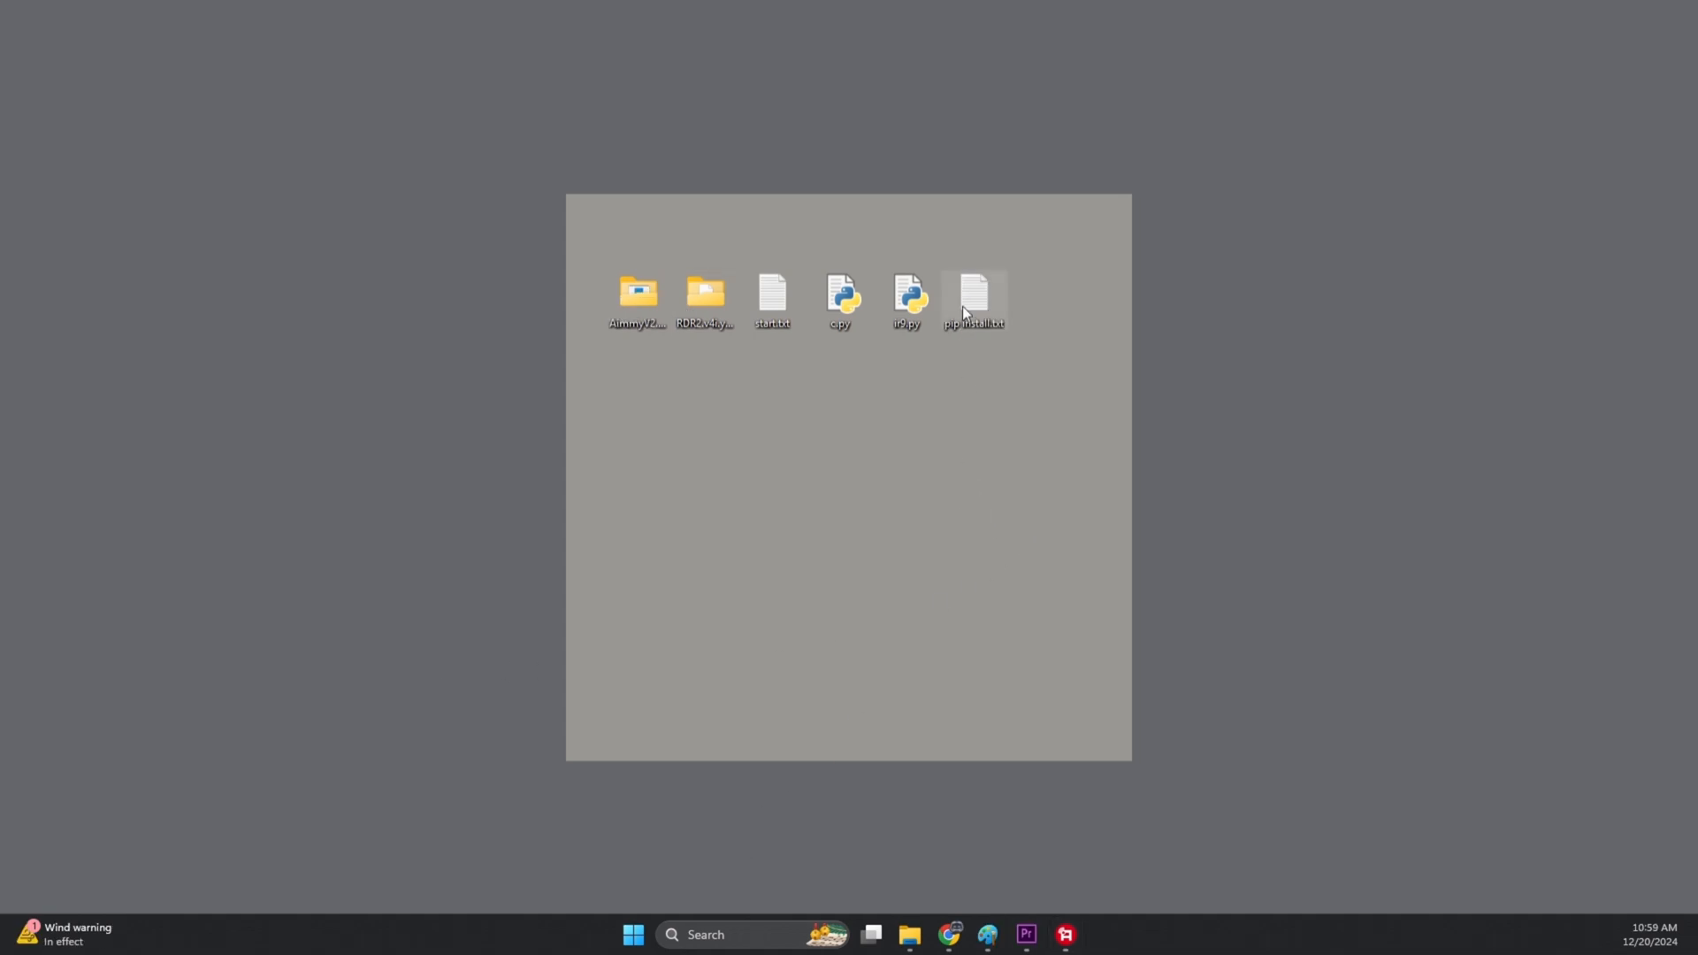
# - Copy the full package list from pip install.txt and paste the pip install command into Command Prompt
pyautogui.doubleClick(973, 294)
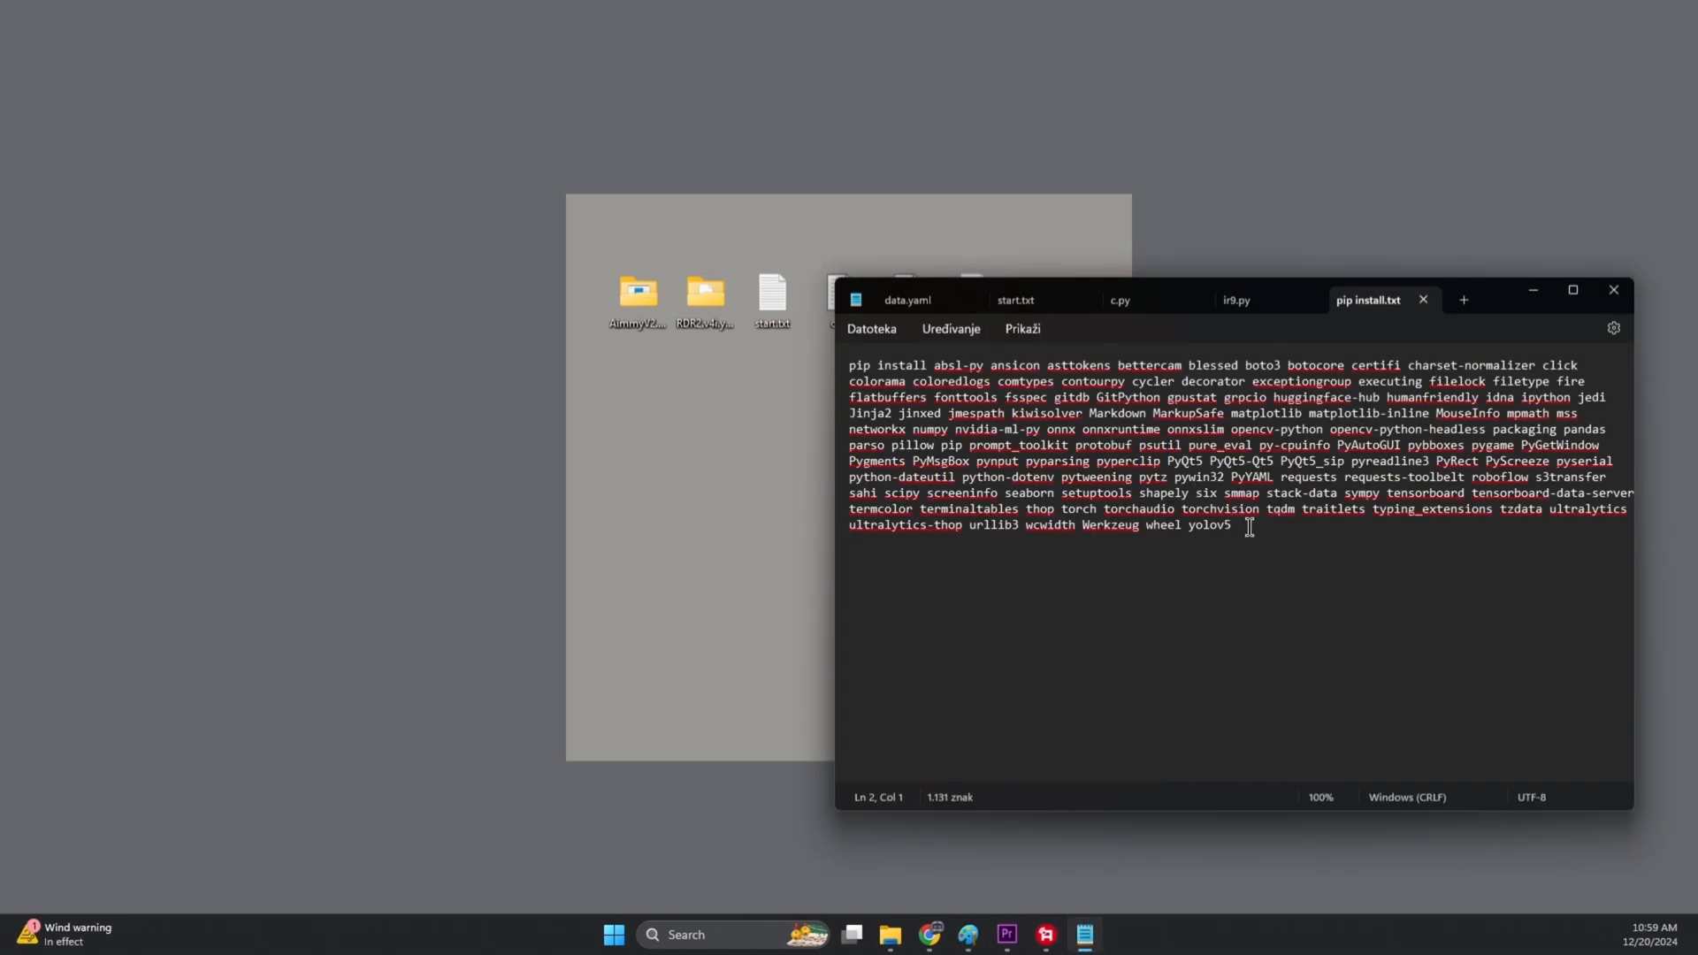
pyautogui.press('ctrl+a')
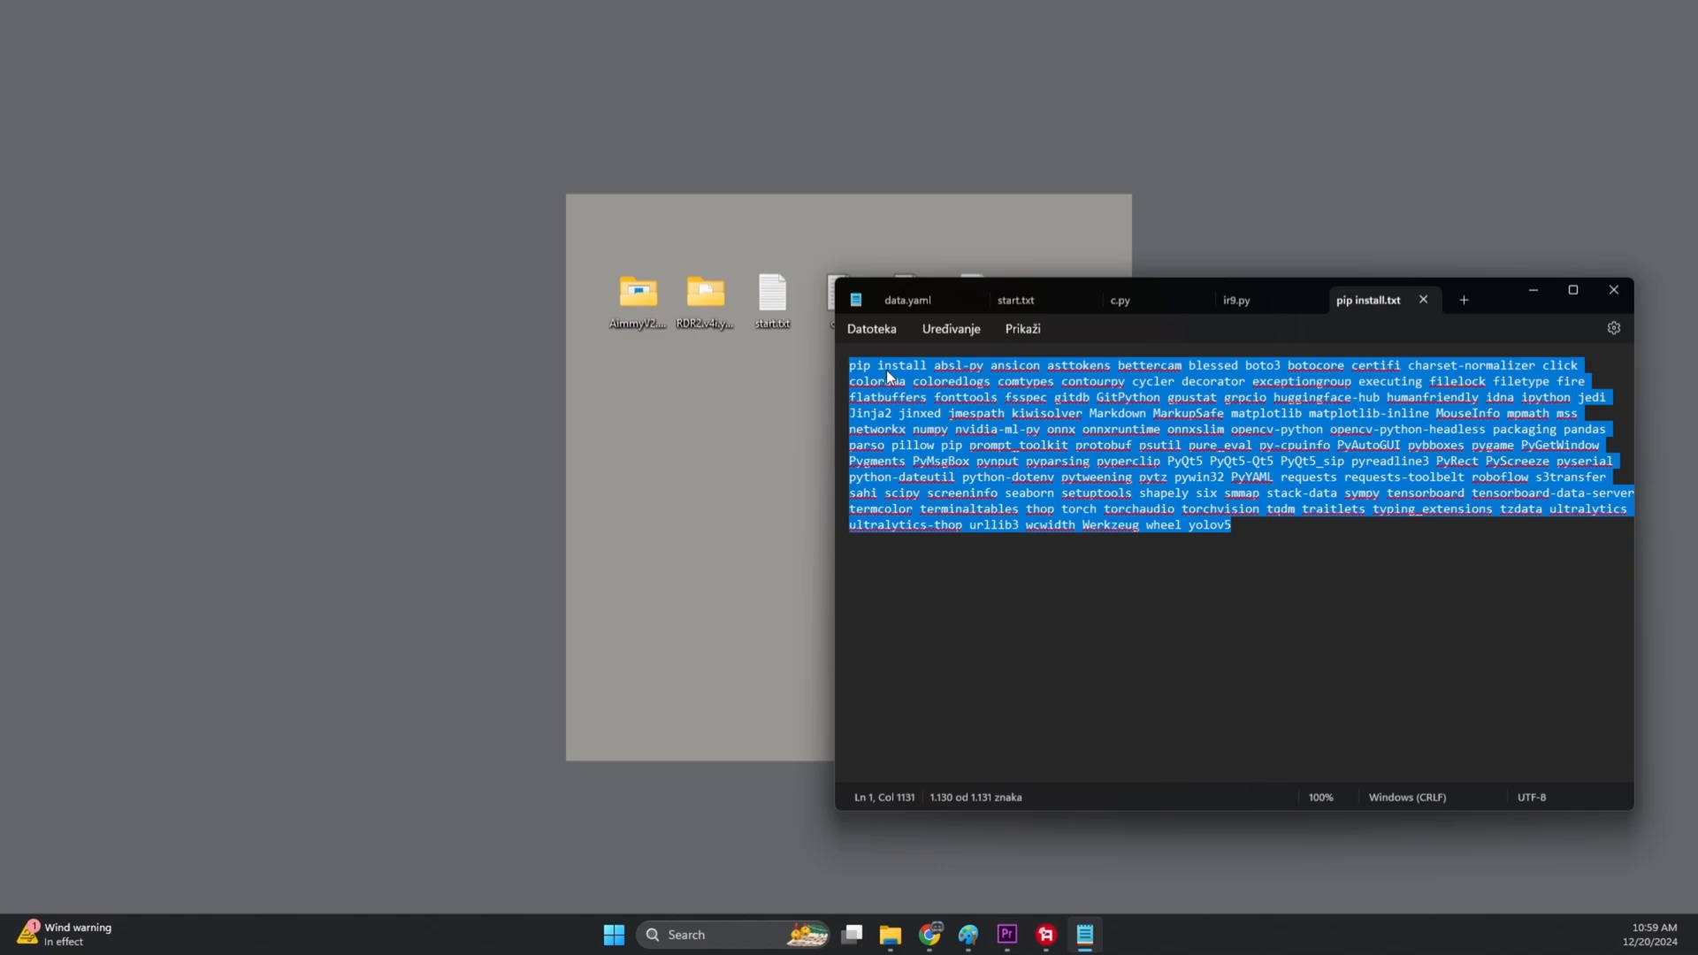
pyautogui.moveTo(976, 468)
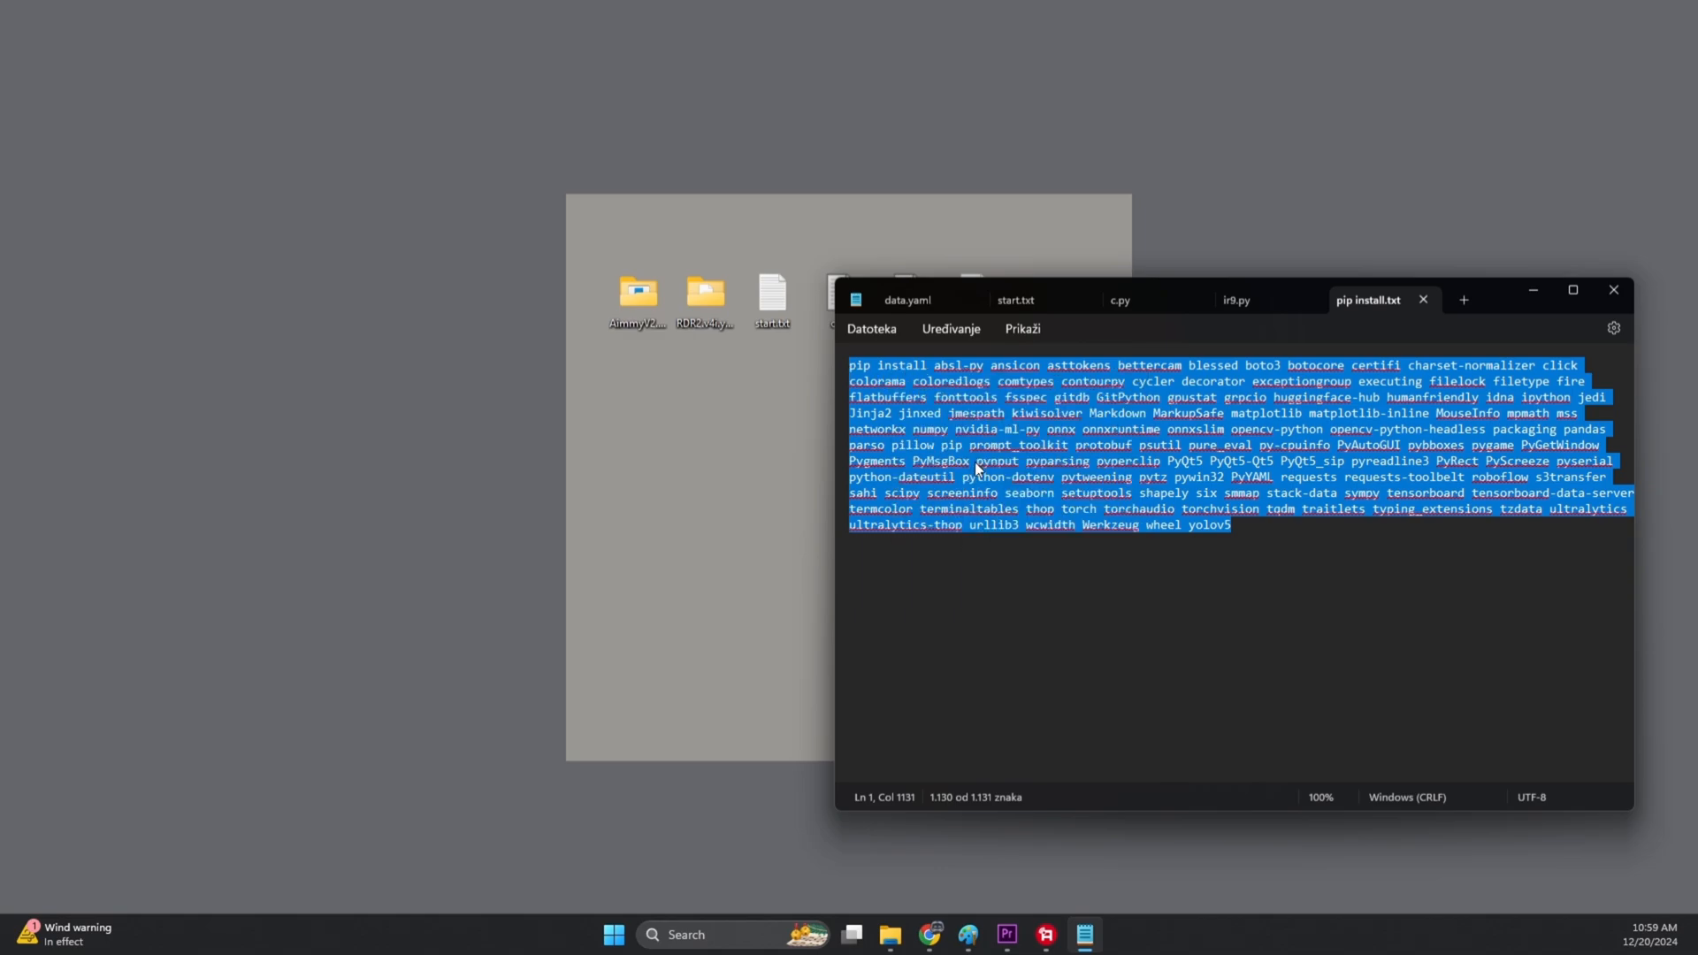
pyautogui.moveTo(1207, 406)
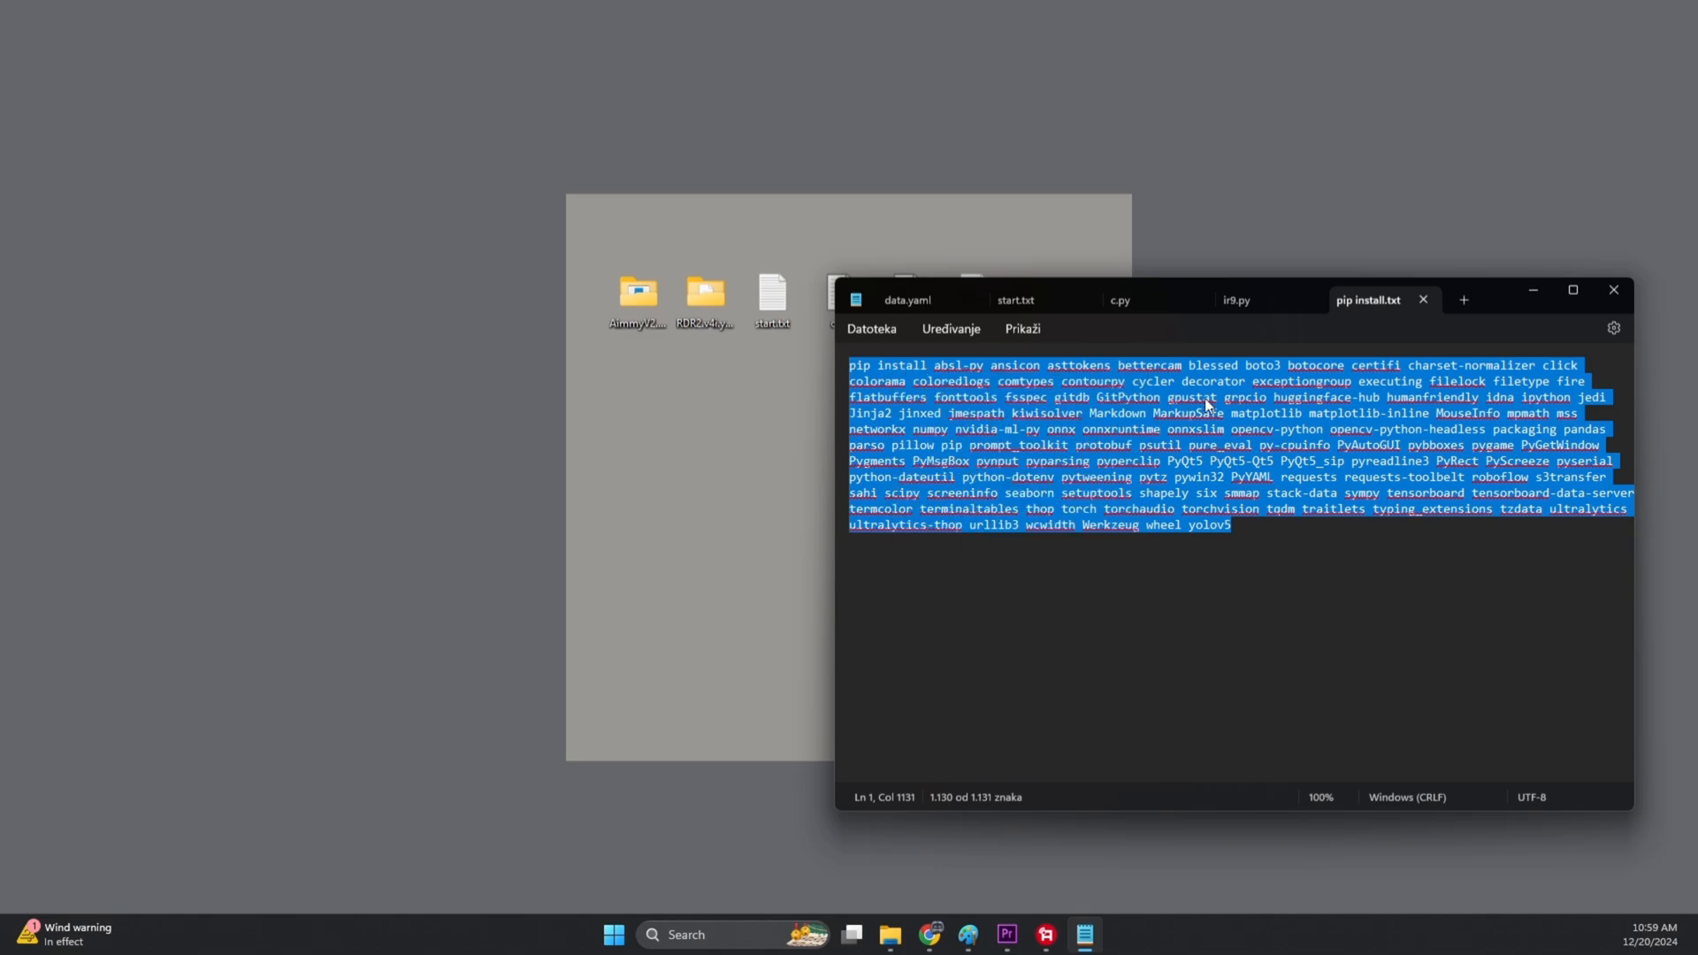
pyautogui.moveTo(1026, 579)
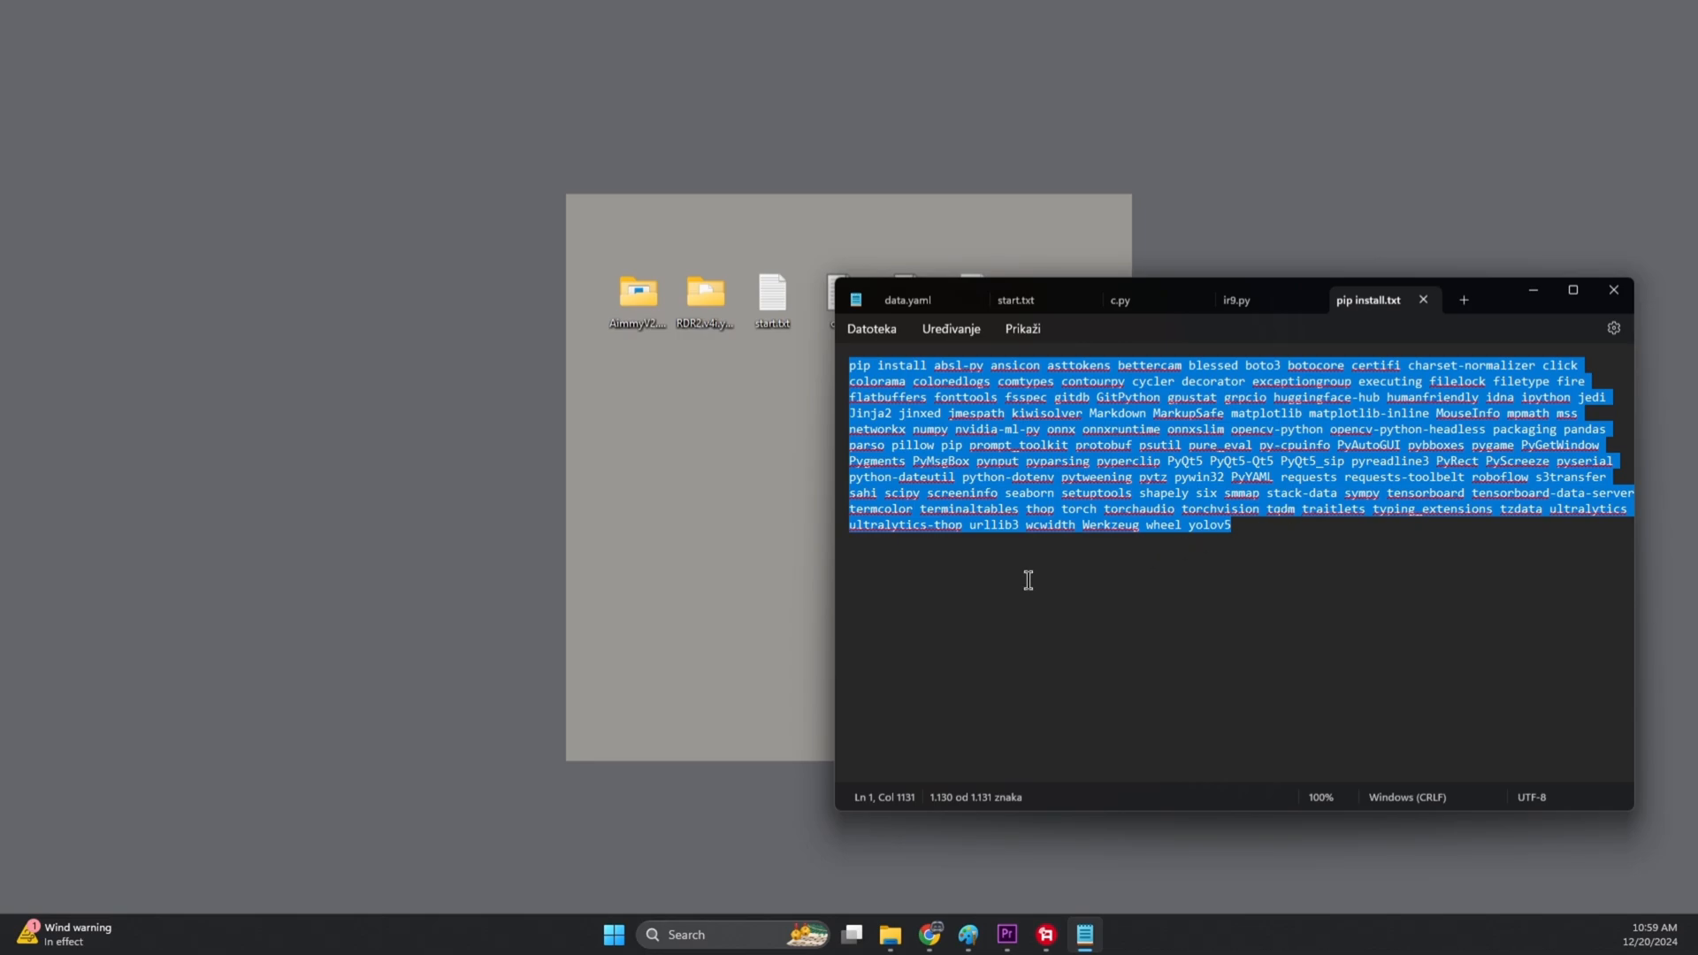
pyautogui.click(612, 933)
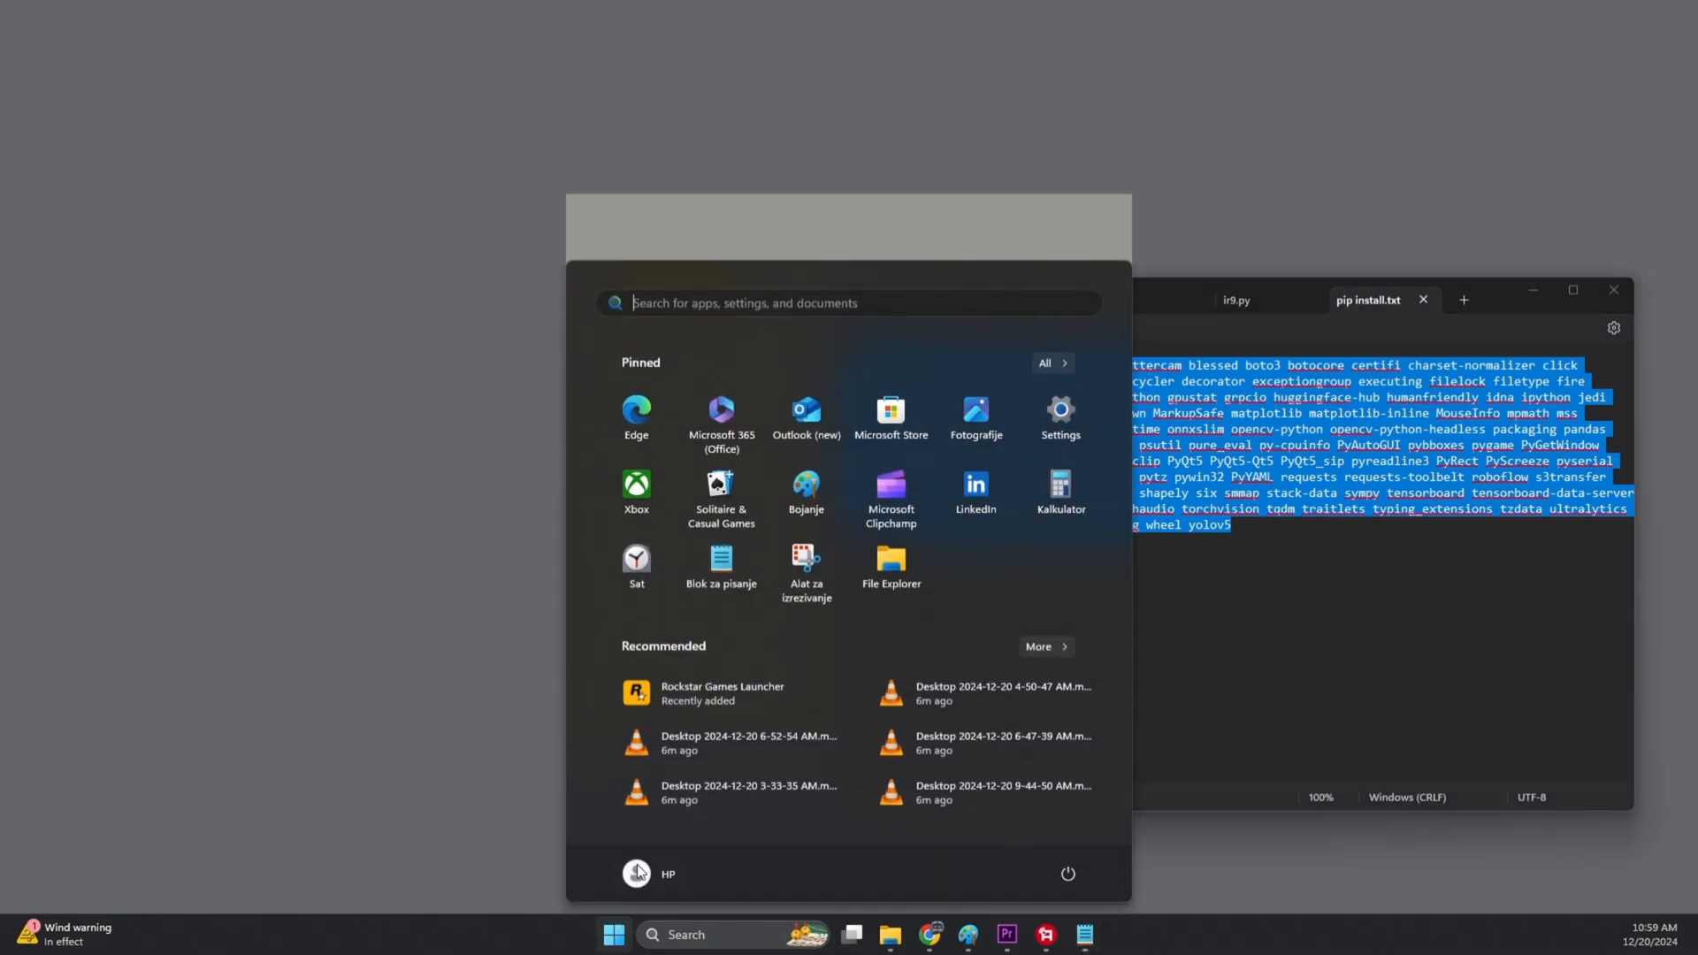
pyautogui.write('cmd')
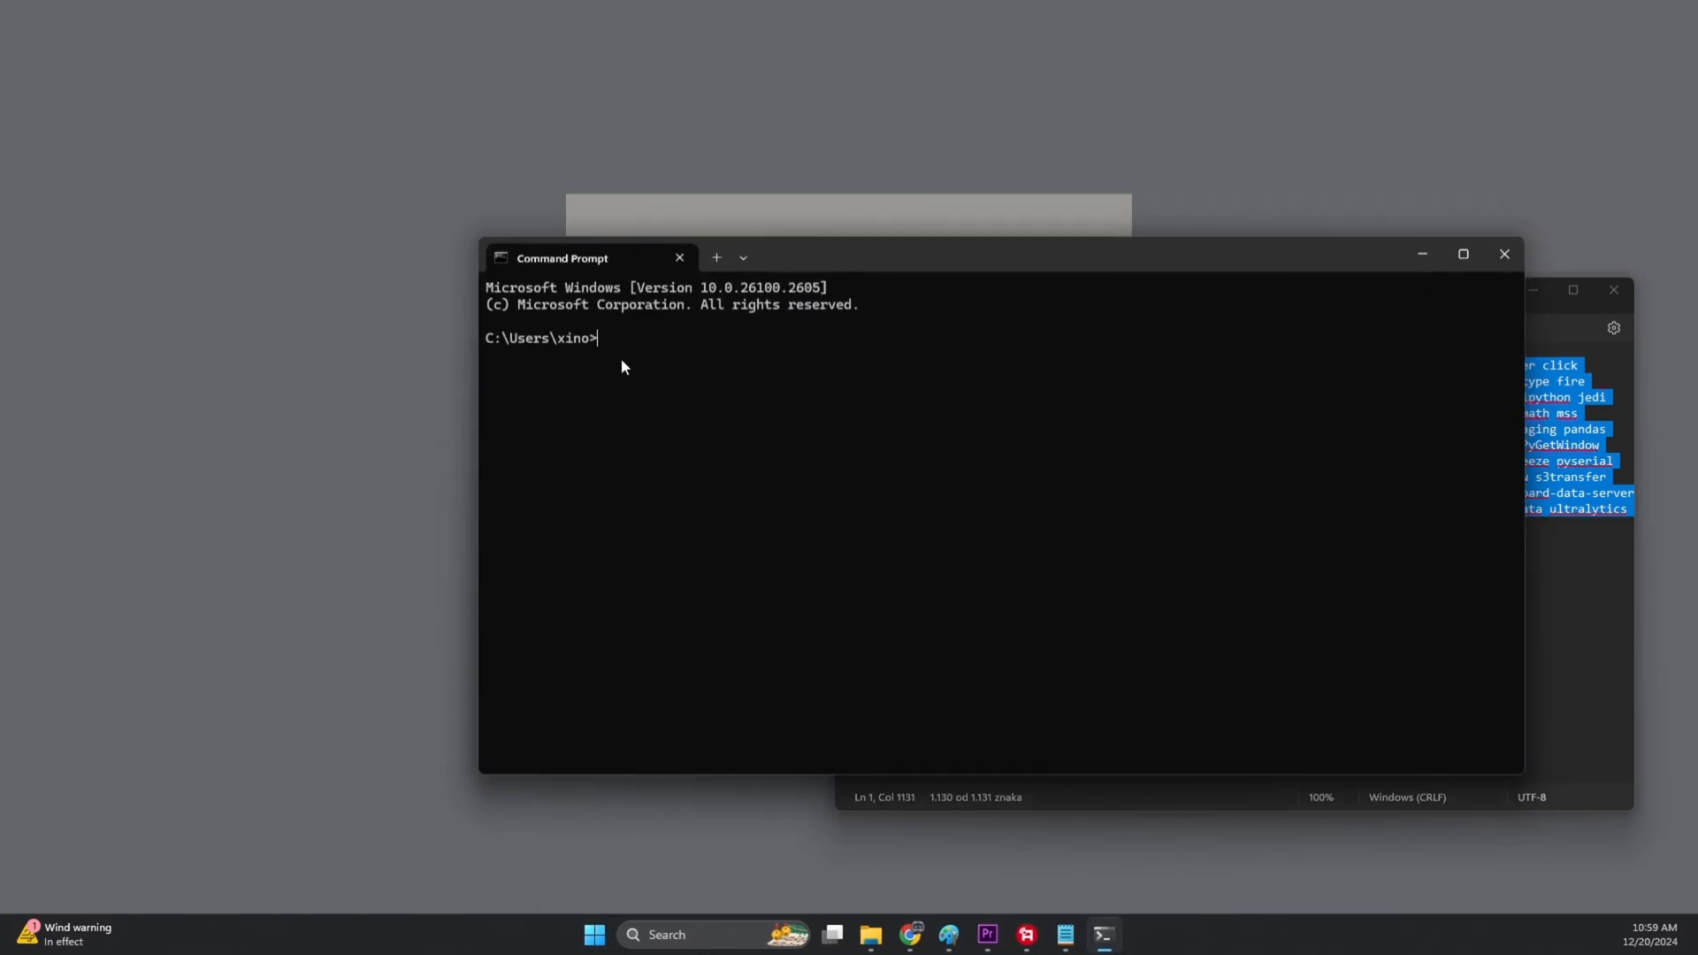
pyautogui.write('pip install absl-py ansicon asttokens bettercam blessed boto3 botocore certifi charset-normalizer click colorama coloredlogs comtypes contourpy cycler decorator exceptiongroup executing filelock filetype fire flatbuffers fonttools fsspec gitdb G')
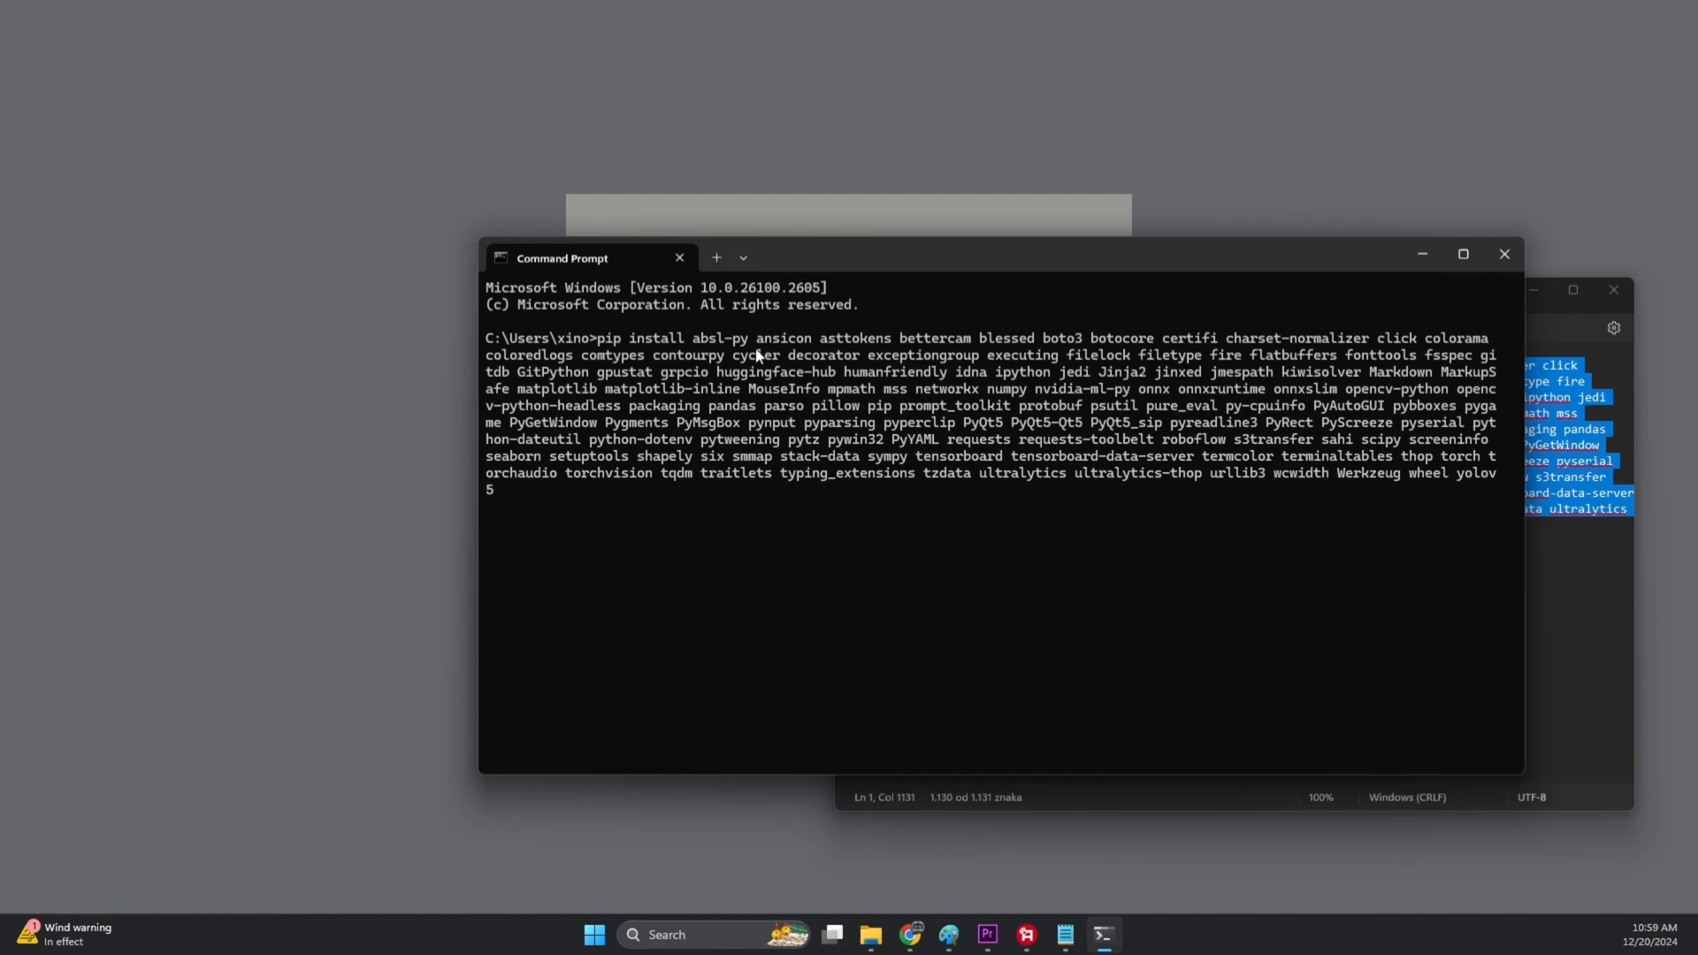
pyautogui.moveTo(731, 552)
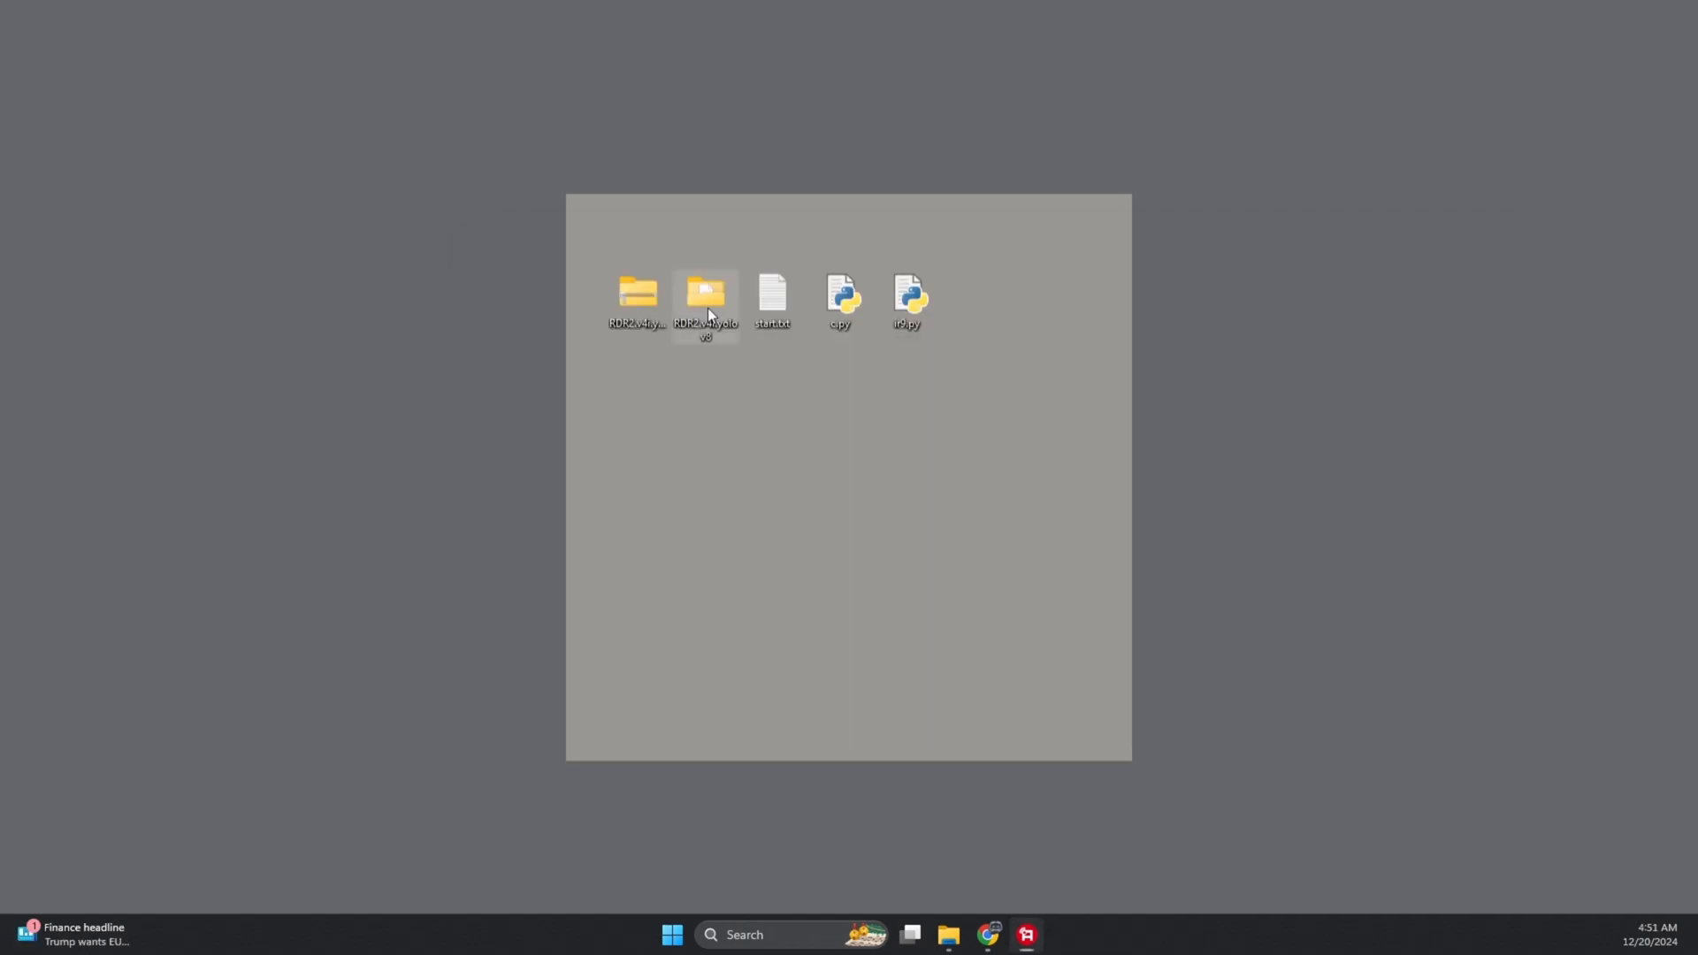
# - Run the start.txt yolo command: yolov8n detect training, imgsz 640, data.yaml, 1000 epochs, batch 48
pyautogui.doubleClick(705, 300)
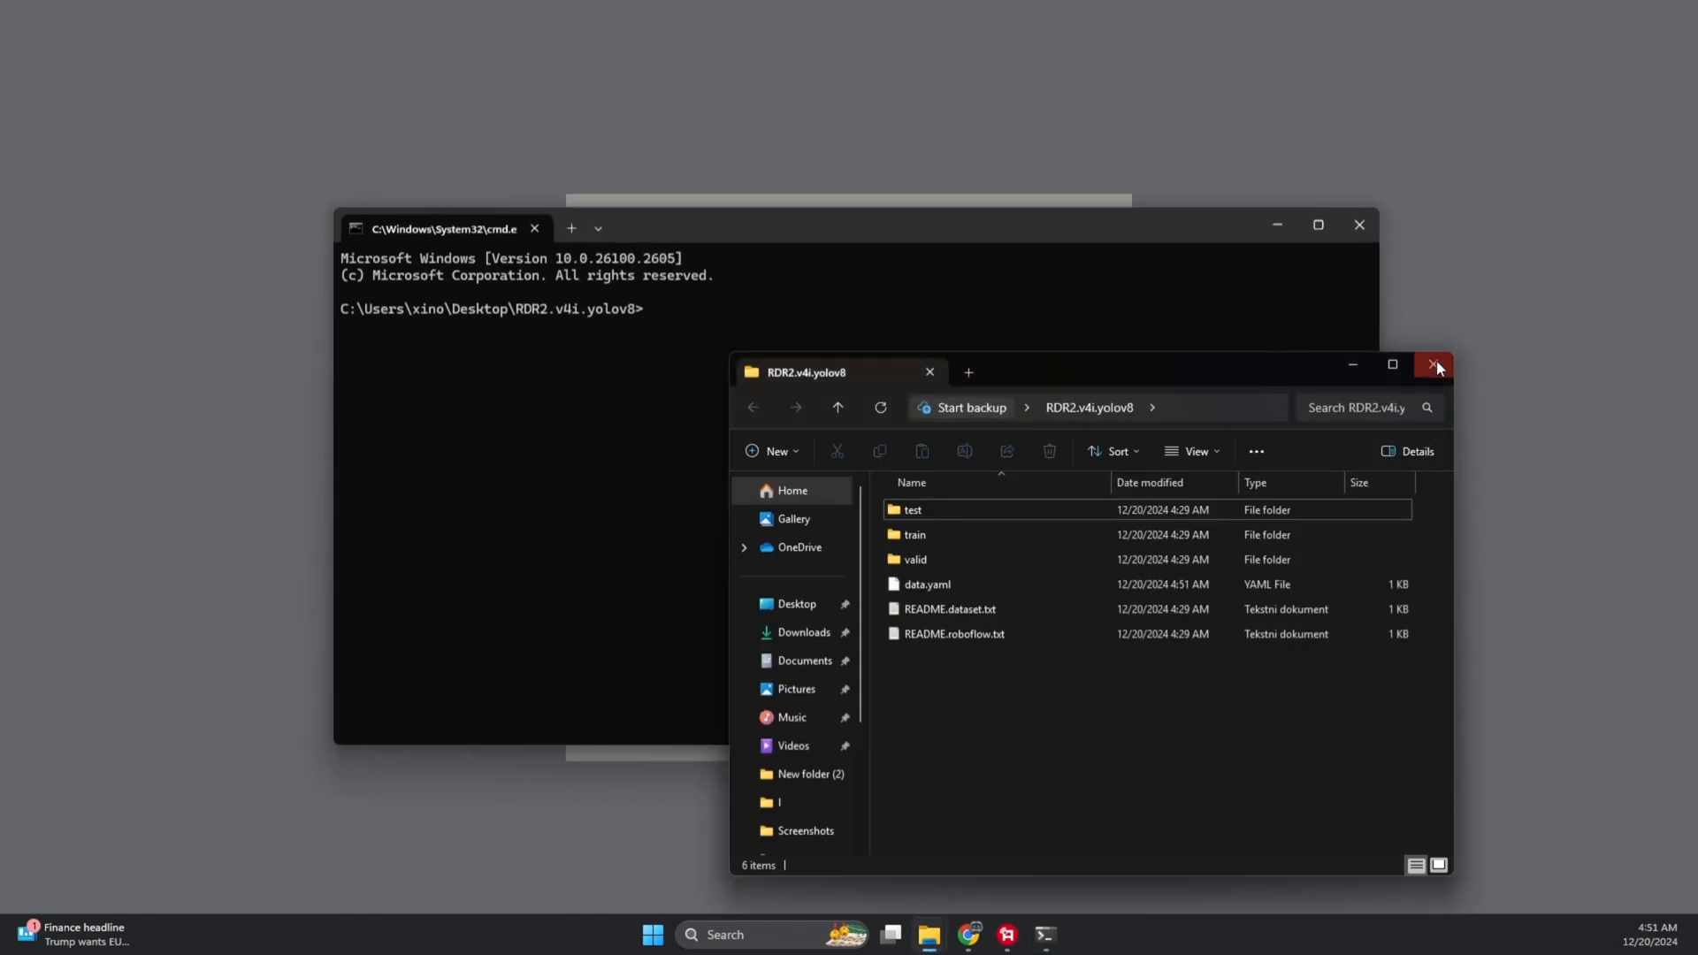
pyautogui.click(1432, 365)
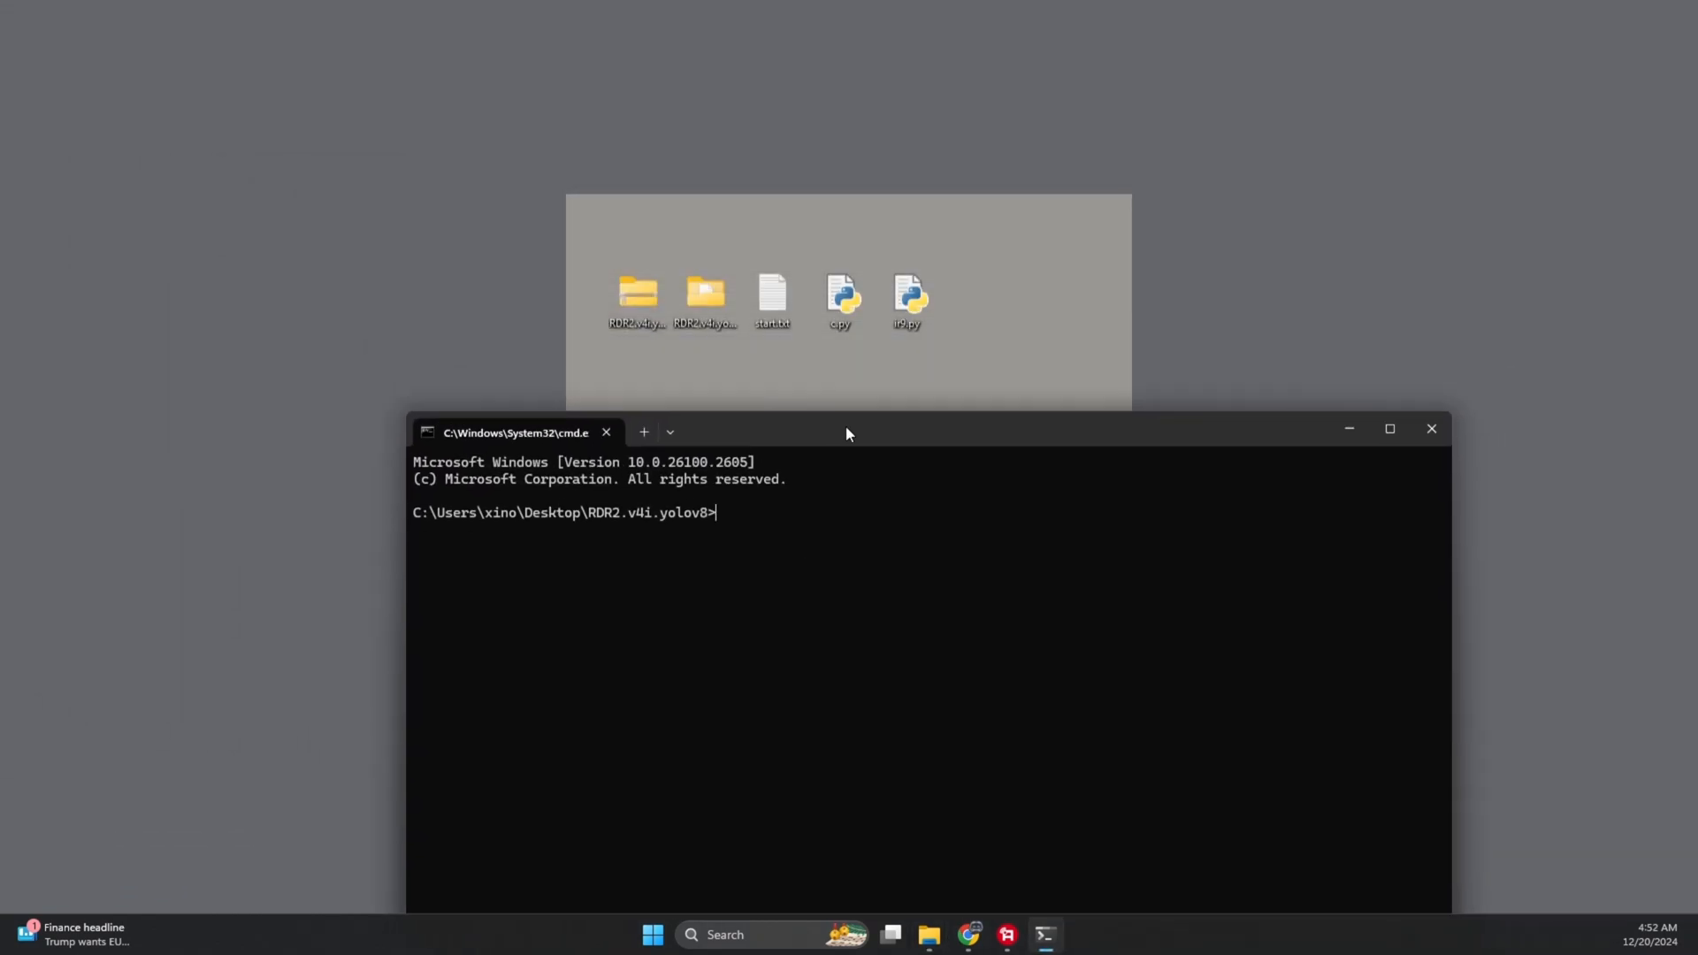
pyautogui.rightClick(771, 298)
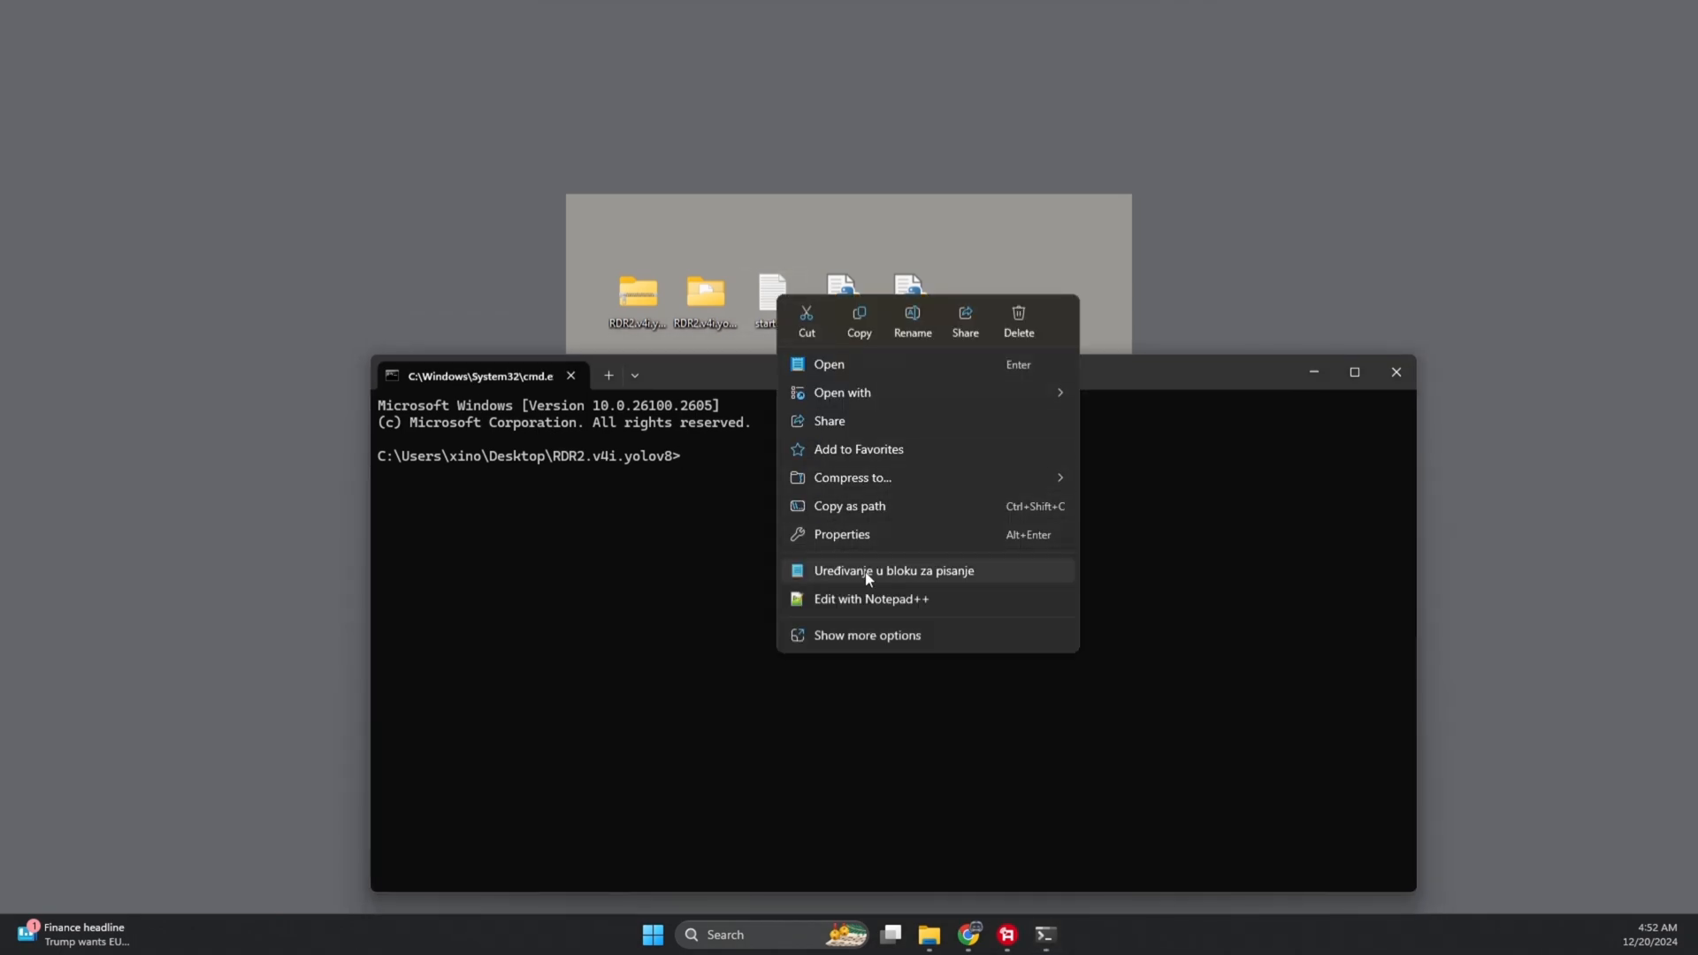
pyautogui.click(893, 570)
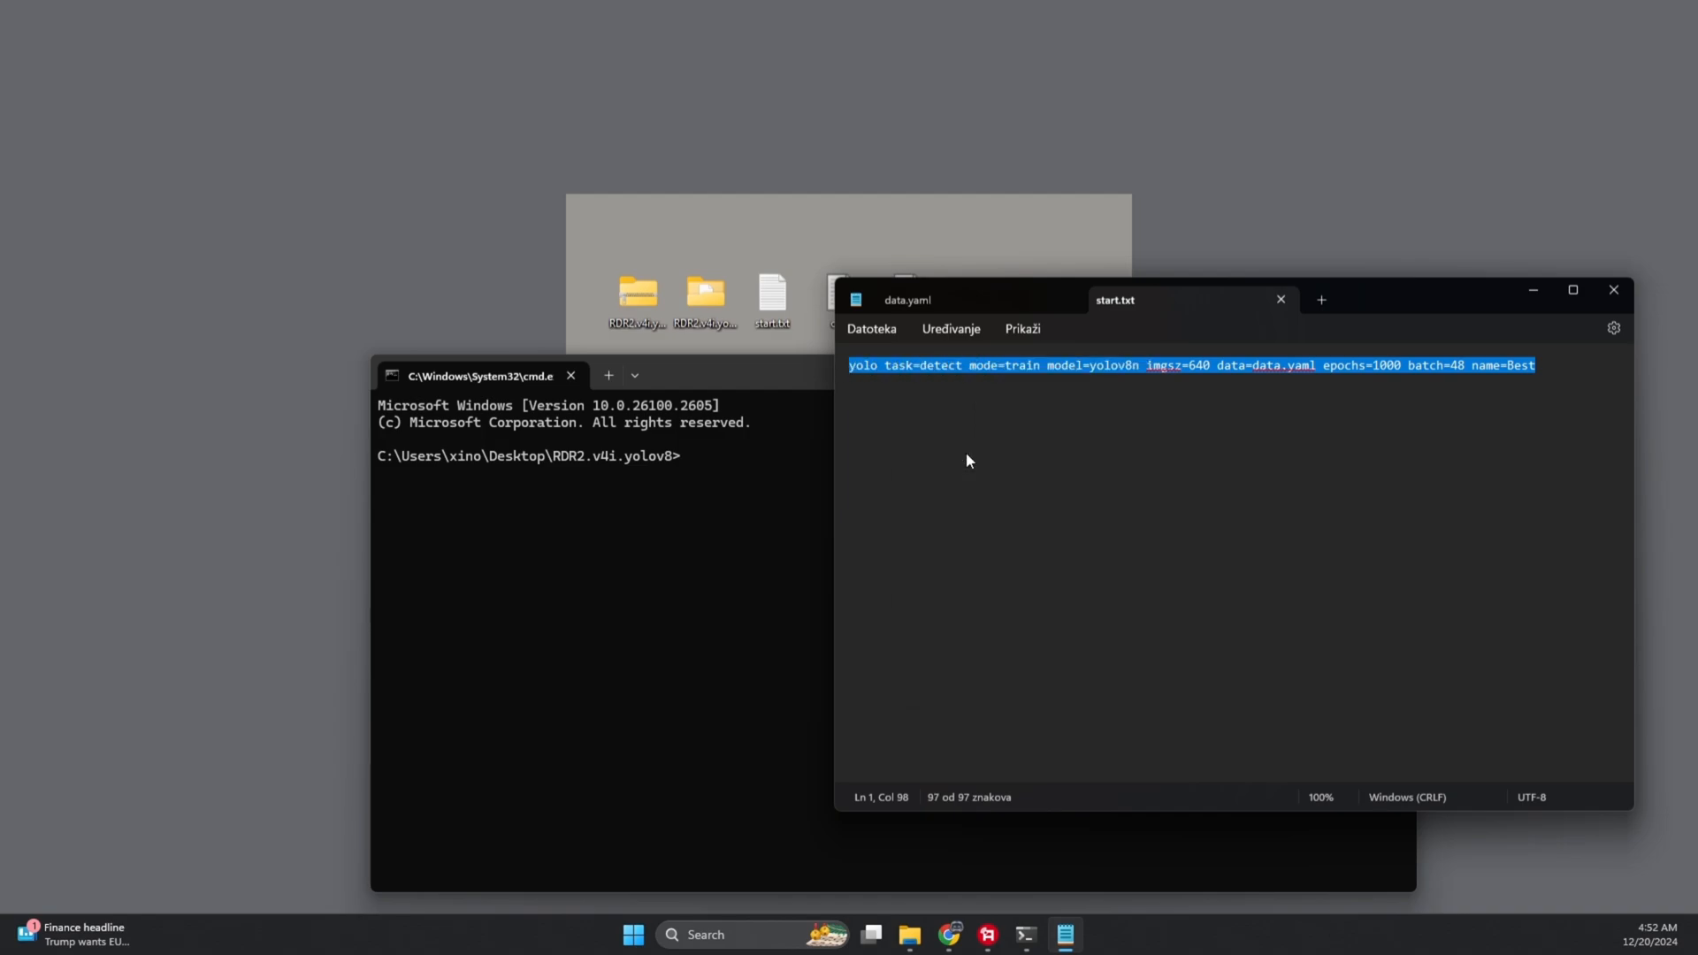
pyautogui.click(1612, 289)
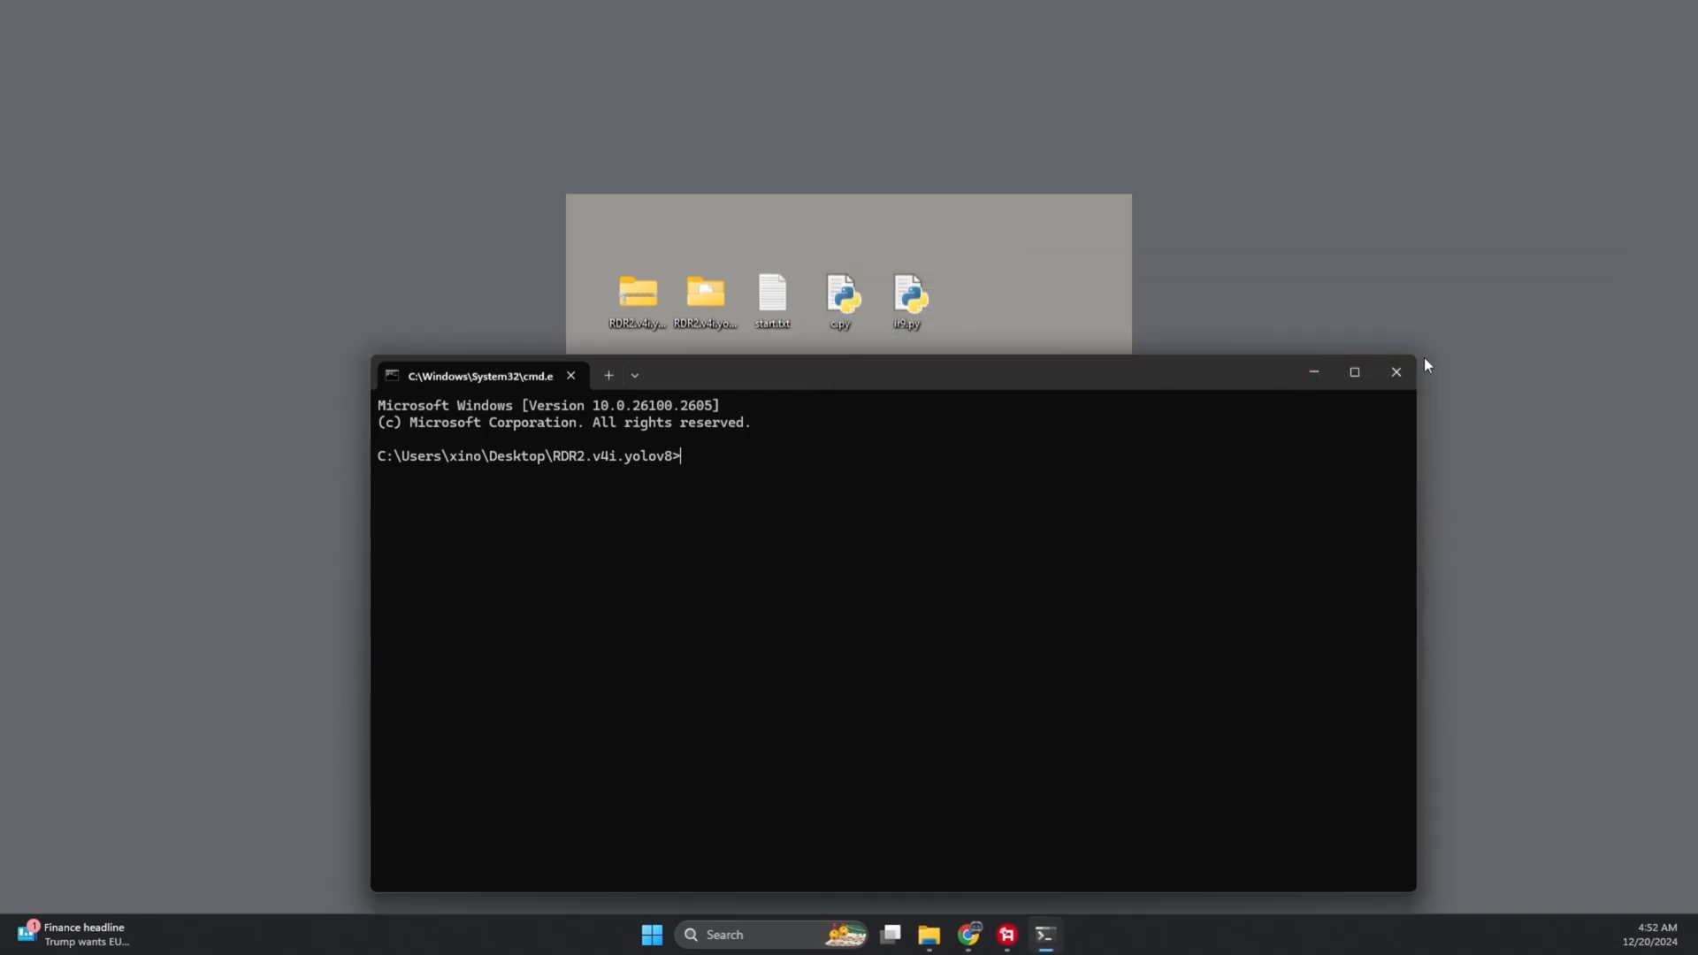
pyautogui.write('yolo task=detect mode=train model=yolov8n imgsz=640 data=data.yaml epochs=1000 batch=48 name=Best')
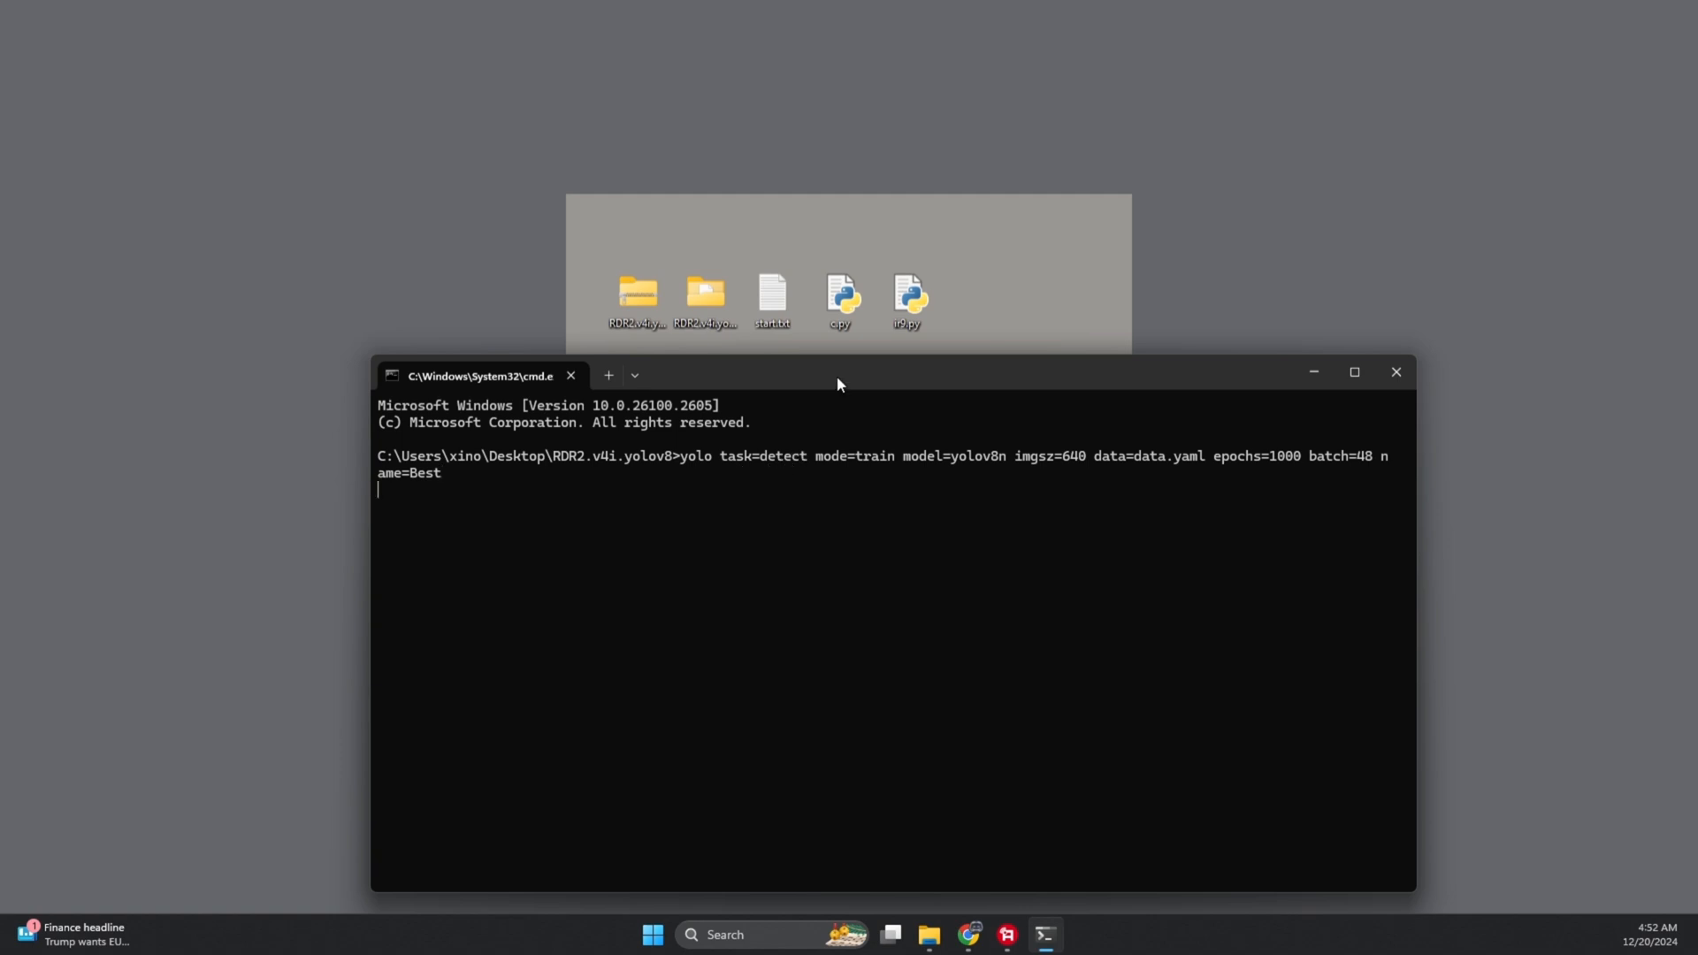
pyautogui.press('enter')
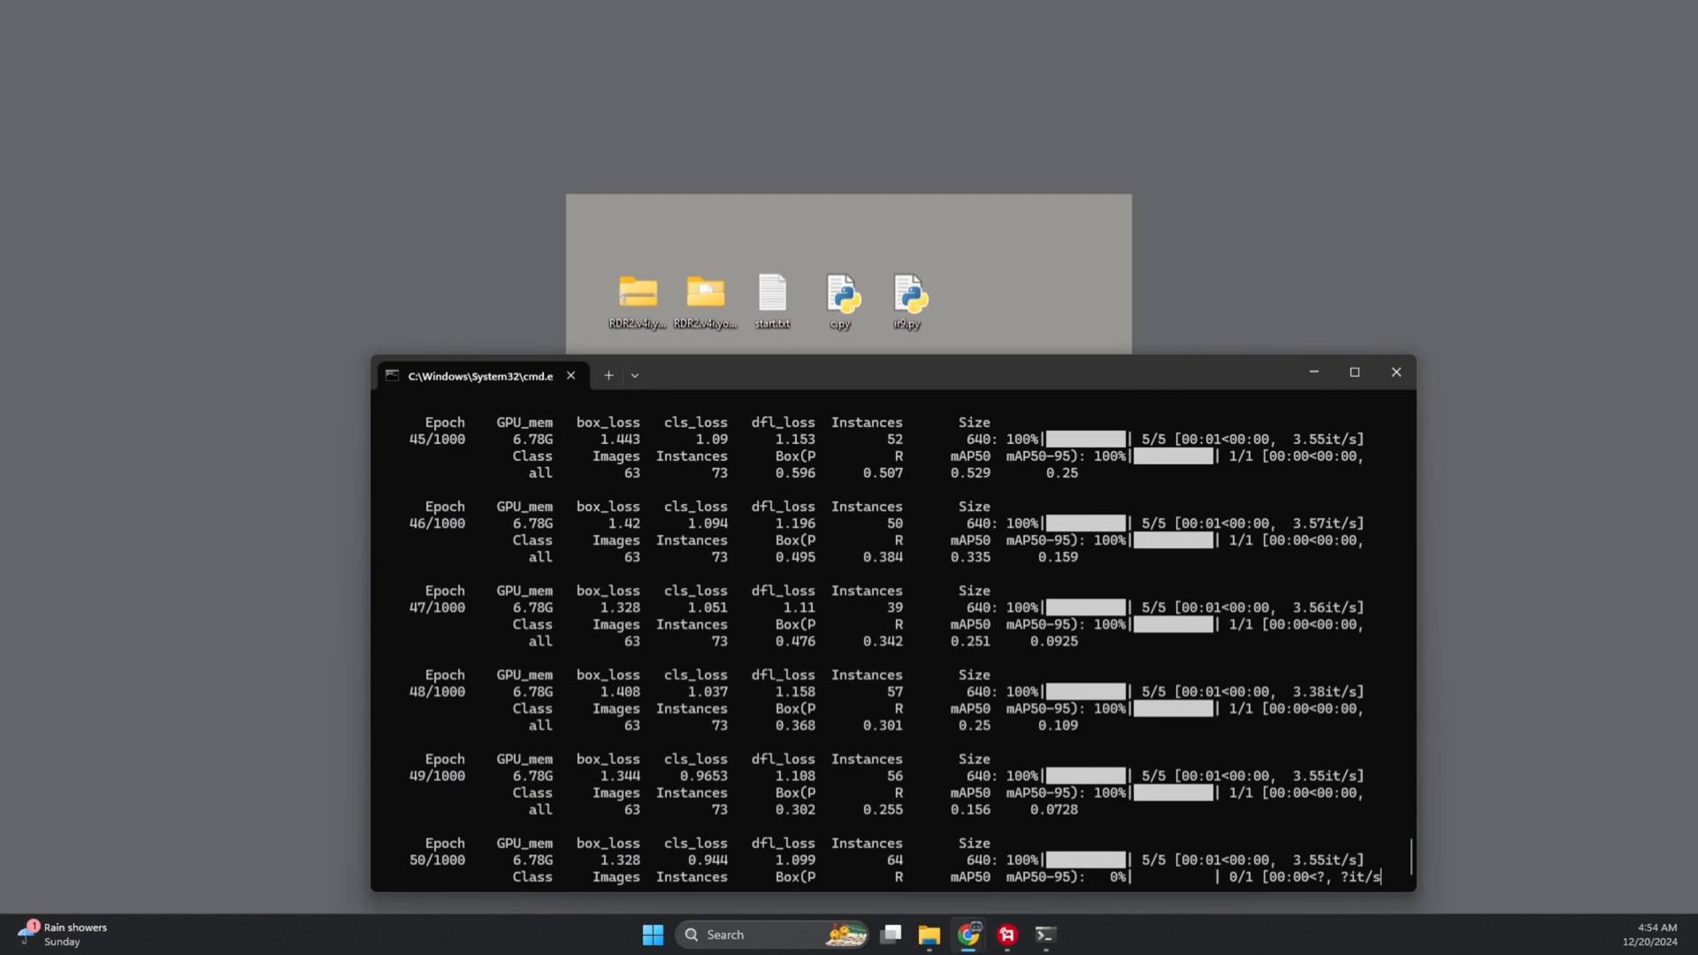
# - While training runs, bring up ir9.py in Notepad from the taskbar
pyautogui.click(1063, 934)
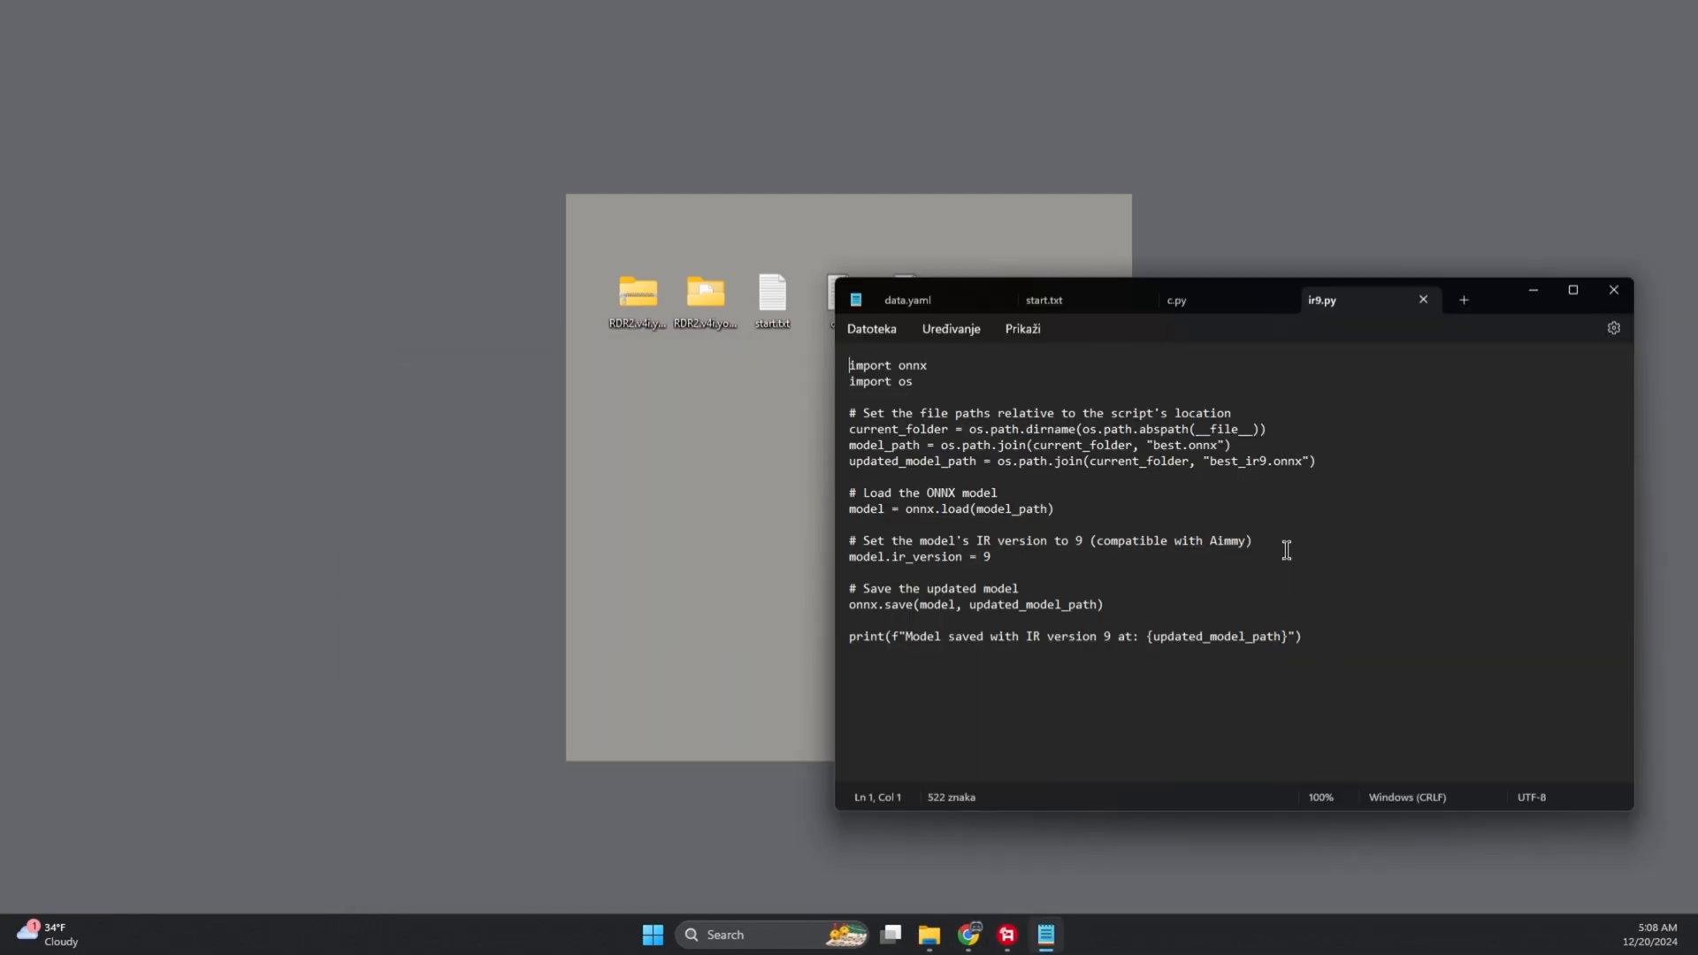
# - View the c.py ONNX export script, then return to the ir9.py conversion script
pyautogui.click(1176, 299)
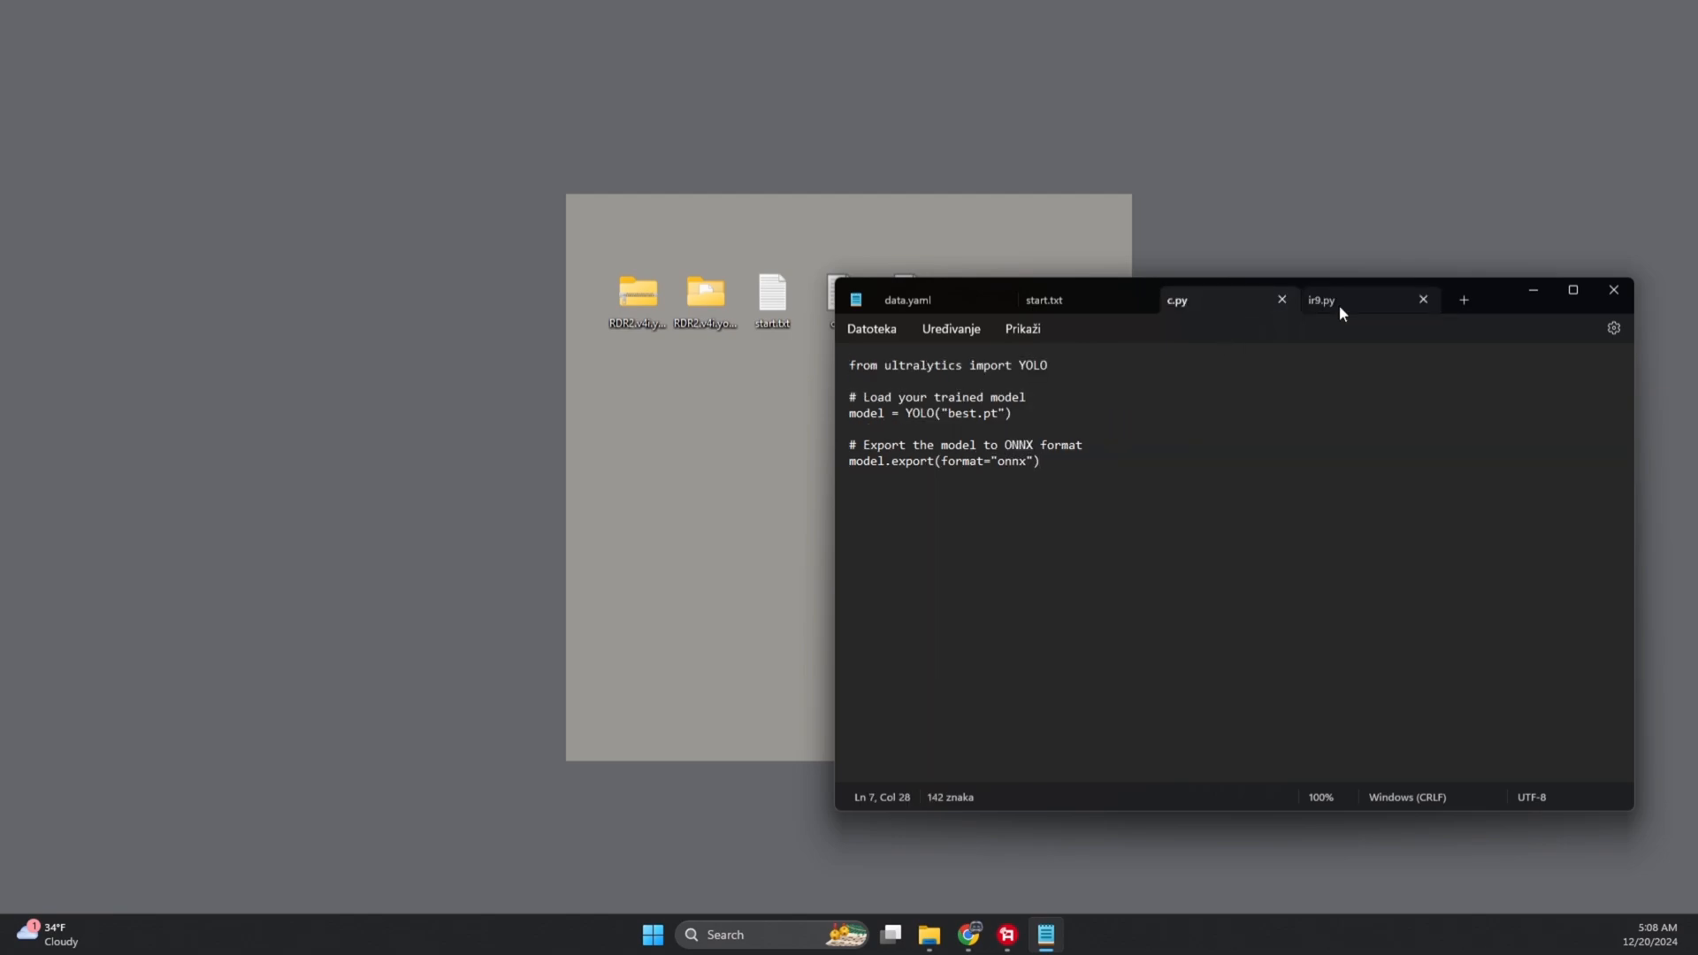
pyautogui.click(1342, 300)
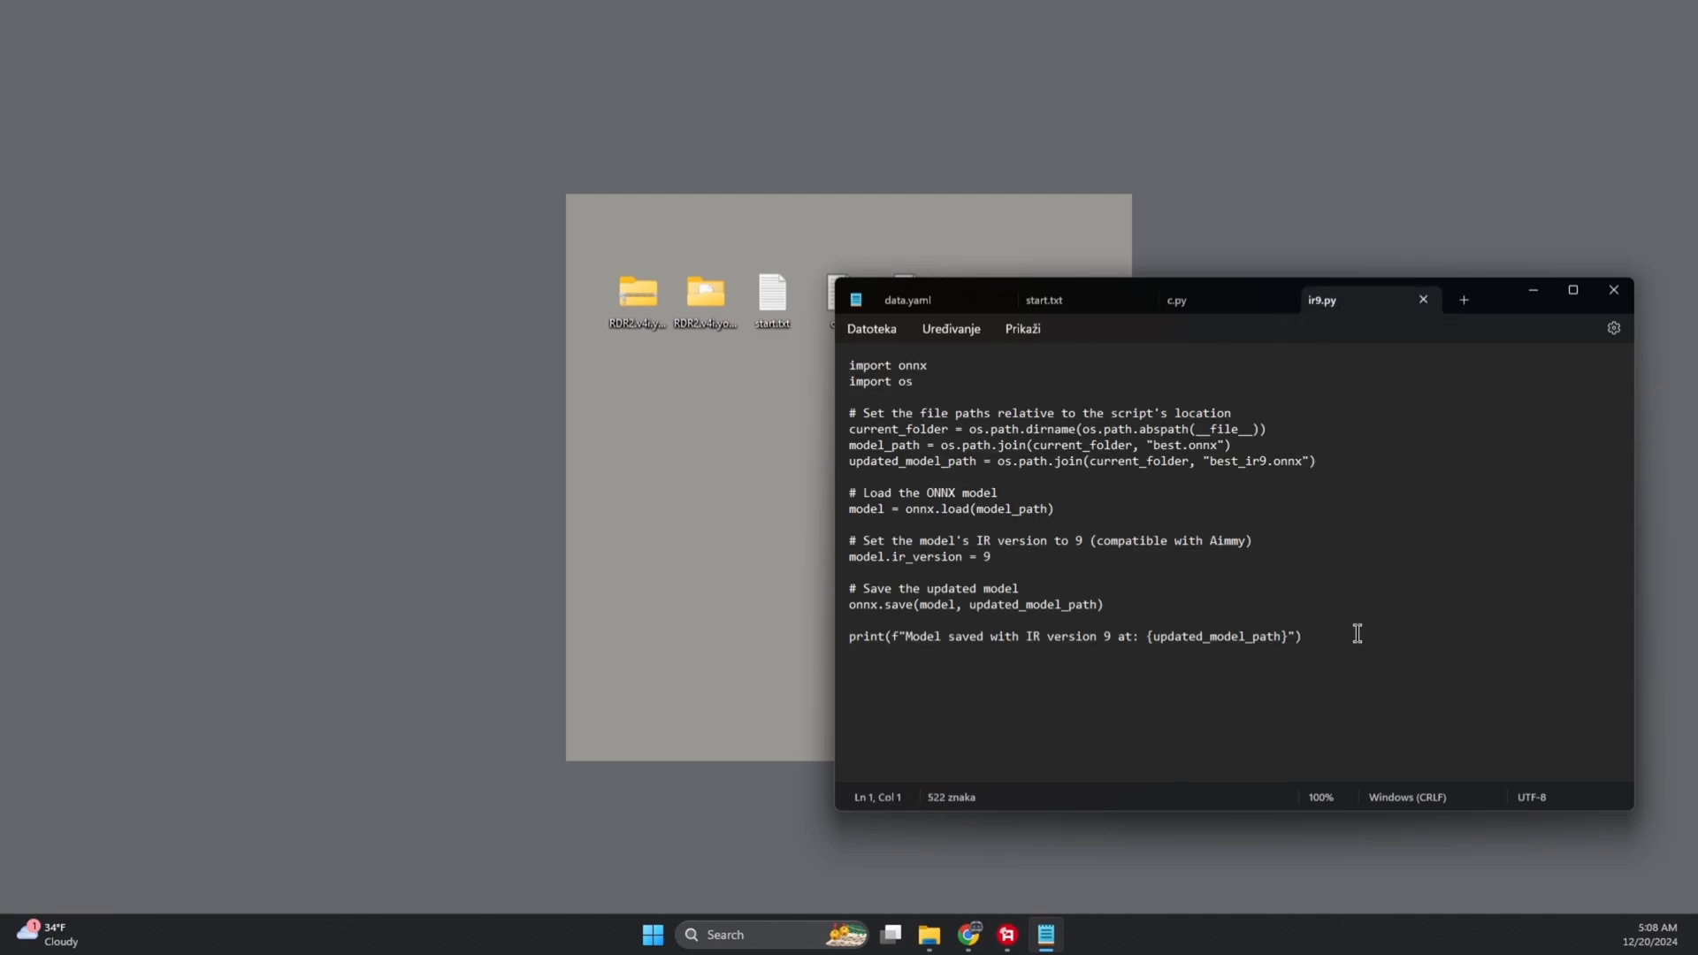
pyautogui.moveTo(1514, 352)
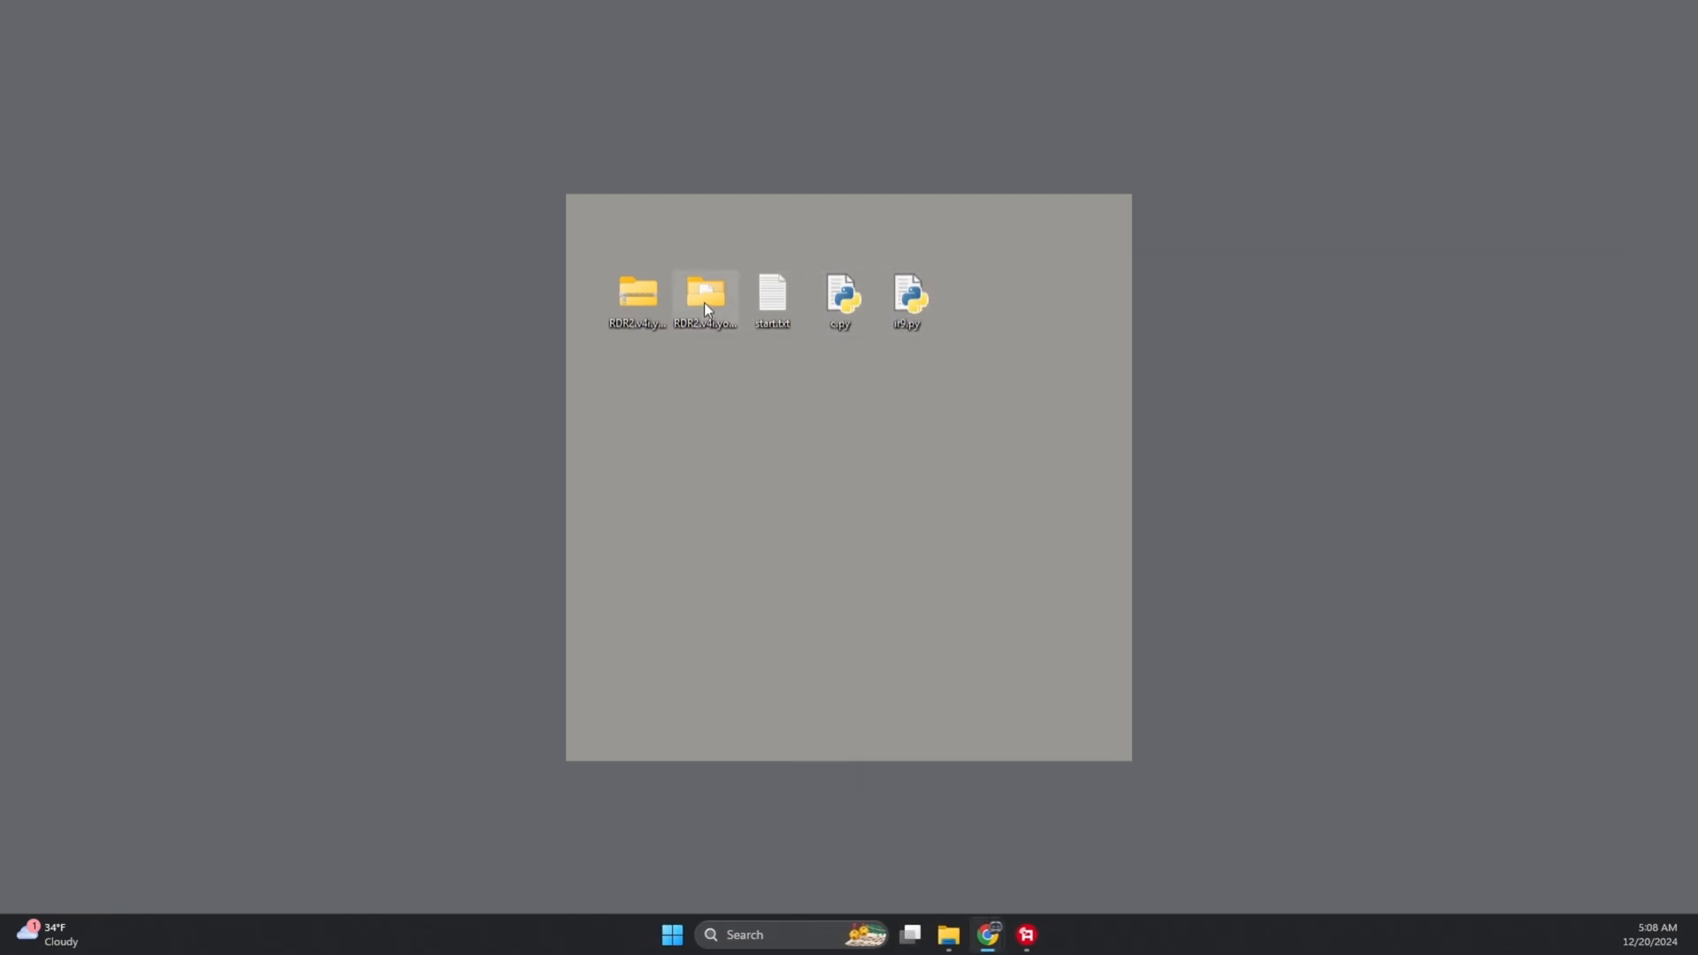
# - Navigate to RDR2.v4i.yolov8 > runs > detect > Best > weights
pyautogui.doubleClick(704, 295)
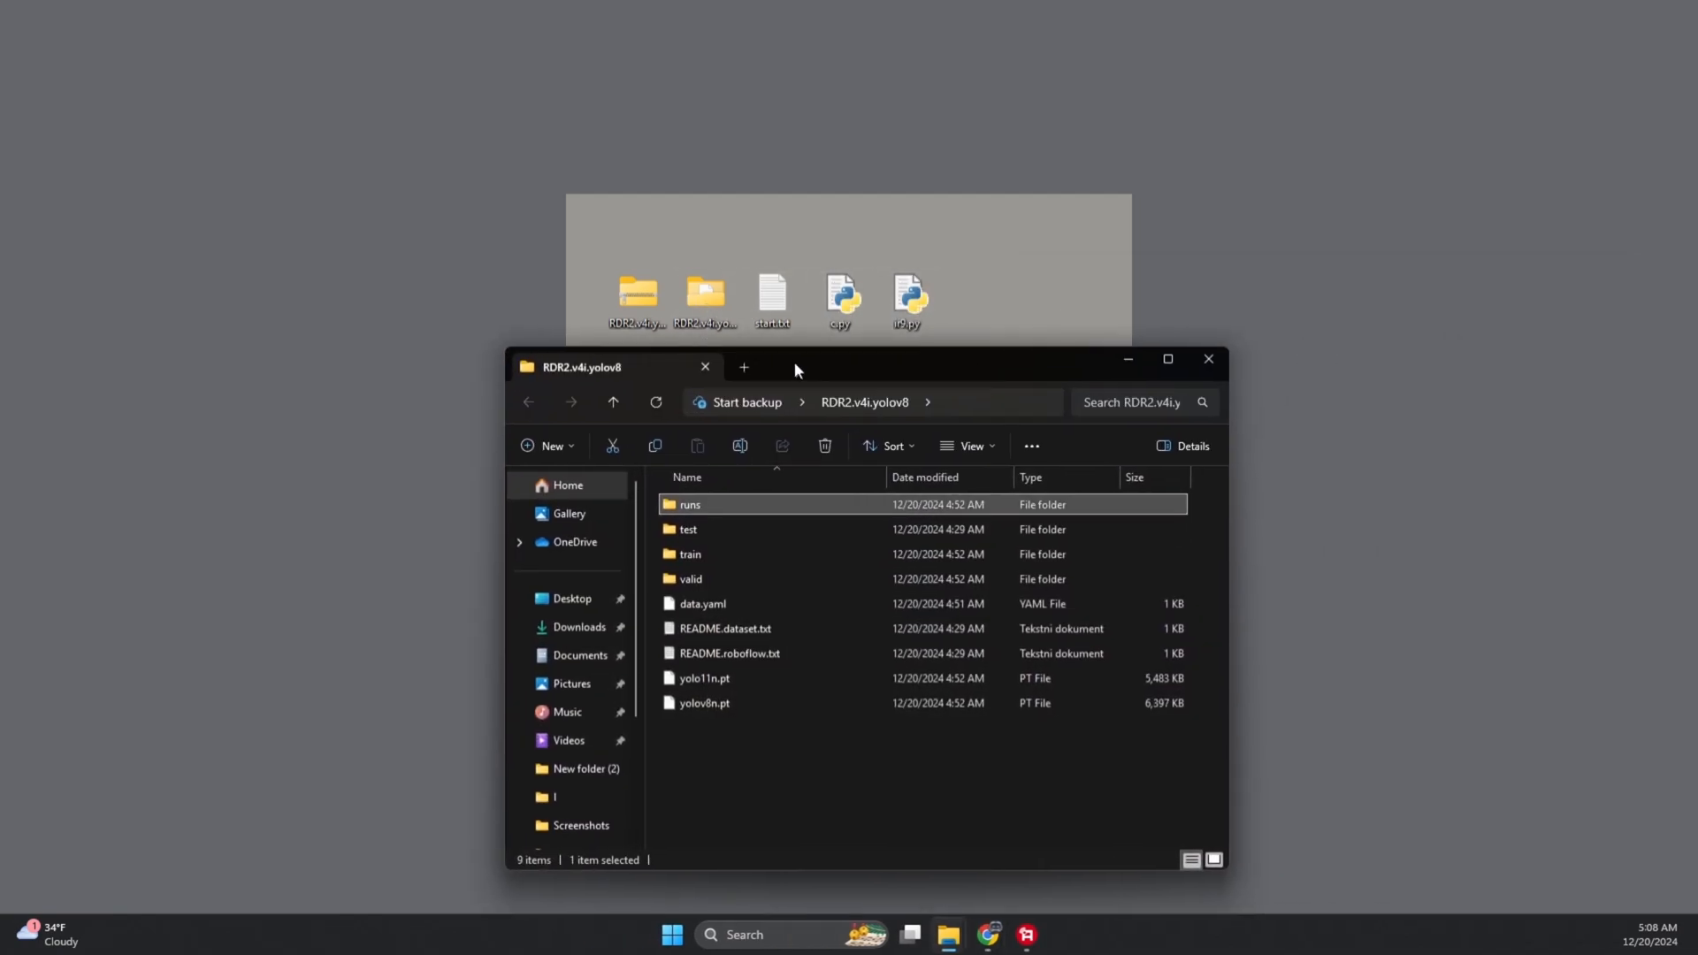
pyautogui.doubleClick(689, 504)
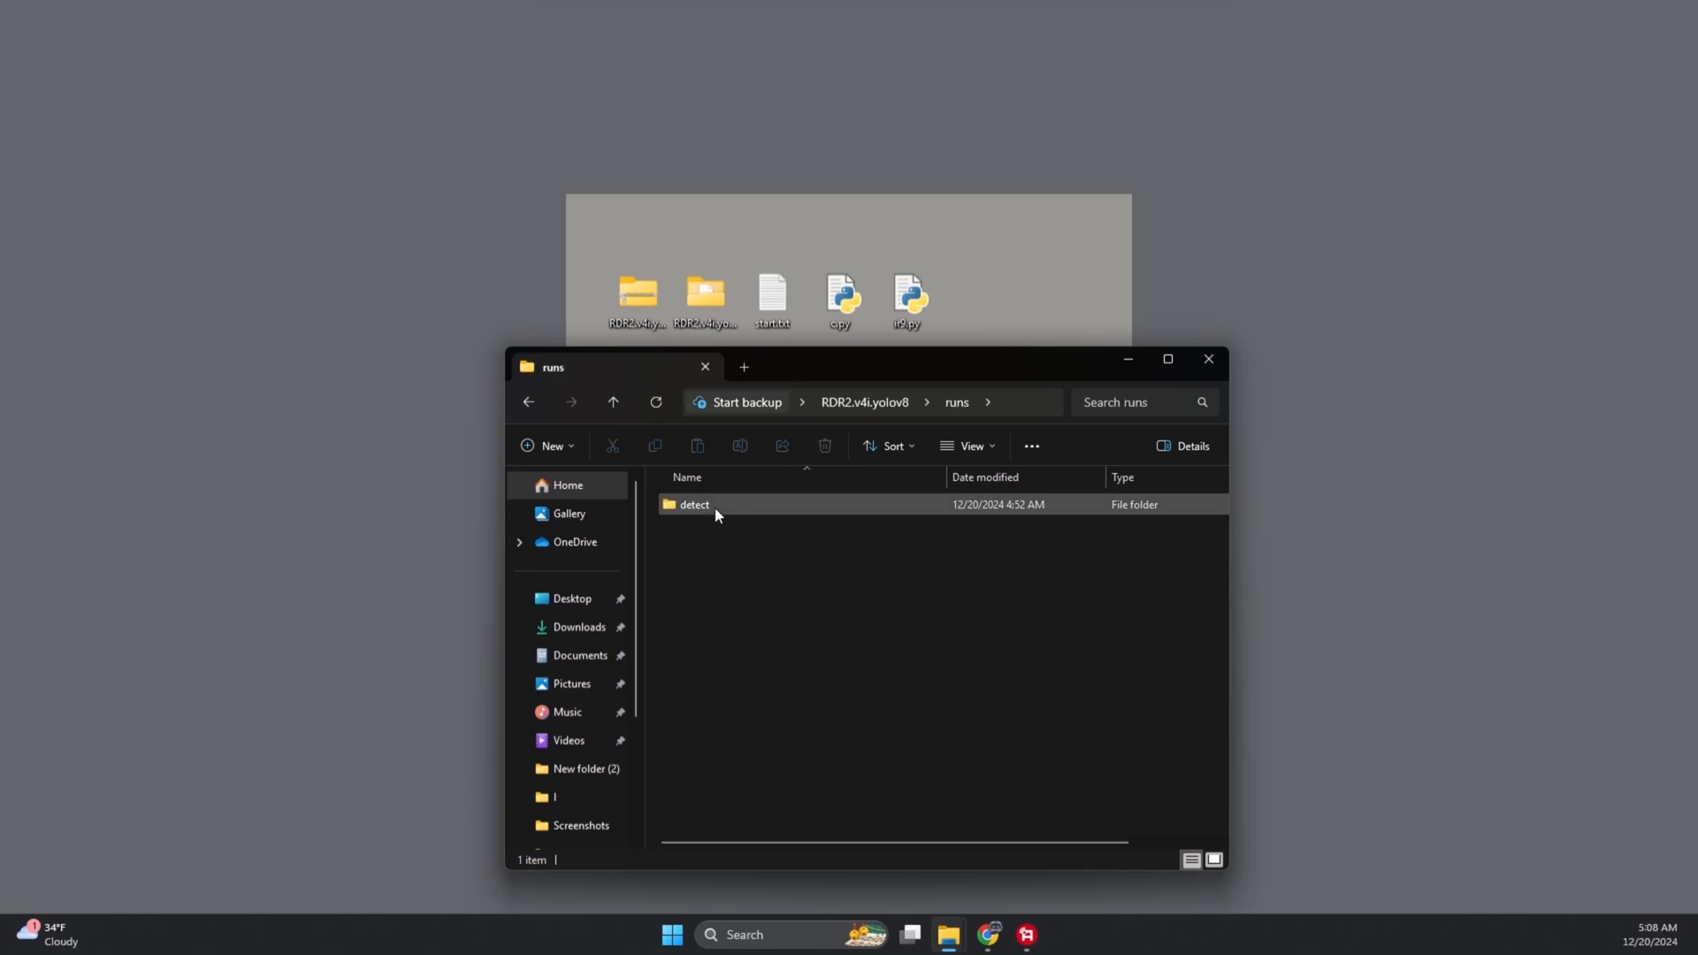
pyautogui.doubleClick(693, 504)
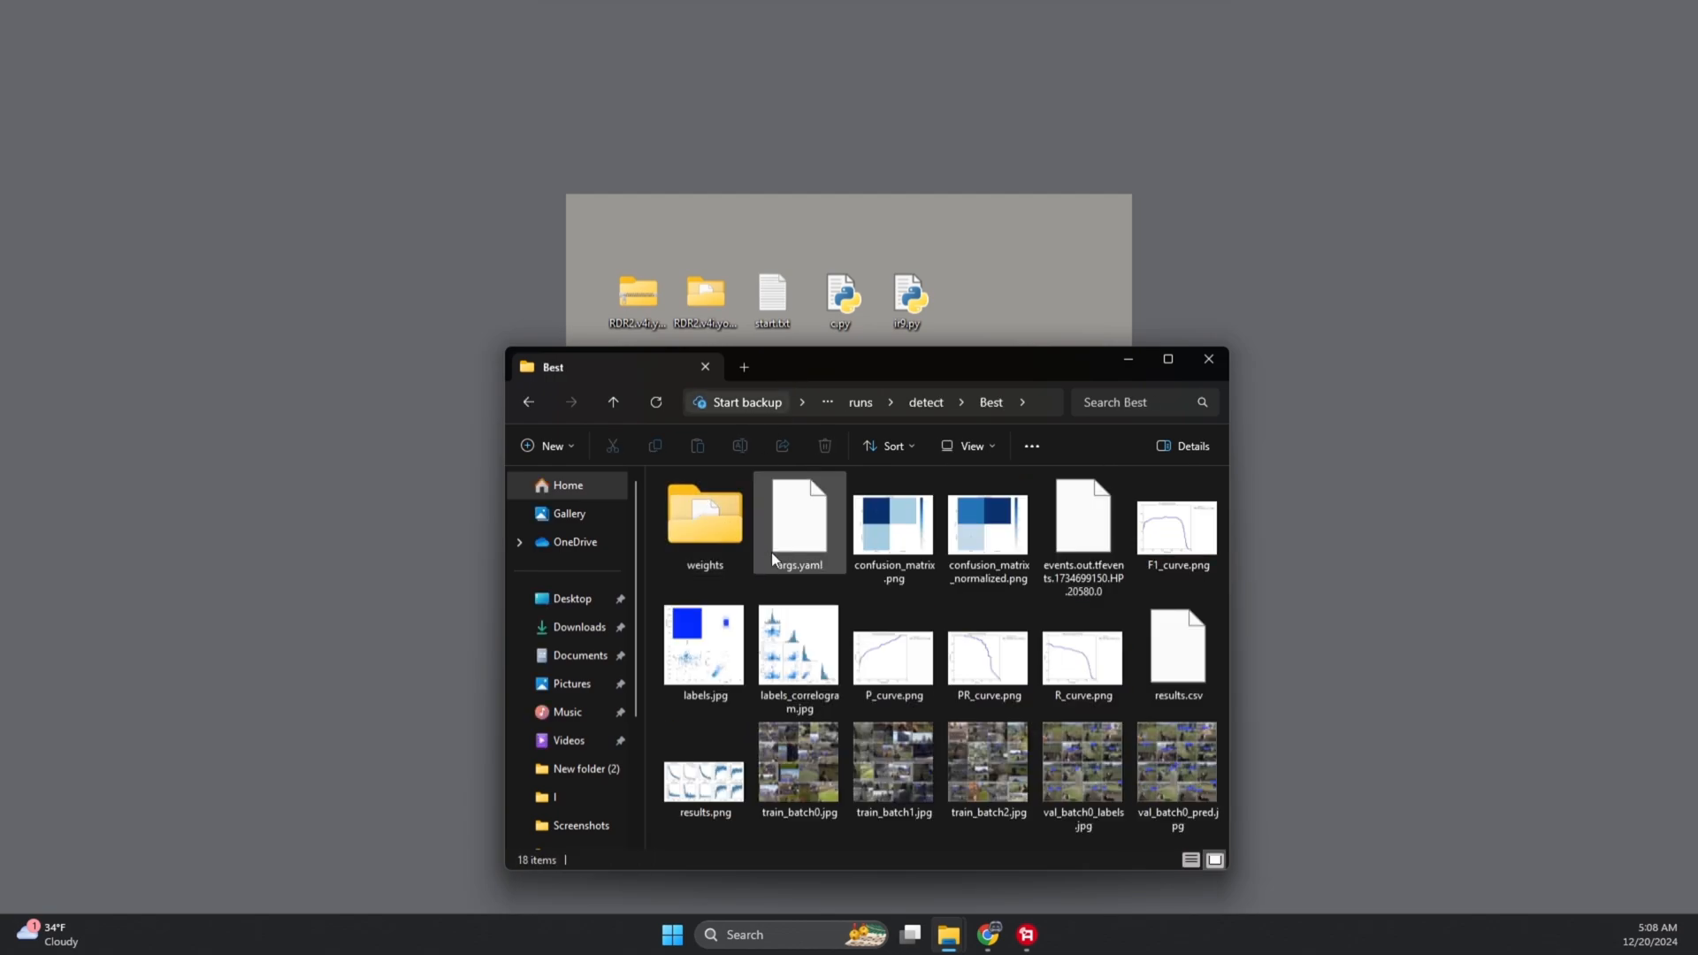
pyautogui.click(704, 520)
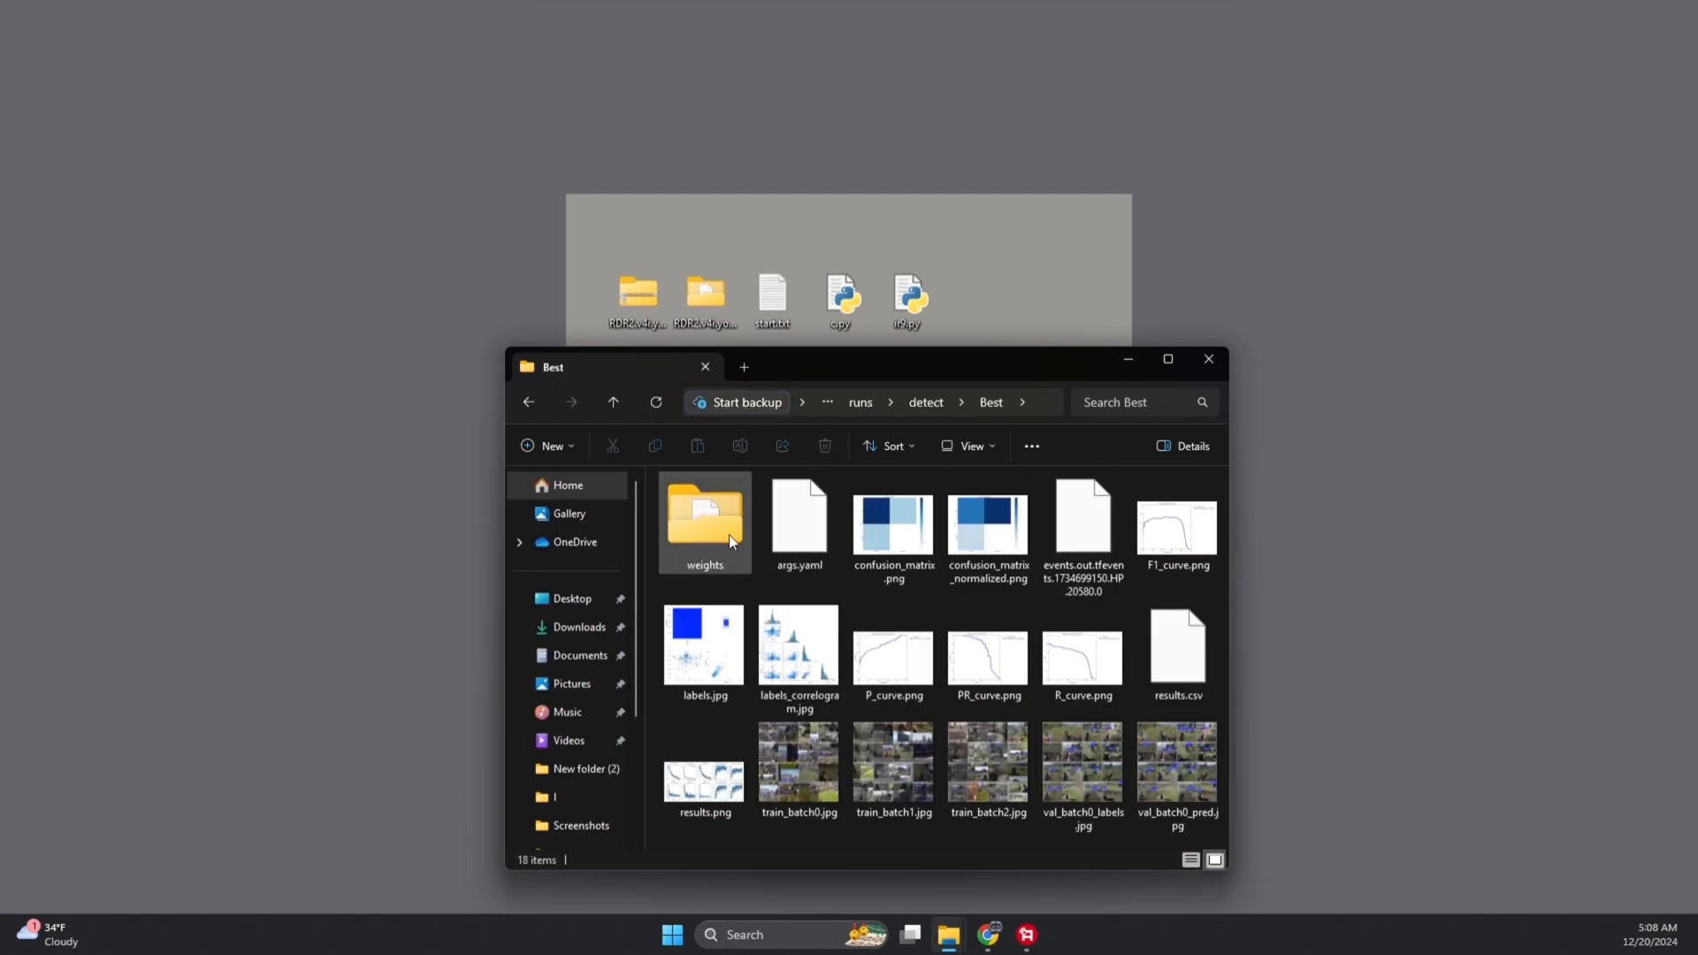
pyautogui.doubleClick(704, 517)
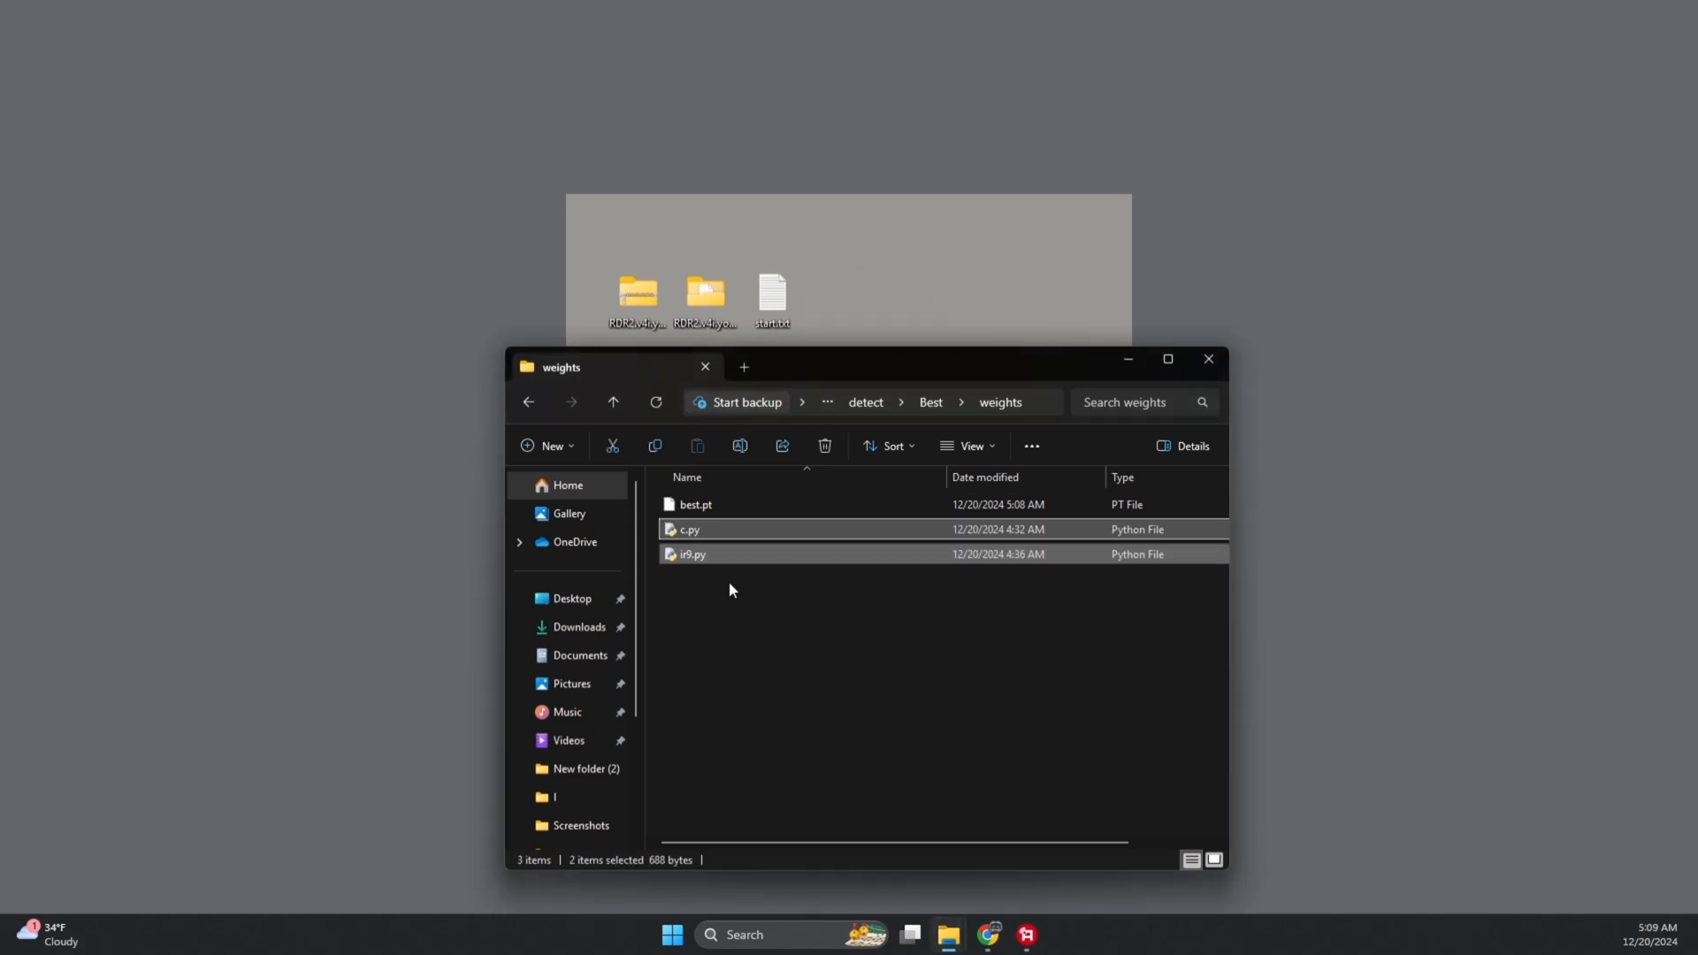
# - Run c.py and ir9.py to make best.onnx and best_ir9.onnx, then open AimmyV2.1.5 > bin
pyautogui.click(688, 529)
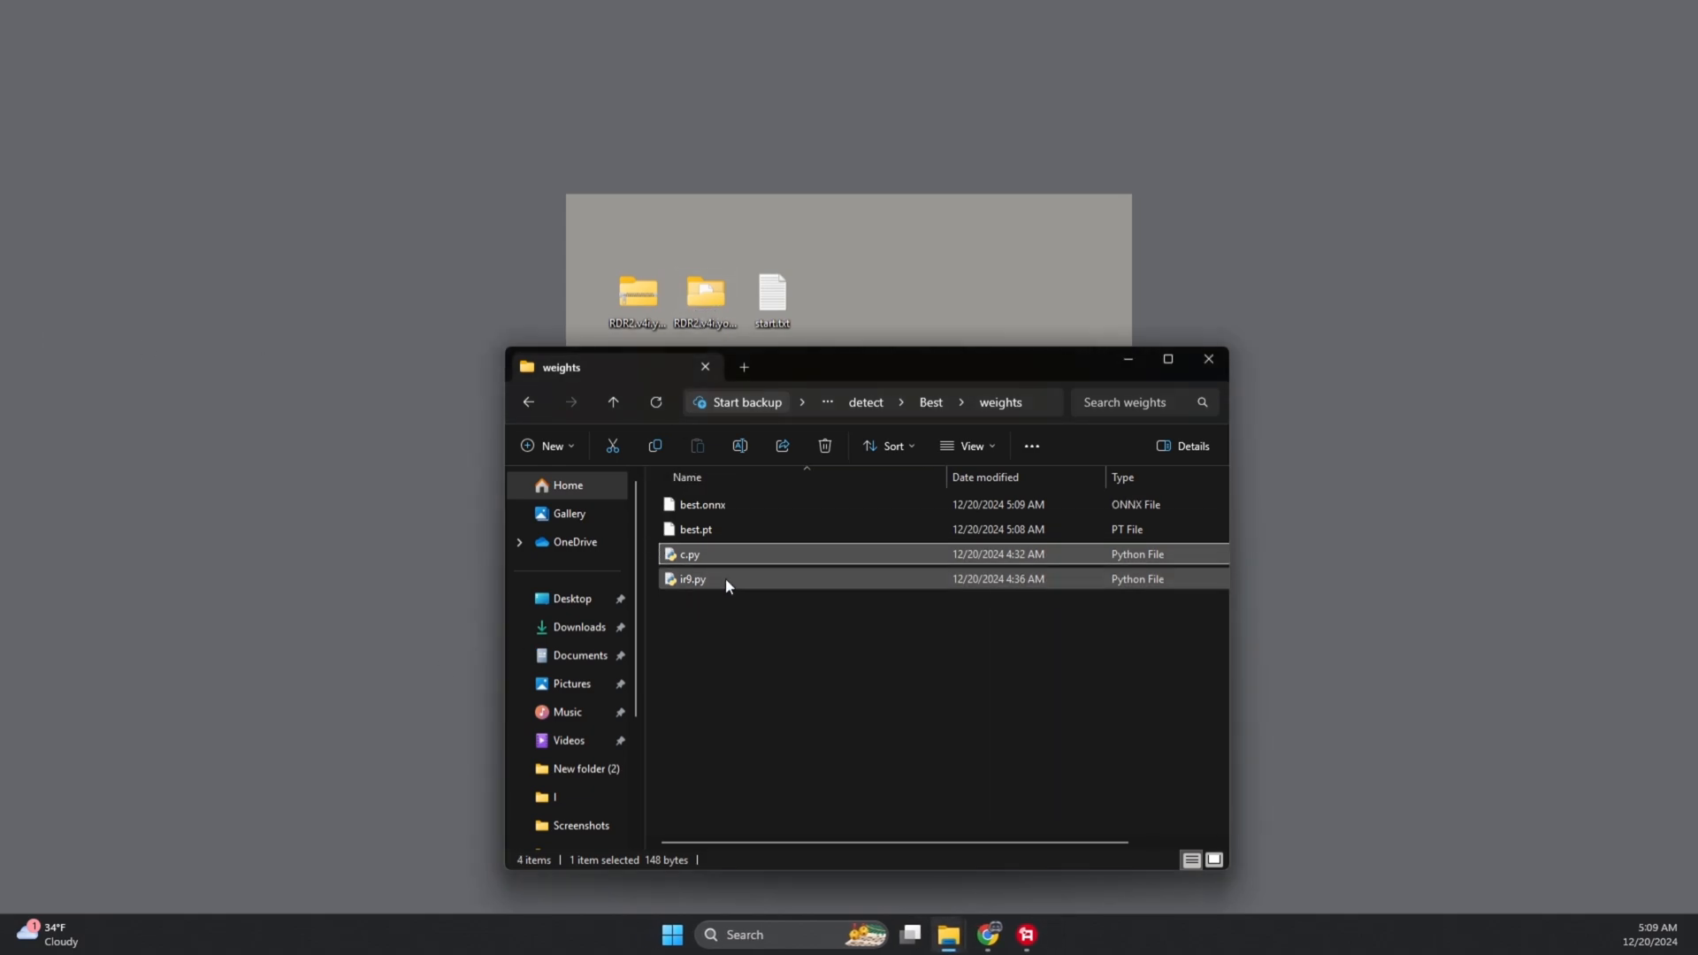
pyautogui.click(691, 578)
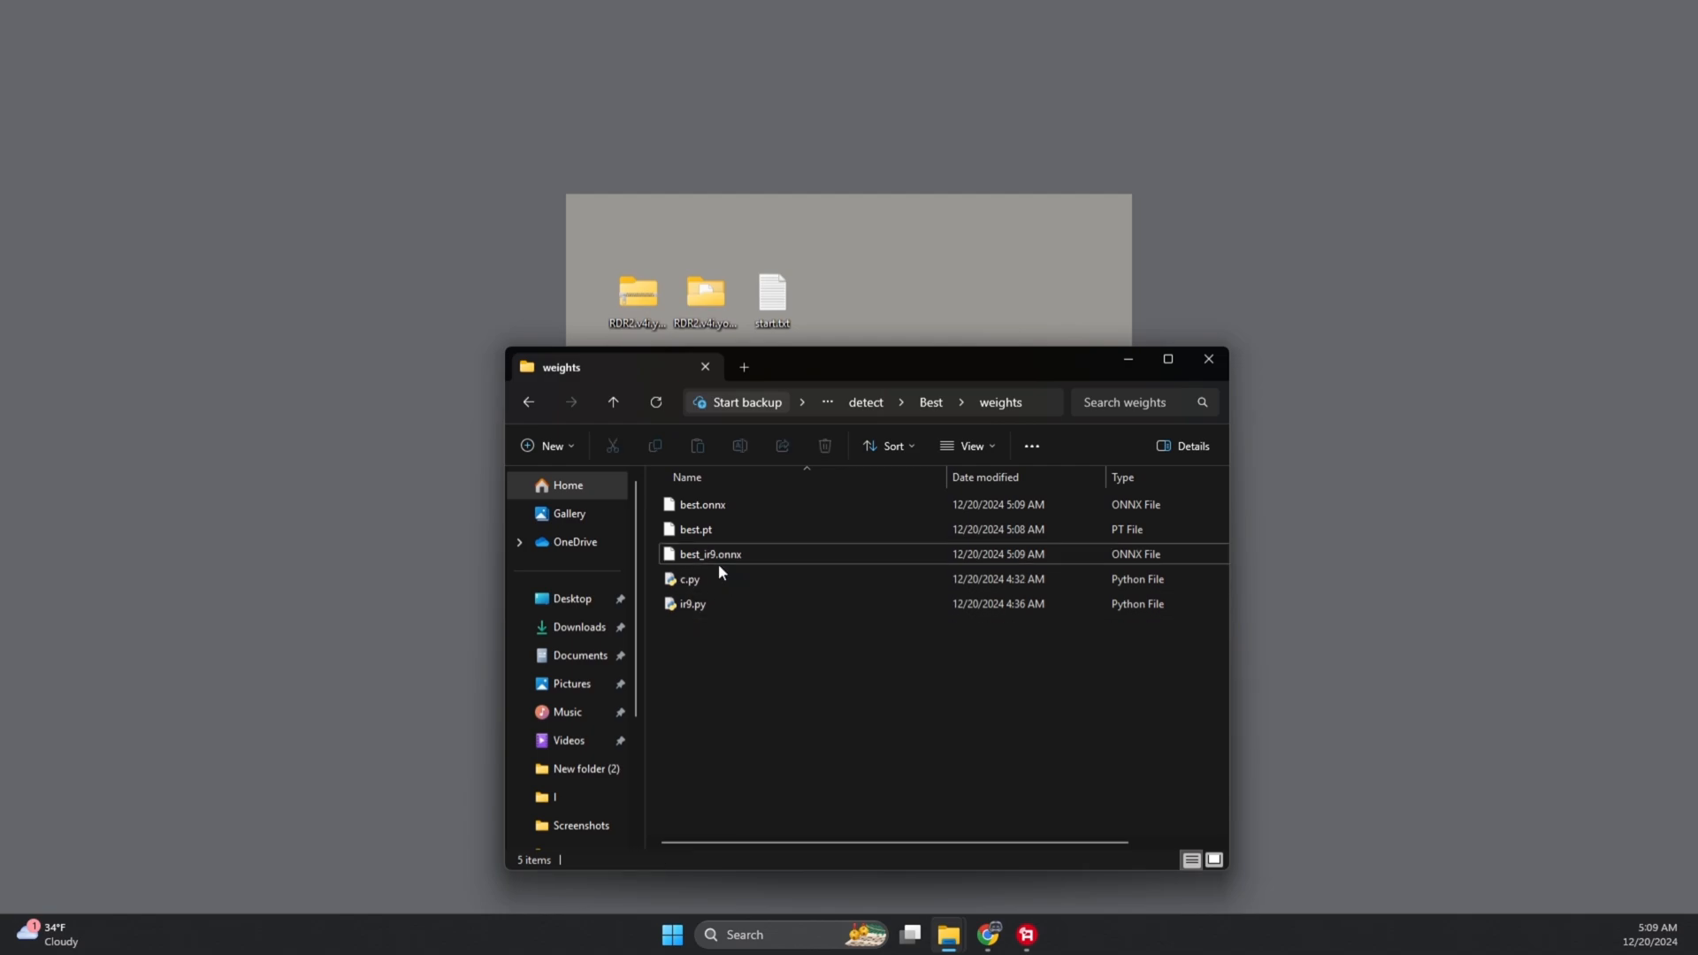
pyautogui.click(709, 553)
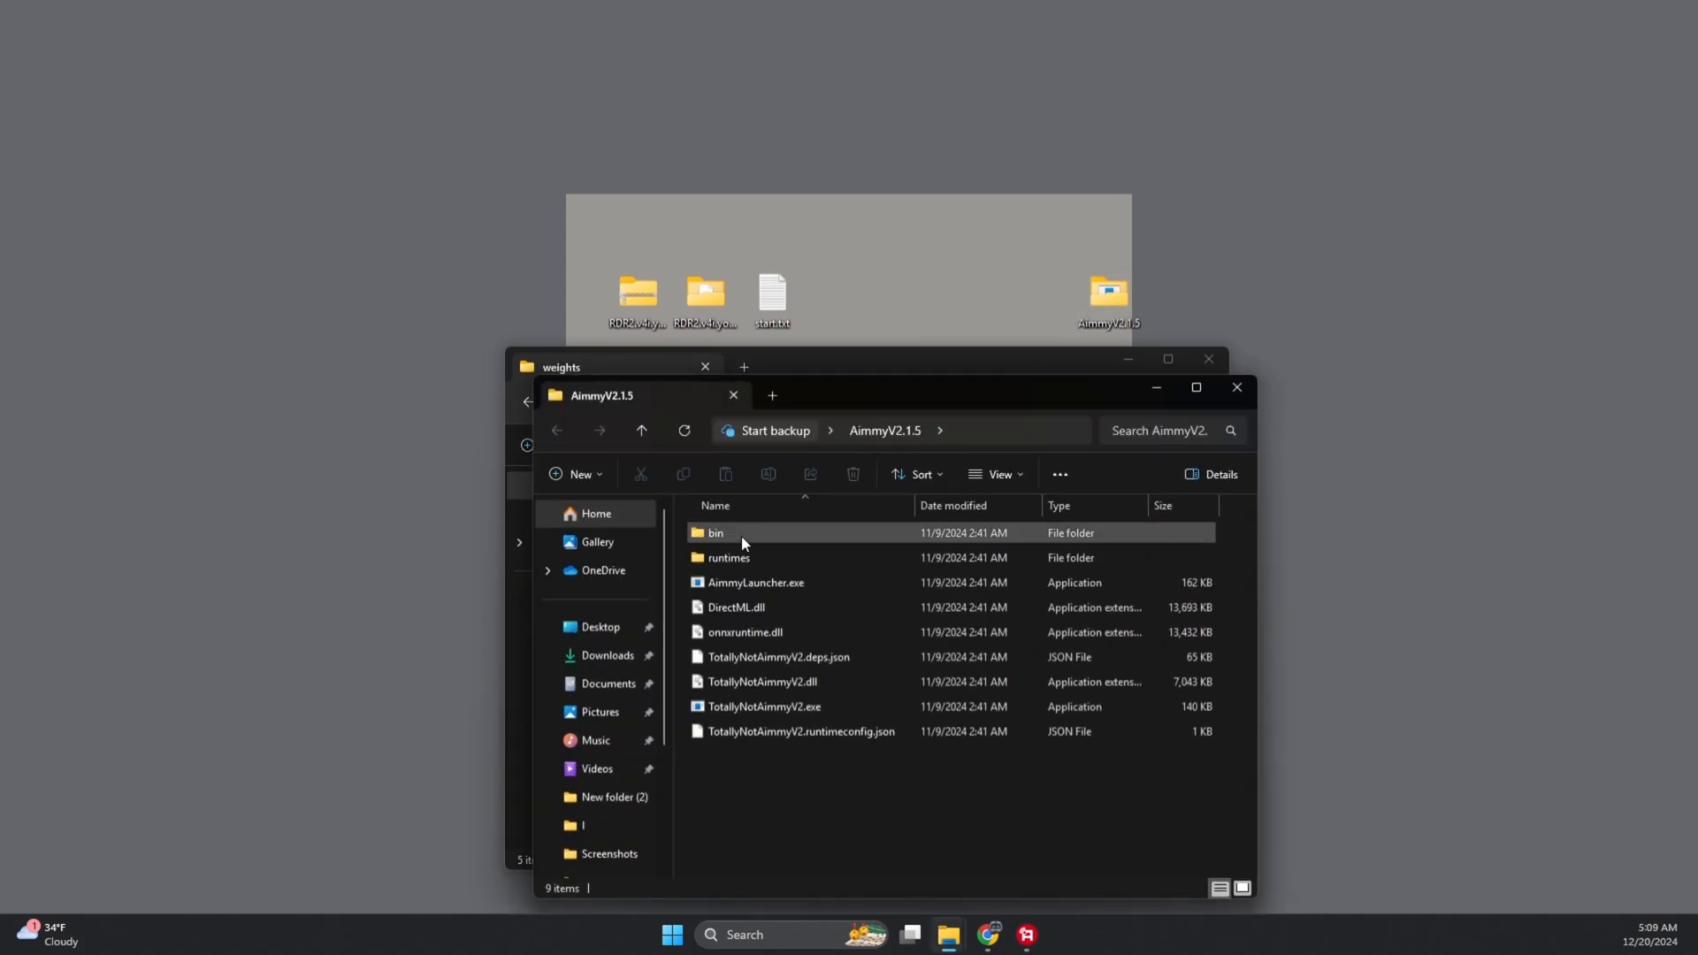
pyautogui.doubleClick(716, 532)
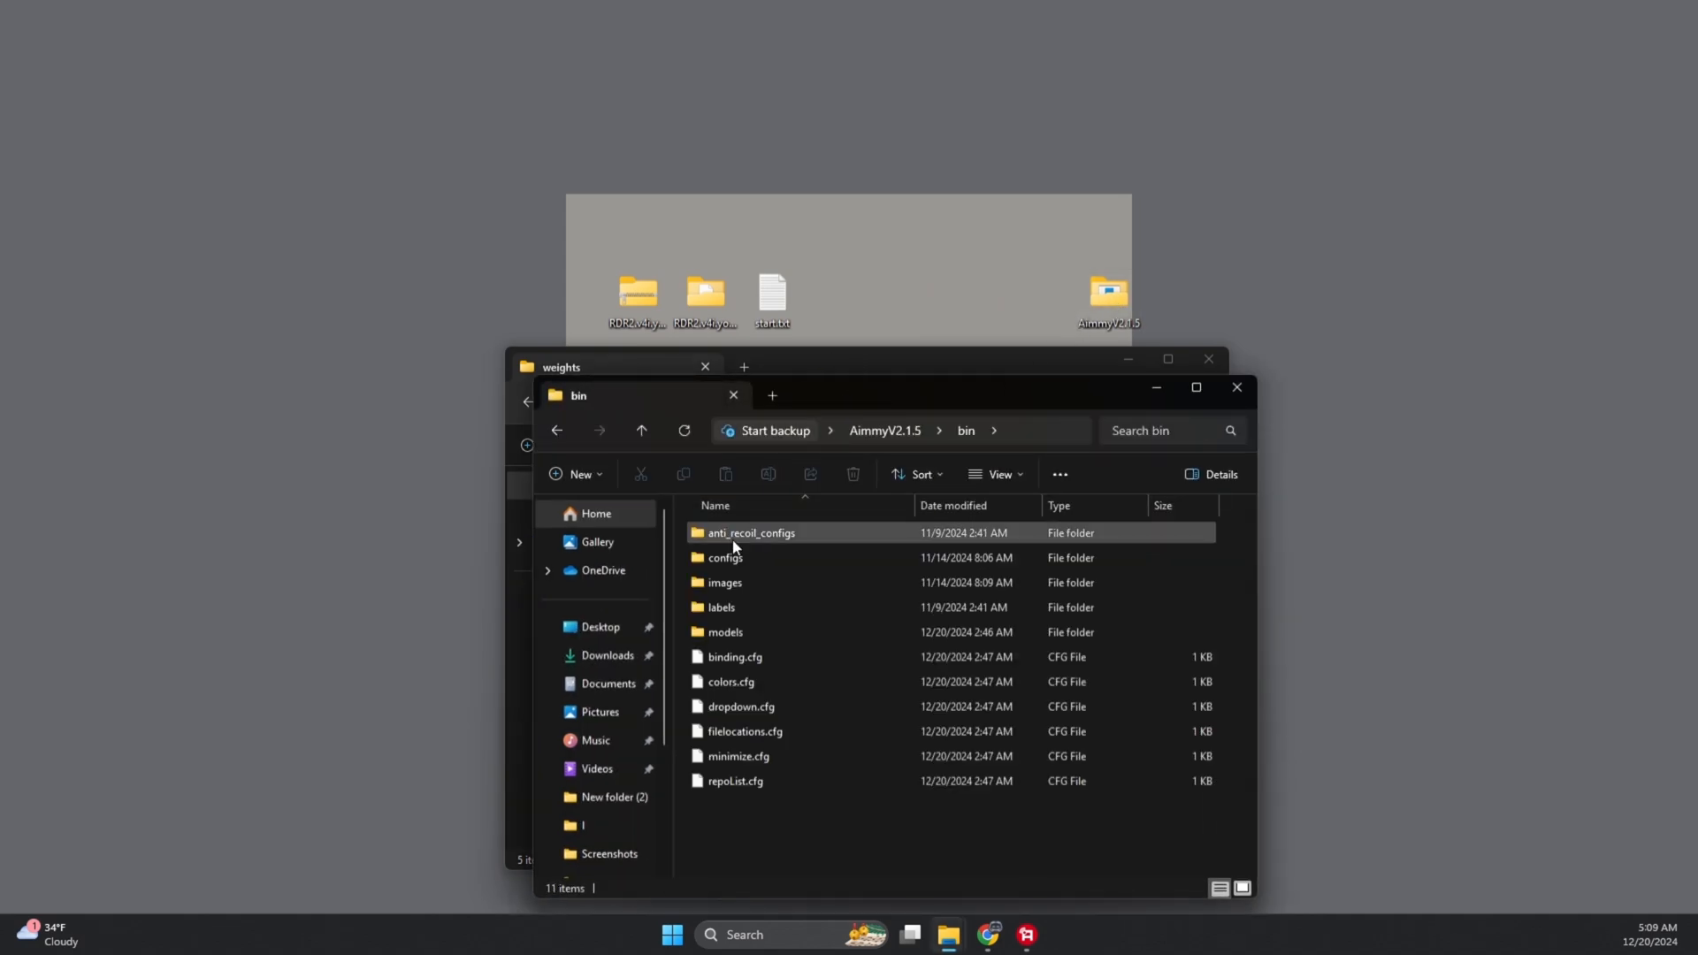